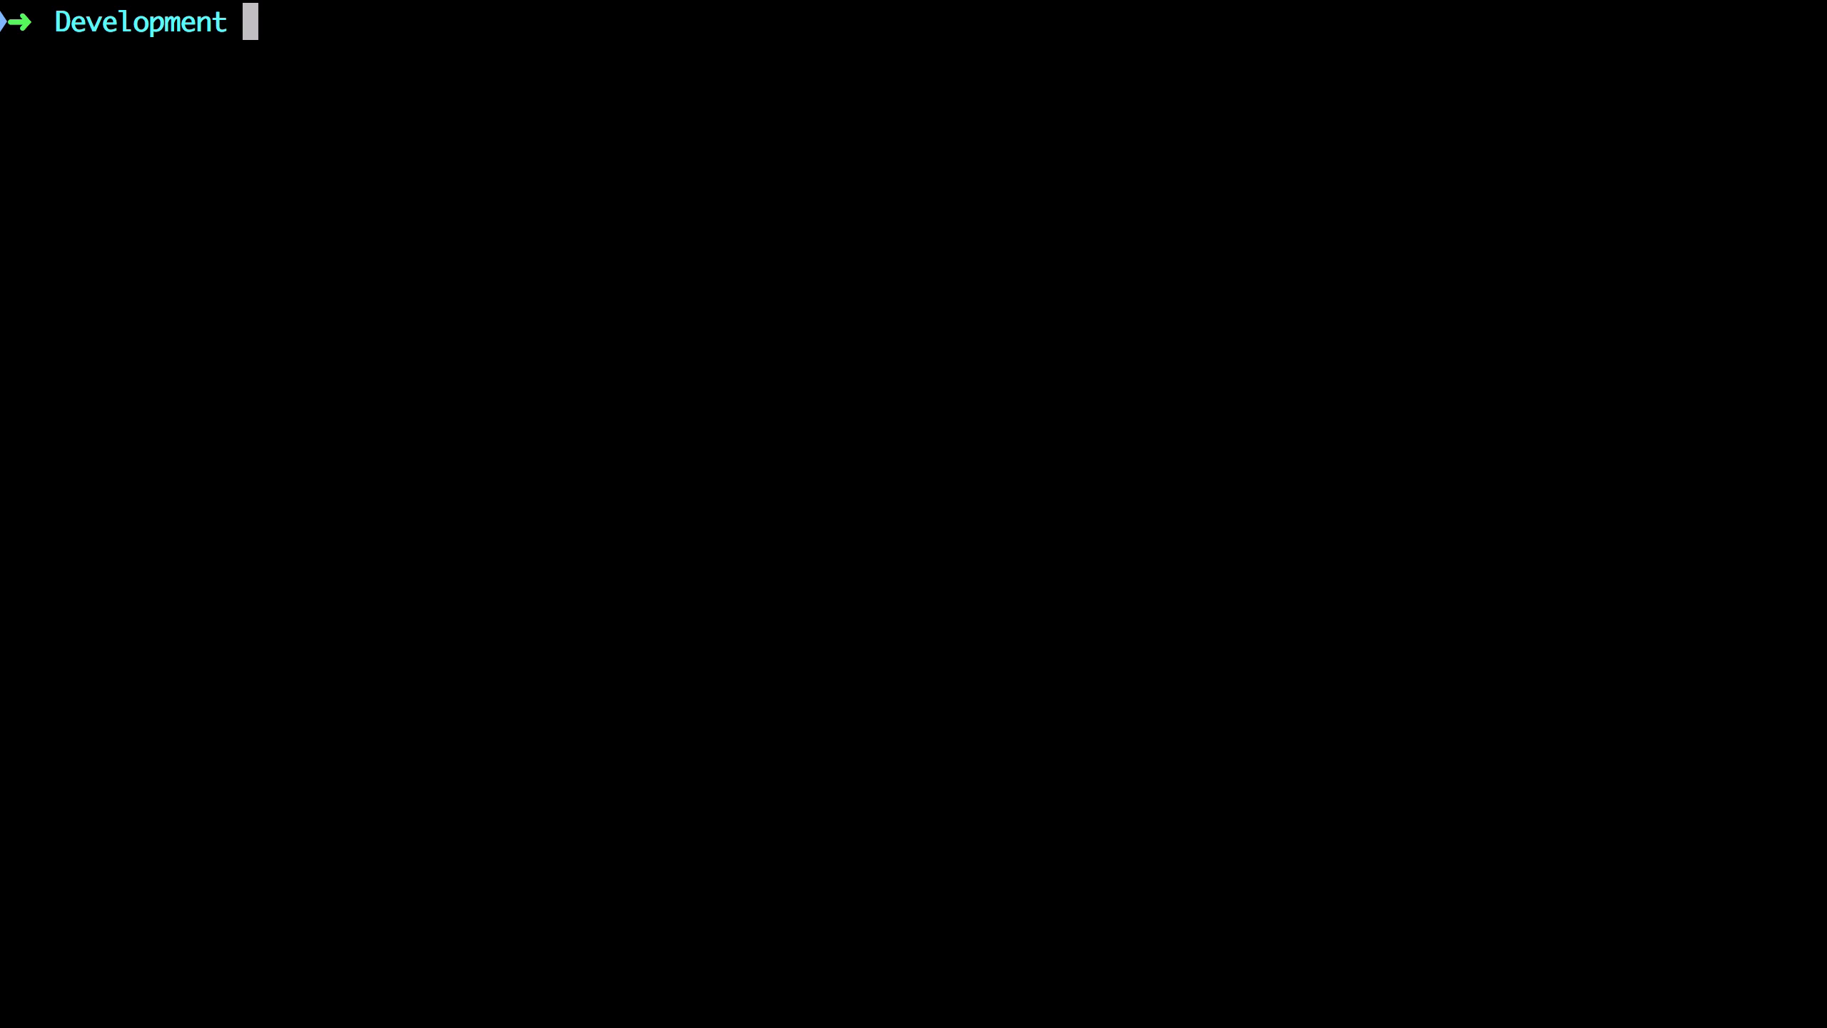
Run 'symfony new wallpaper' to create the project and change into the wallpaper directory
type("symfony new wal")
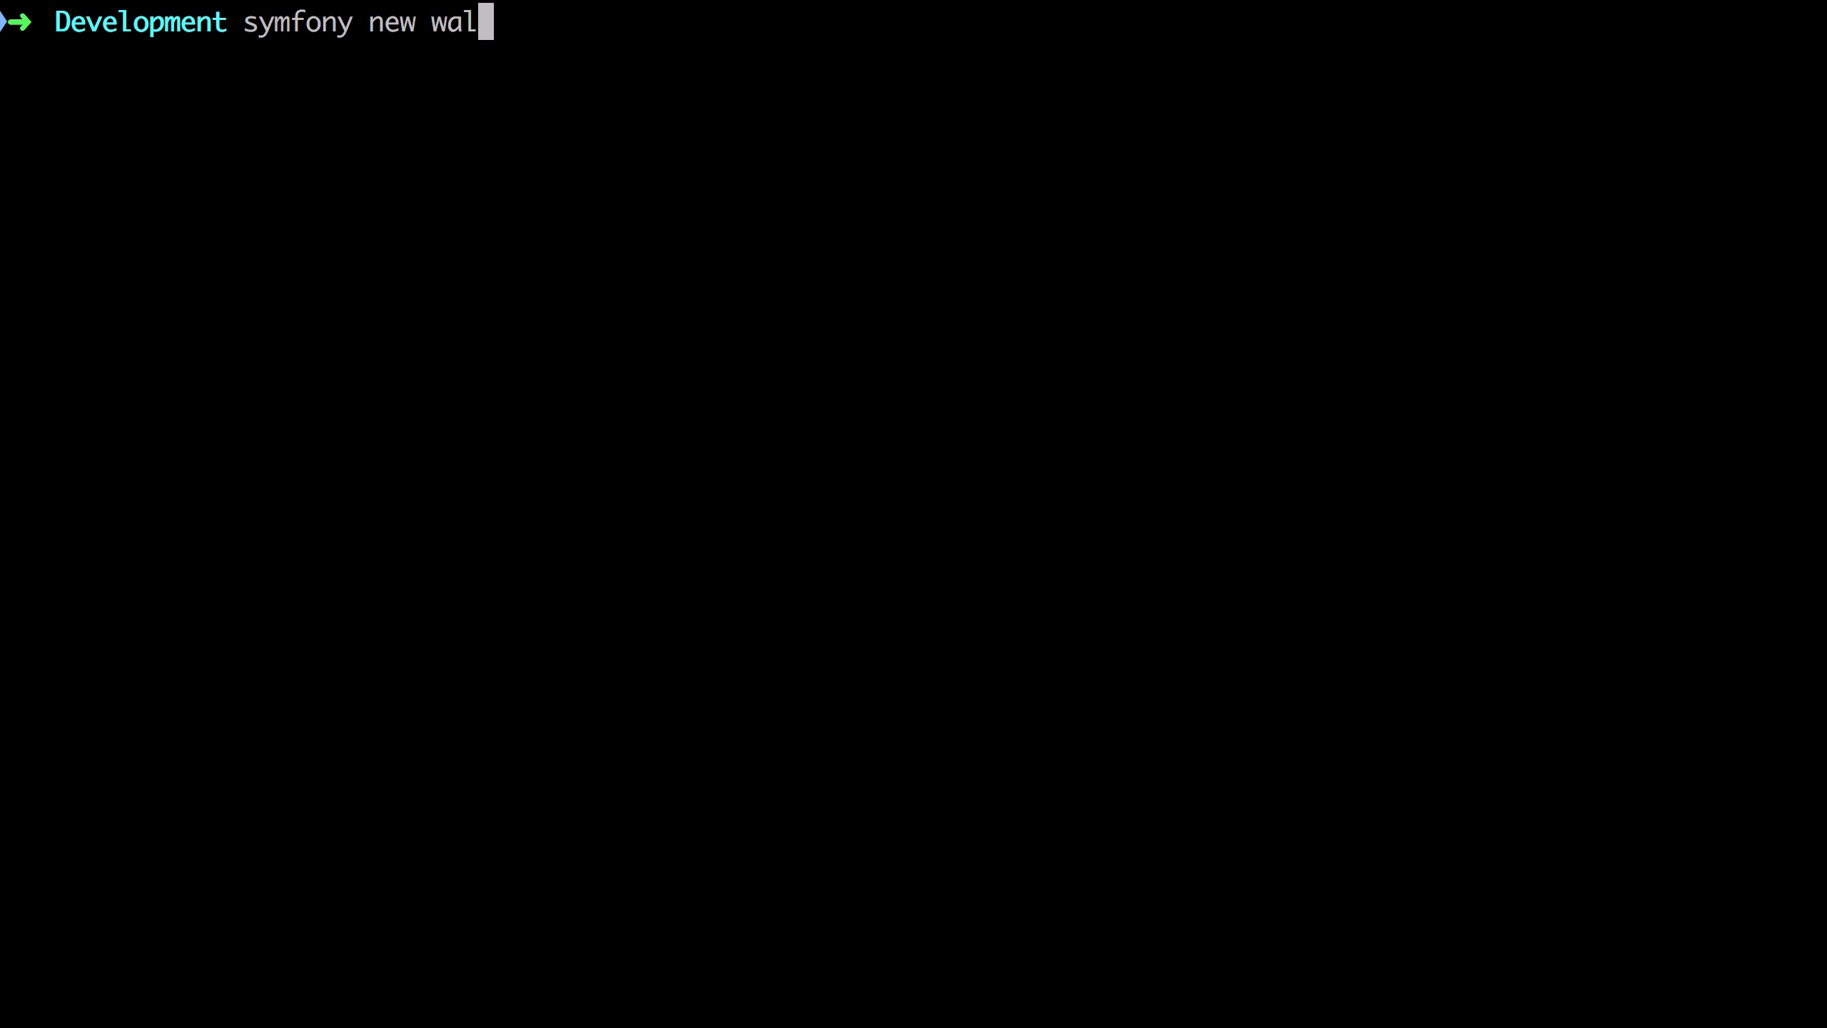
key("Return")
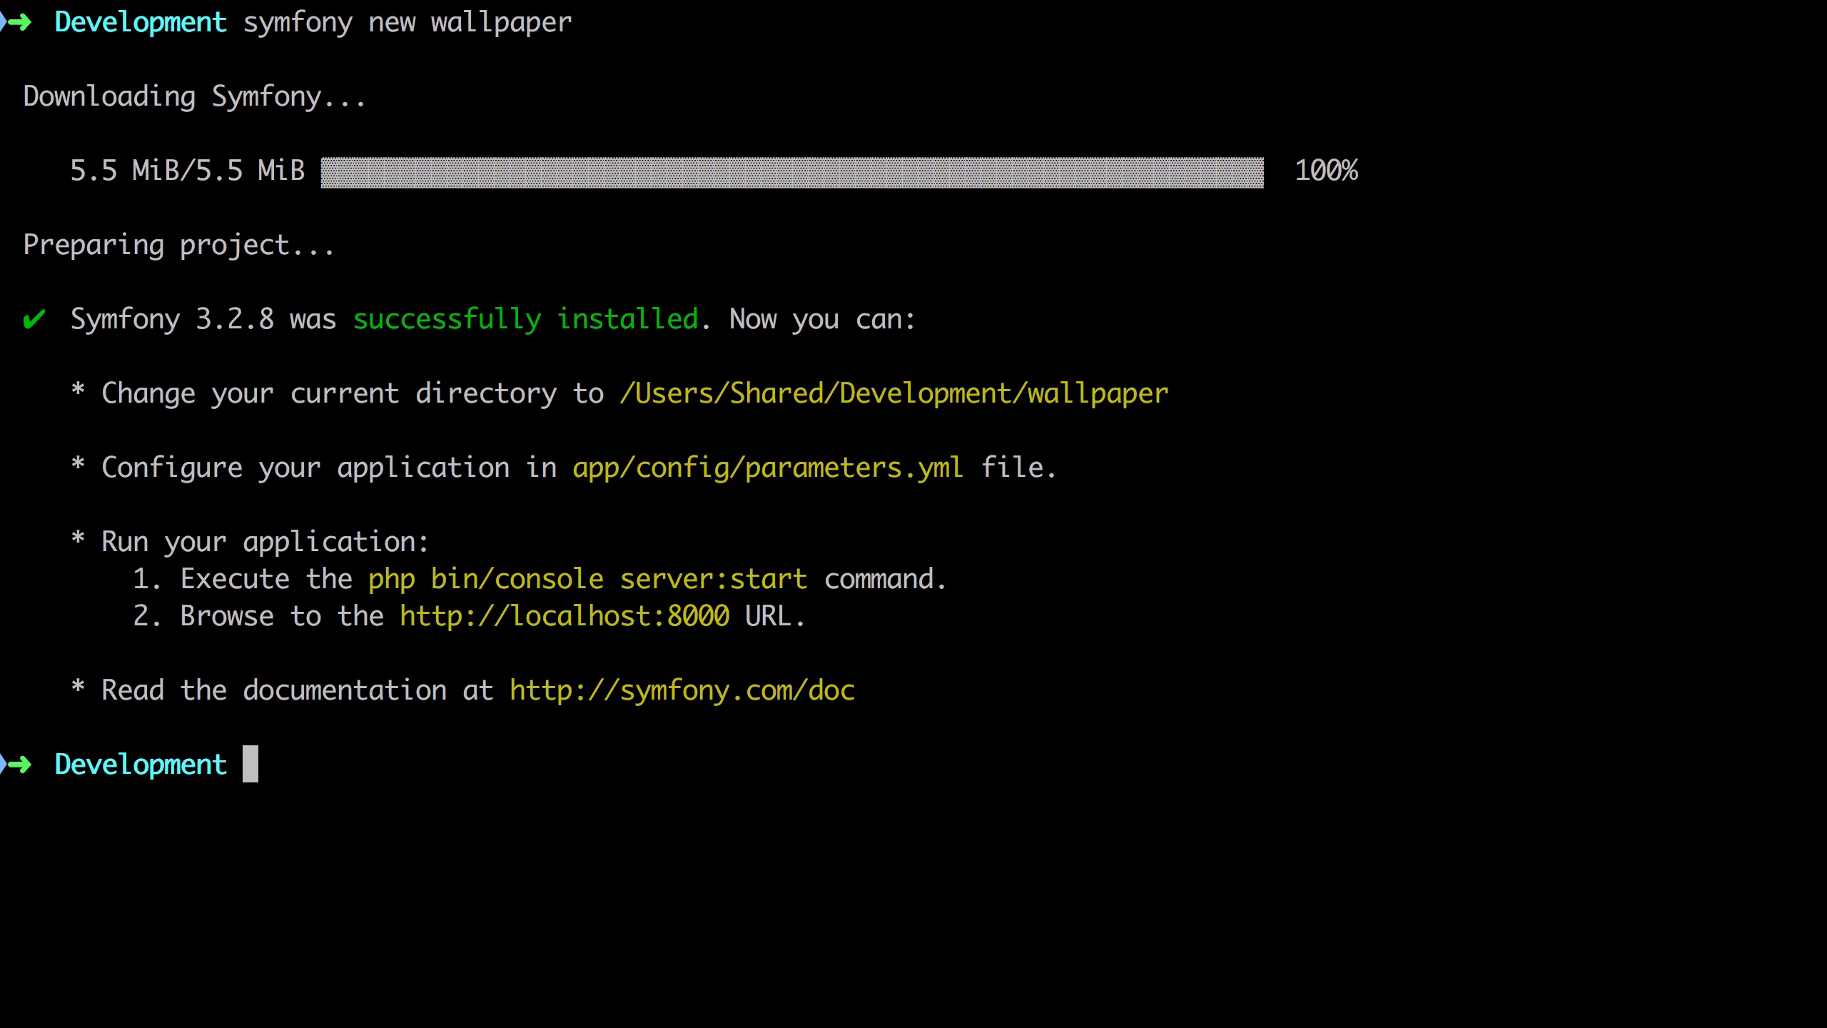
mouse_move(677, 484)
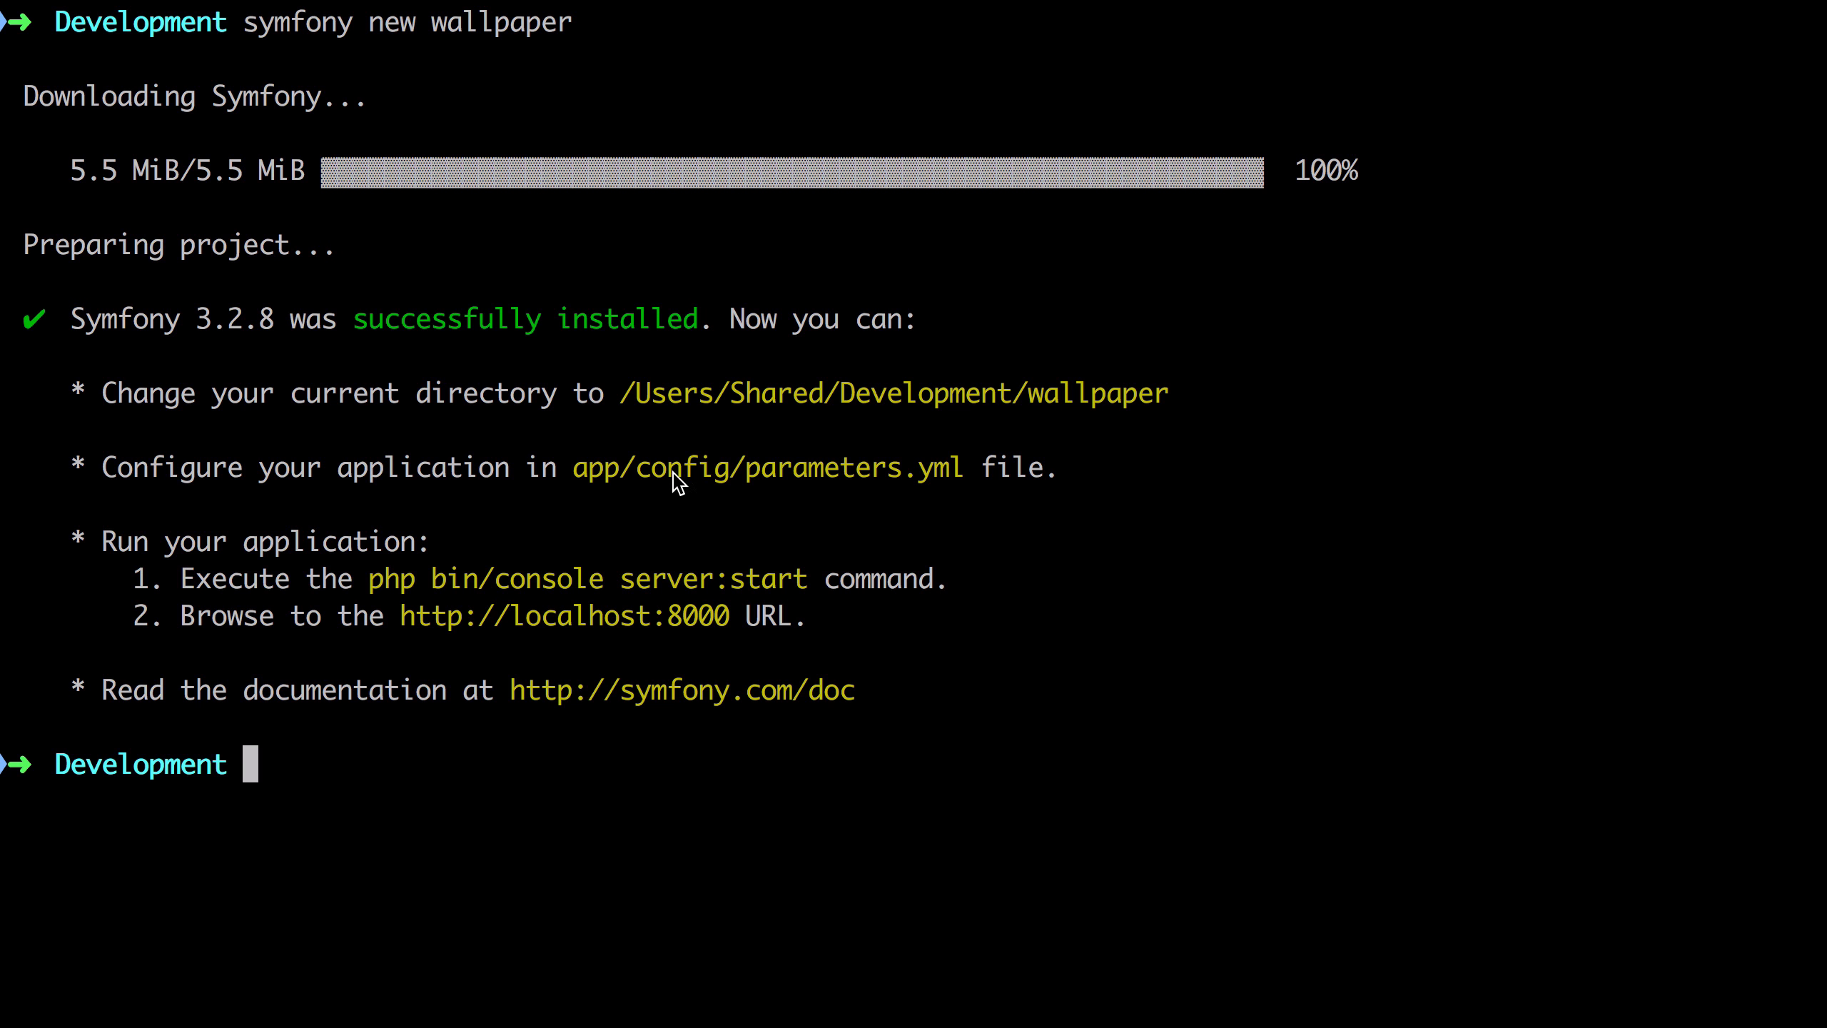
mouse_move(836, 484)
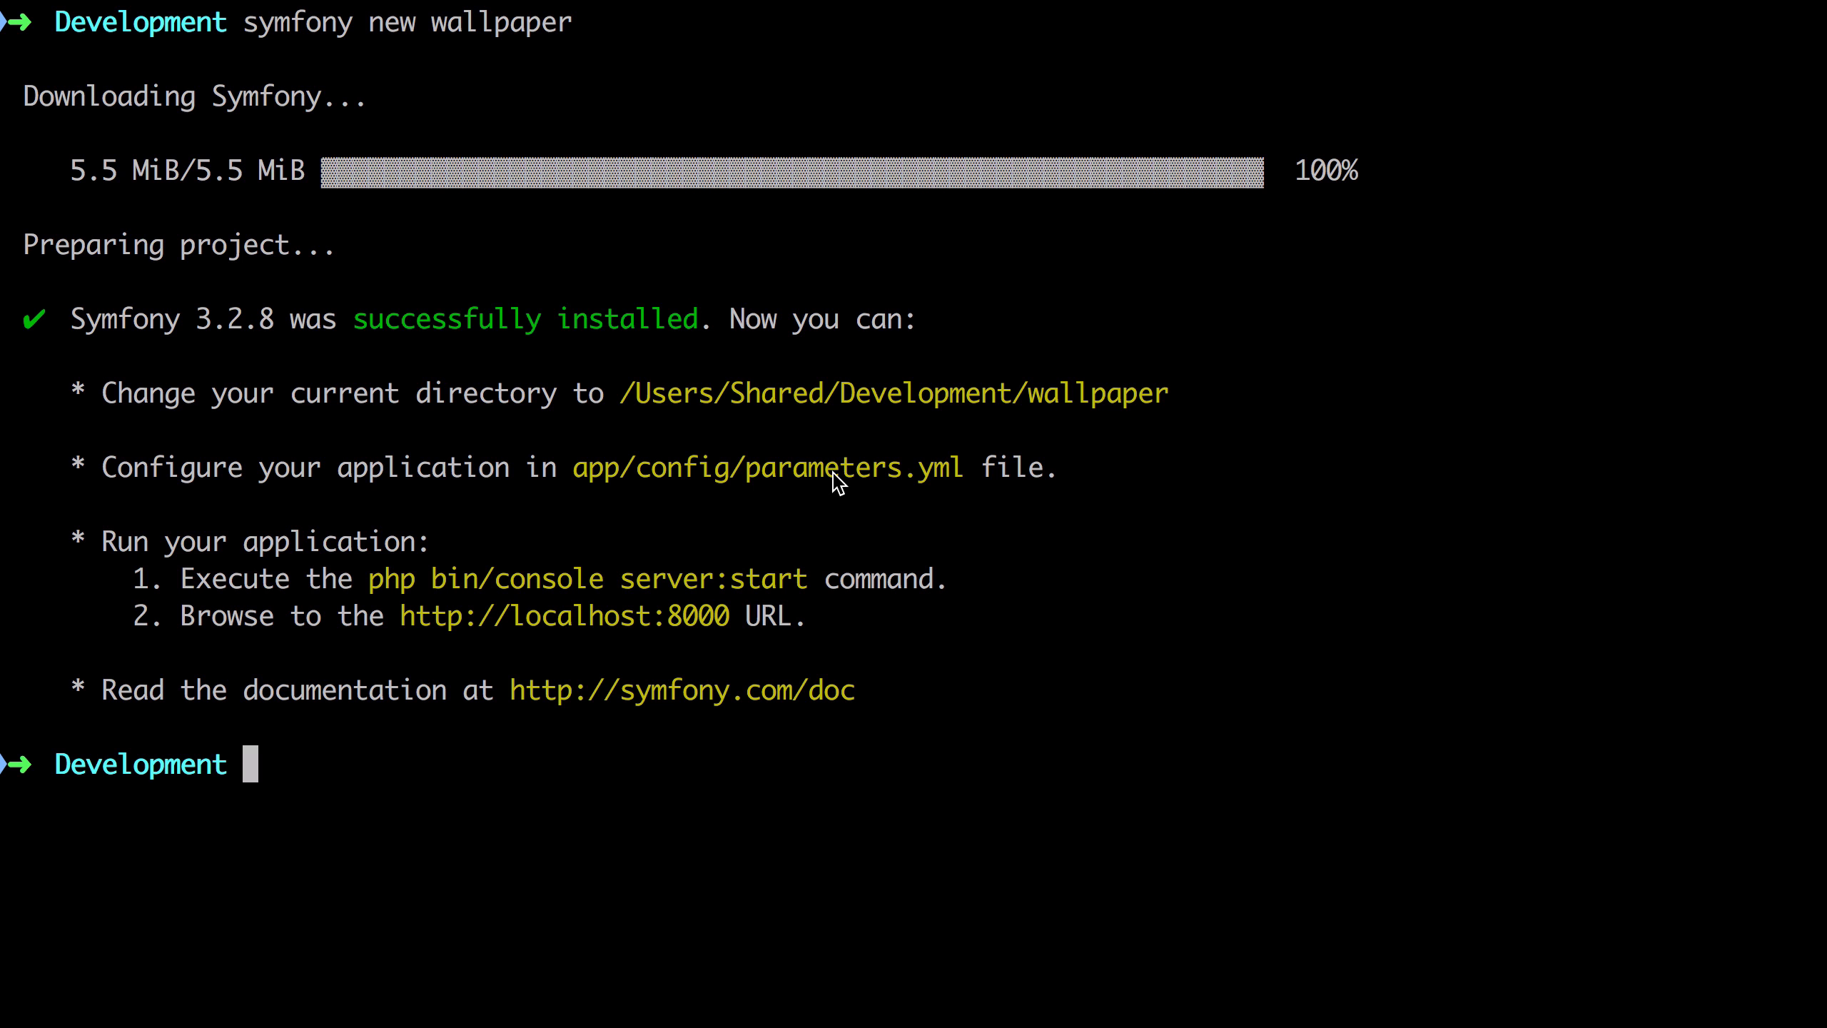
mouse_move(1127, 408)
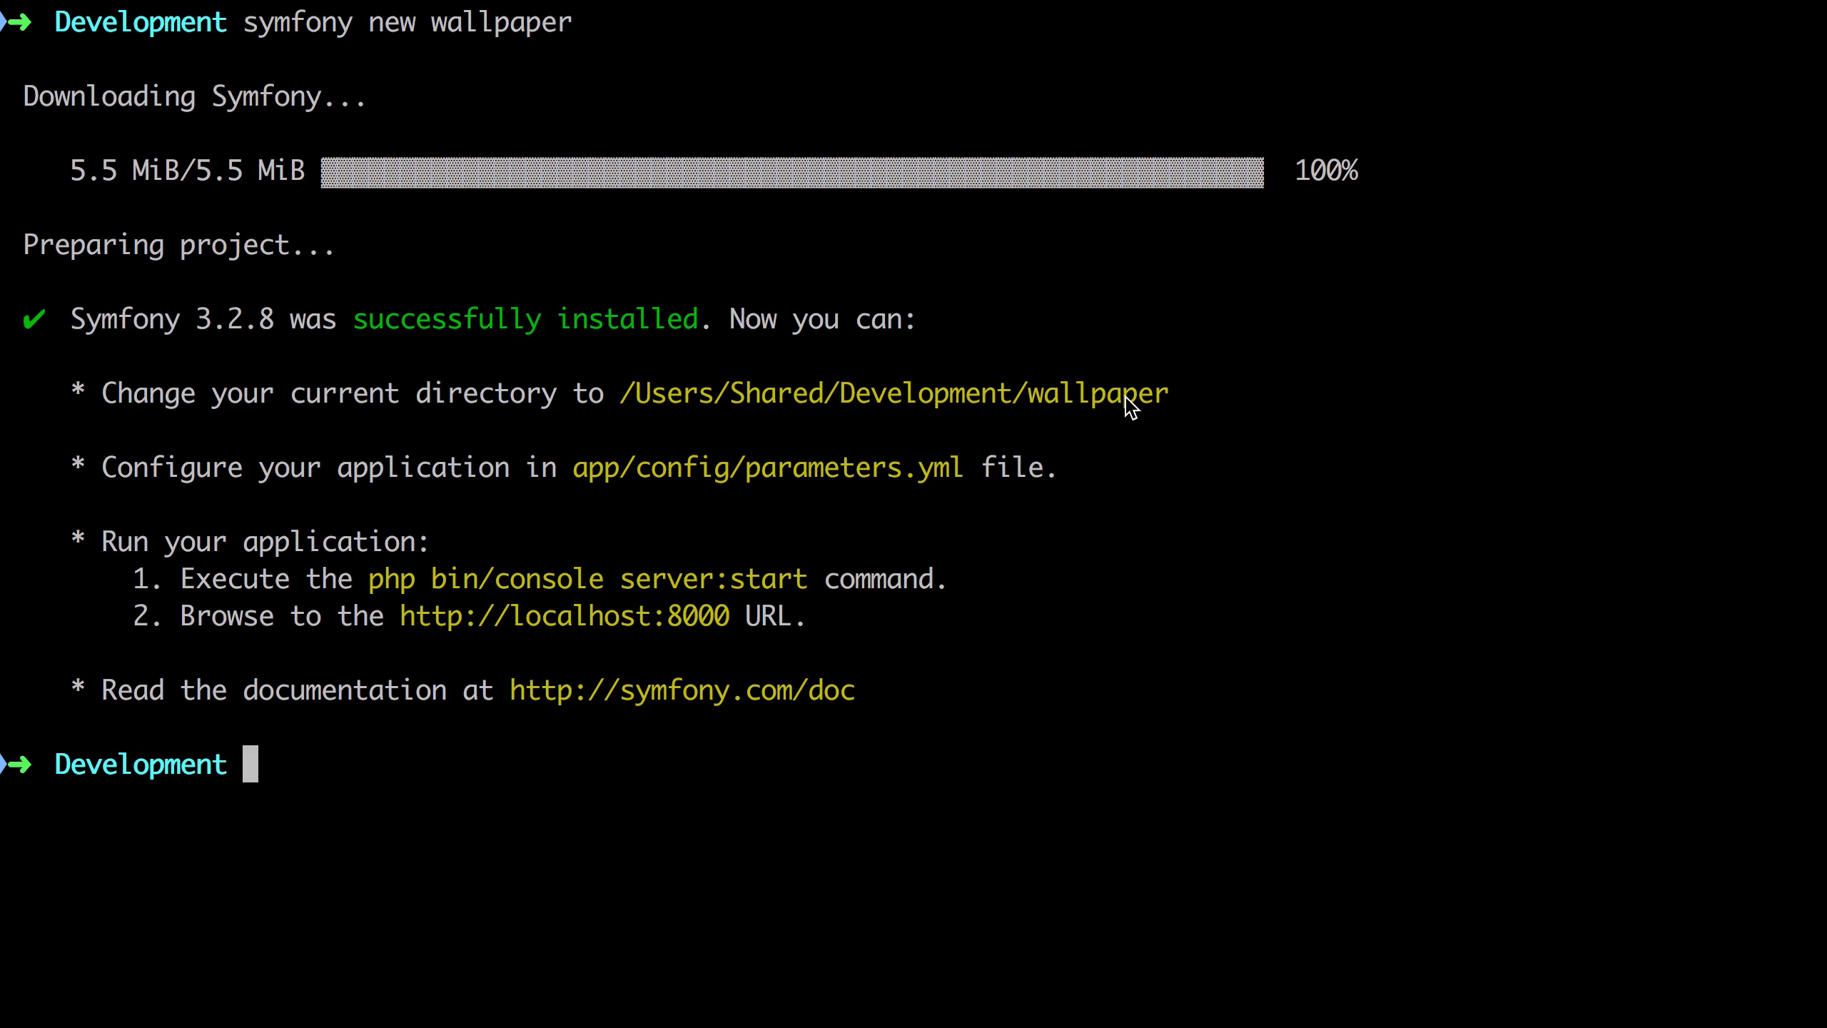
mouse_move(383, 593)
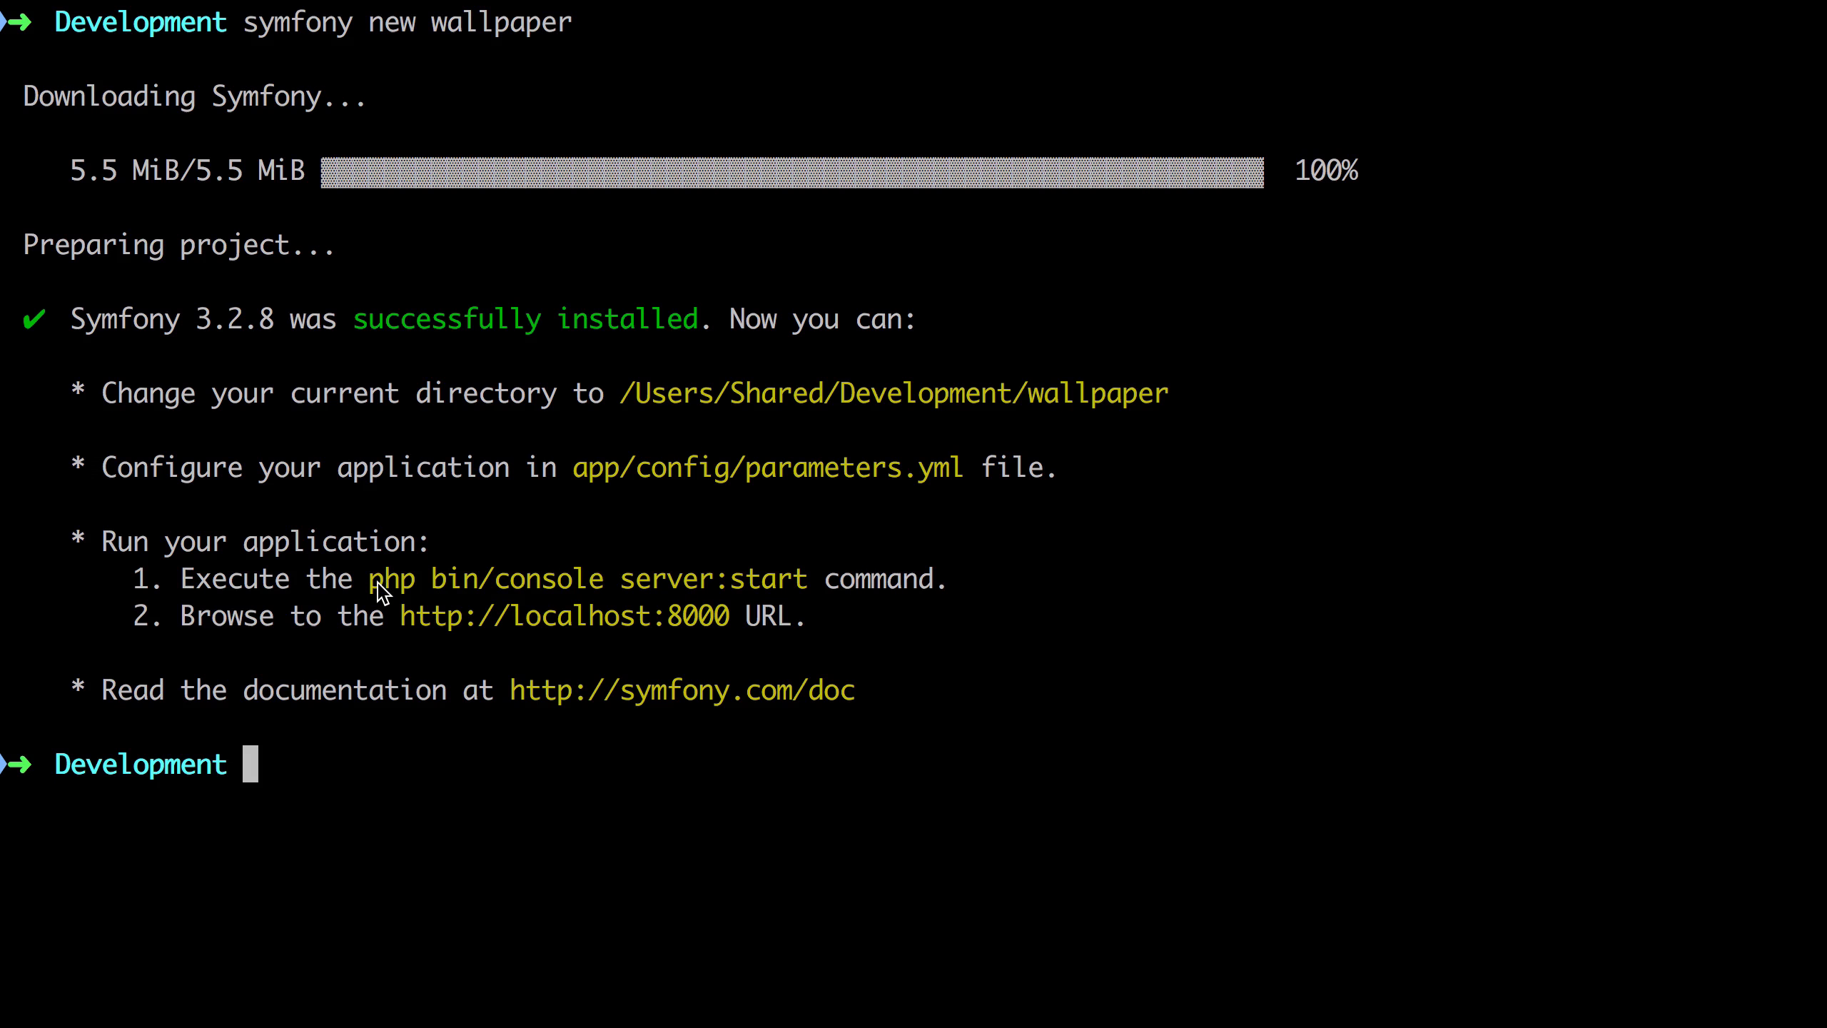
mouse_move(692, 578)
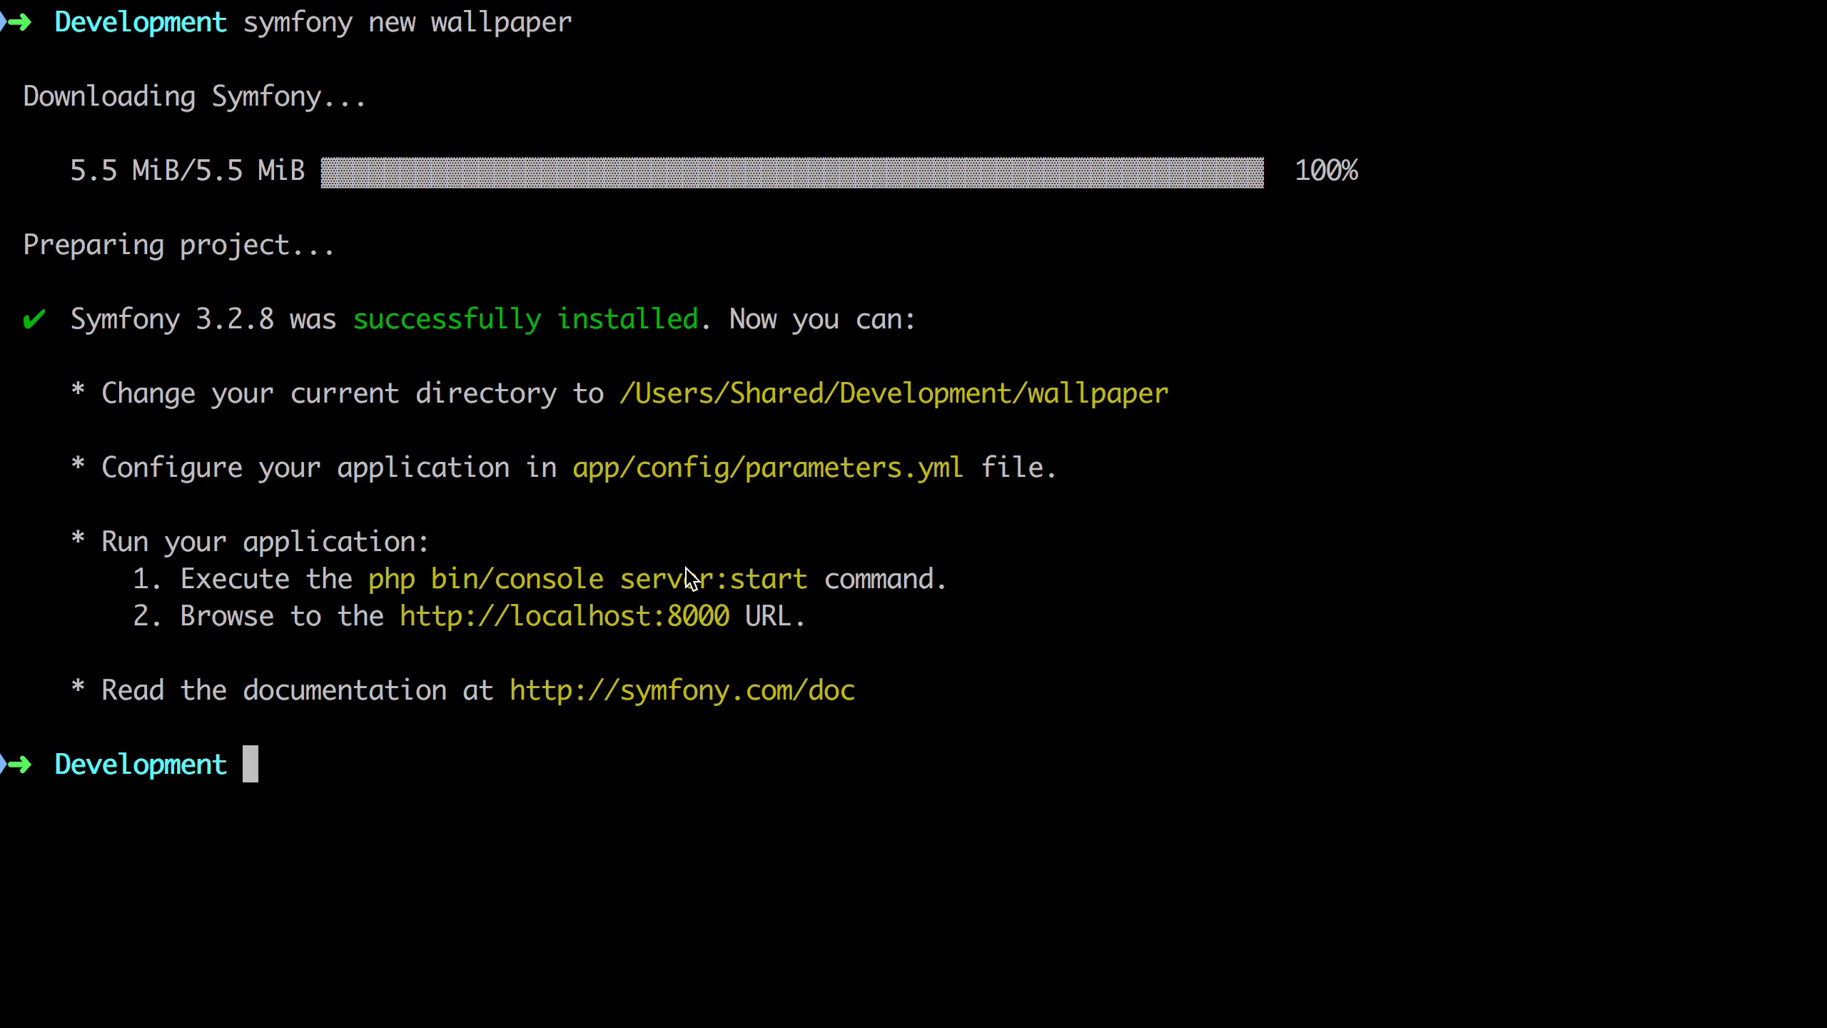
type("cd wallpaper")
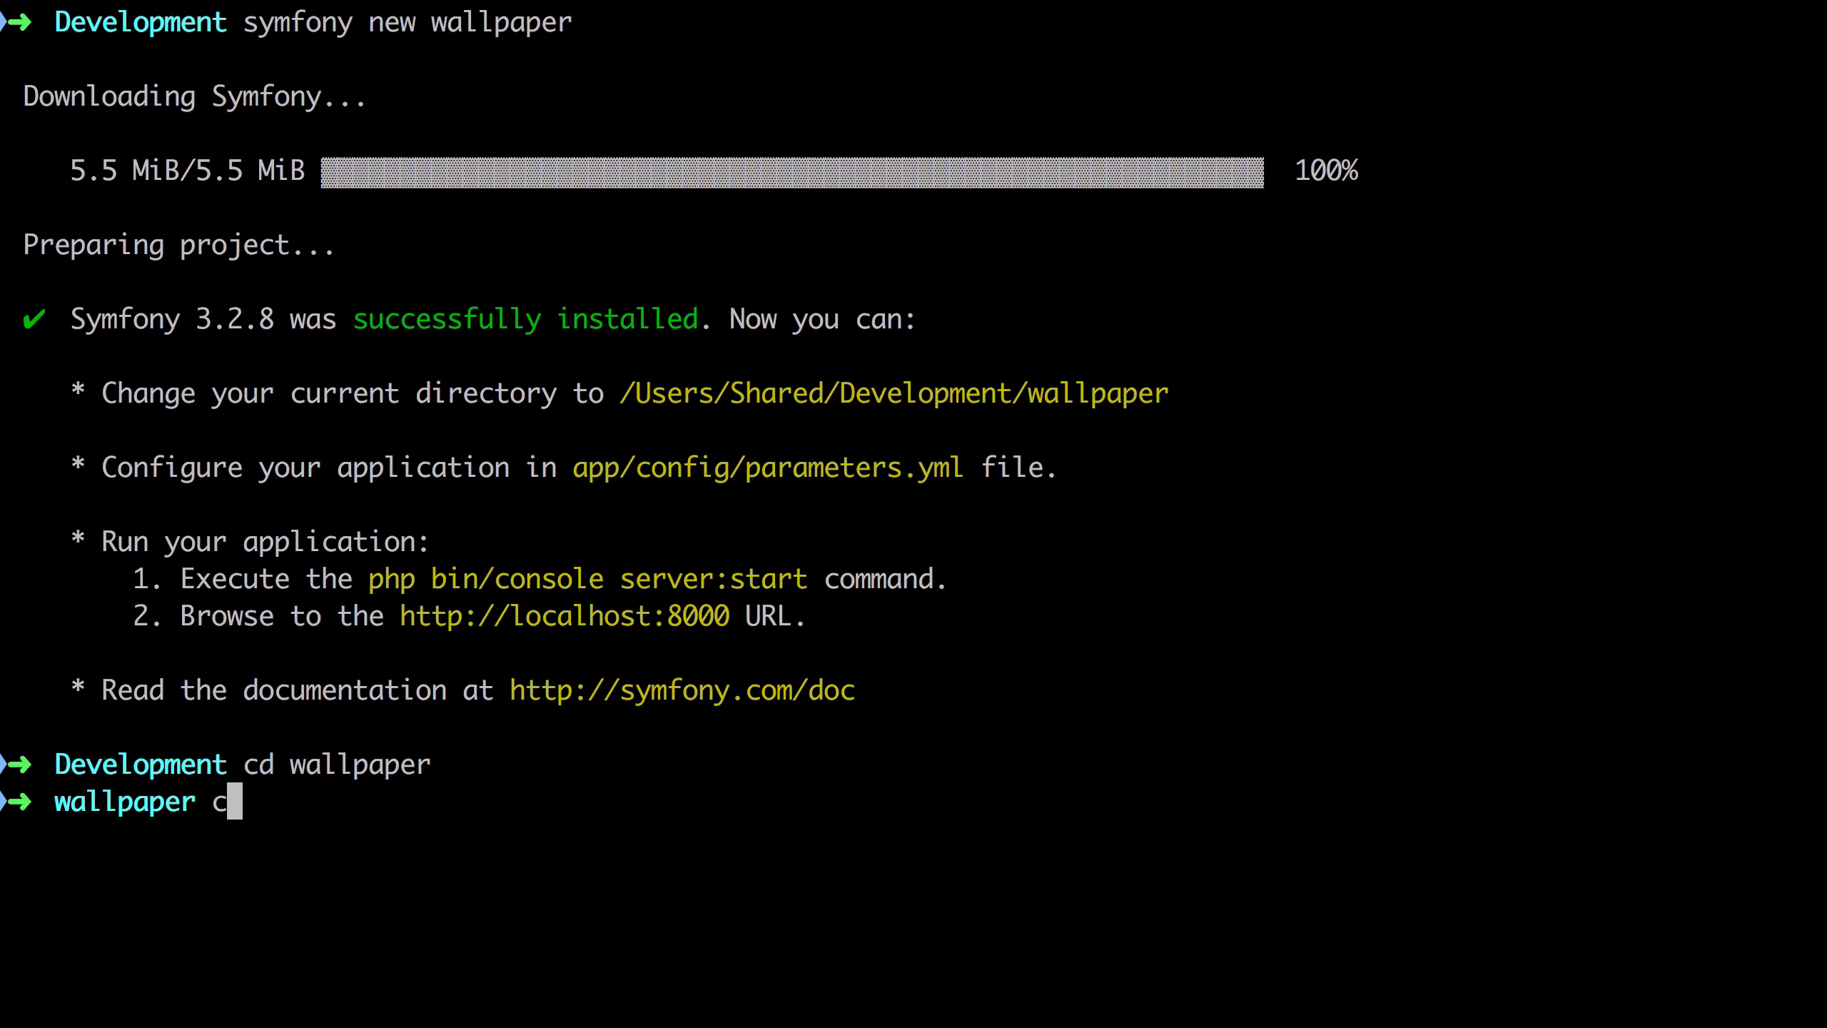
Run 'composer update' and then 'php bin/console server:start' to launch the dev server
type("omposer update")
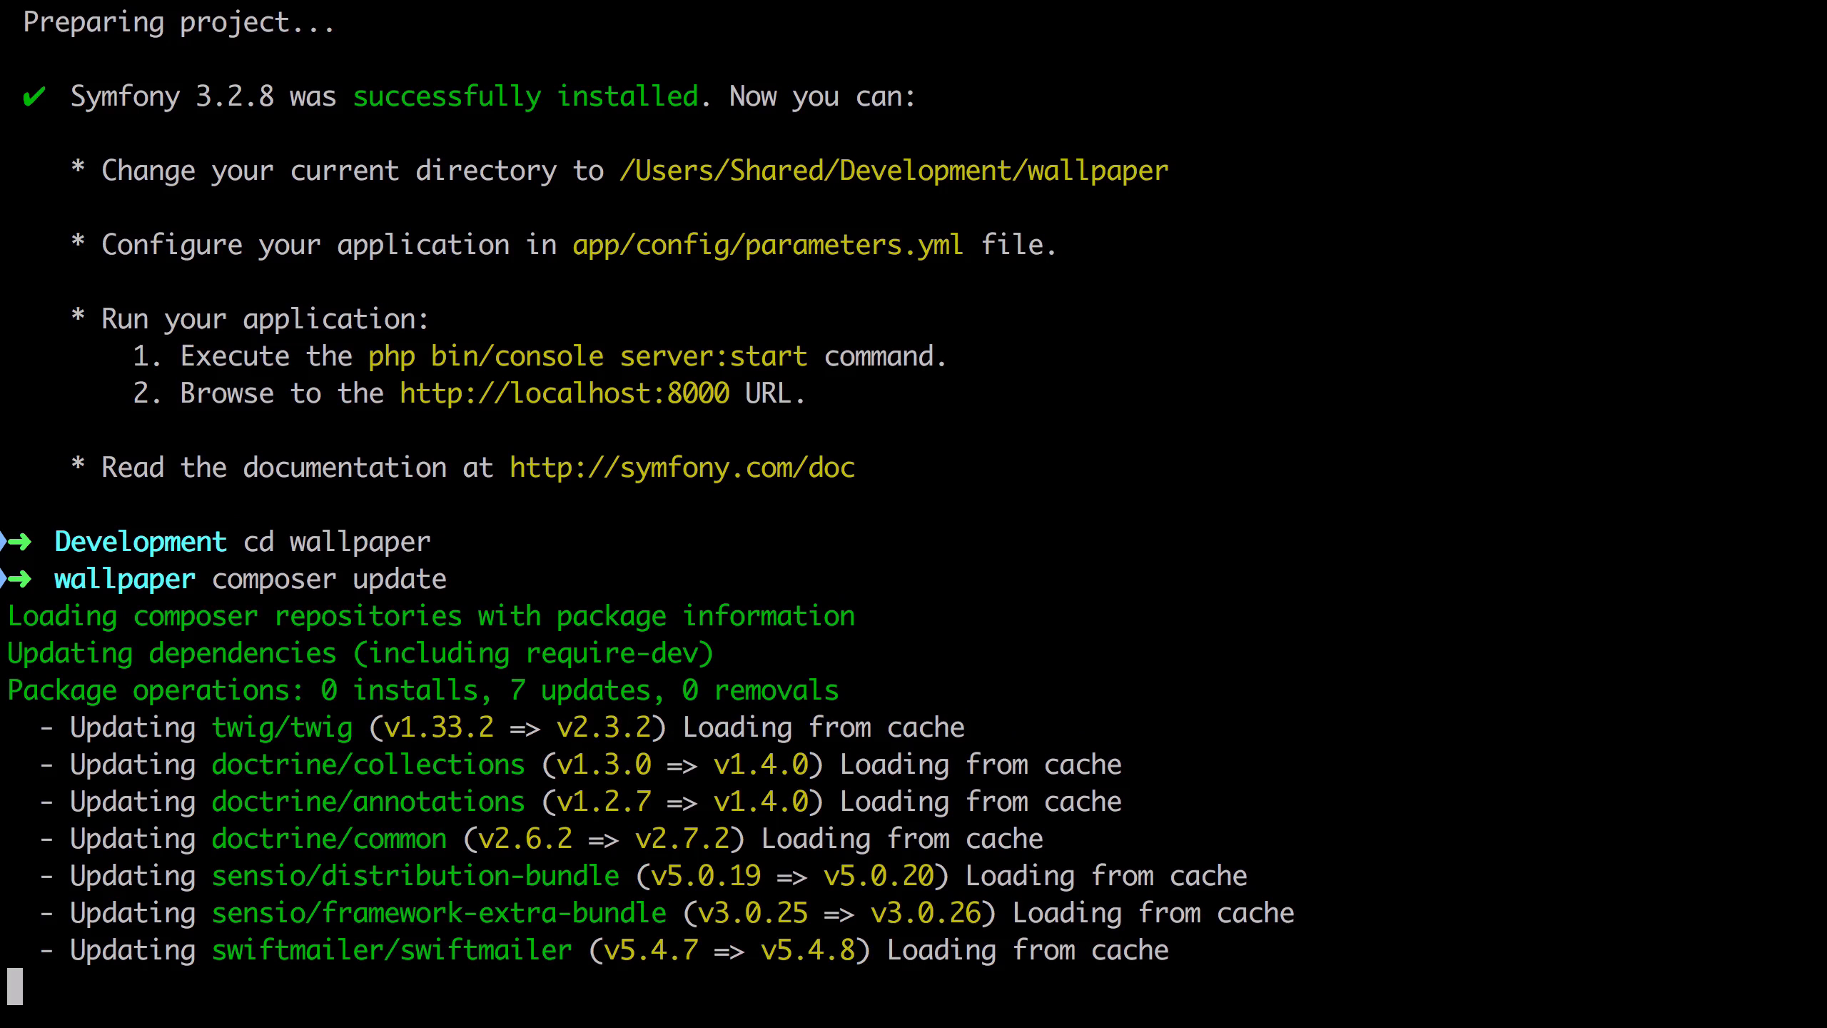
scroll("down", 3)
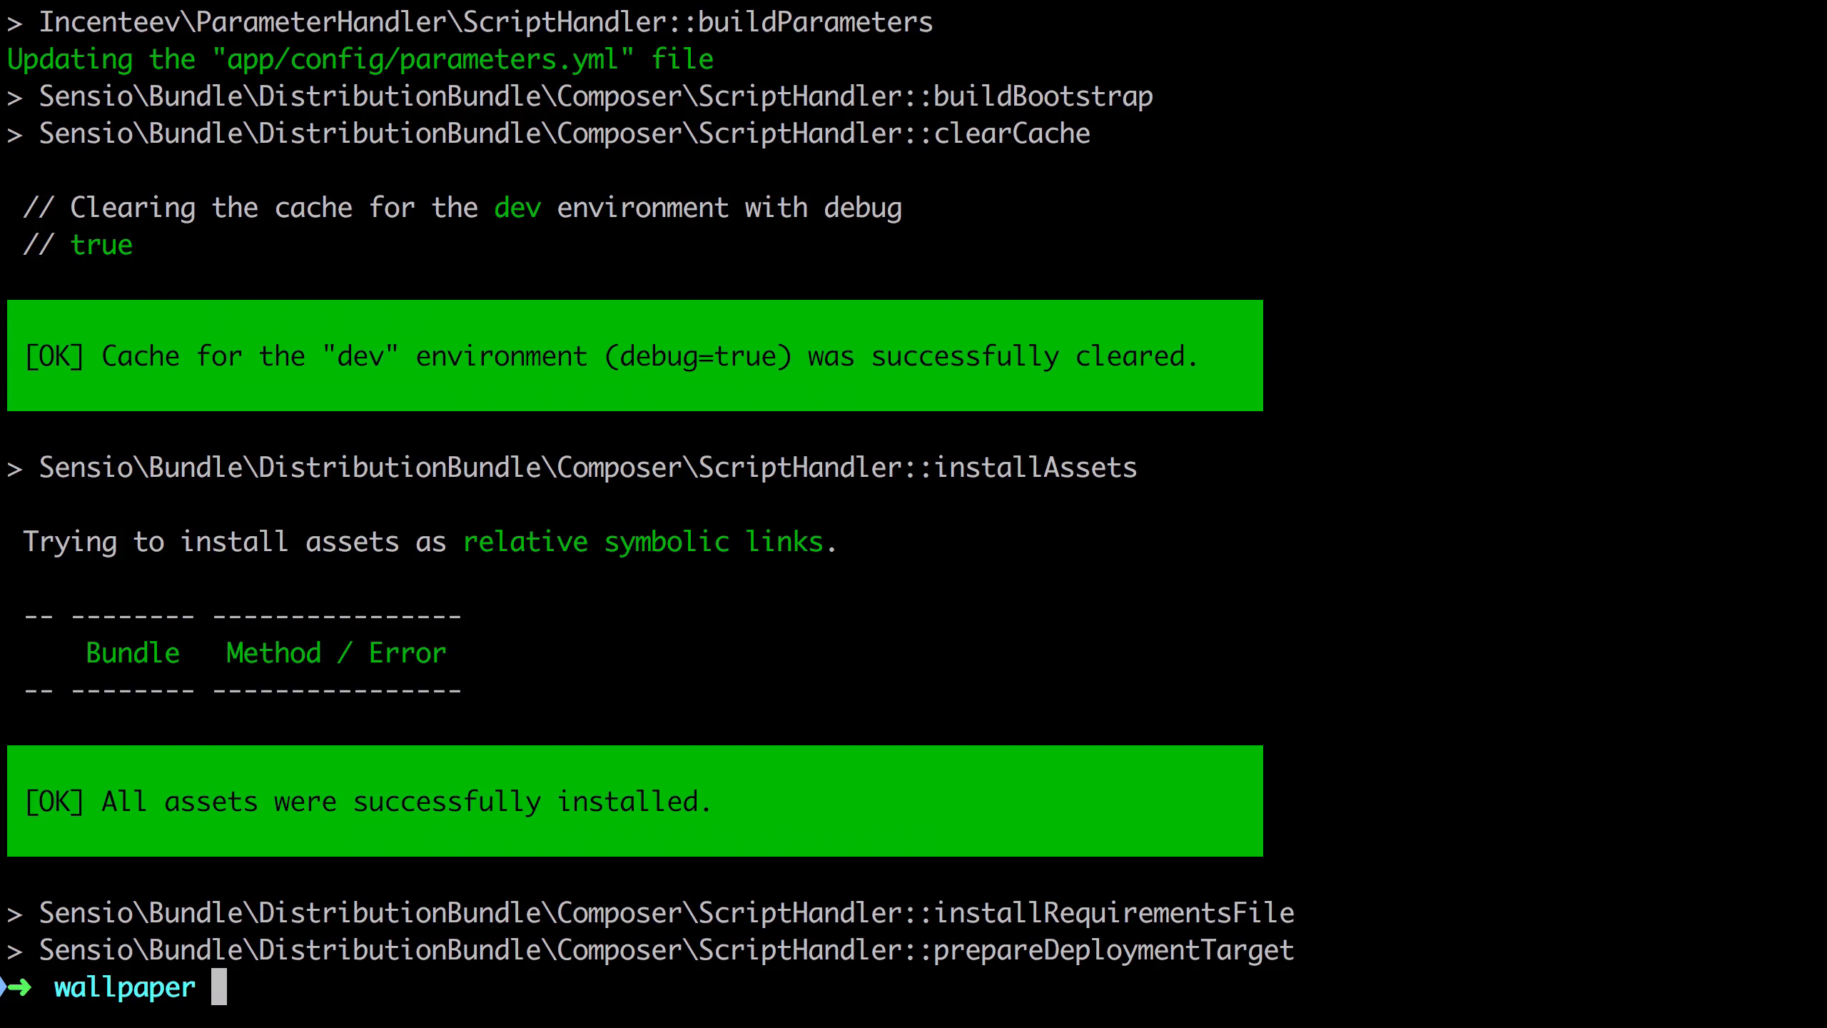
type("php bin/cons")
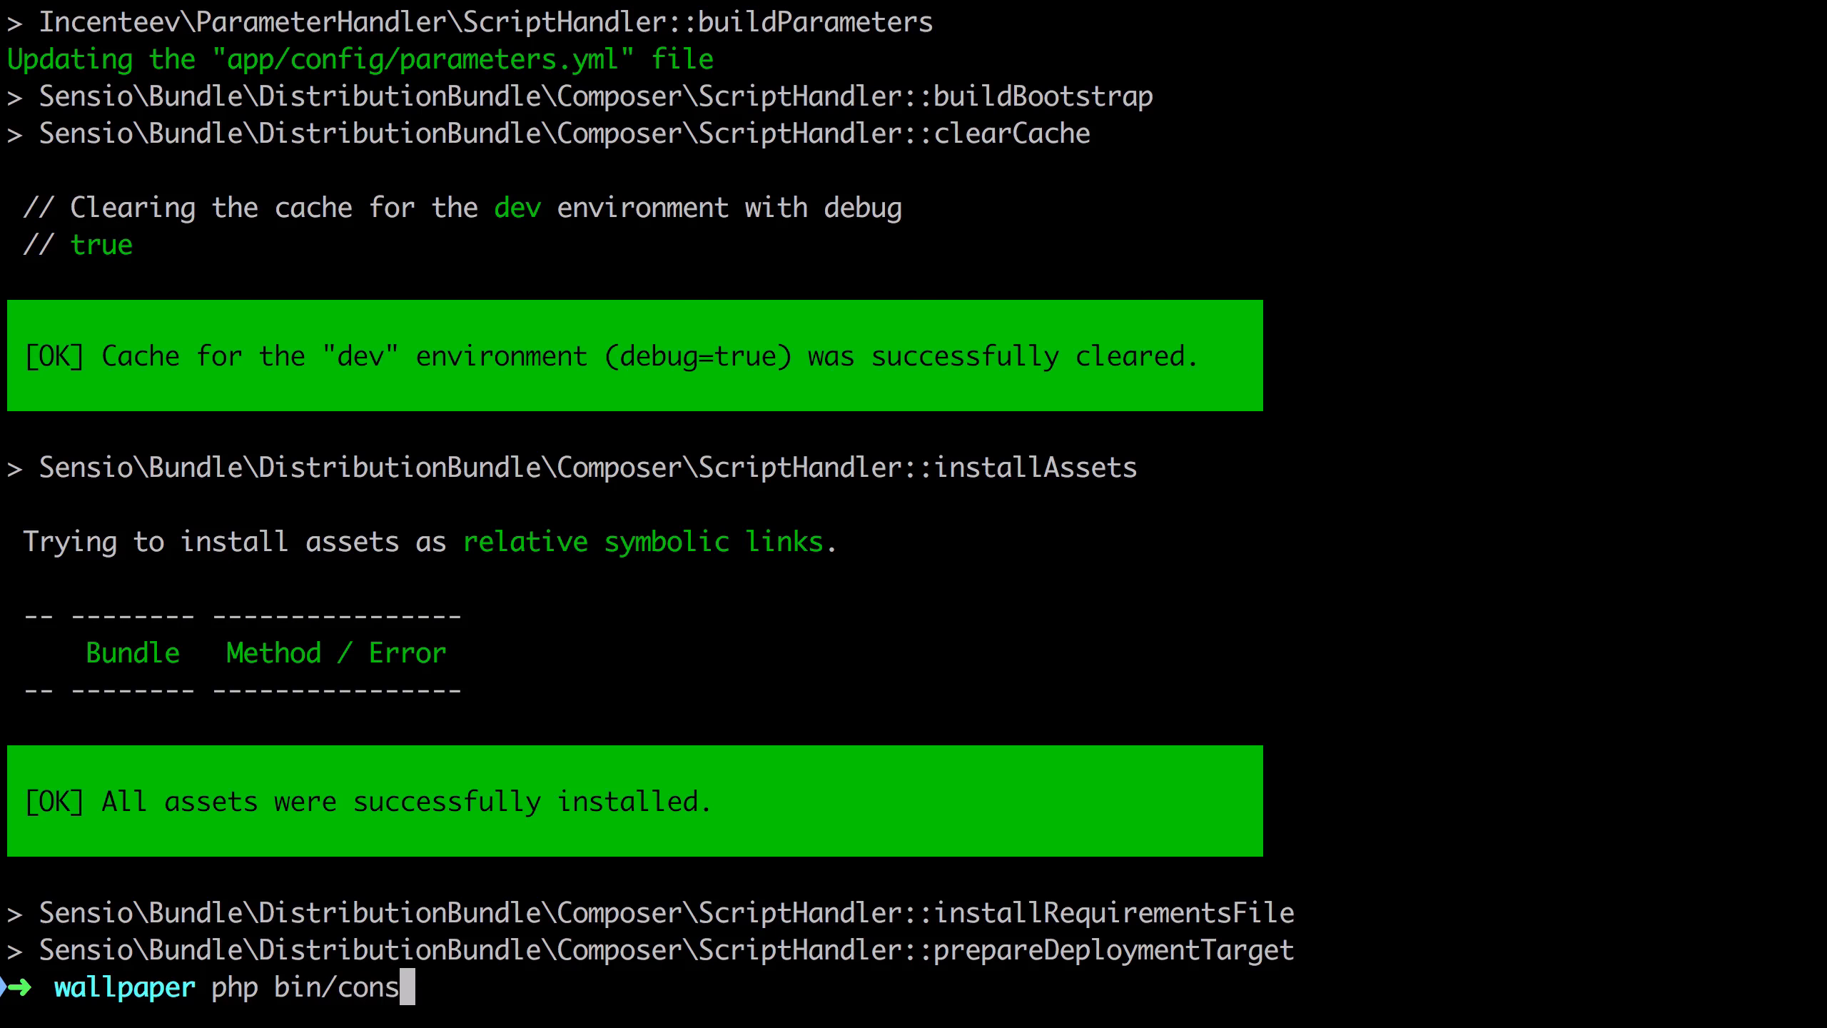
type("ole server:sta")
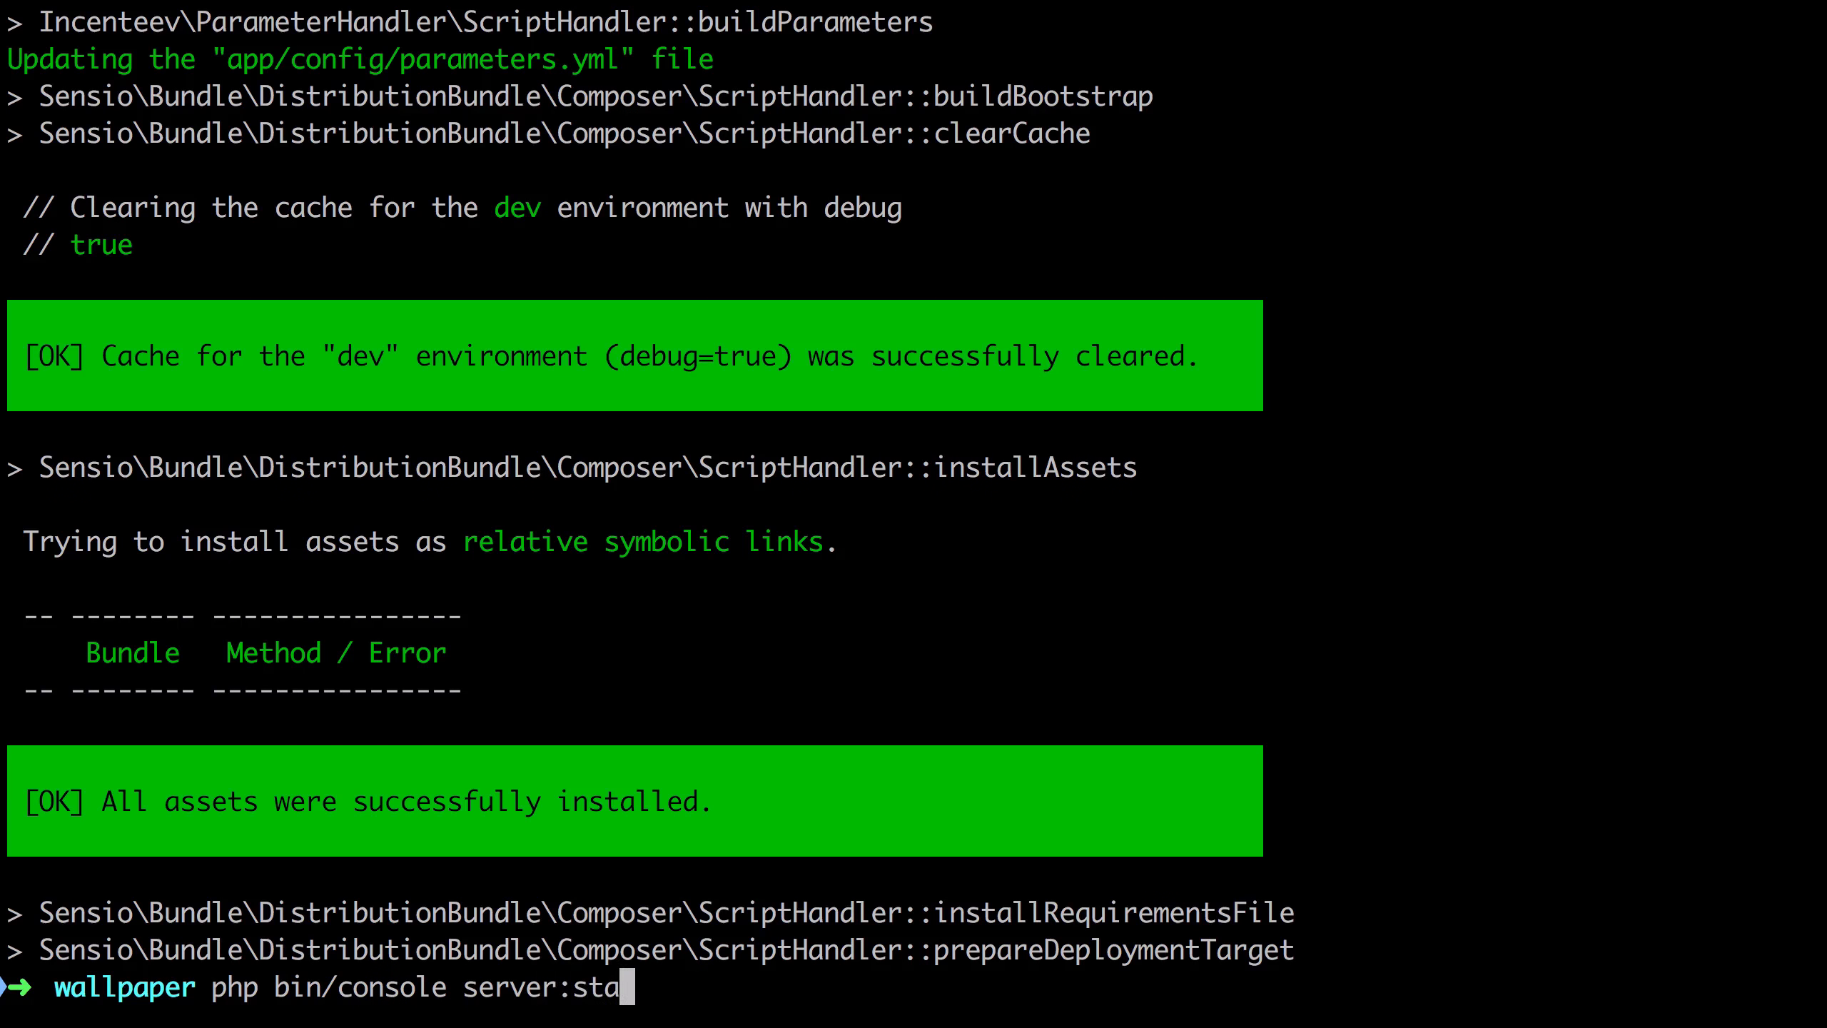
key("ctrl+l")
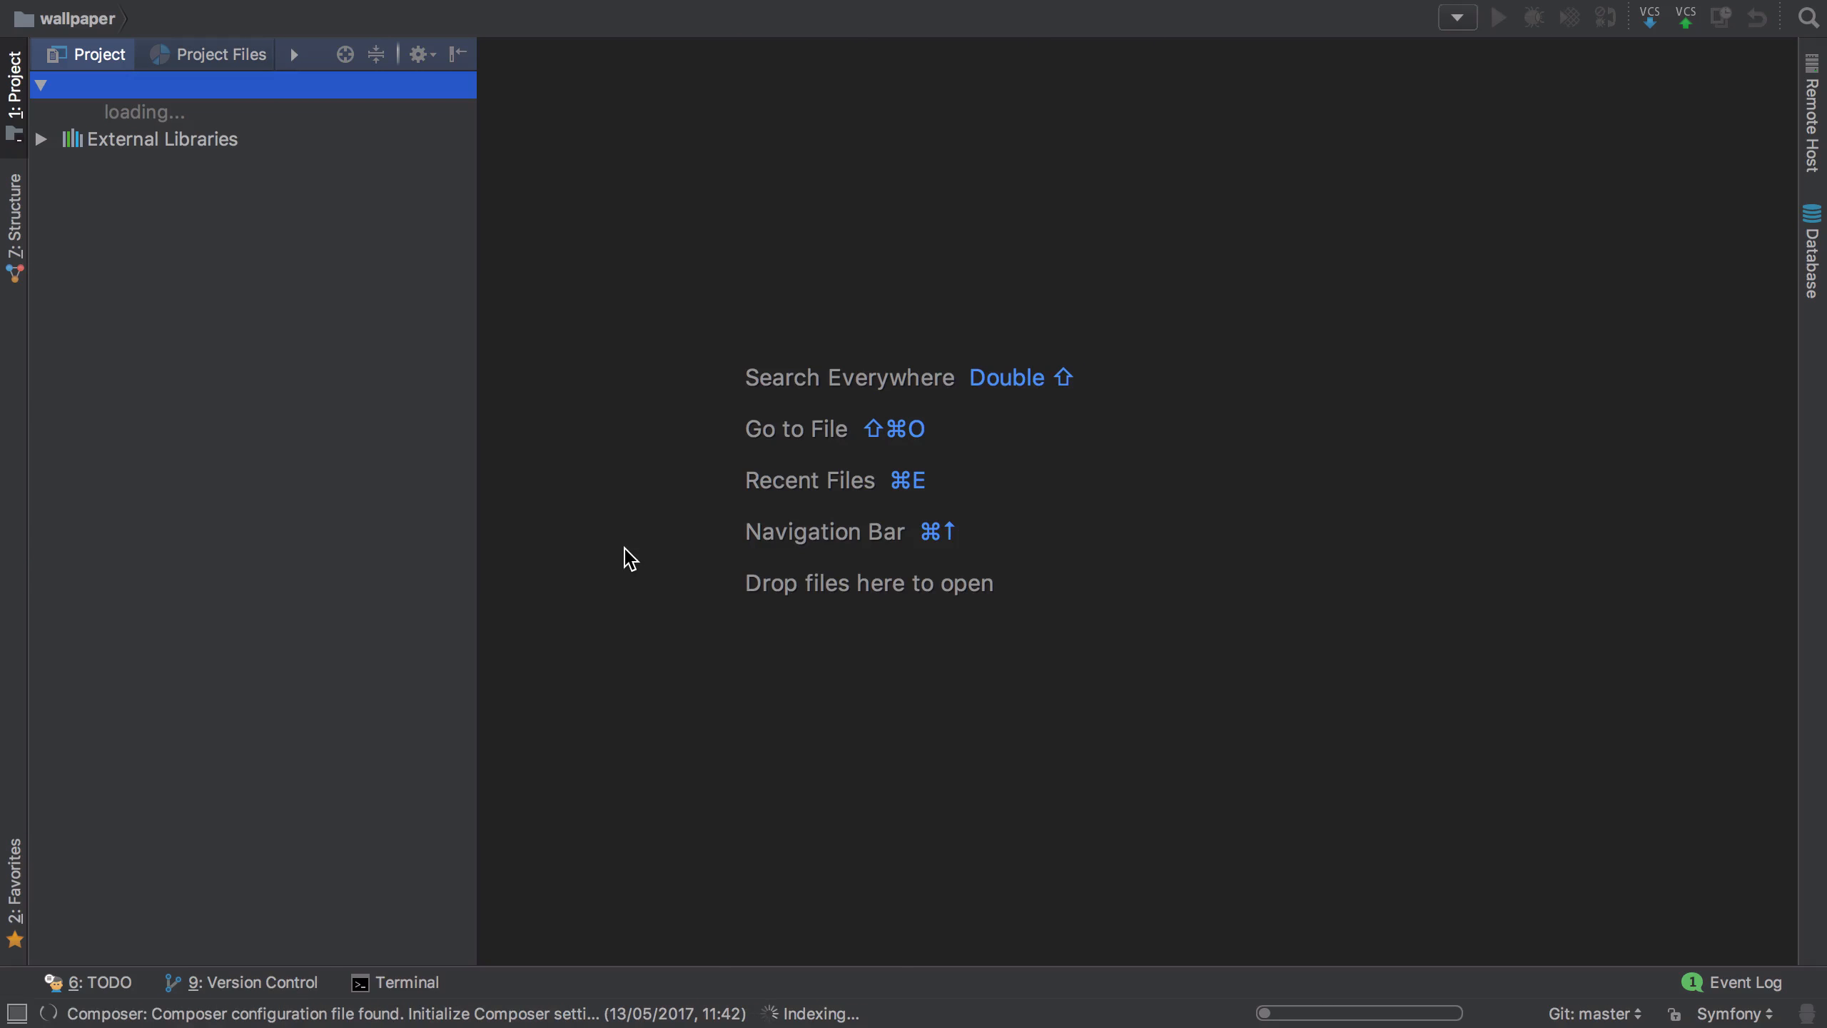
mouse_move(786, 922)
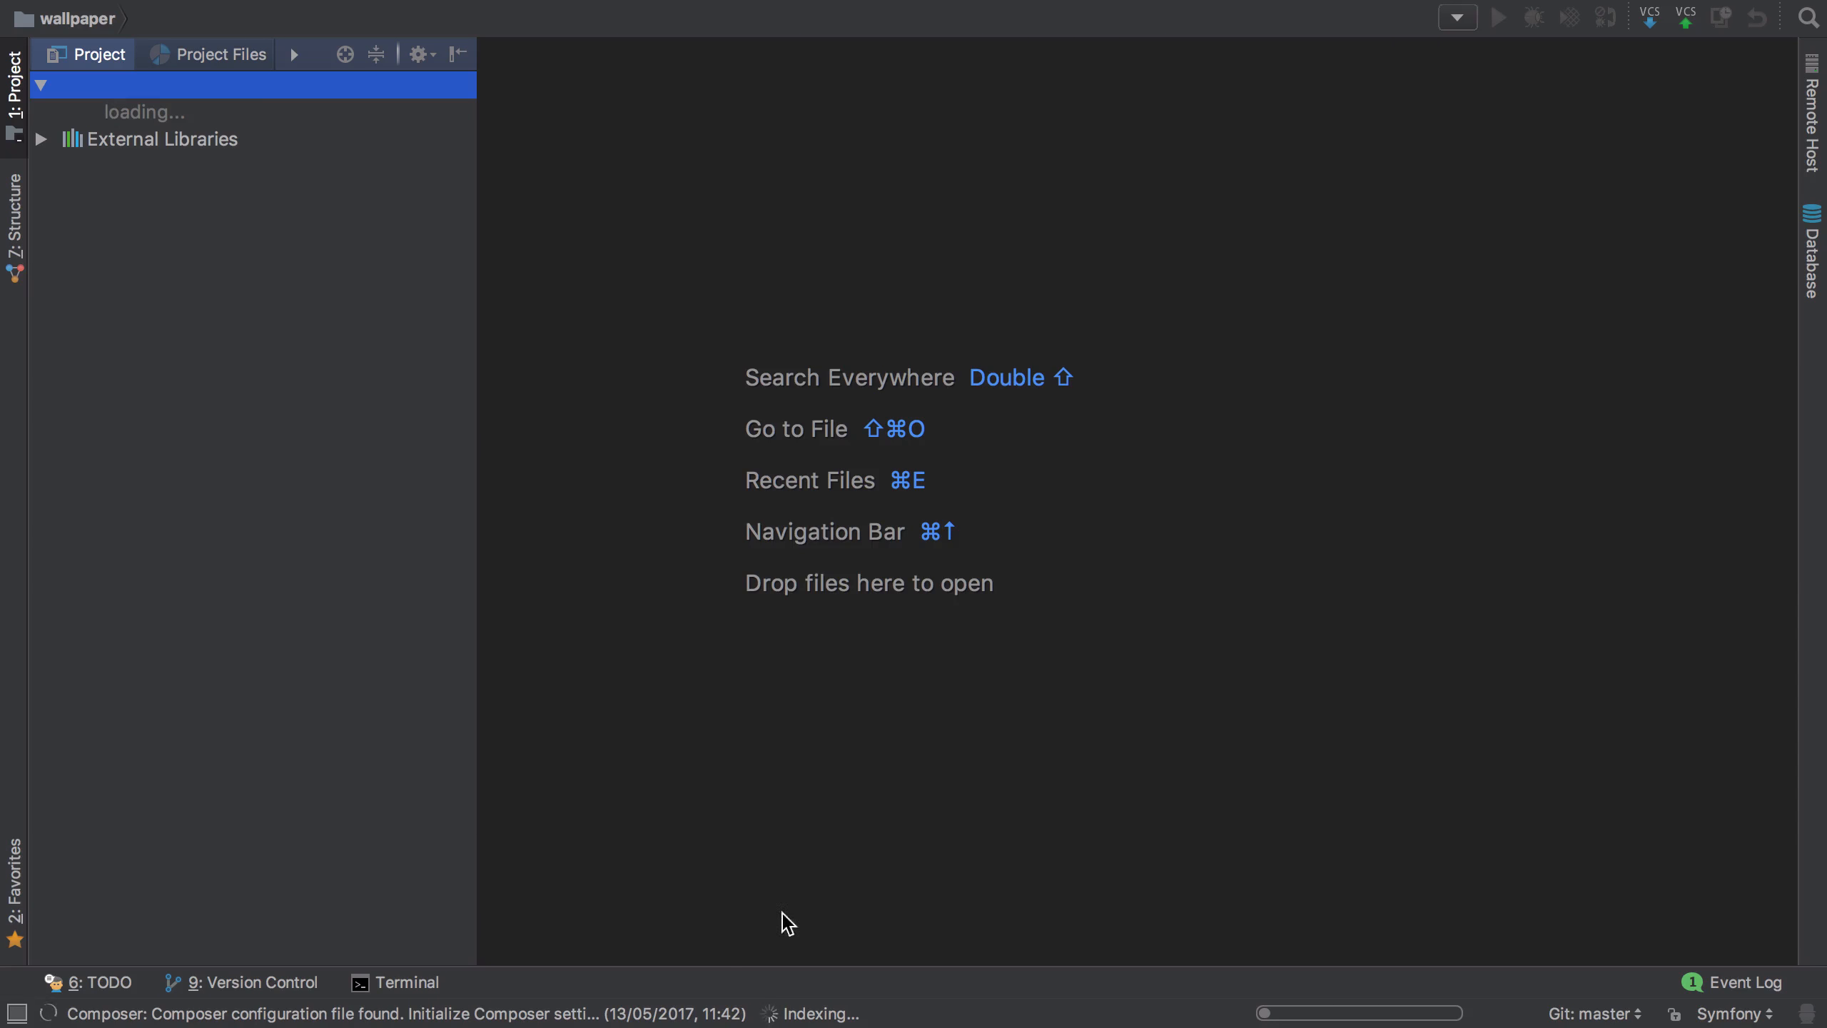
mouse_move(1051, 653)
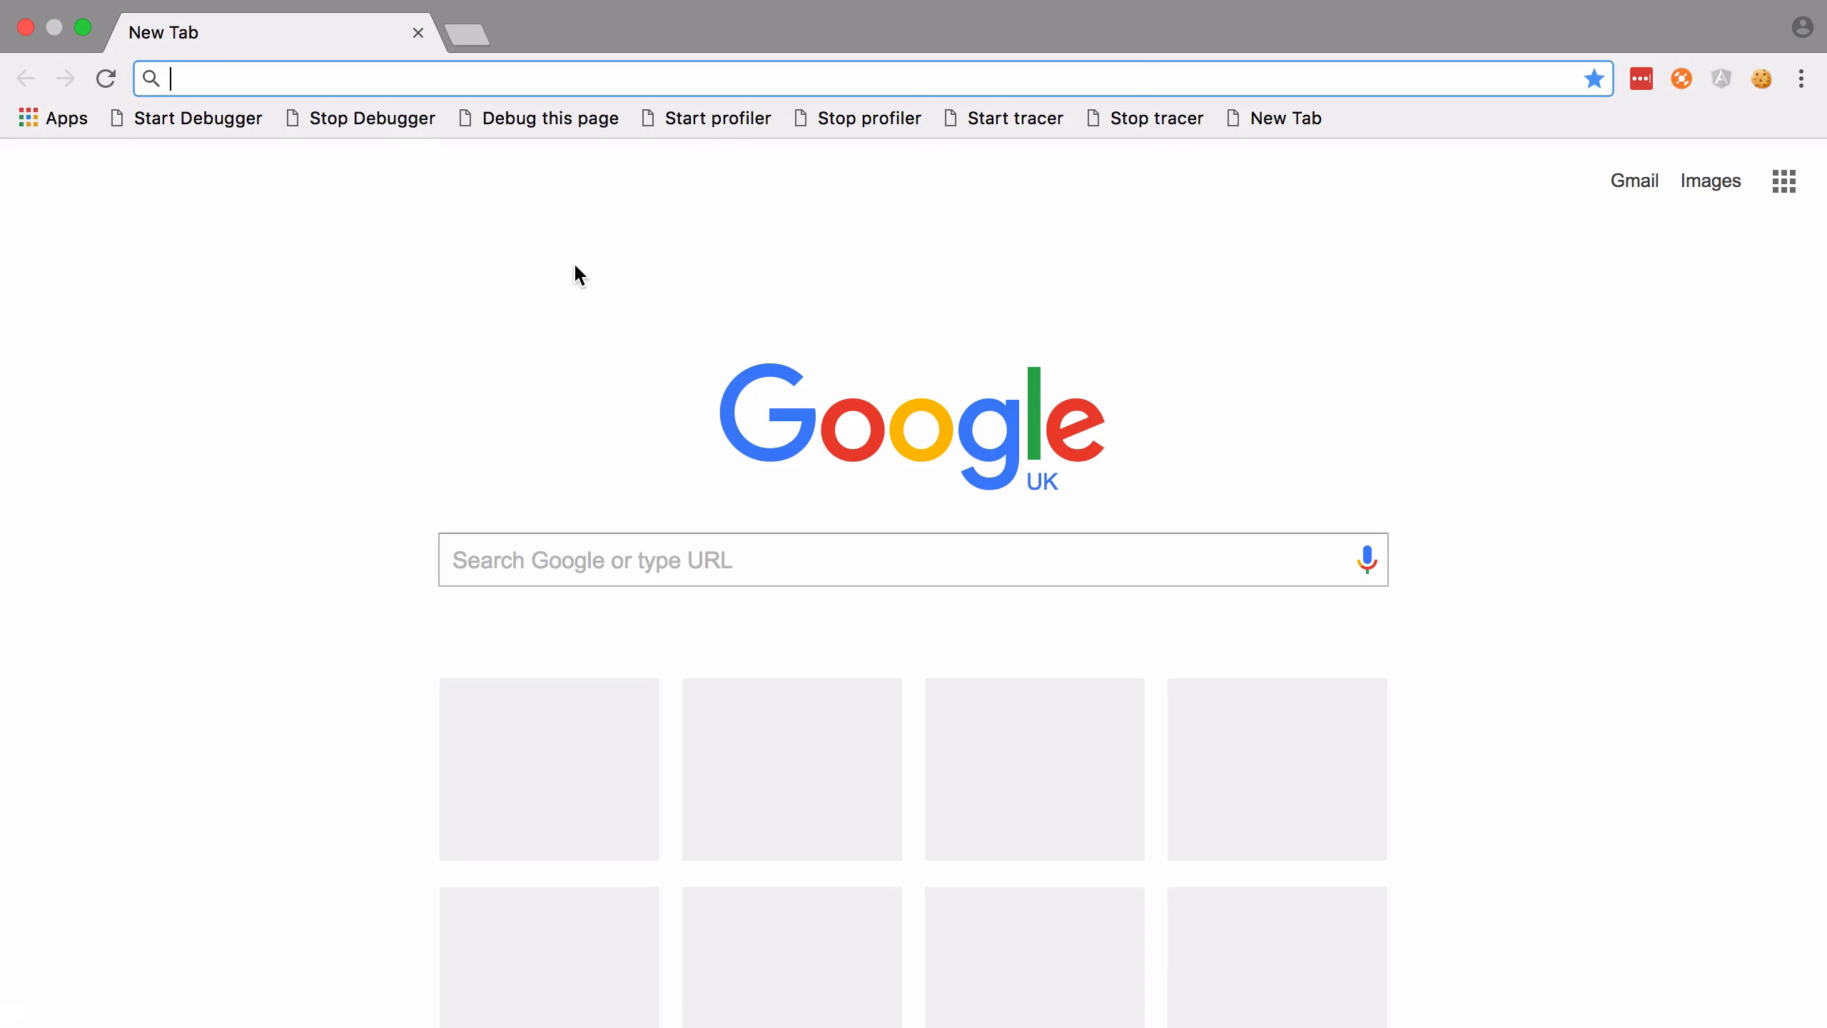
Load getbootstrap.com, the Code Review Videos site and the local app at 127.0.0.1 in new tabs
type("getbootstrap.c")
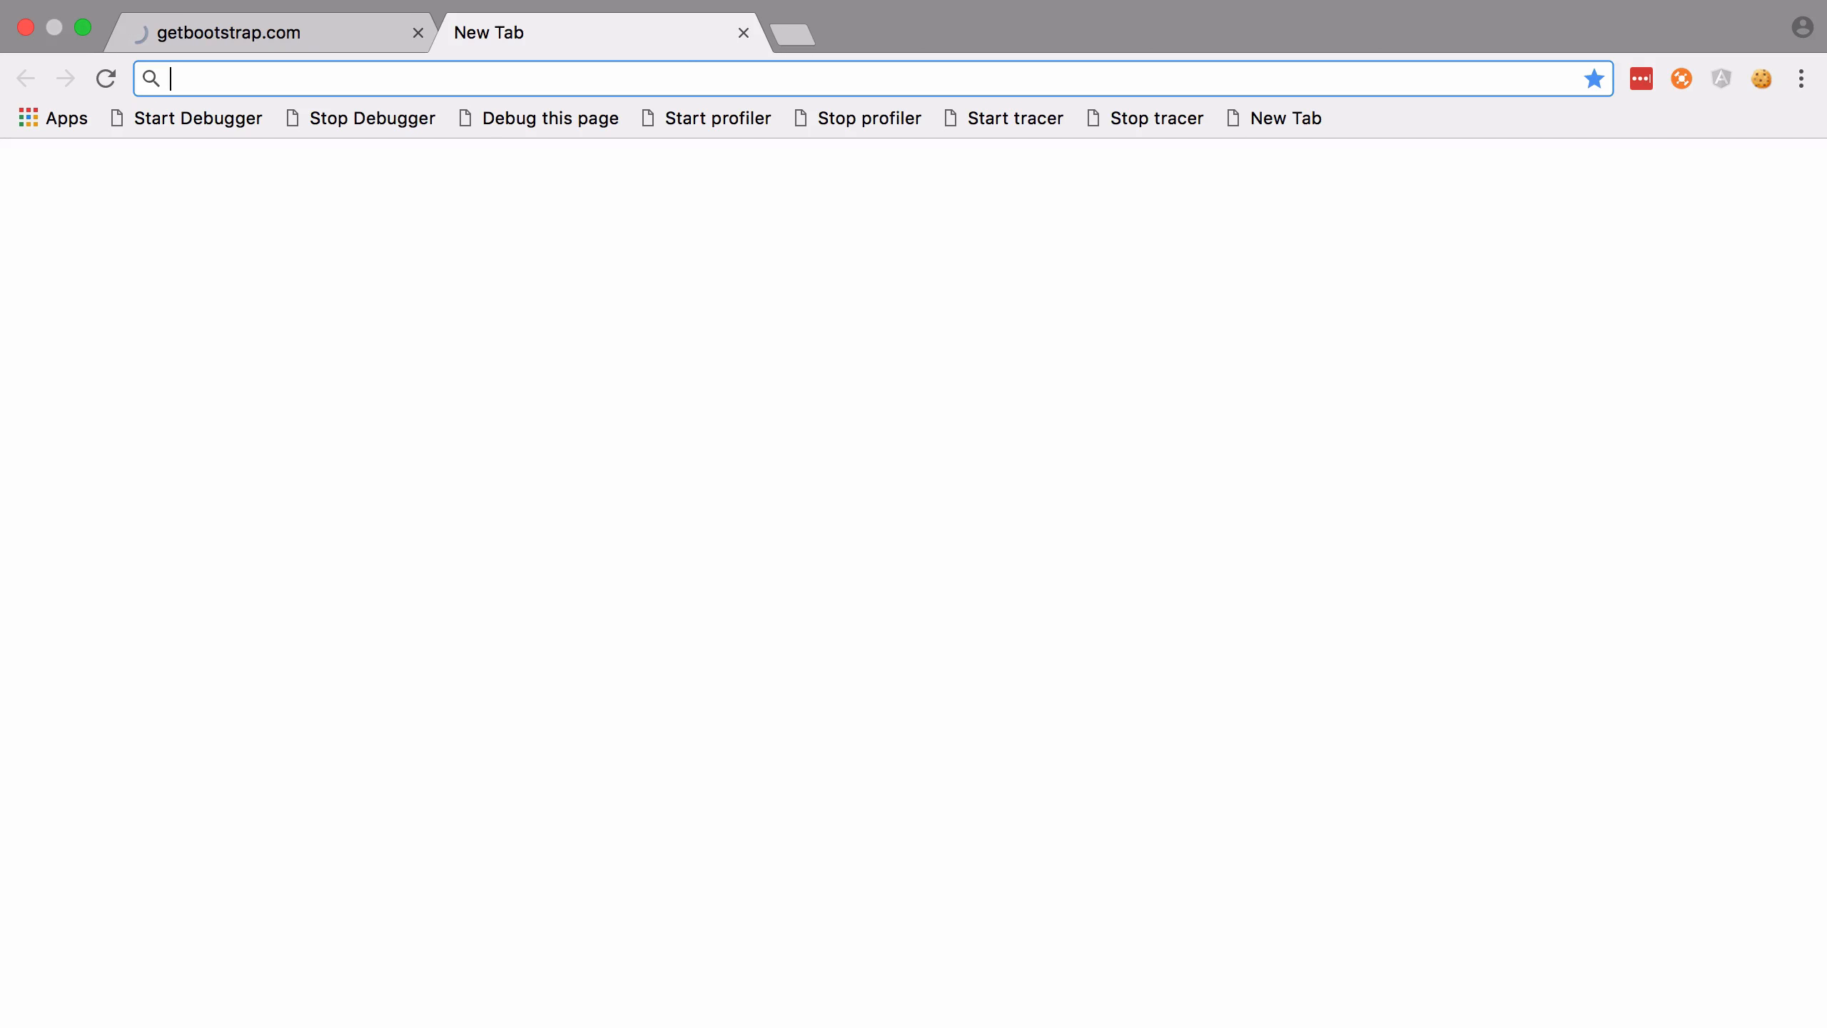
type("codereviewvideos")
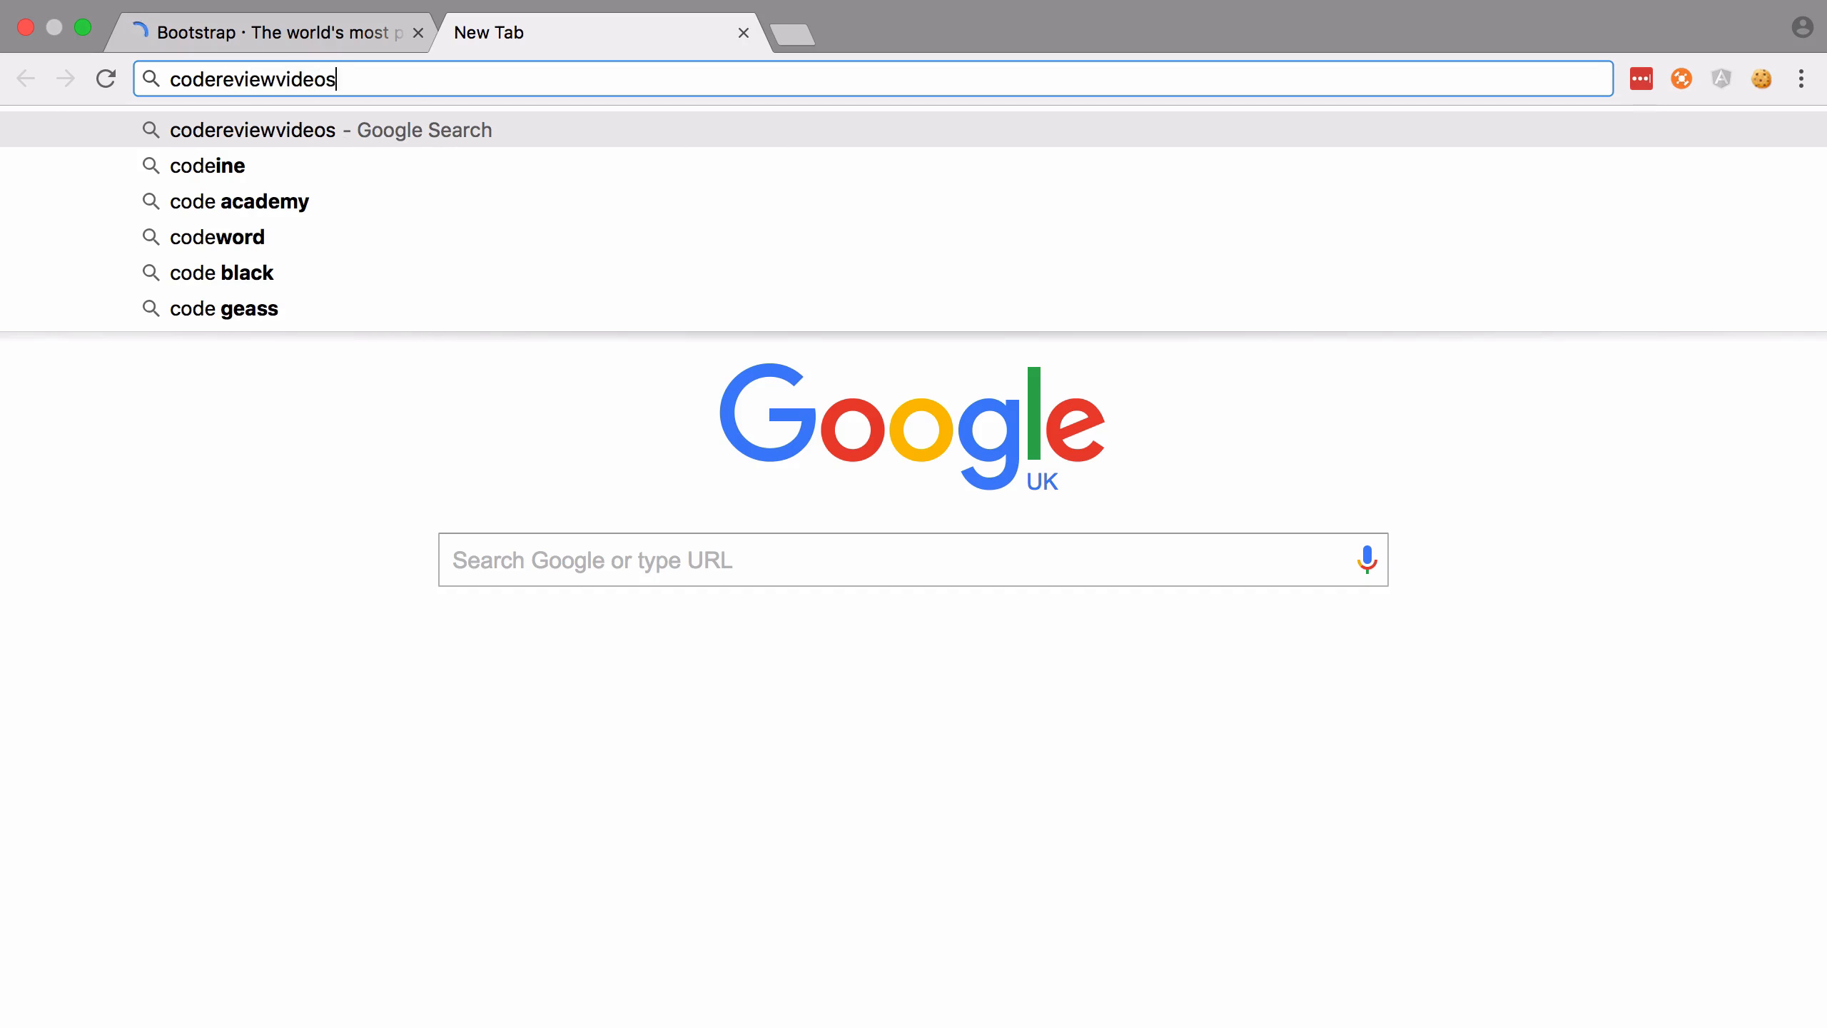
key("Return")
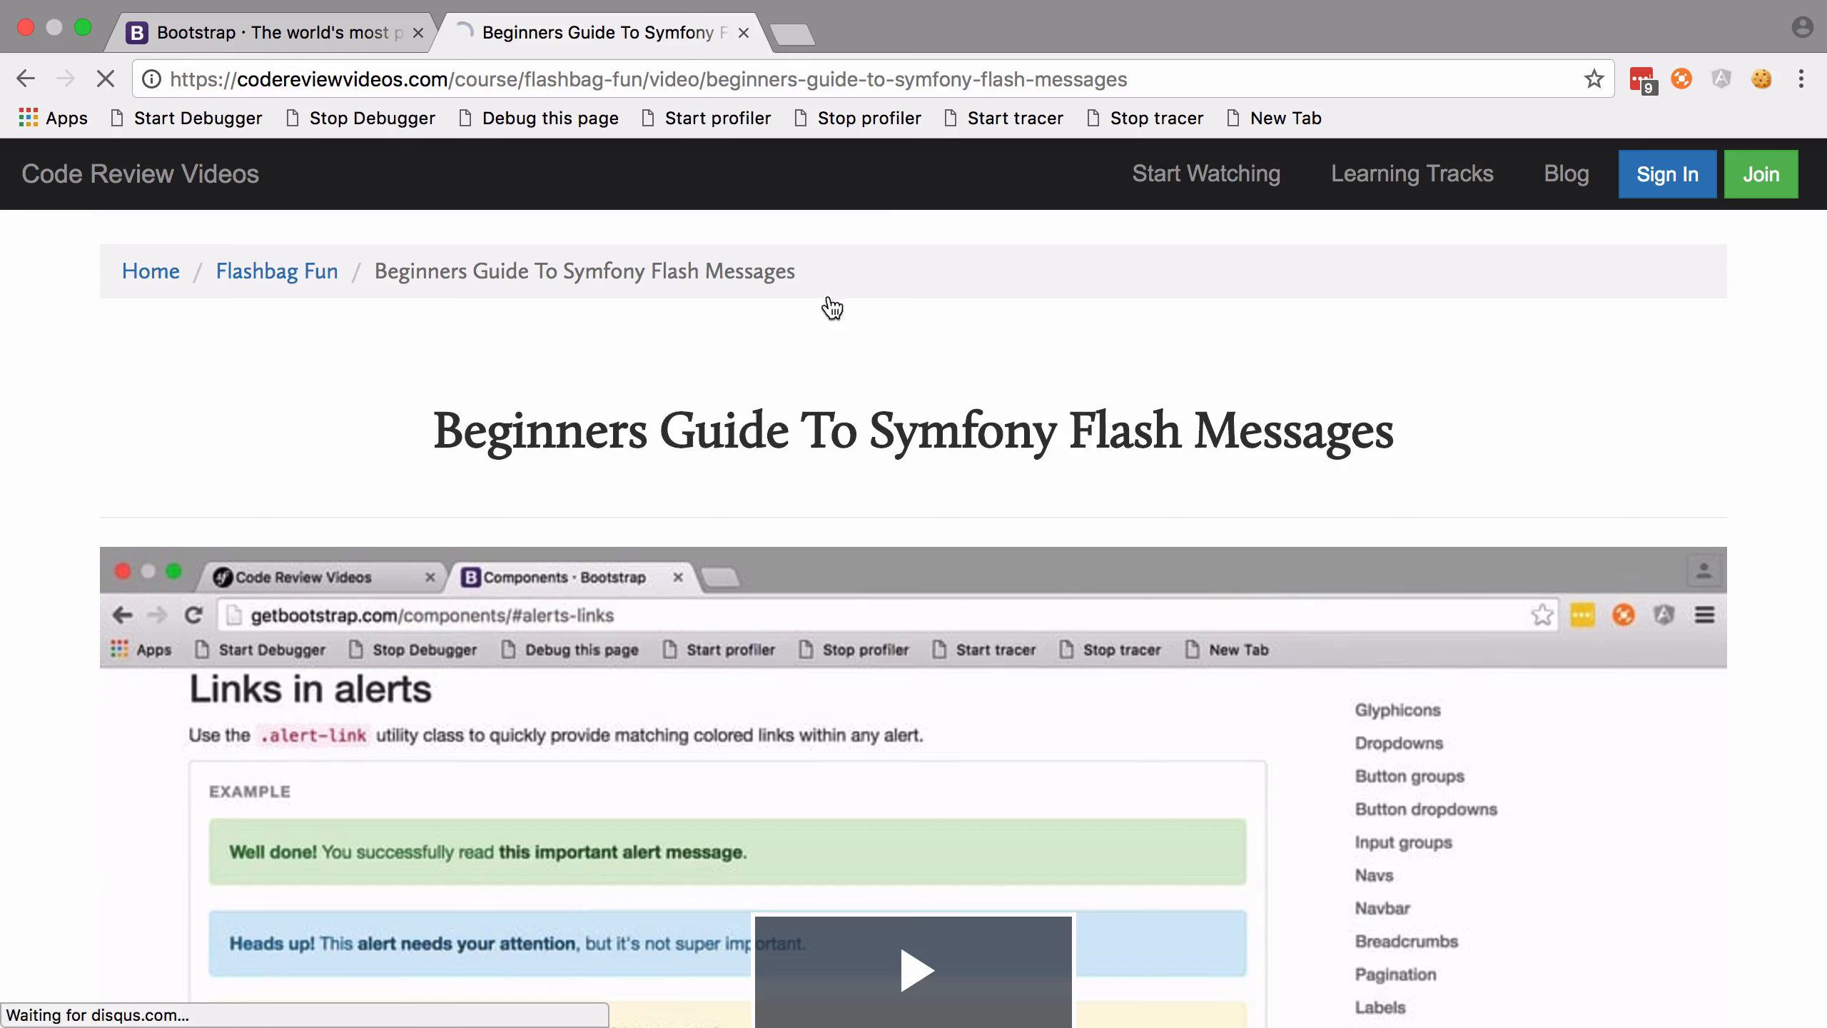
type("127.0.0.1:8000")
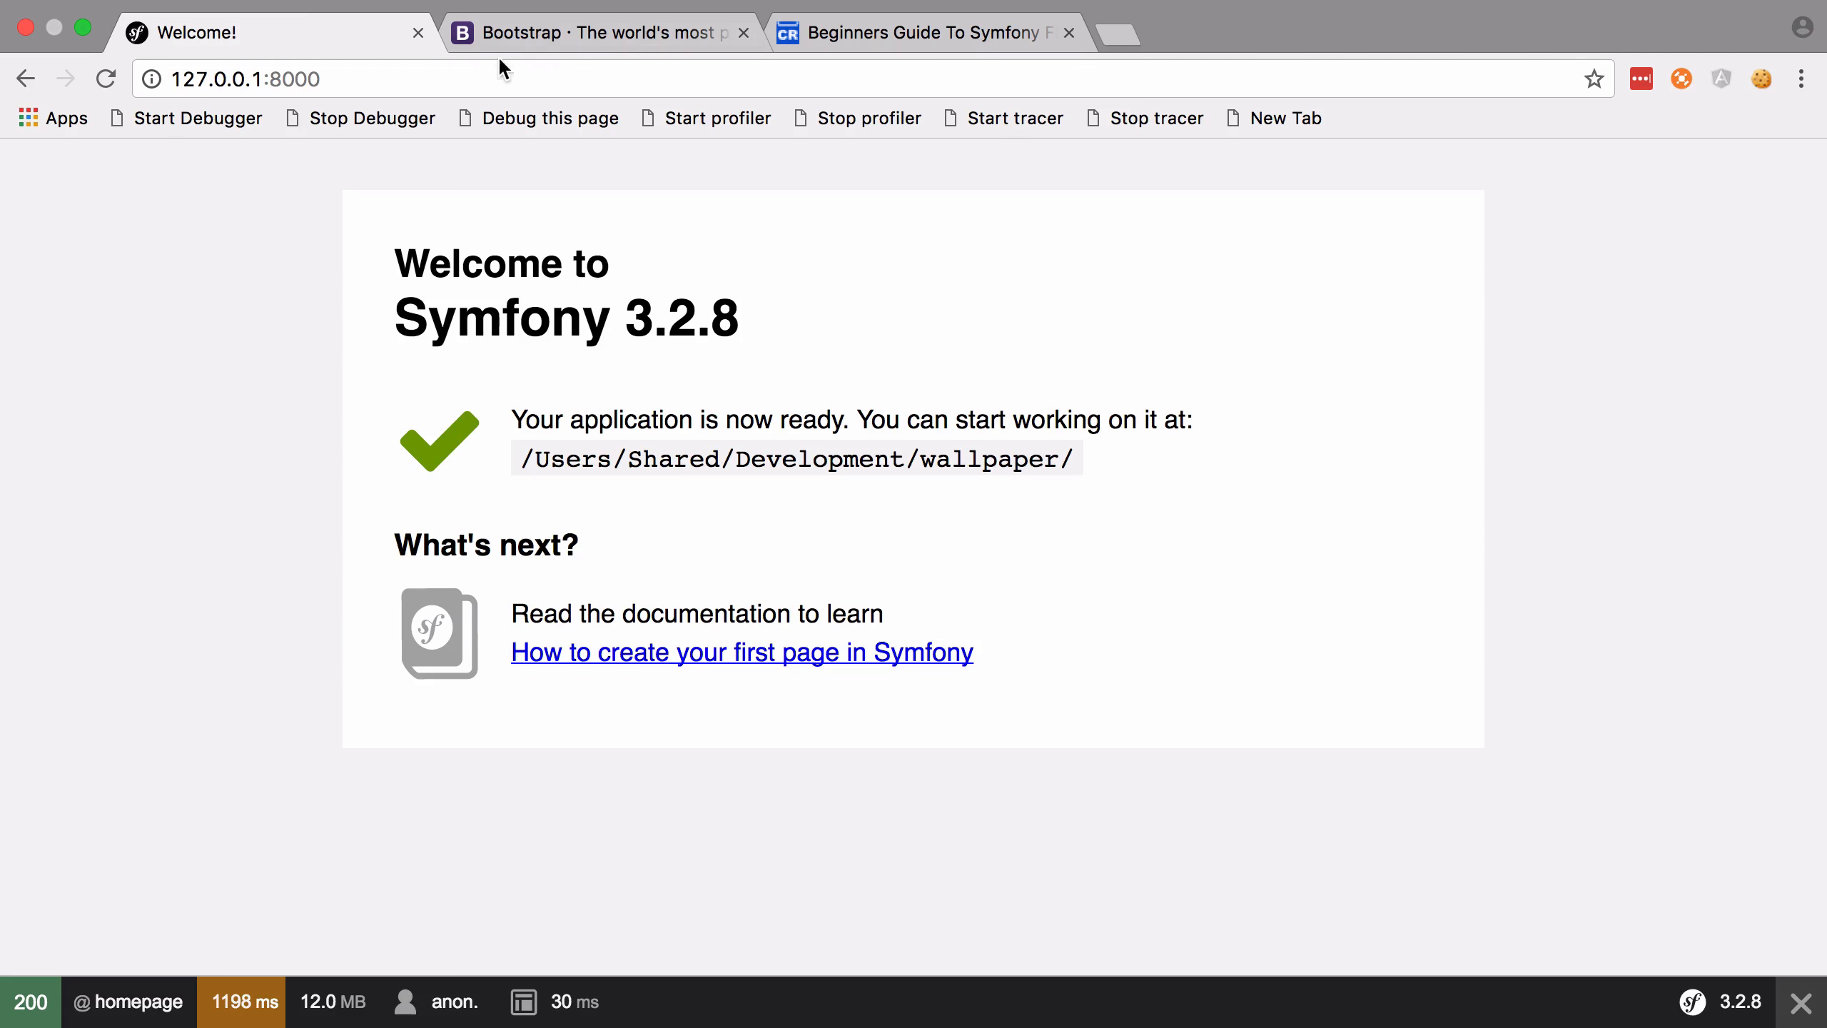
Return to the Bootstrap page and scroll to the CDN section with the minified CSS link
left_click(593, 31)
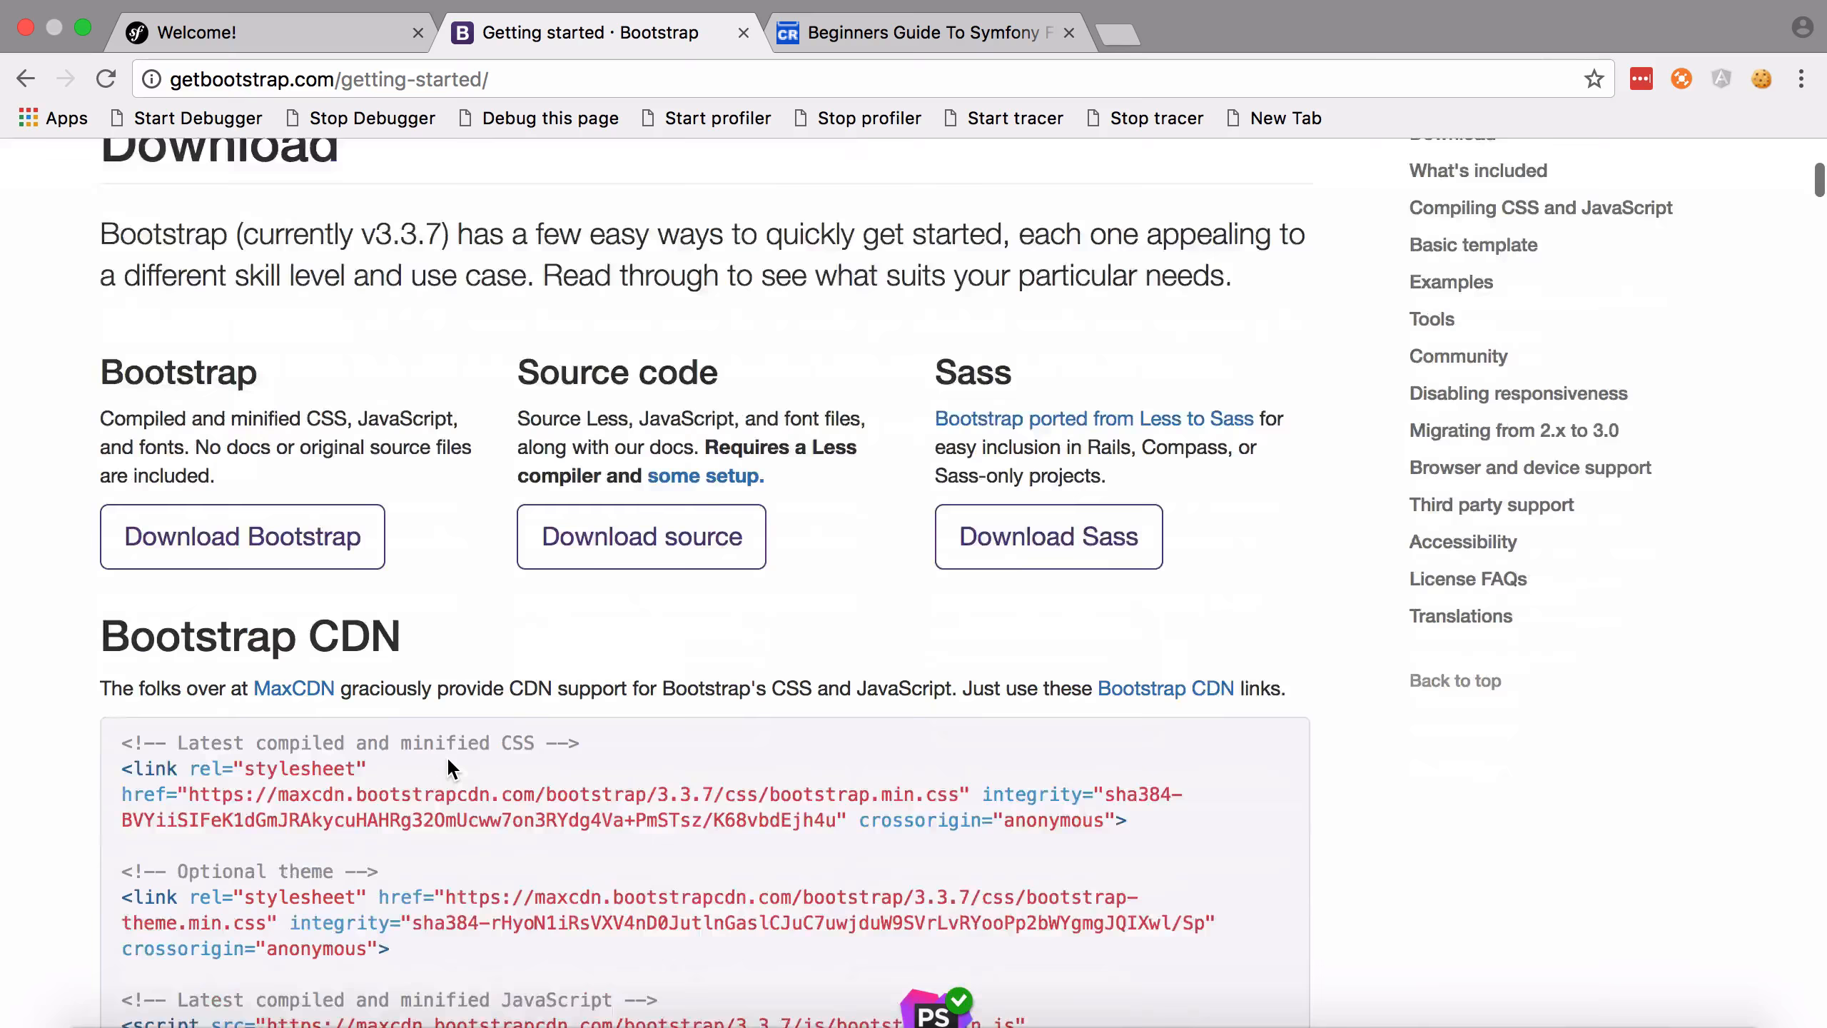
scroll("down", 3)
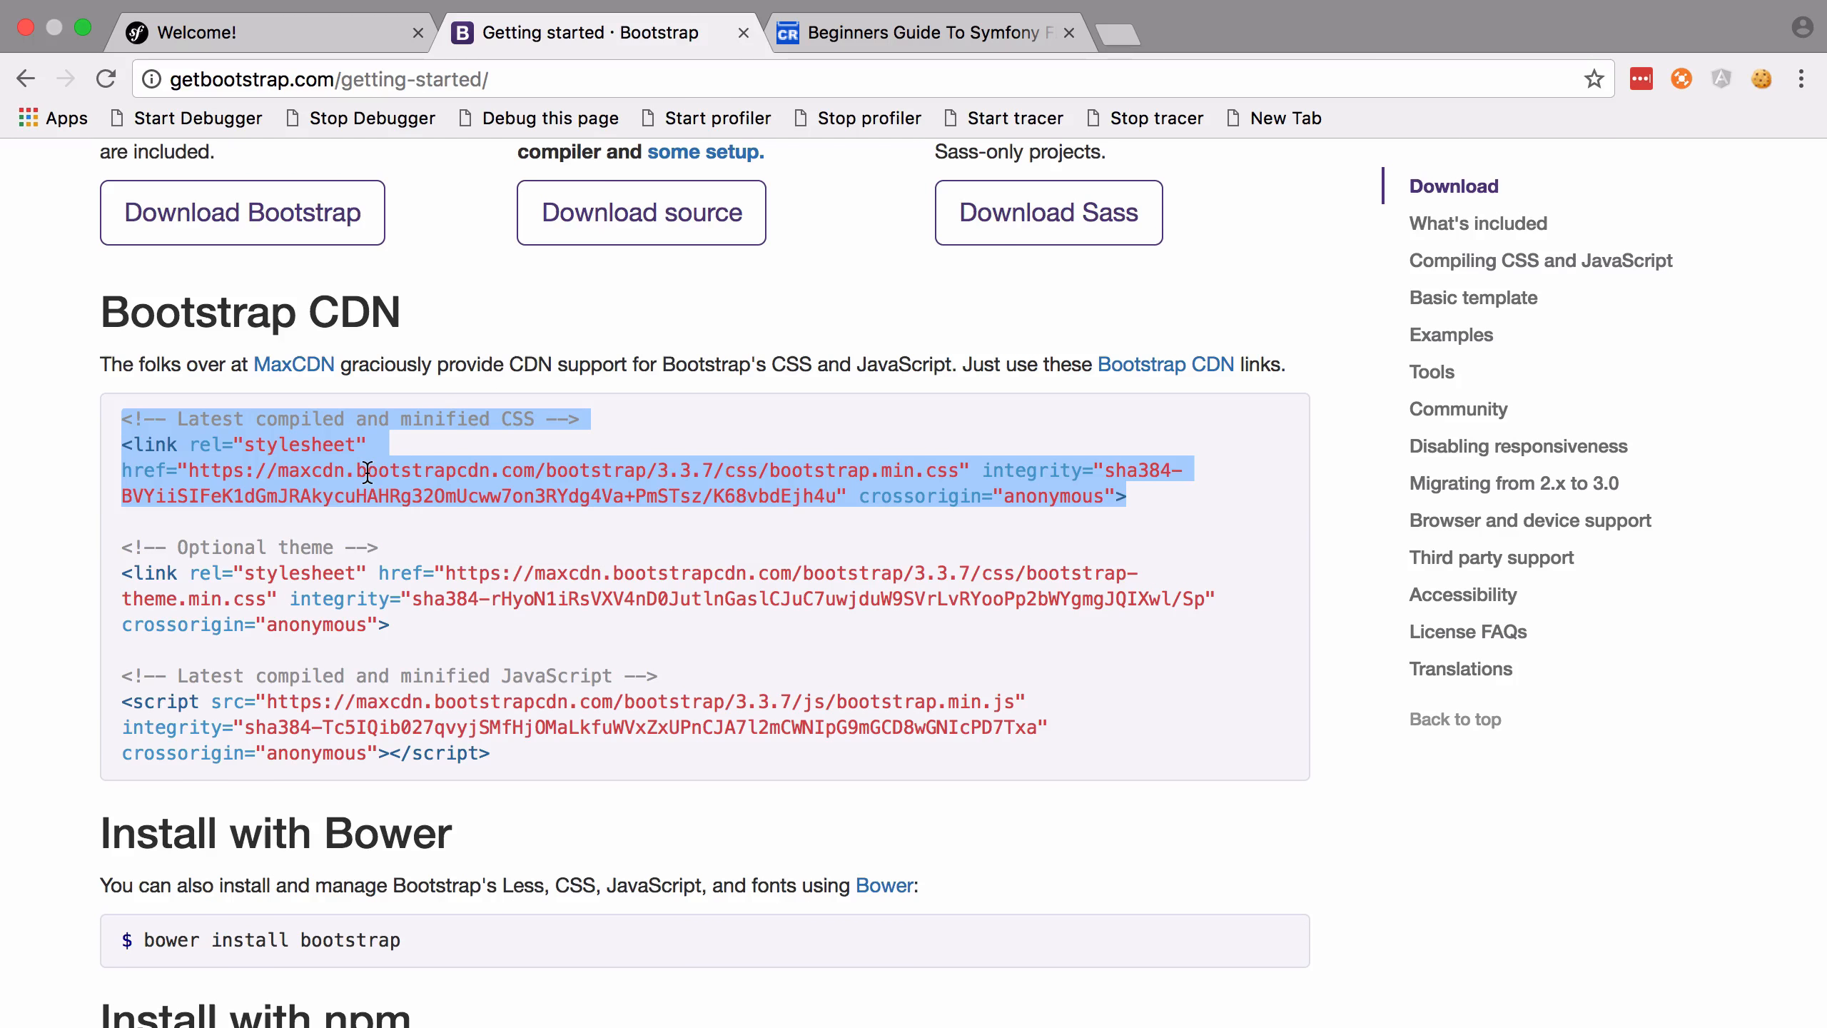
mouse_move(778, 623)
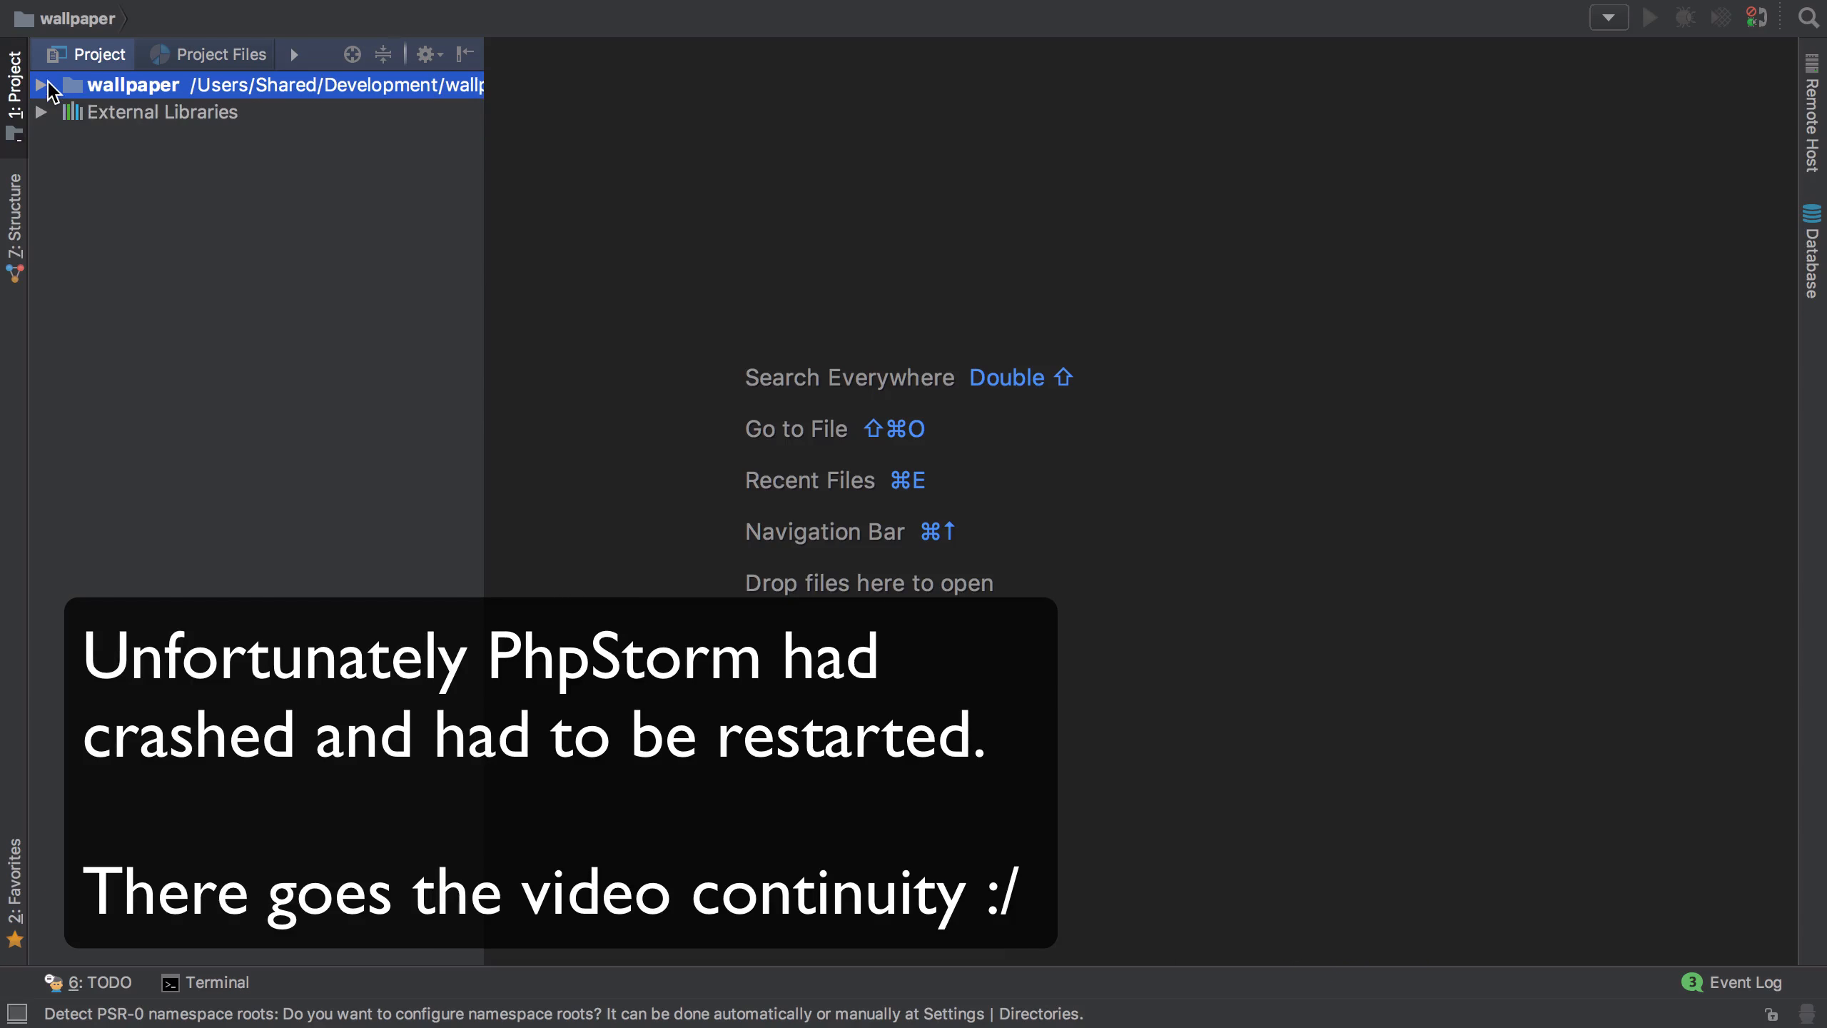
Paste the Bootstrap CDN link into the head of base.html.twig and reformat the file's code
left_click(41, 84)
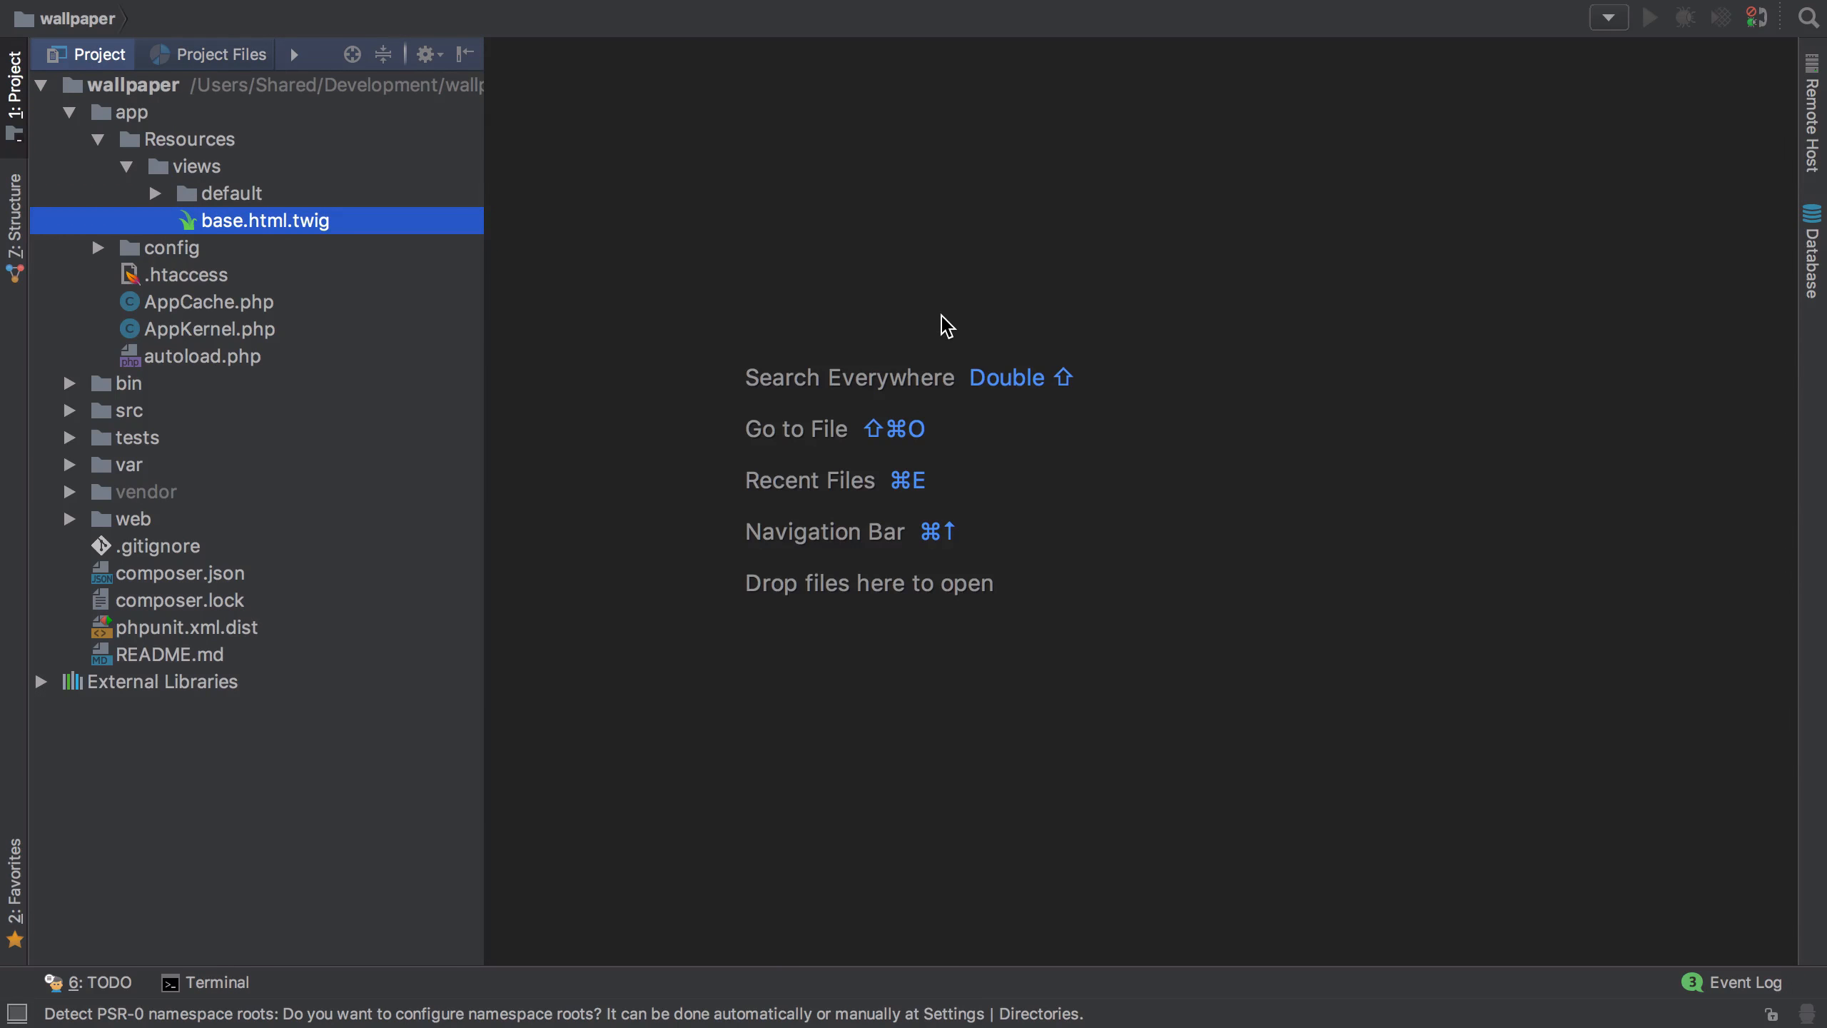
double_click(265, 220)
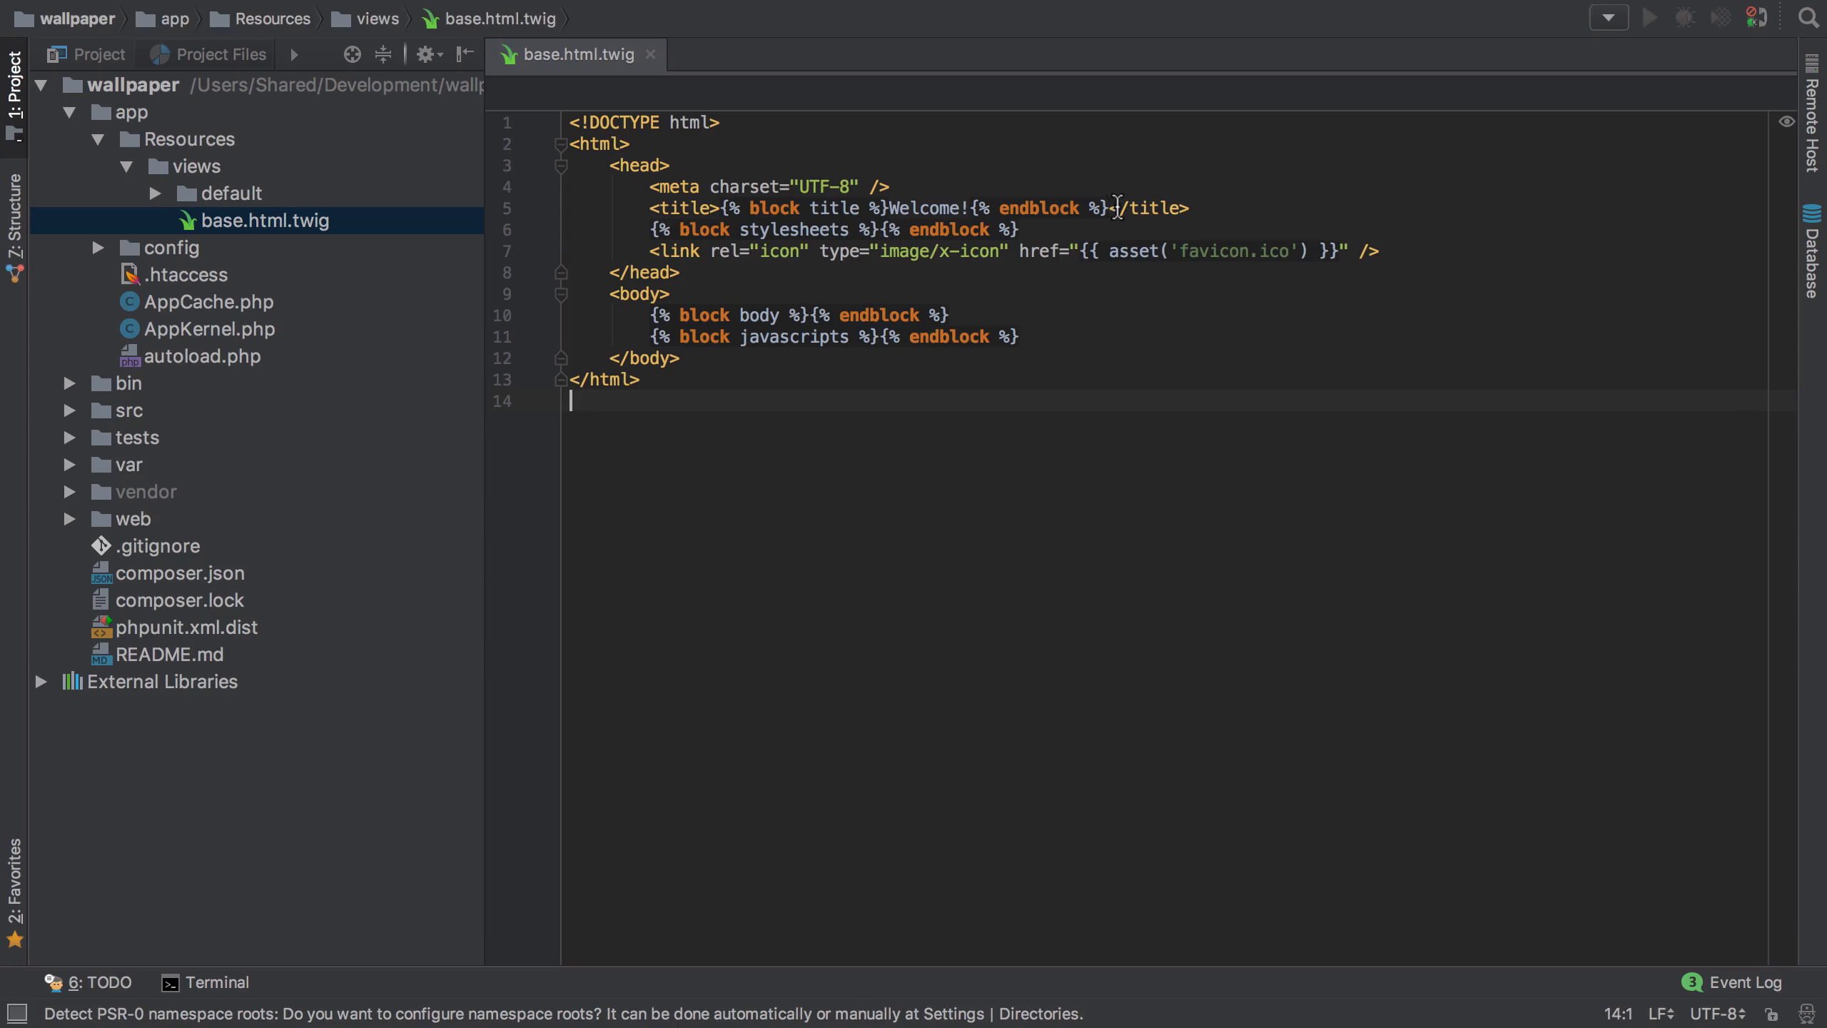
key("Enter")
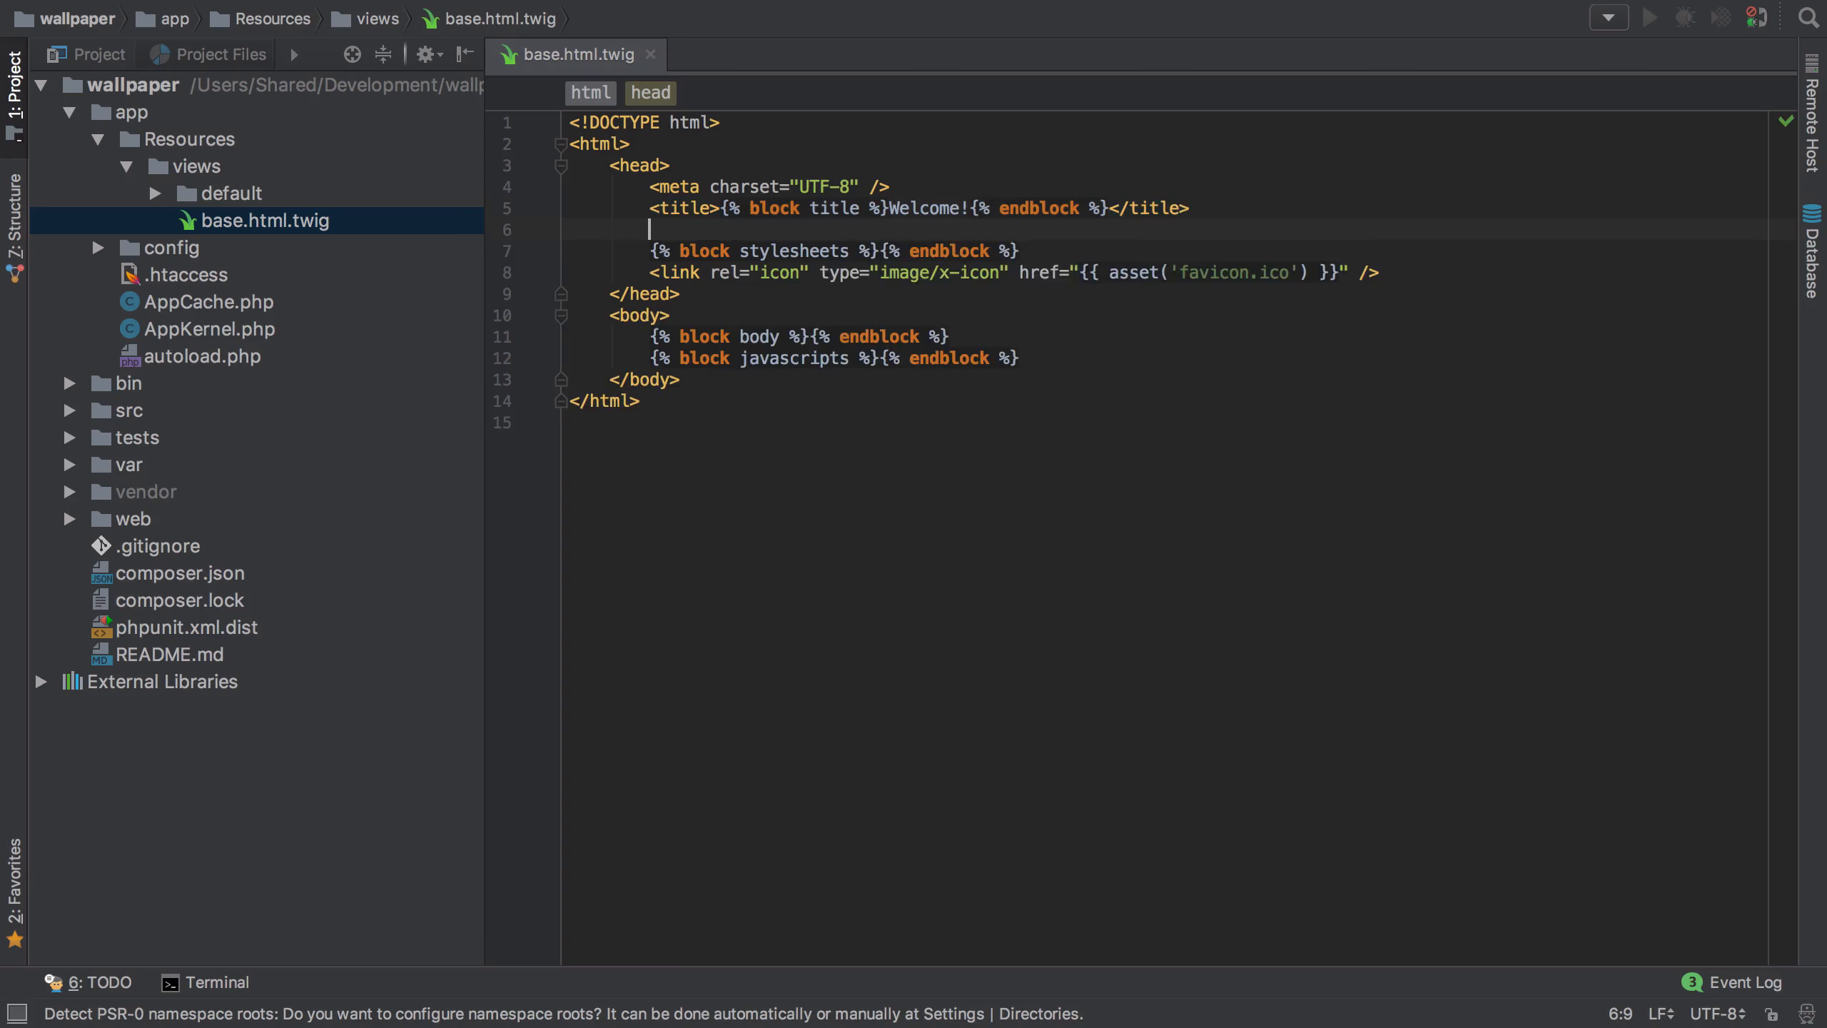
left_click(524, 15)
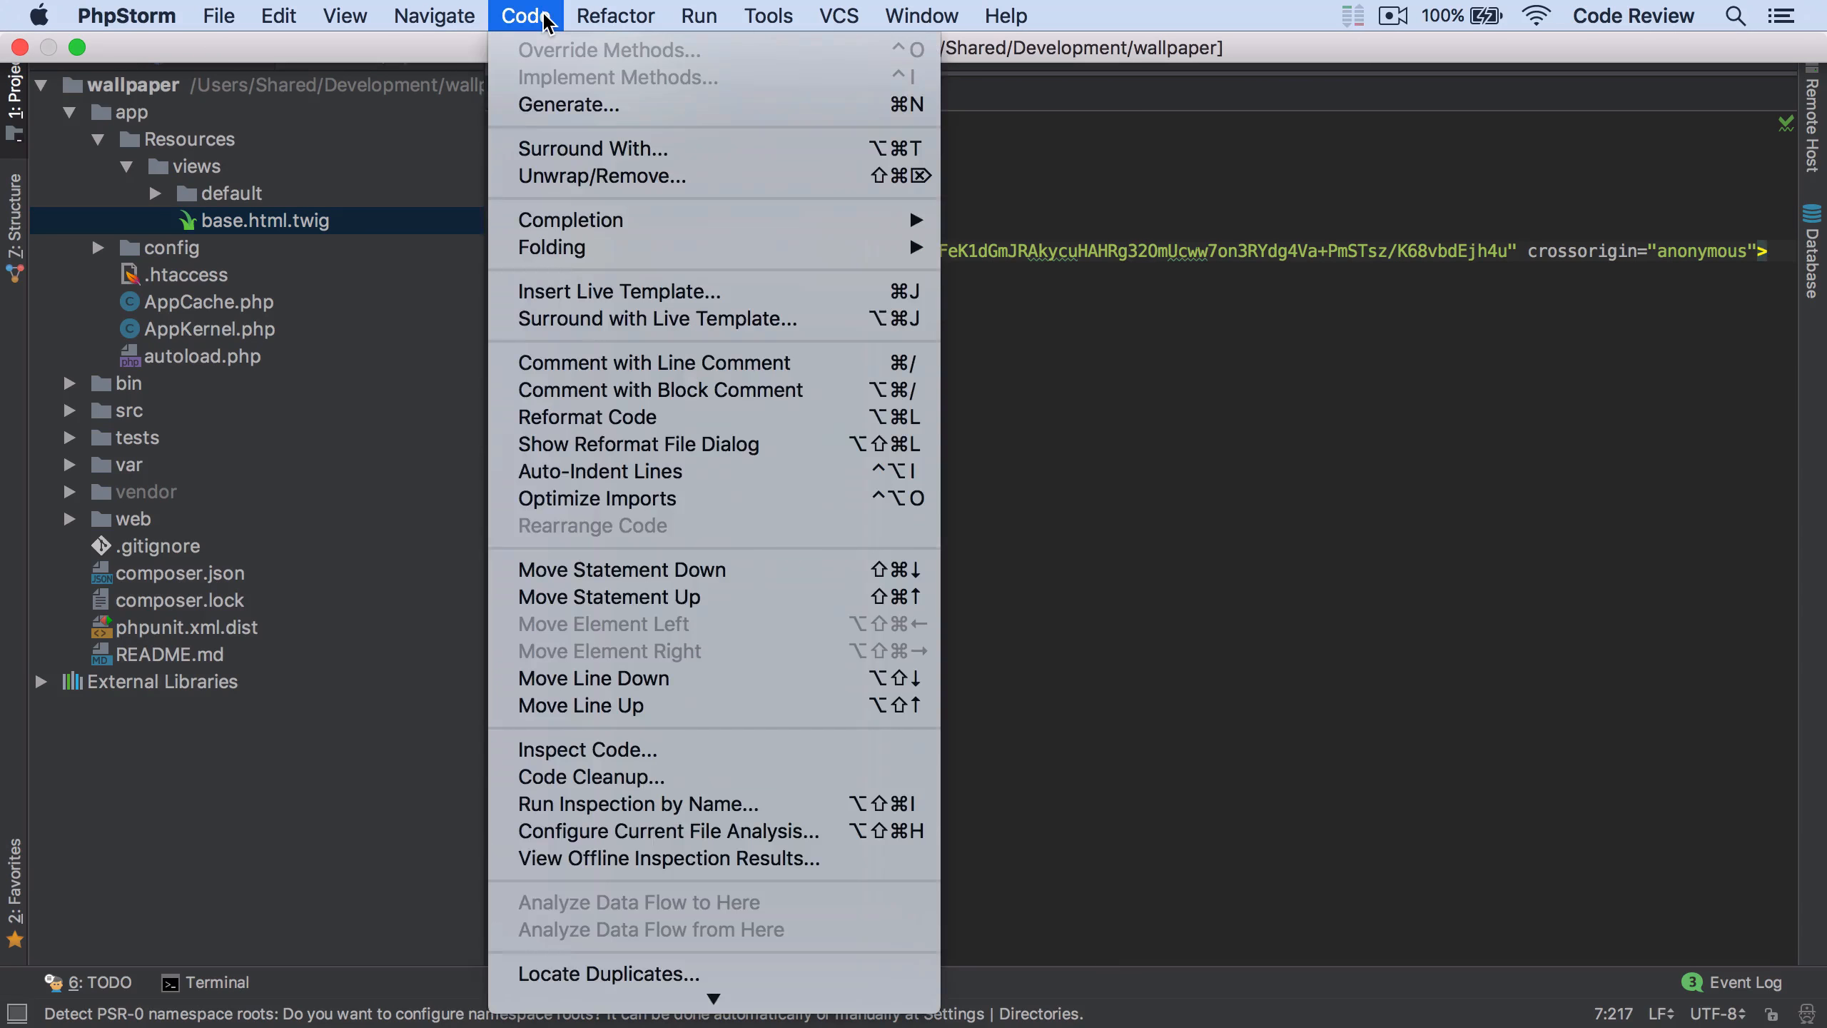
mouse_move(587, 417)
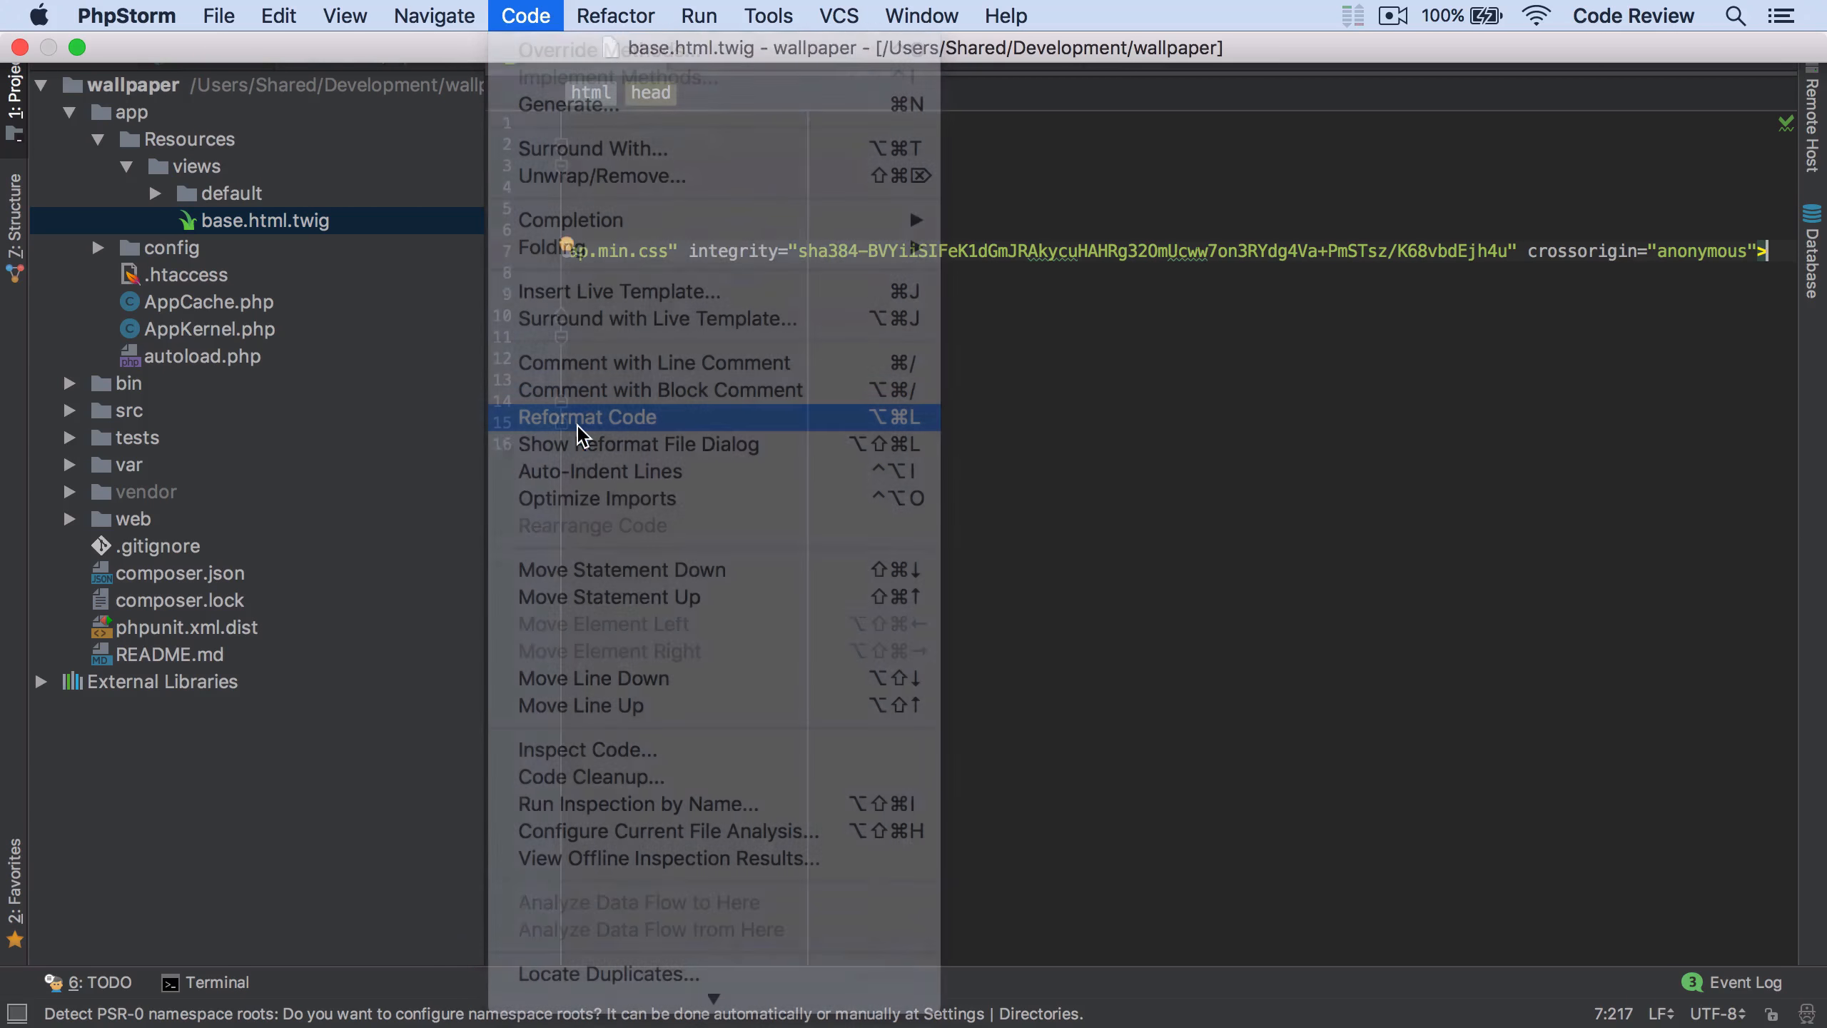
left_click(586, 417)
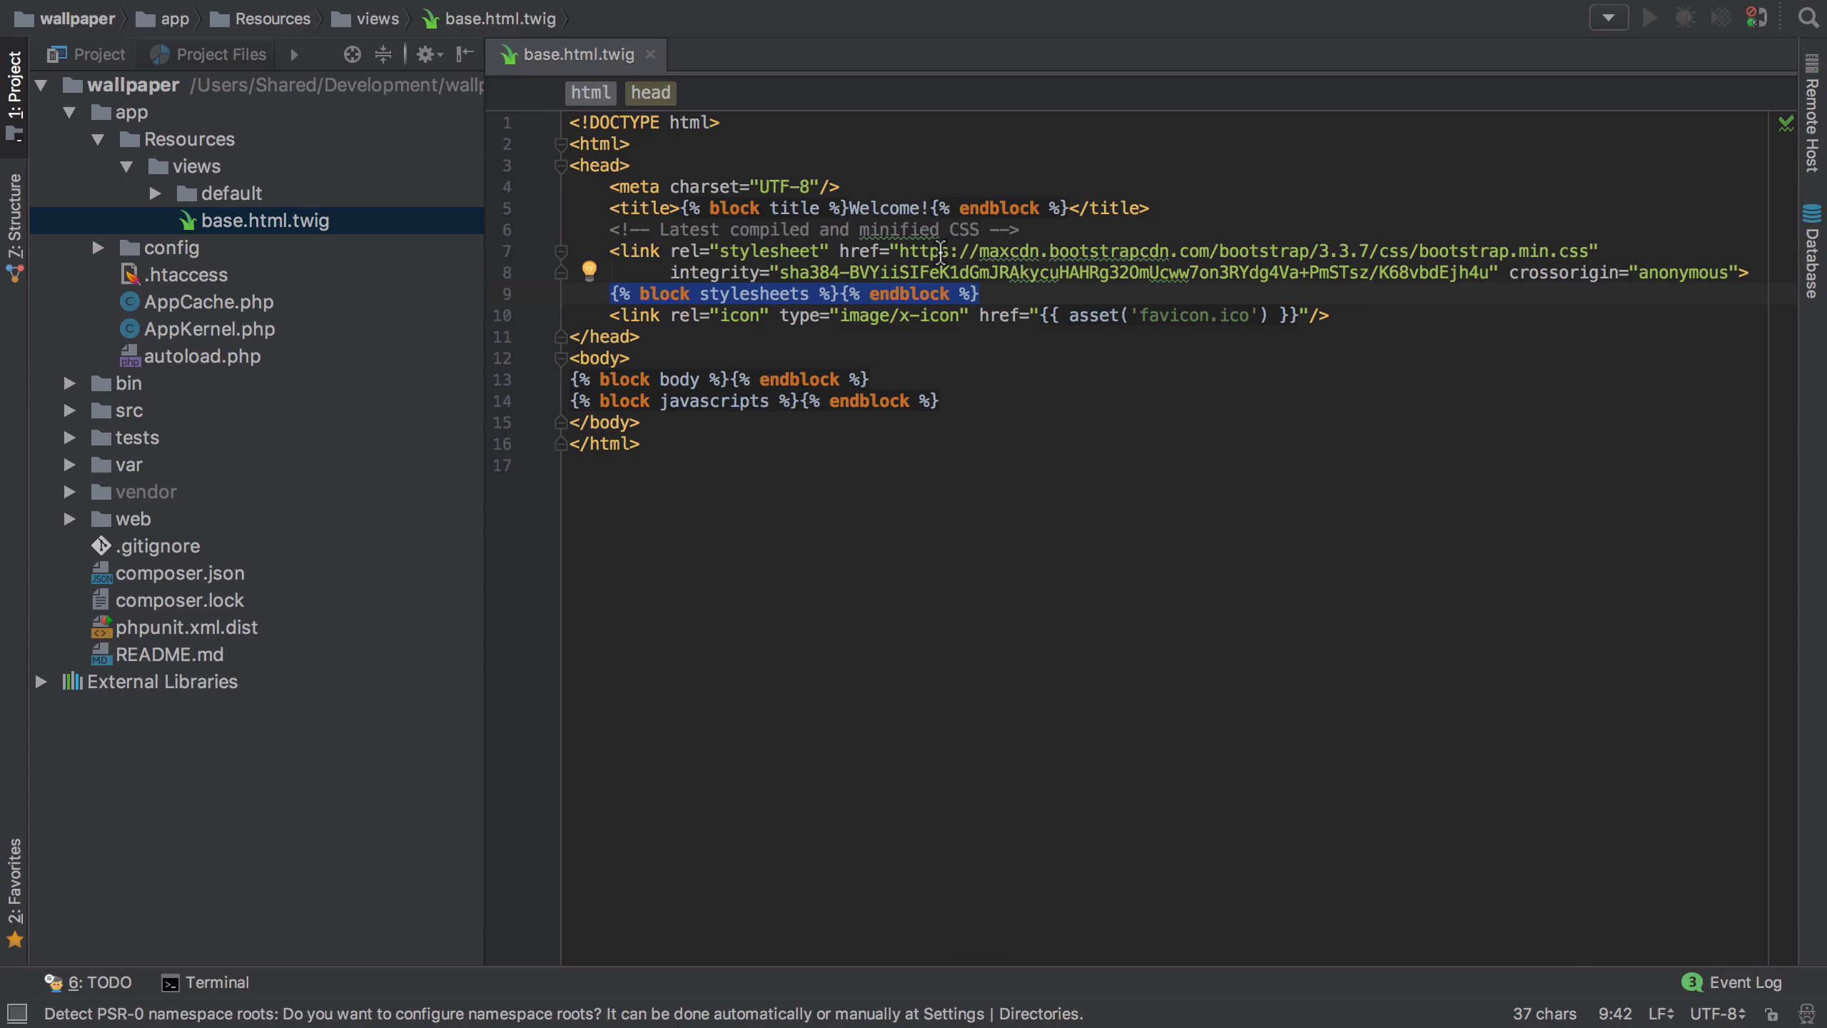
Add <link rel="stylesheet" href="{{ asset('css/styles.css') }}" /> below the CDN link
key("Enter")
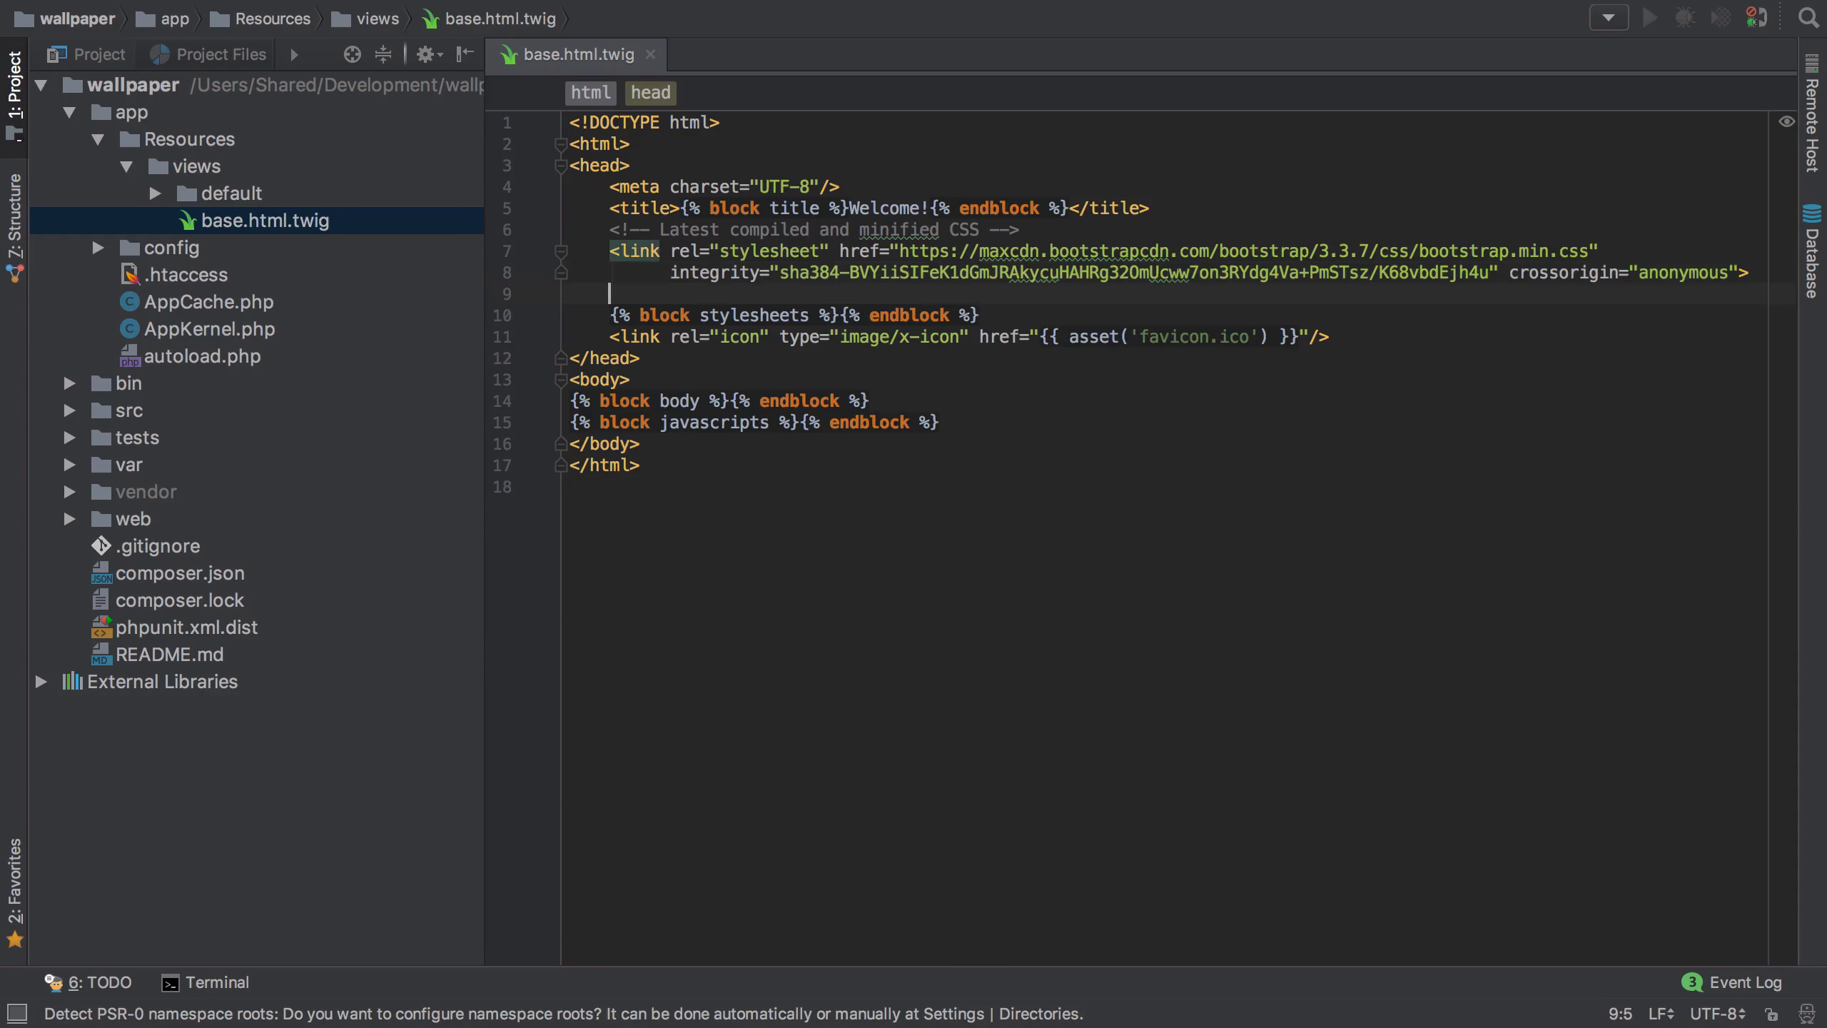
type("<link rel=\"stylesheet\" href=\"{{ asset()")
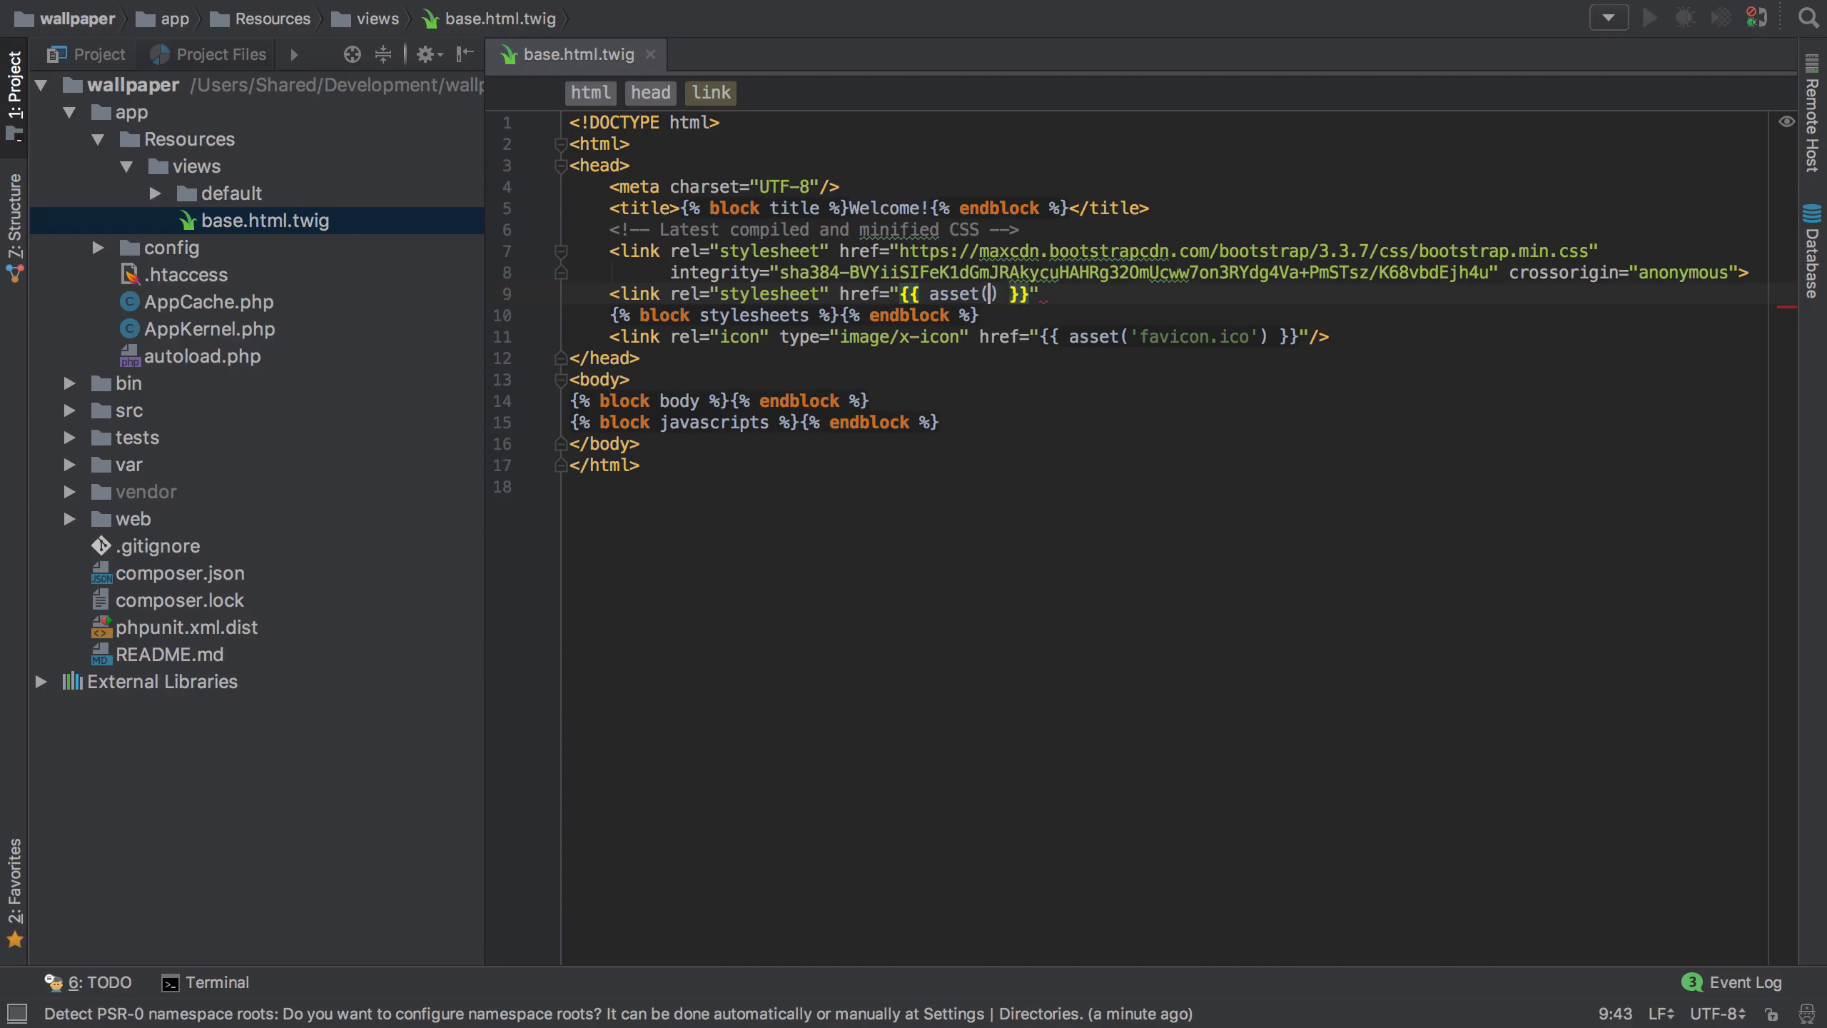
type("'")
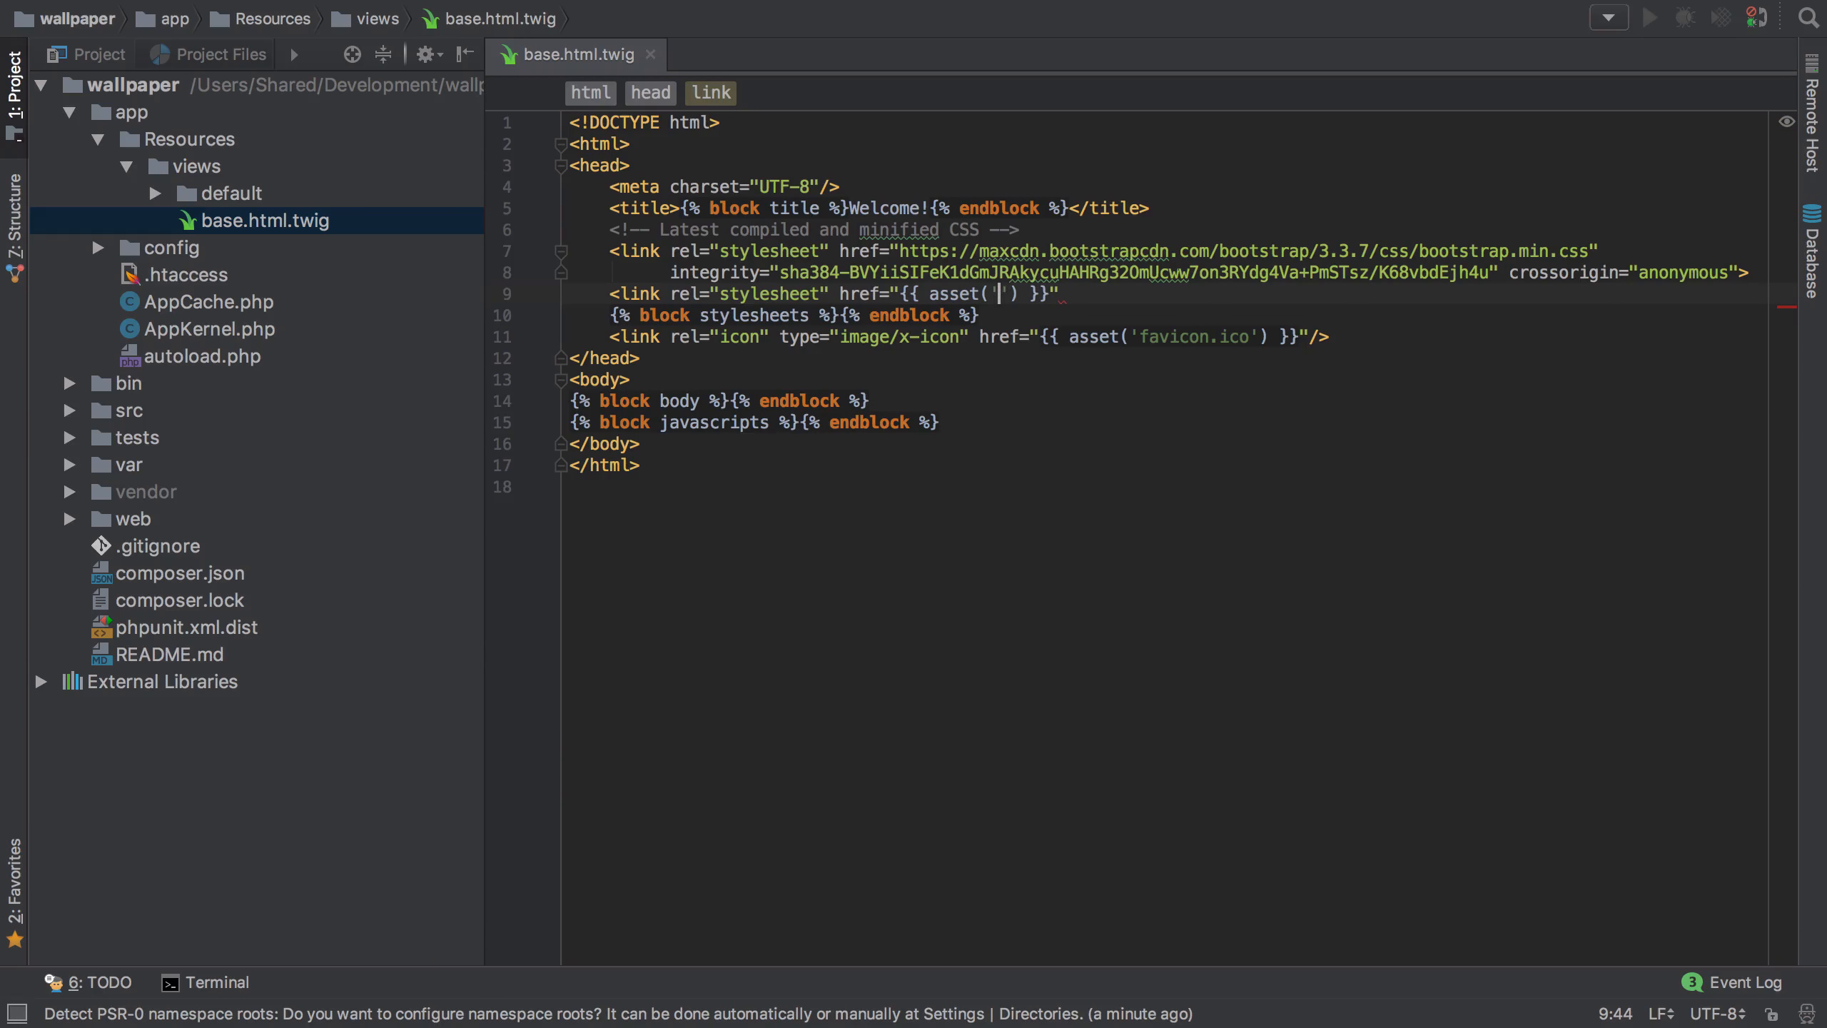
type("css/s")
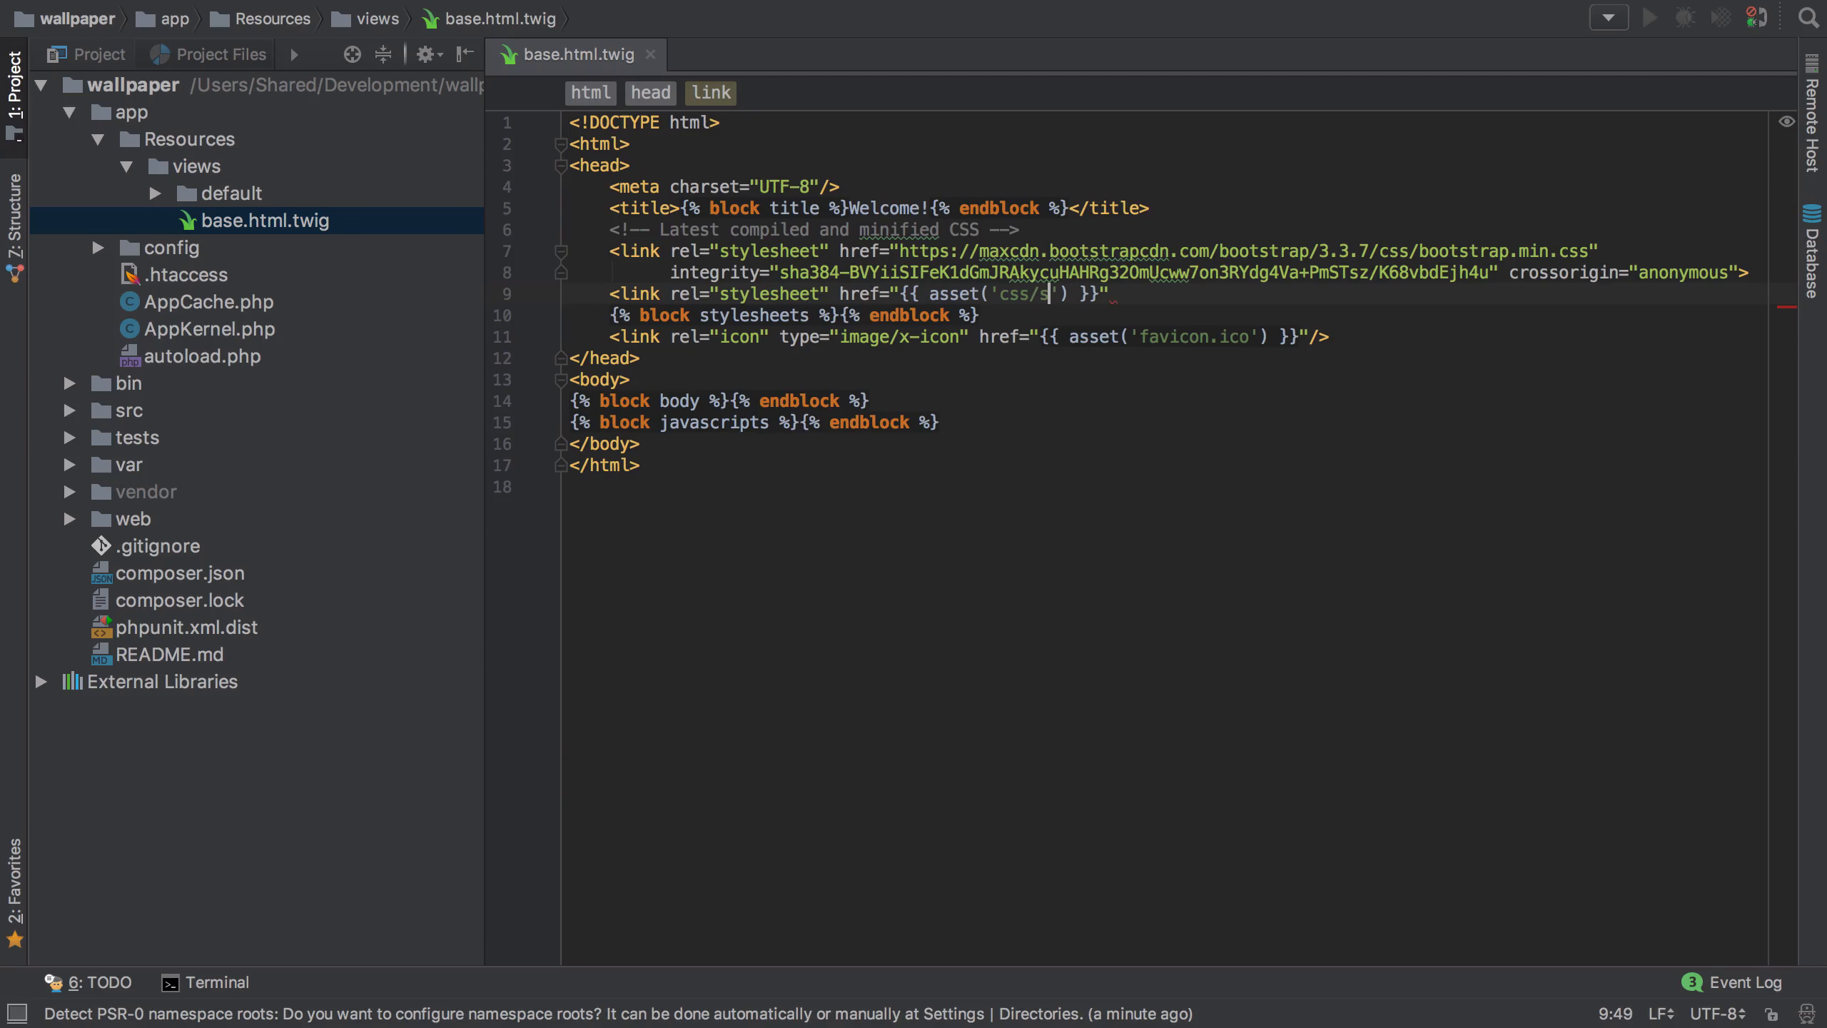
type("tyles.css")
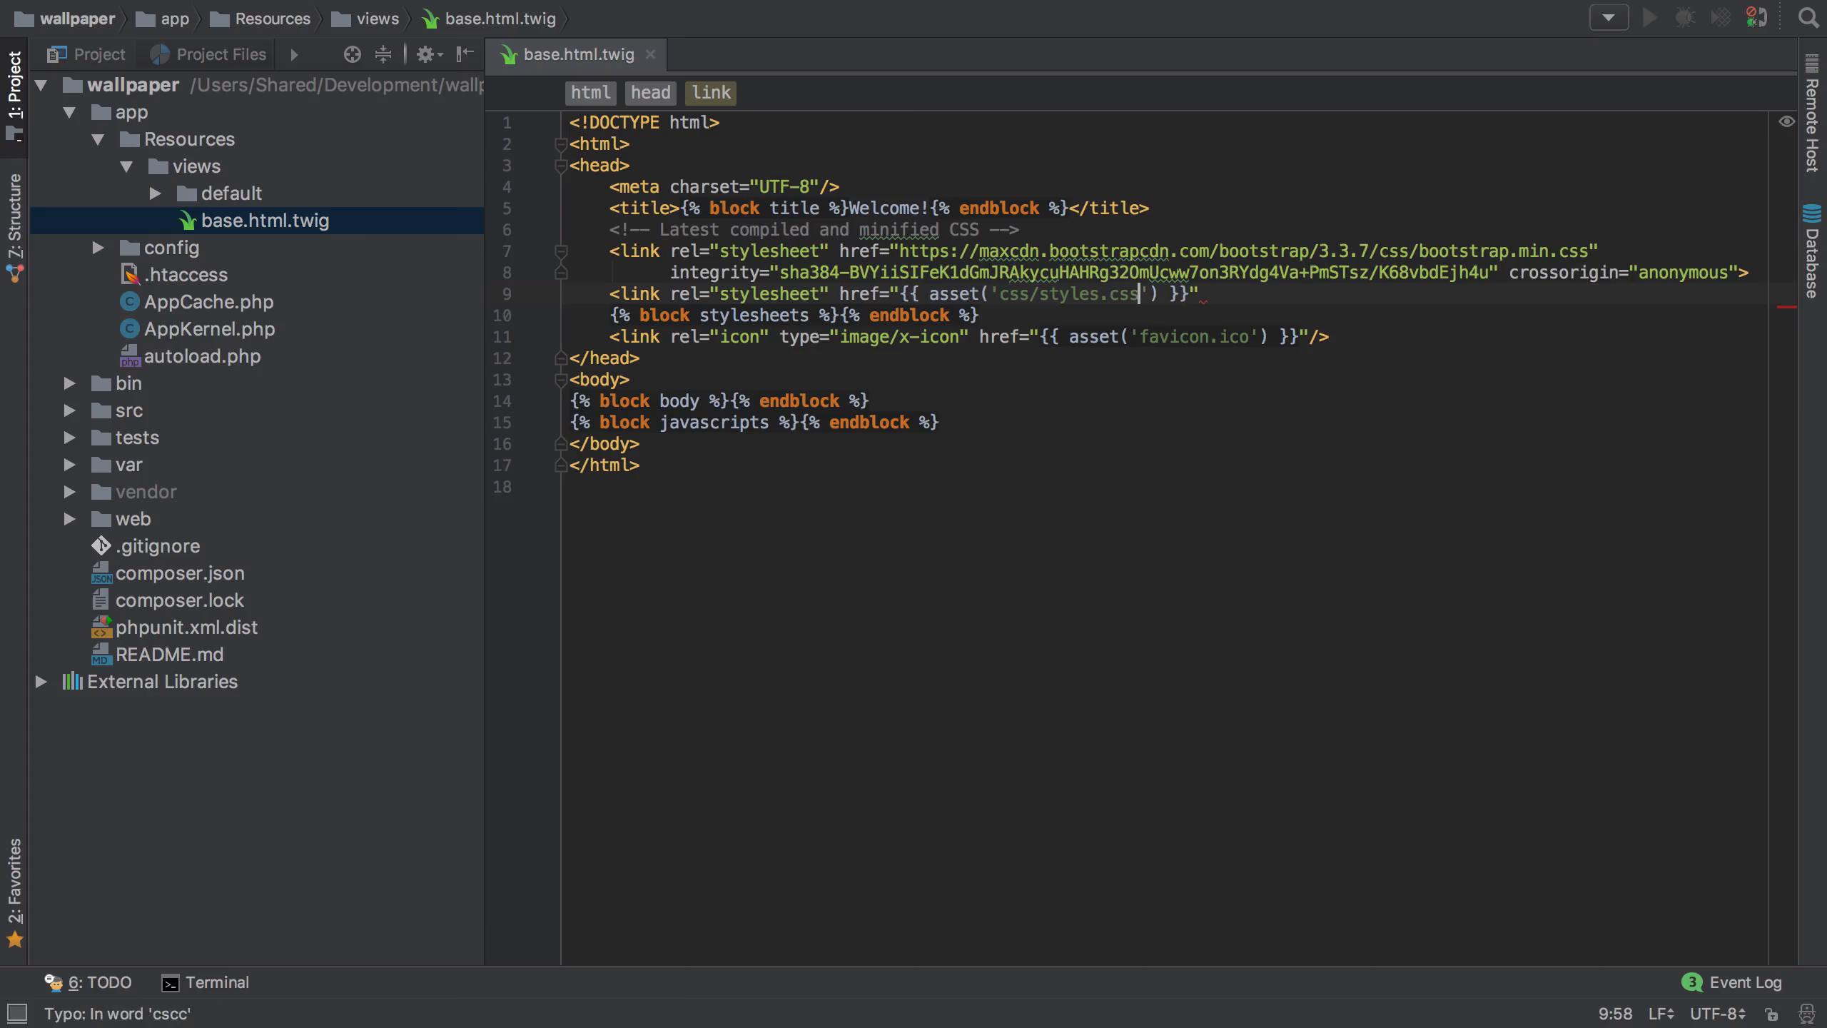
type("/>")
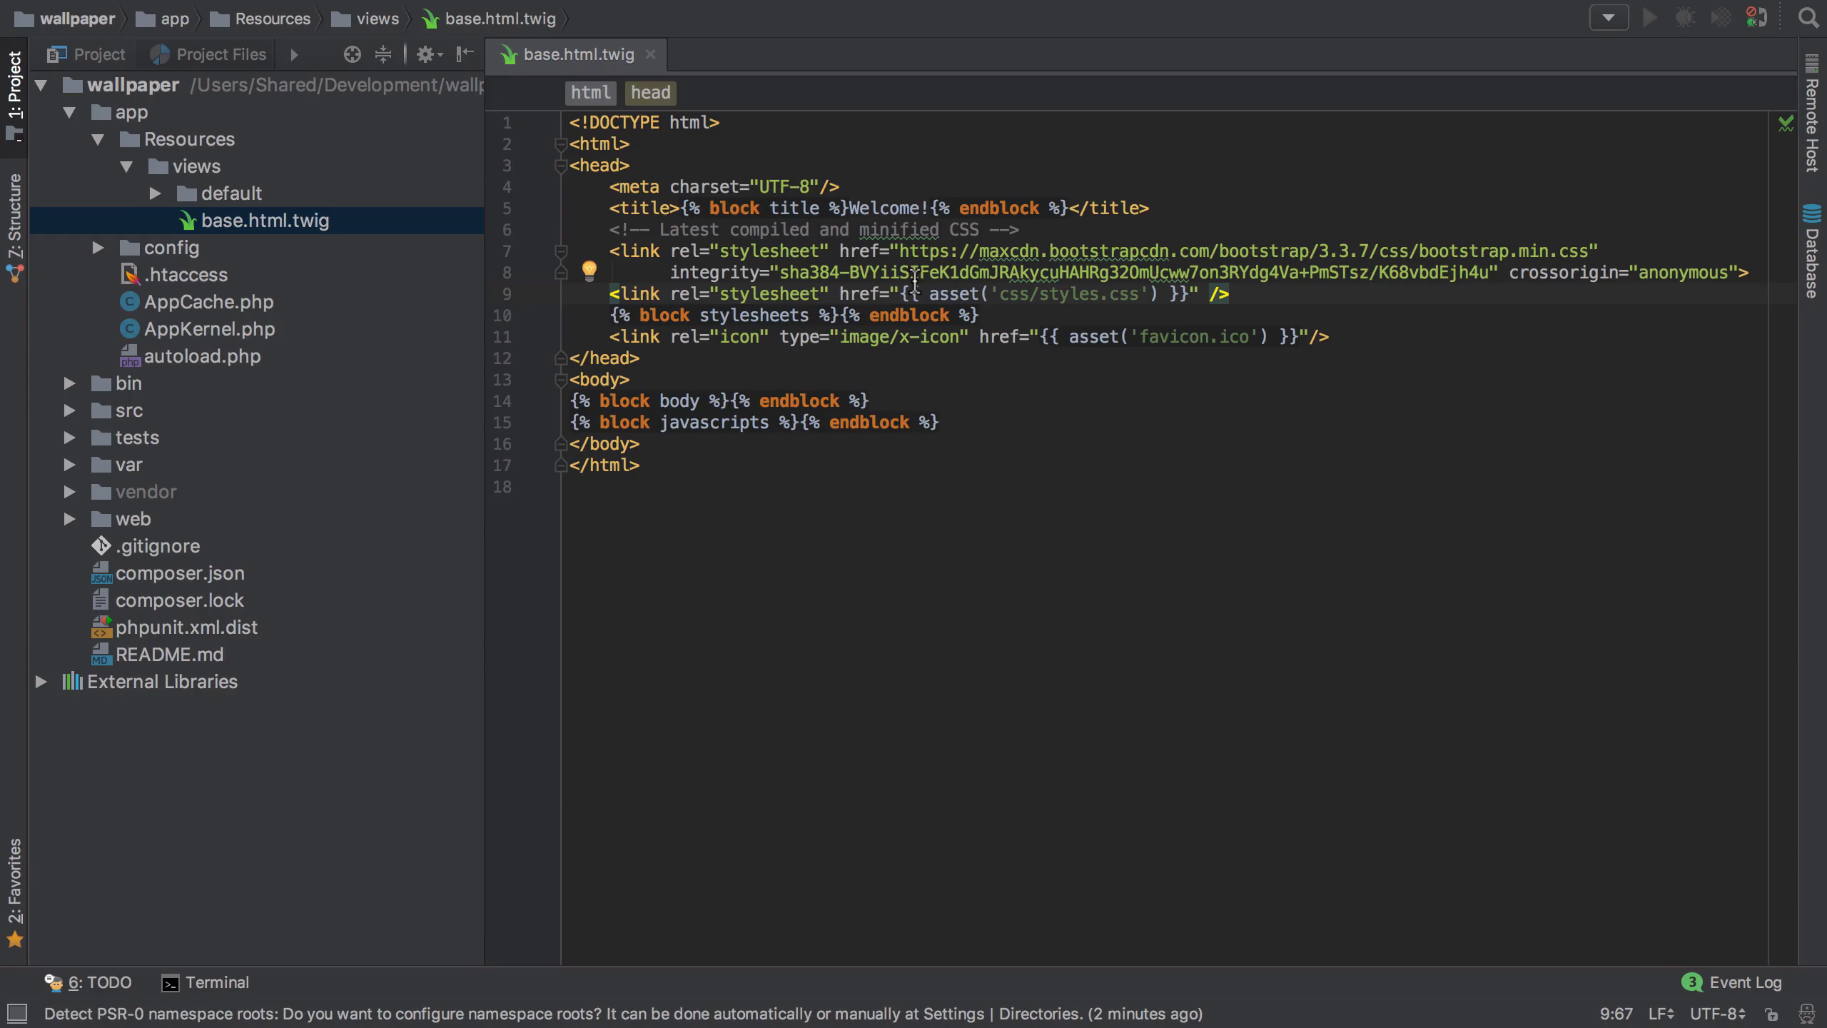
Create an empty css/styles.css file inside the web folder and return to base.html.twig
left_click(71, 518)
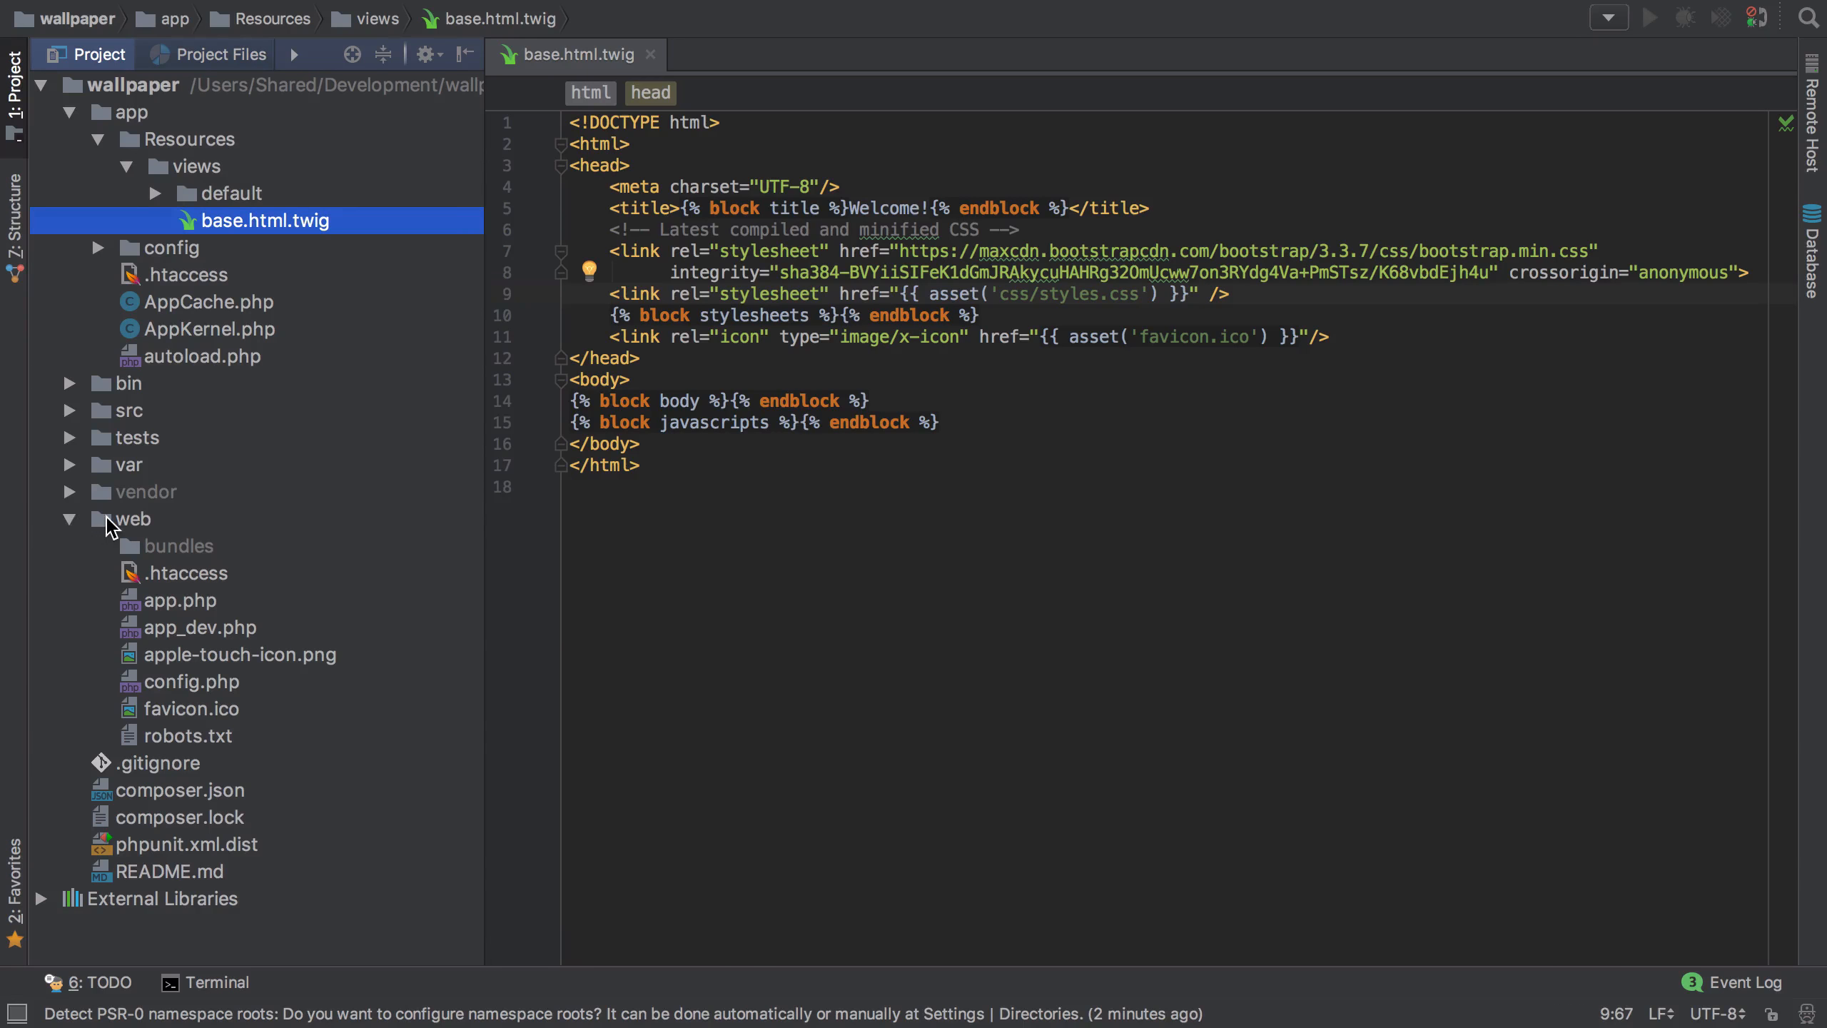
right_click(129, 519)
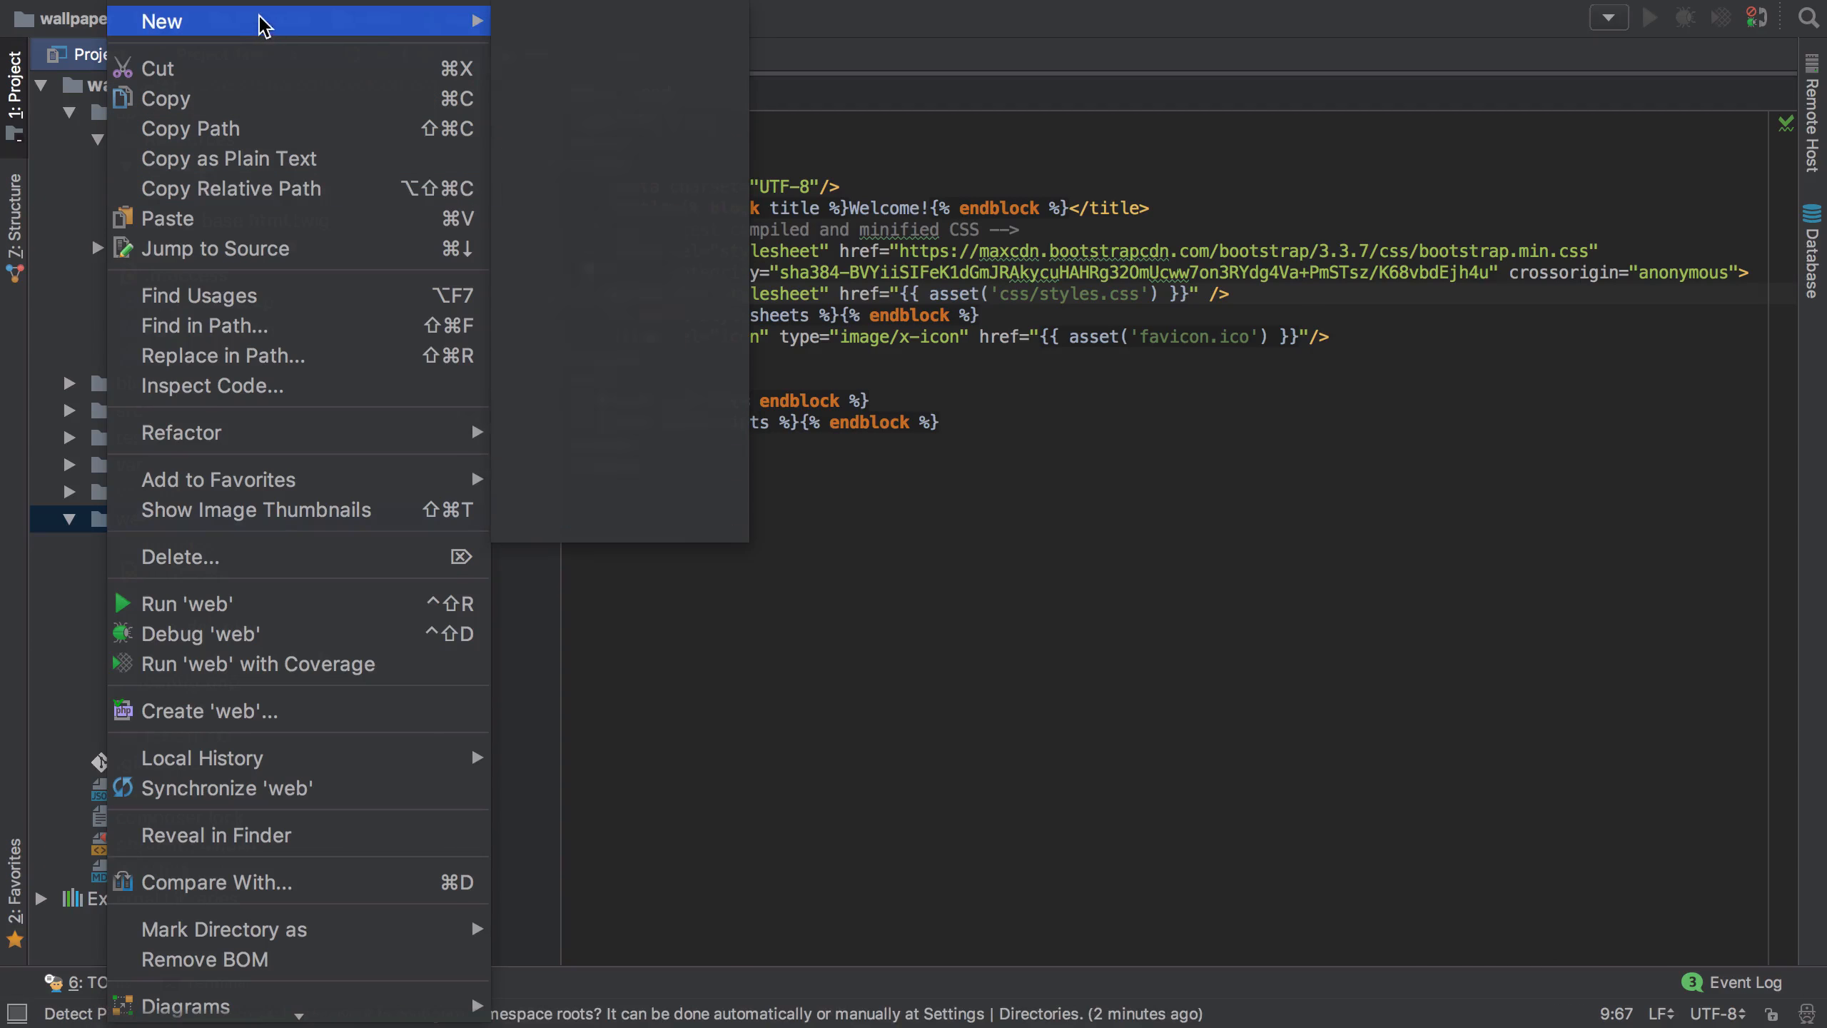
left_click(160, 22)
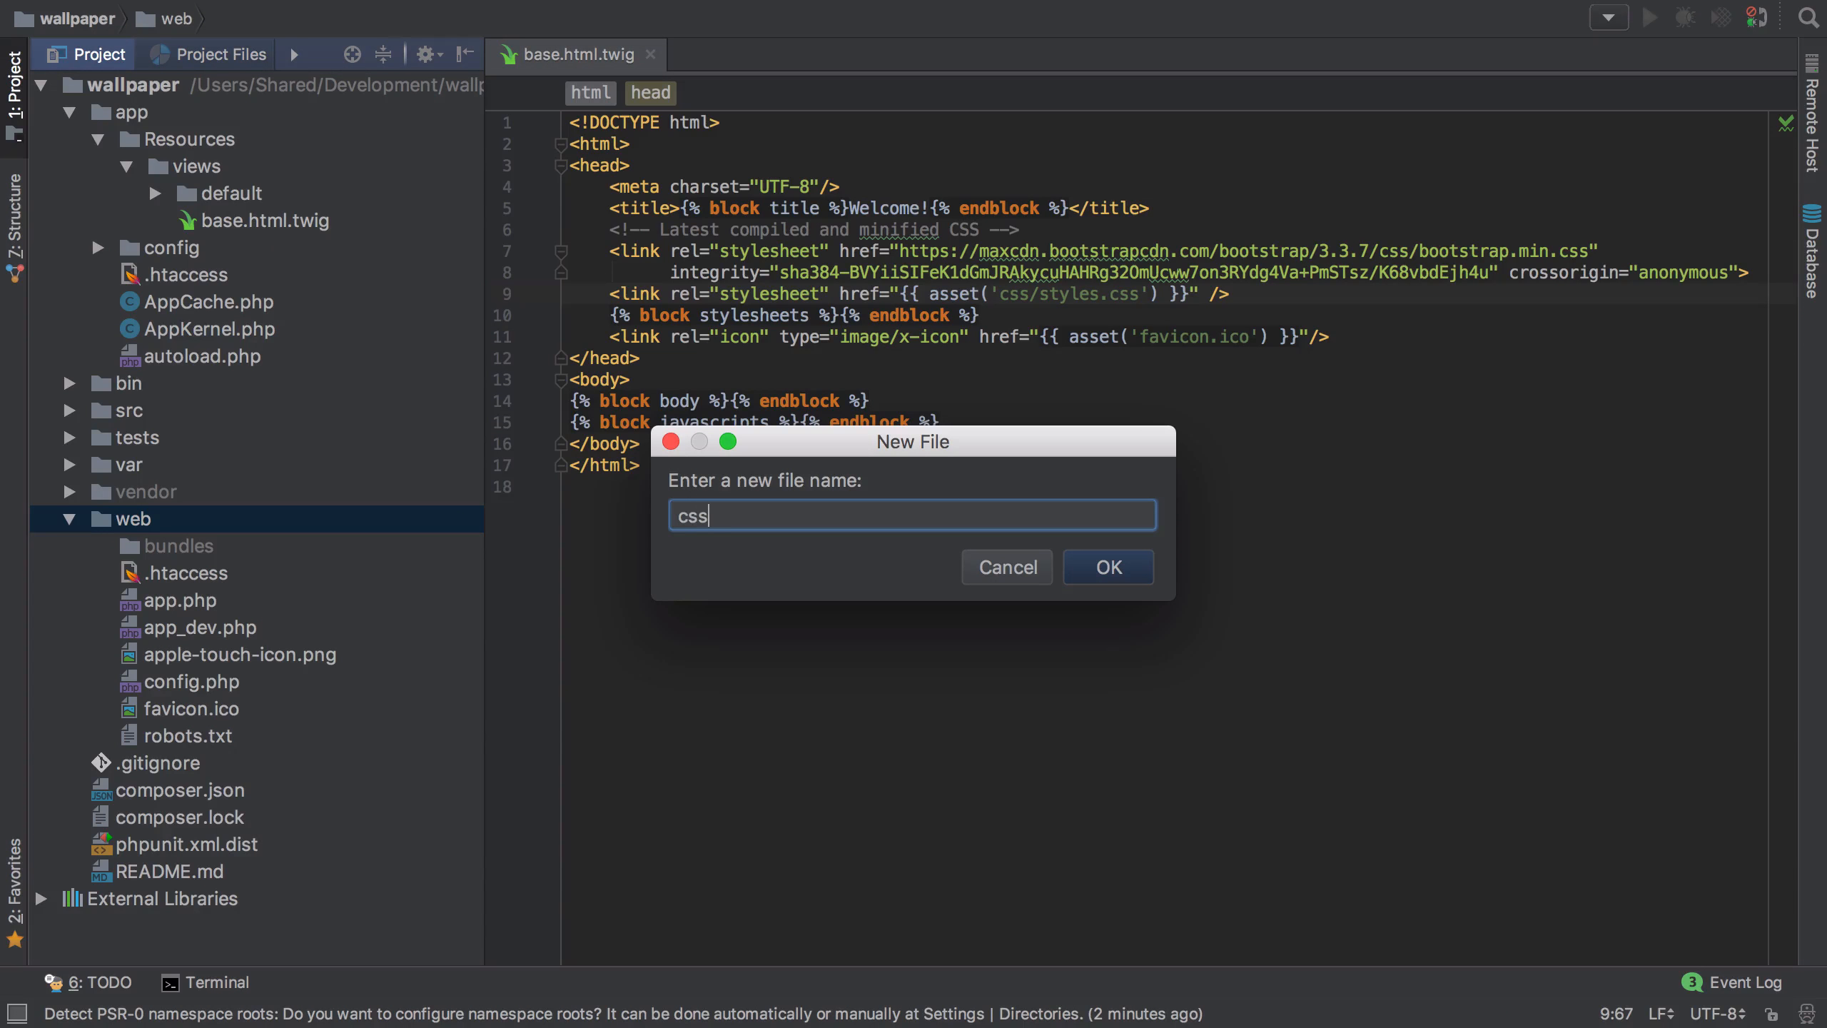
type("/styles.c")
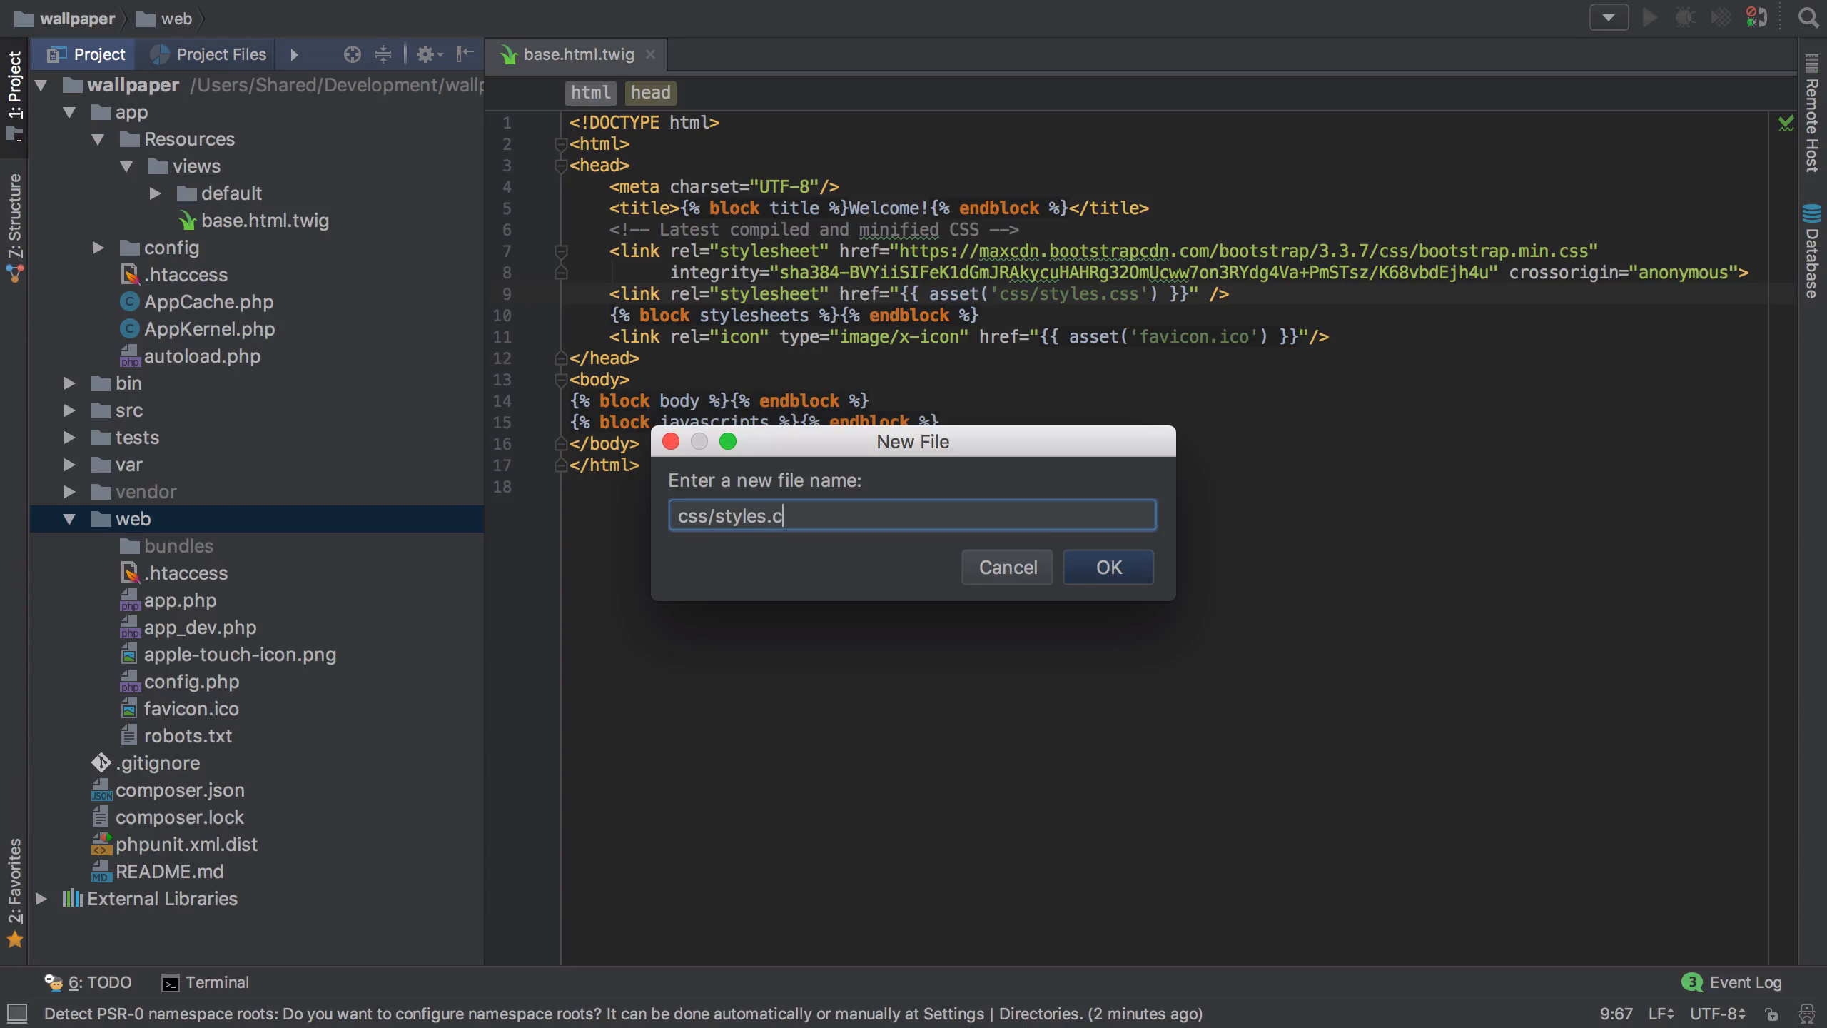
left_click(1105, 566)
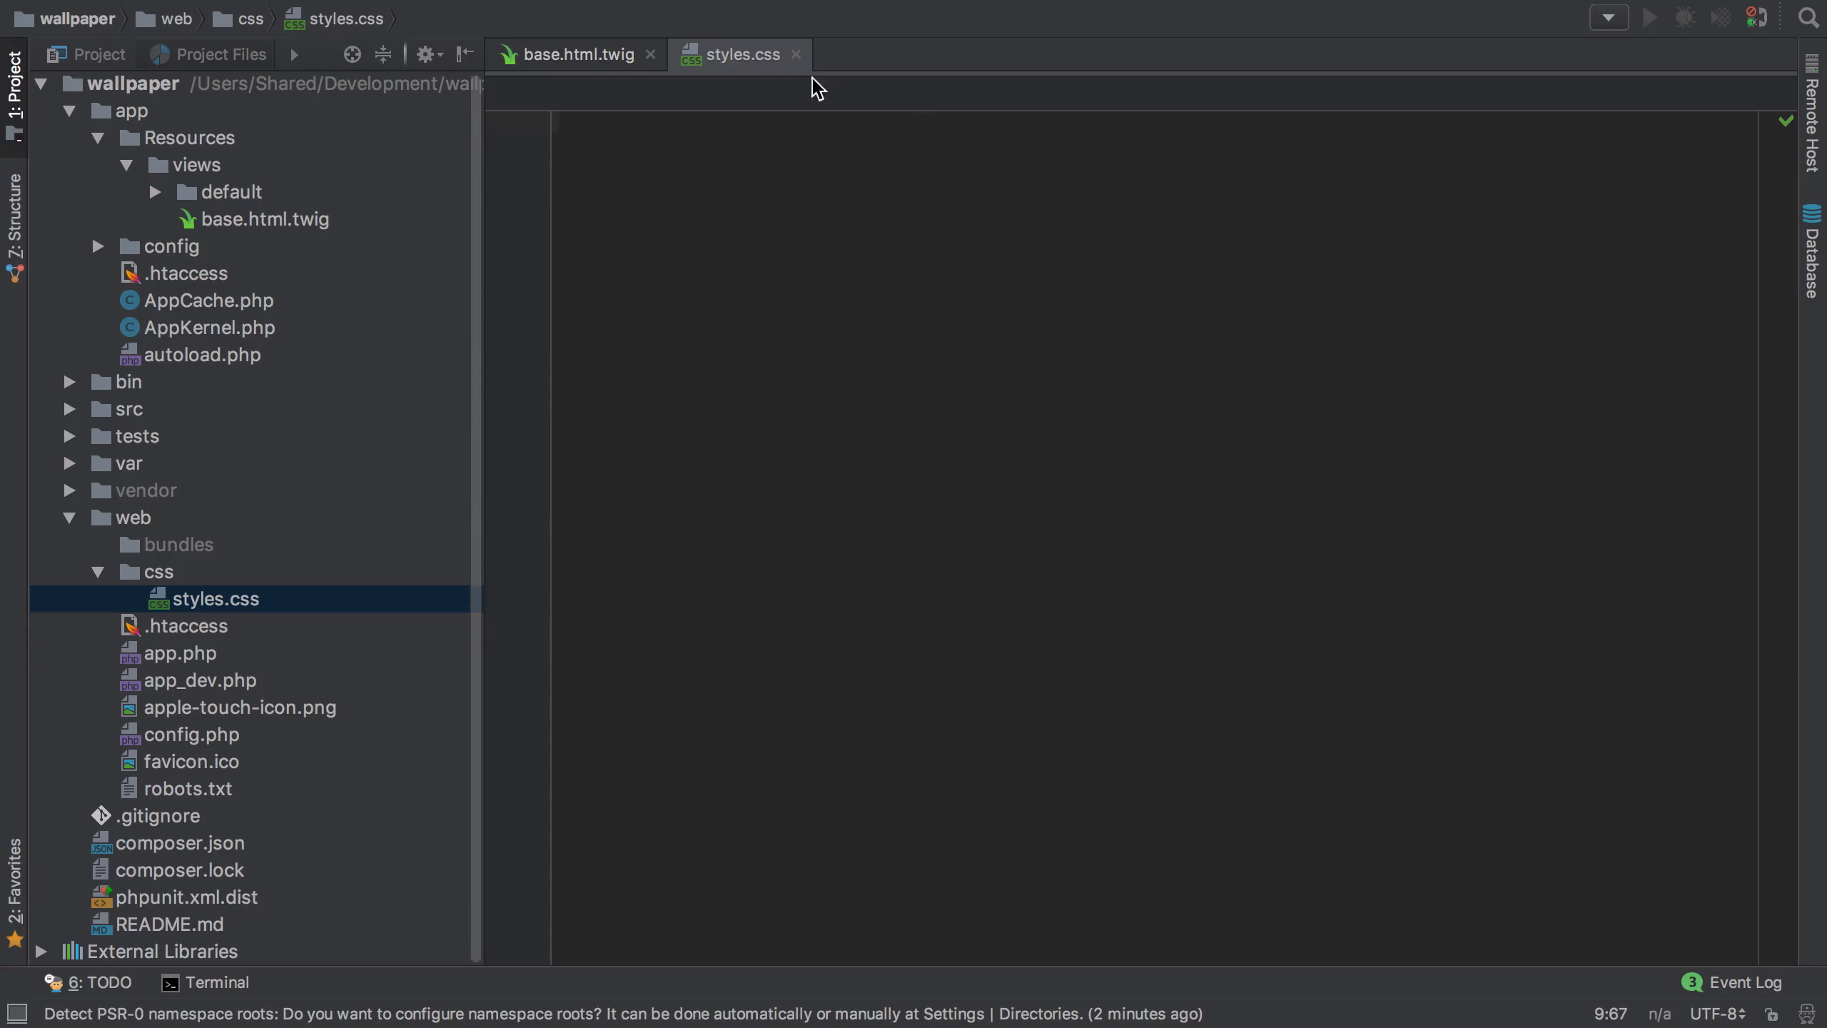
left_click(573, 54)
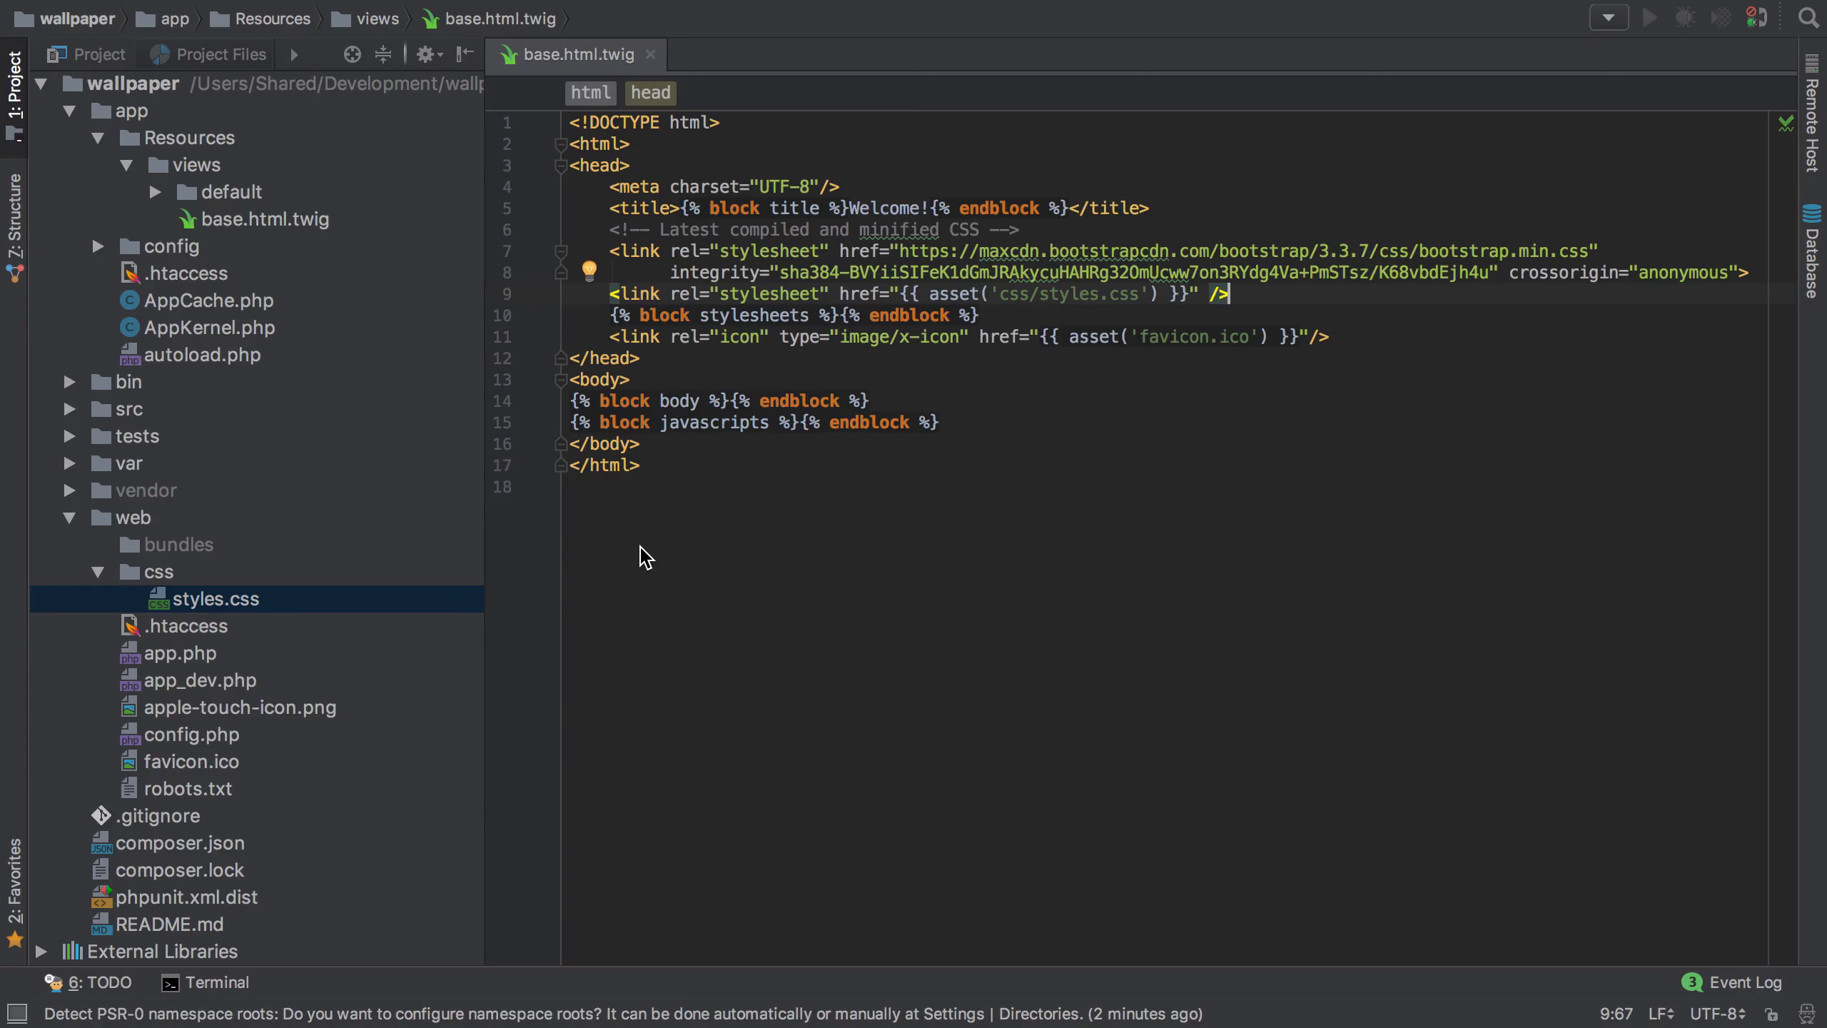
mouse_move(708, 326)
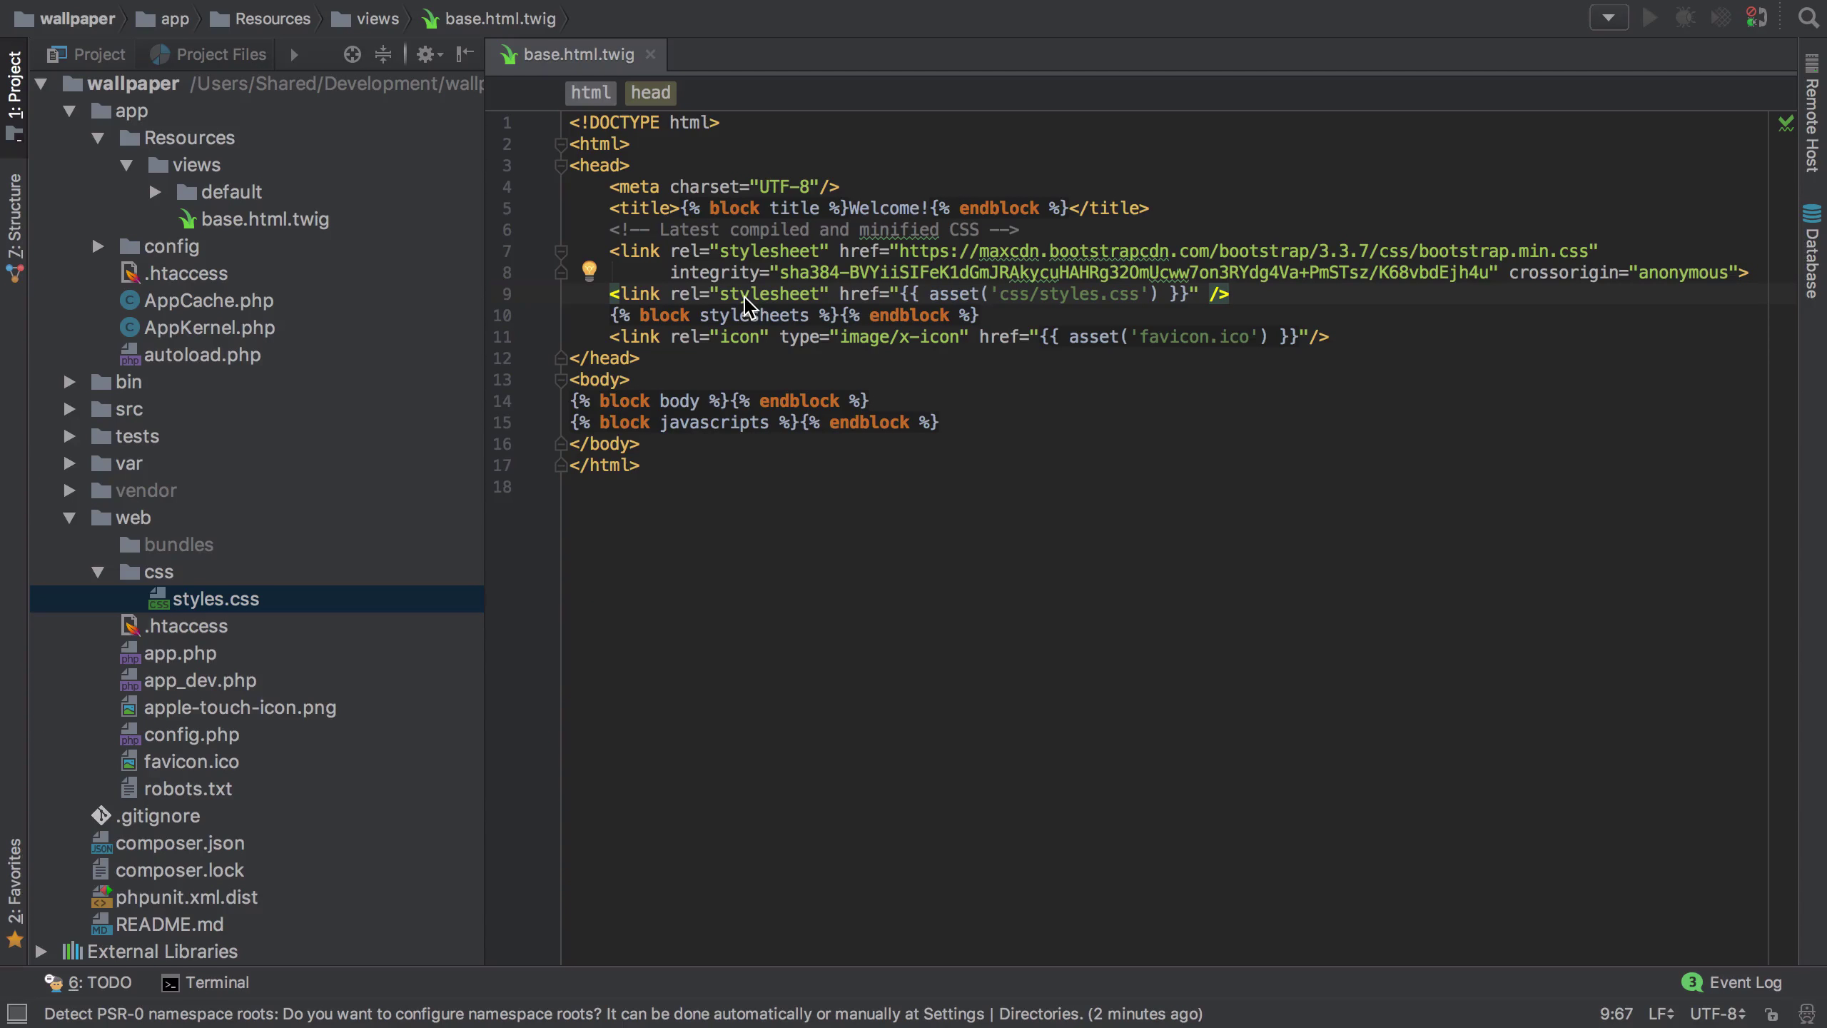
mouse_move(728, 332)
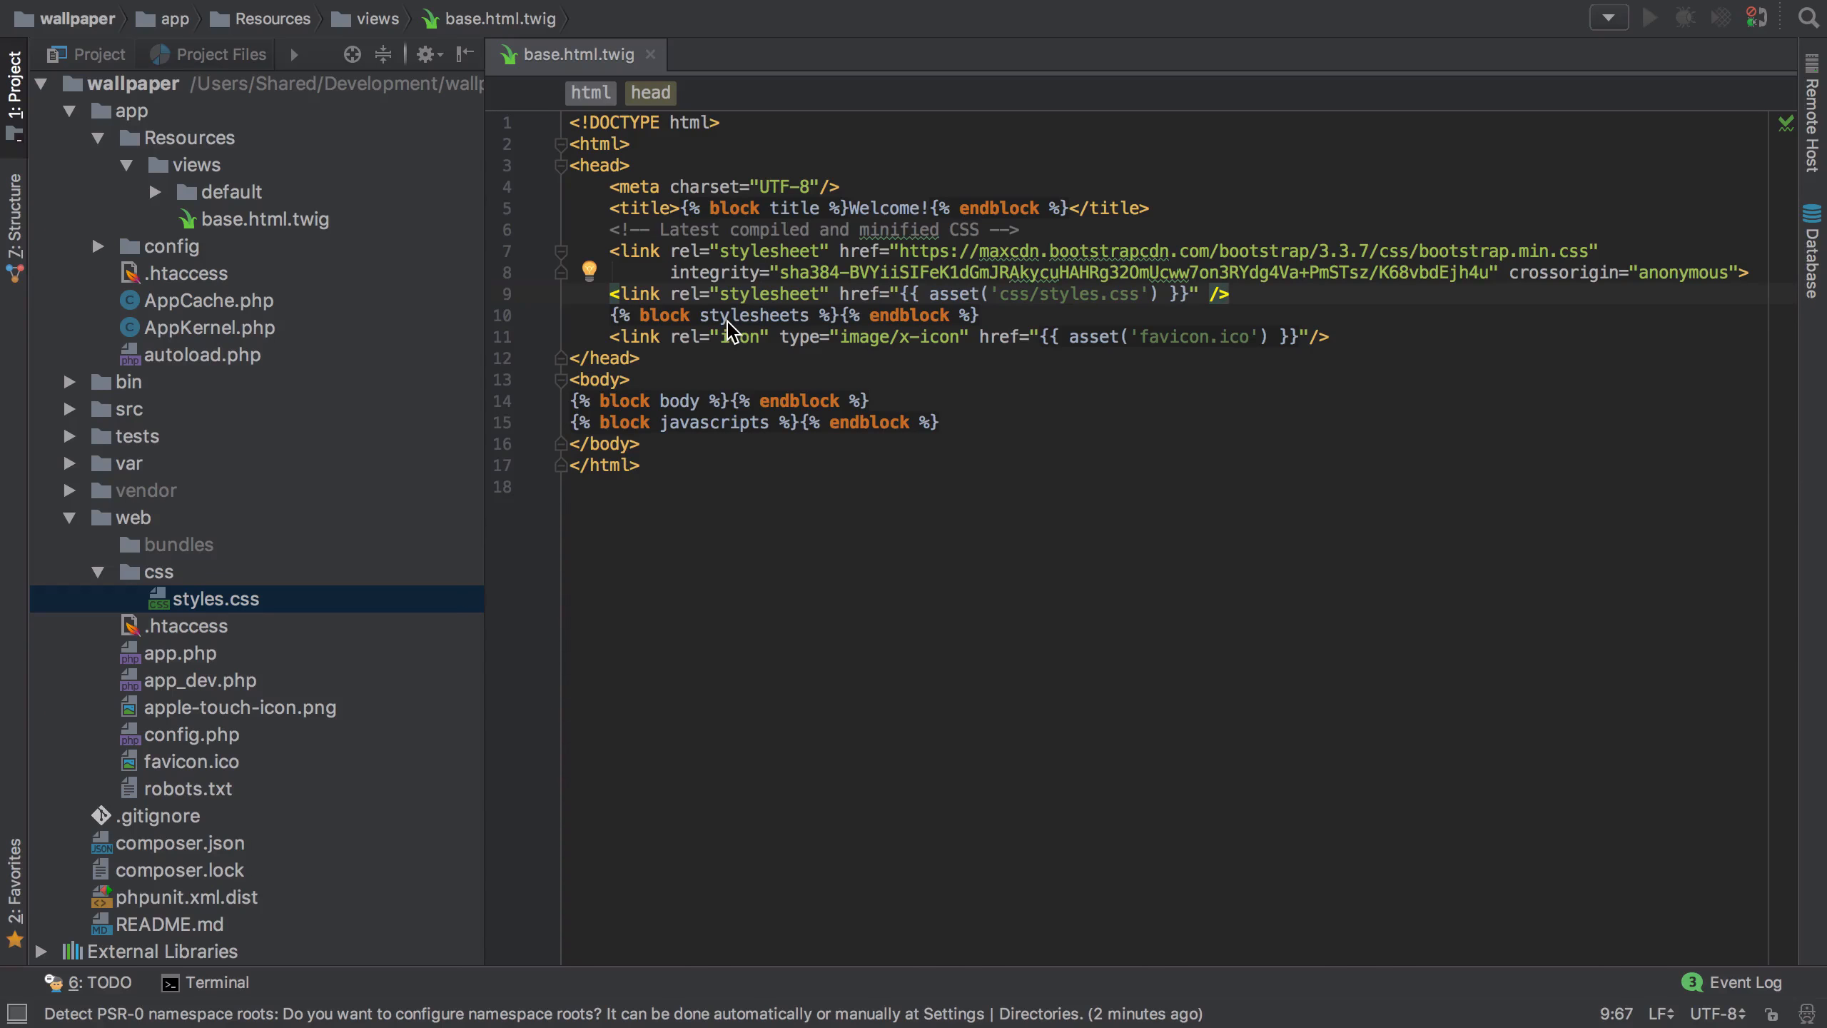
left_click(1223, 294)
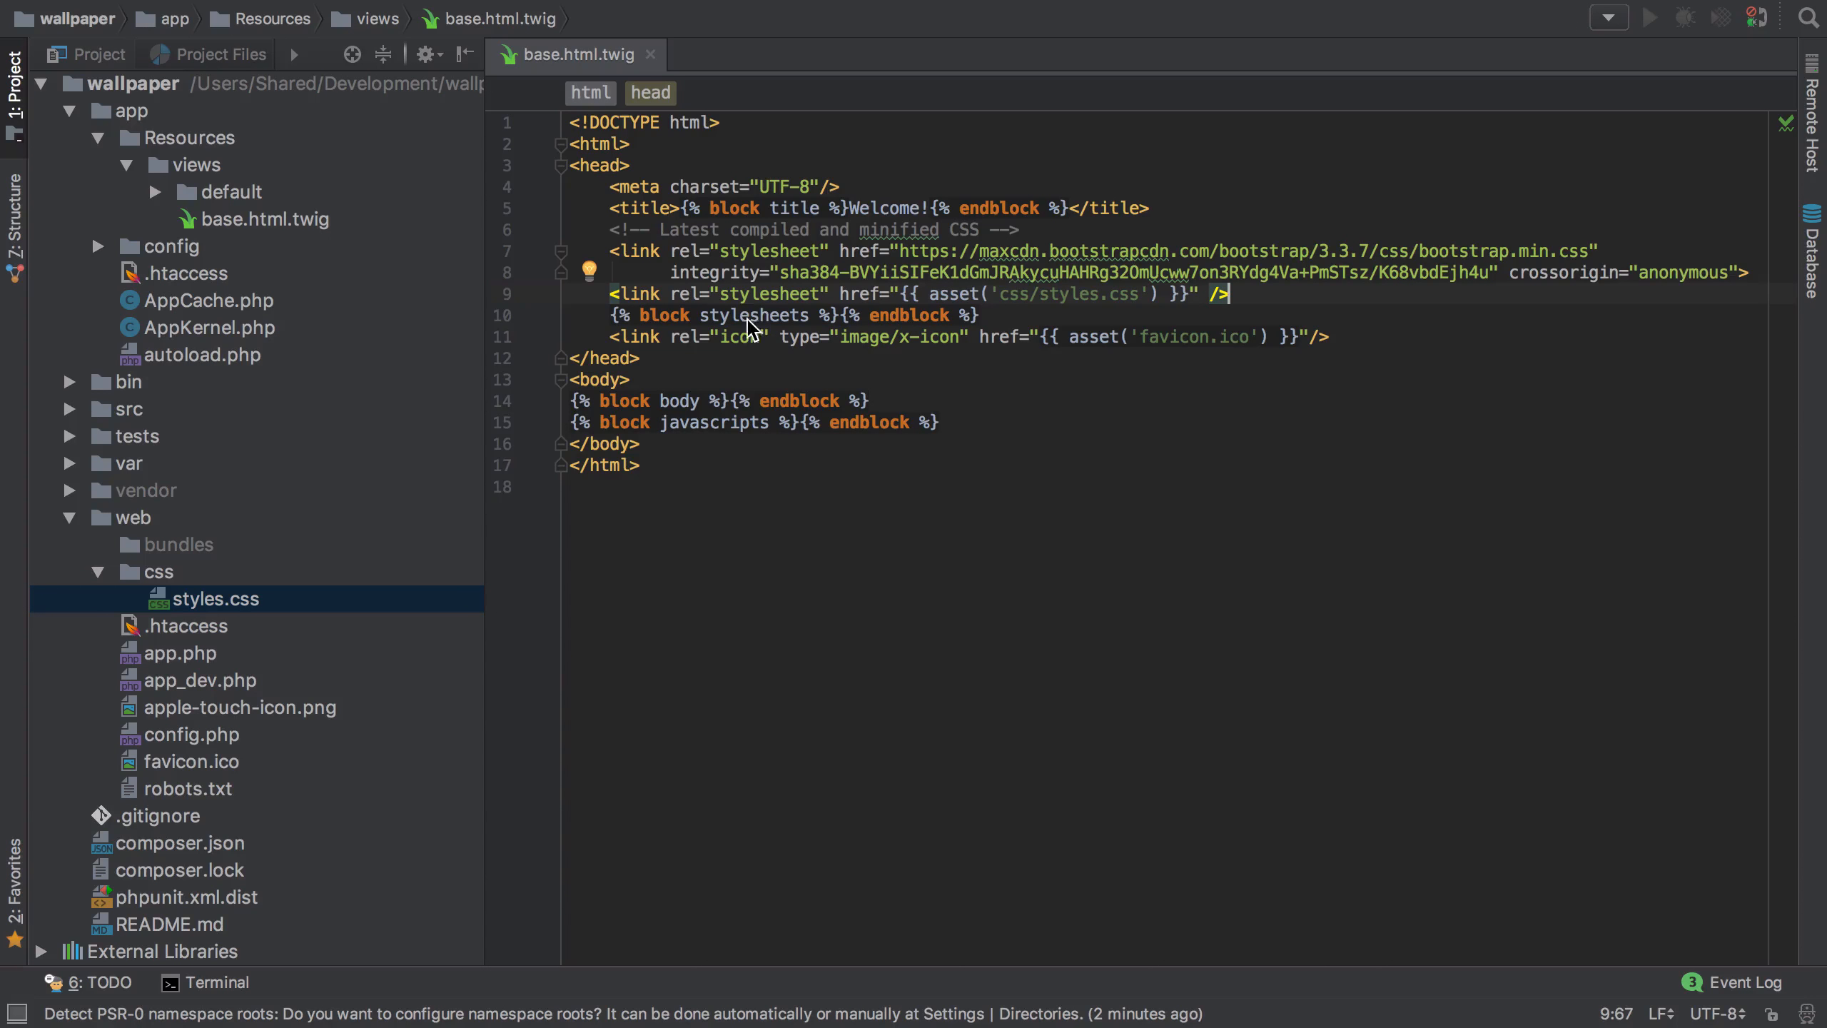
mouse_move(767, 307)
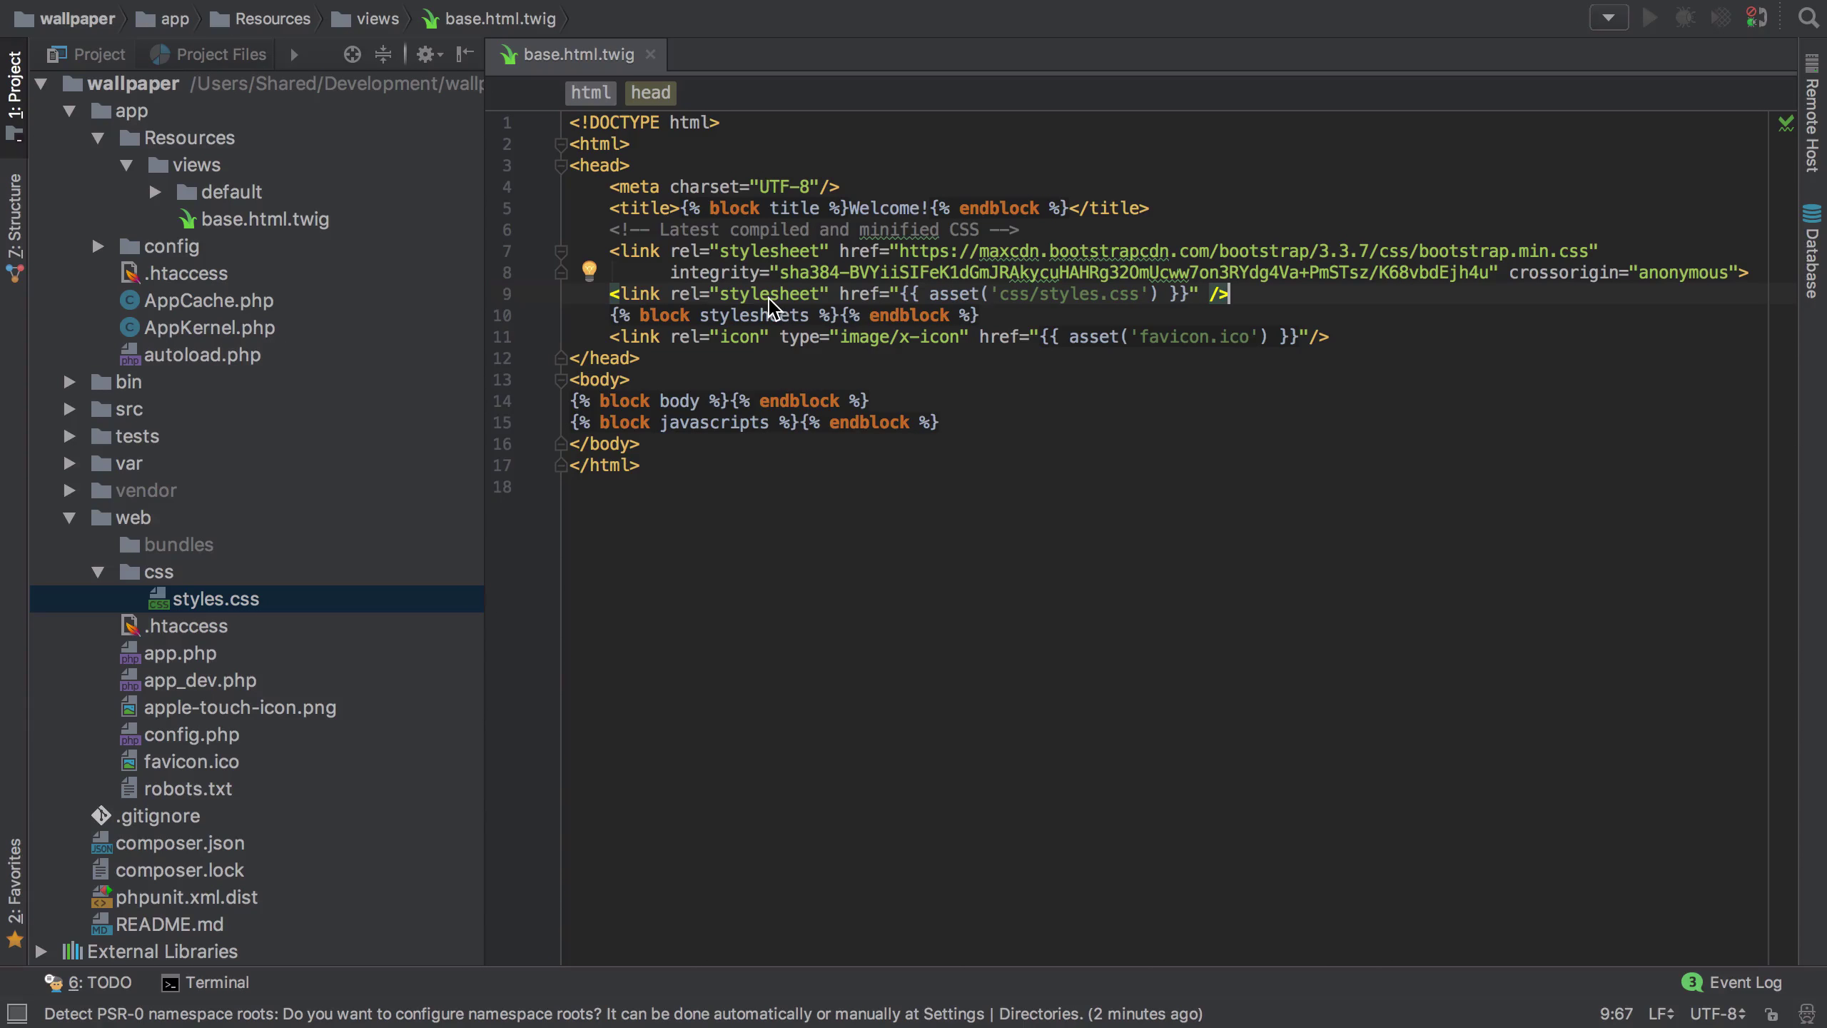
mouse_move(773, 269)
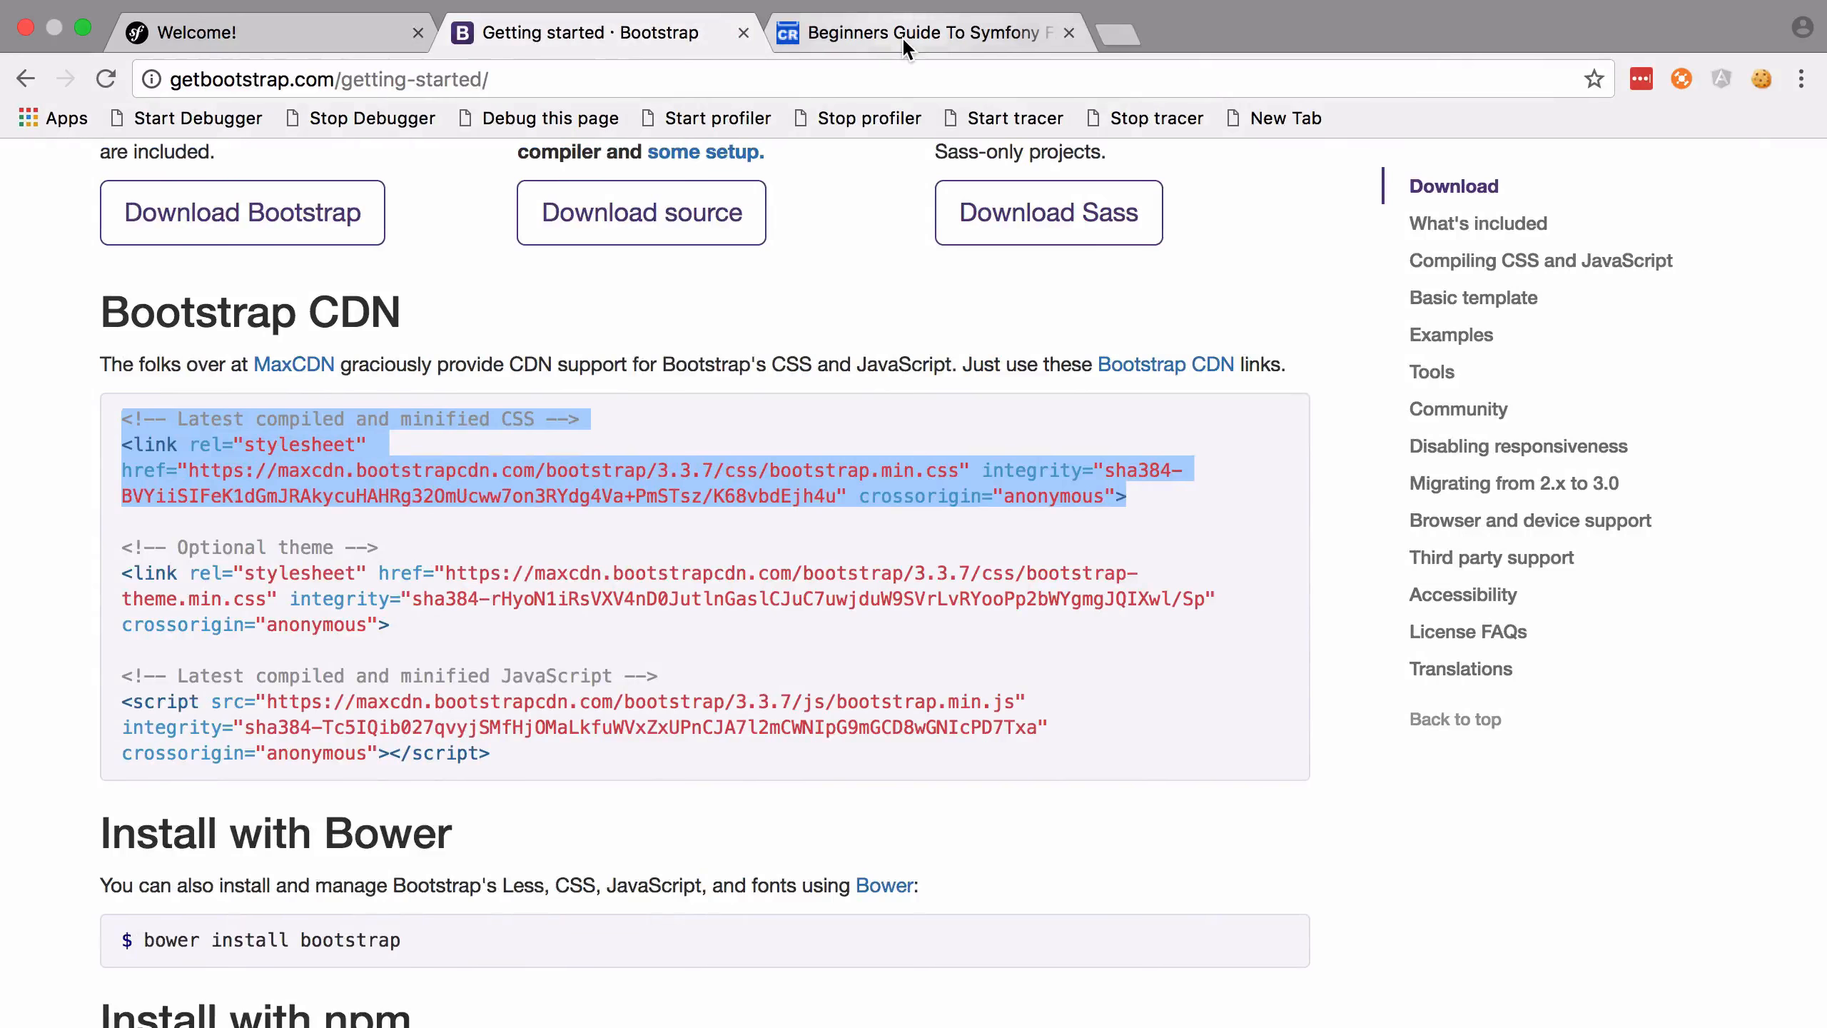
left_click(920, 32)
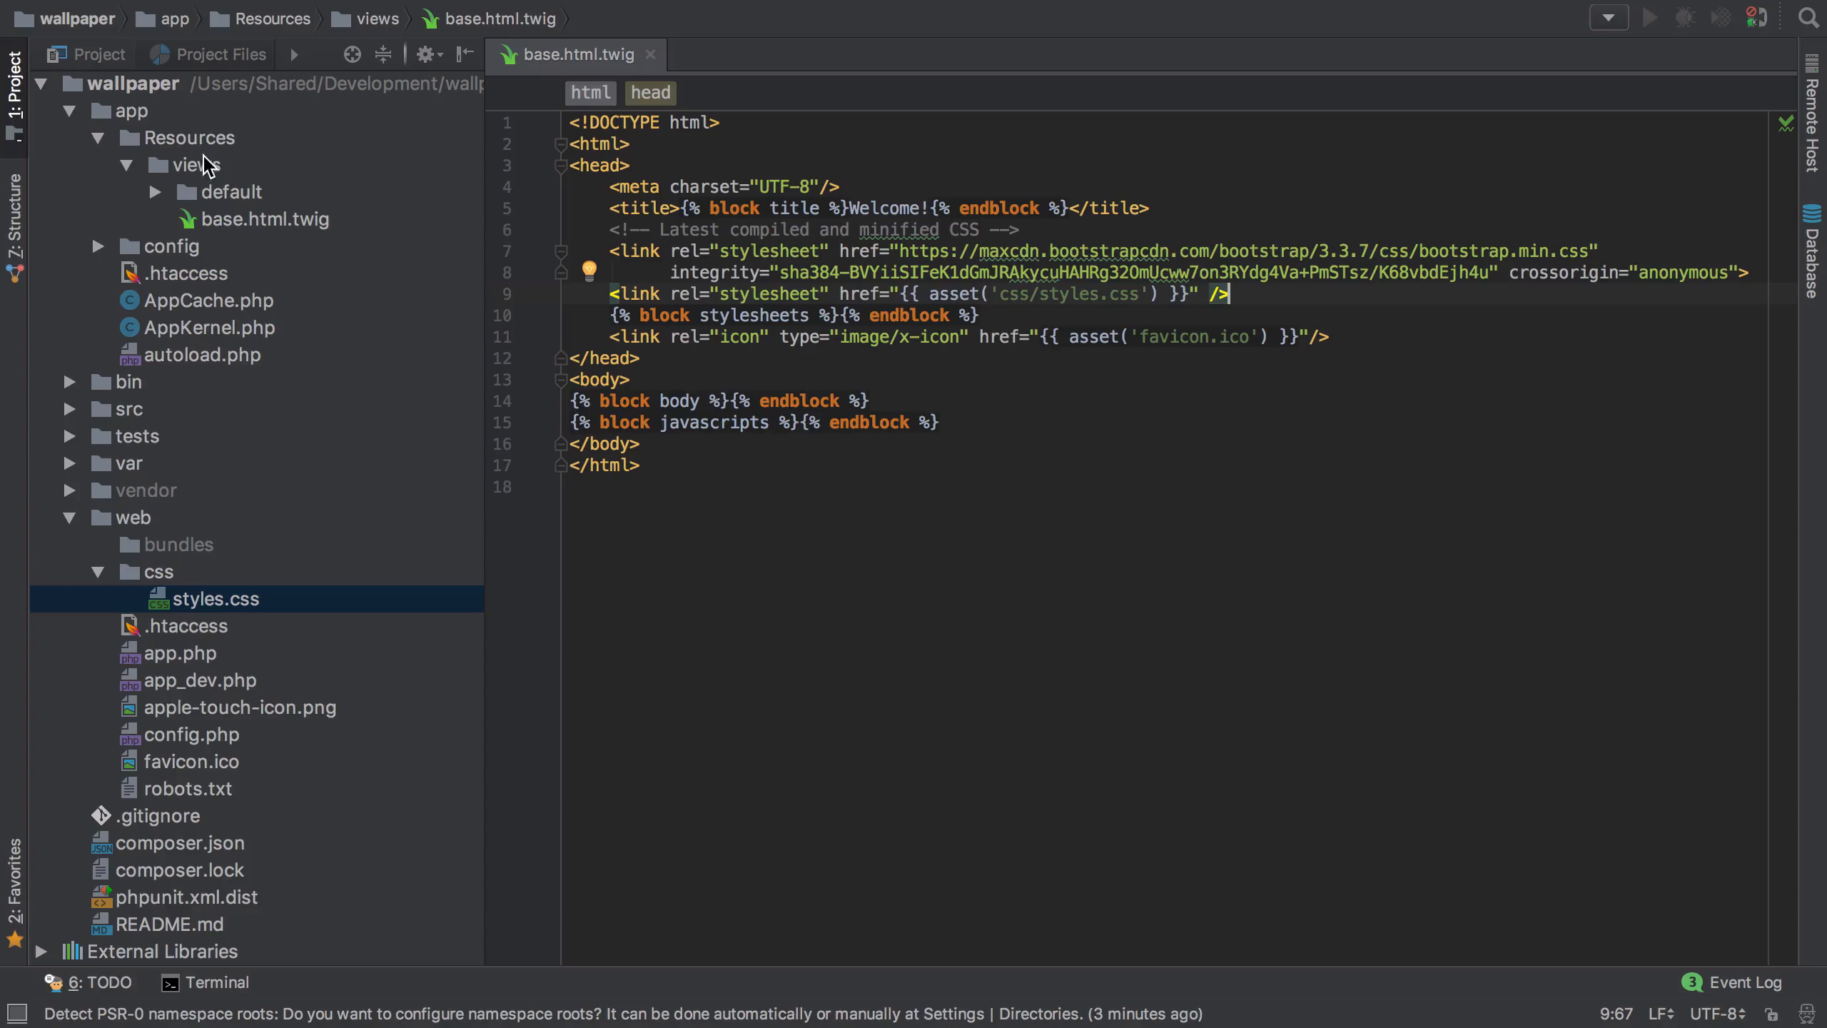
Create flash-messages.html.twig in views with the flash_messages block, then return to the base template
right_click(188, 164)
type("flash")
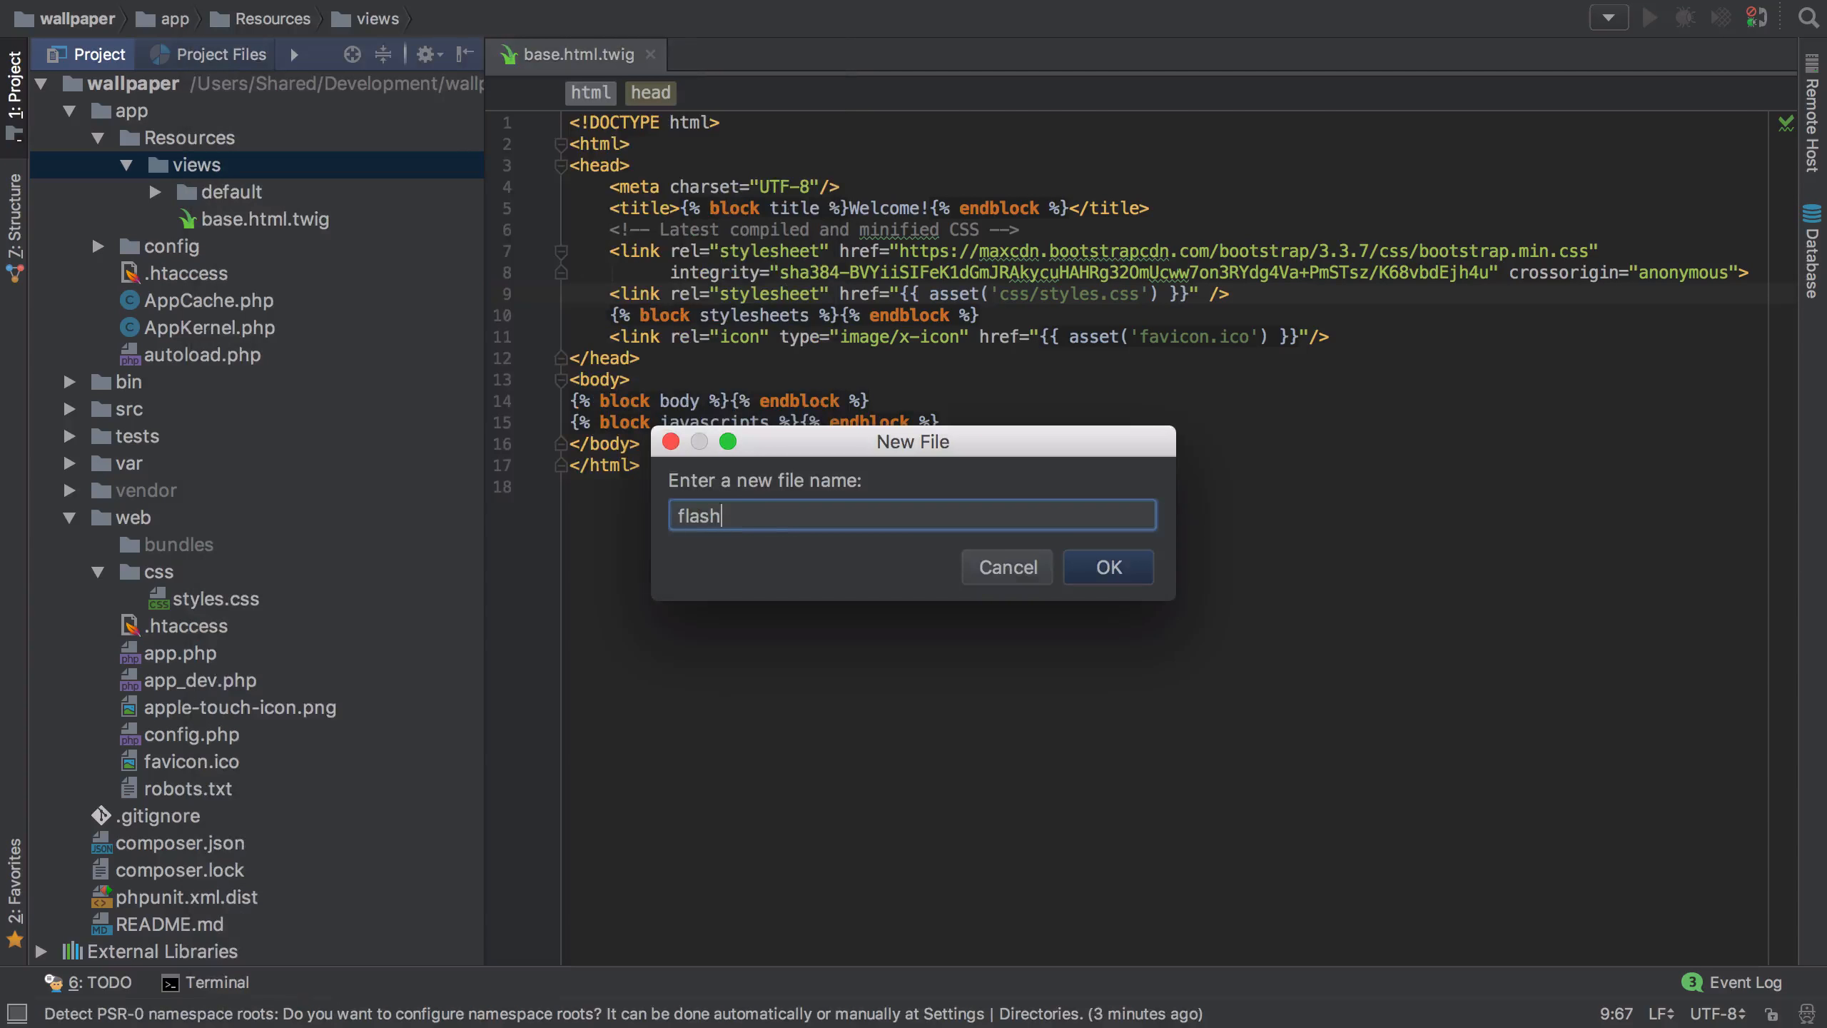
type("-messages.html.t")
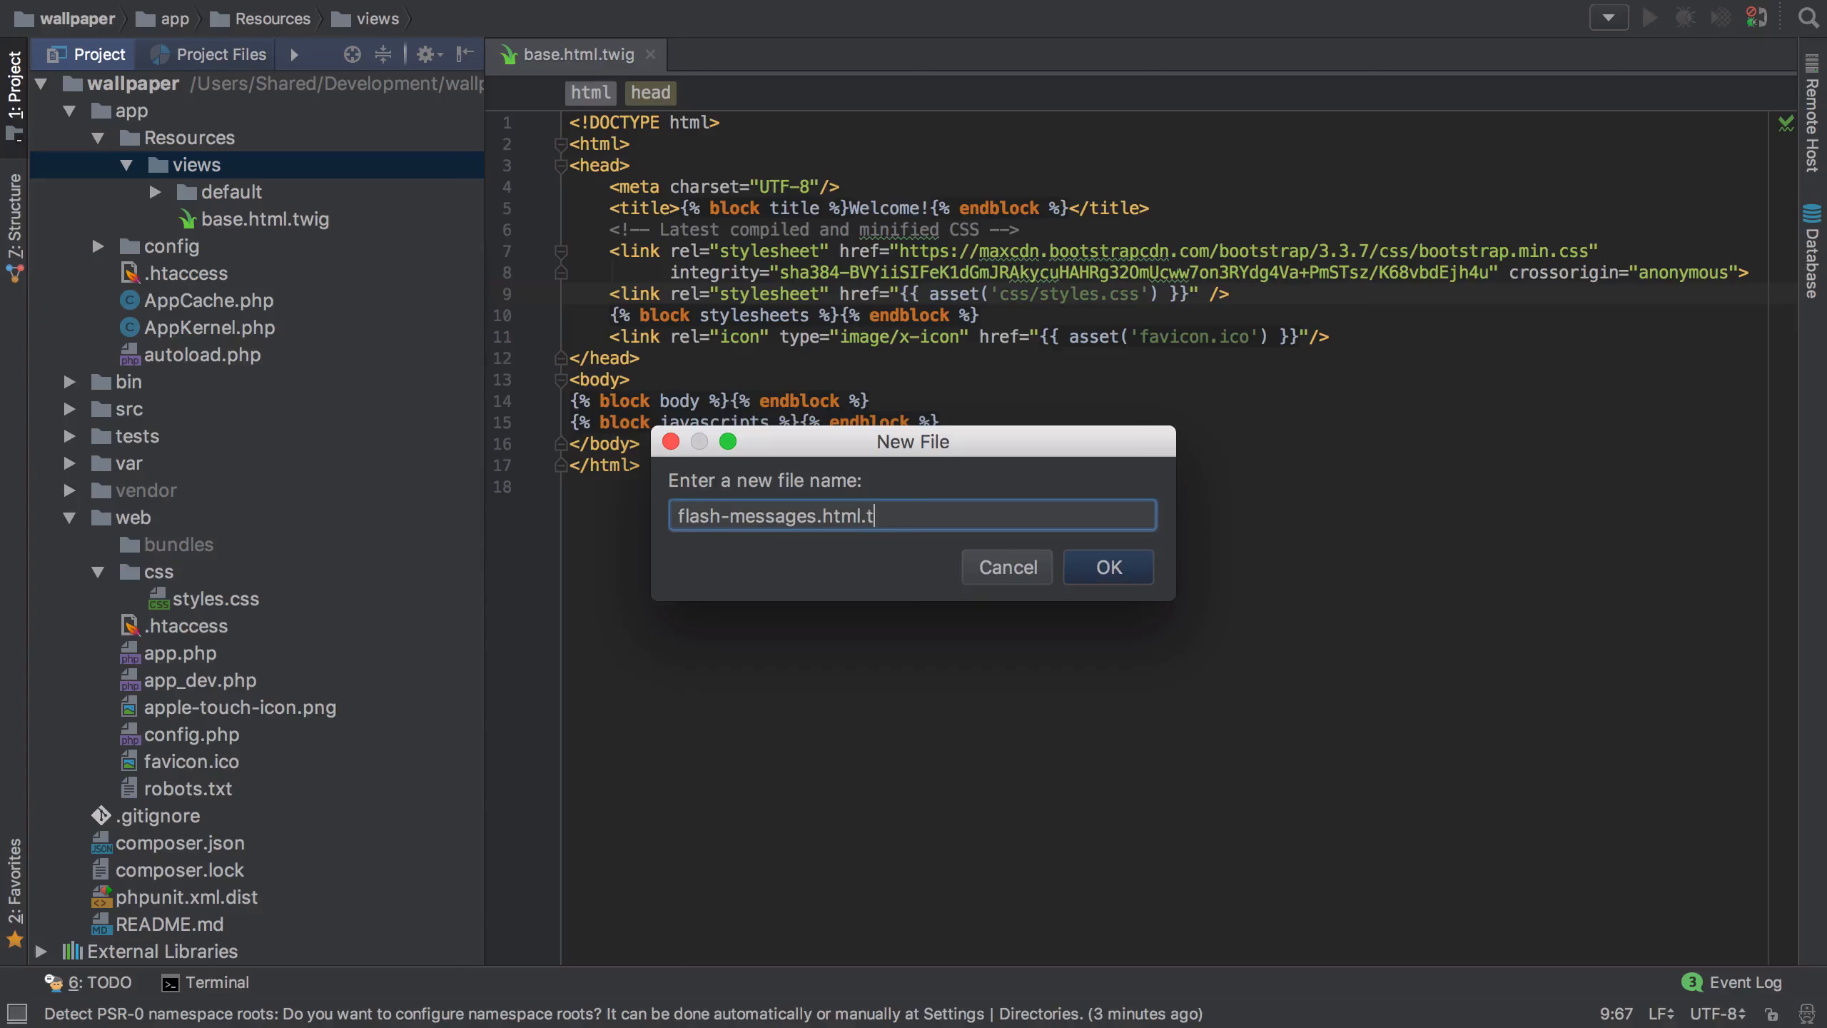
left_click(1106, 566)
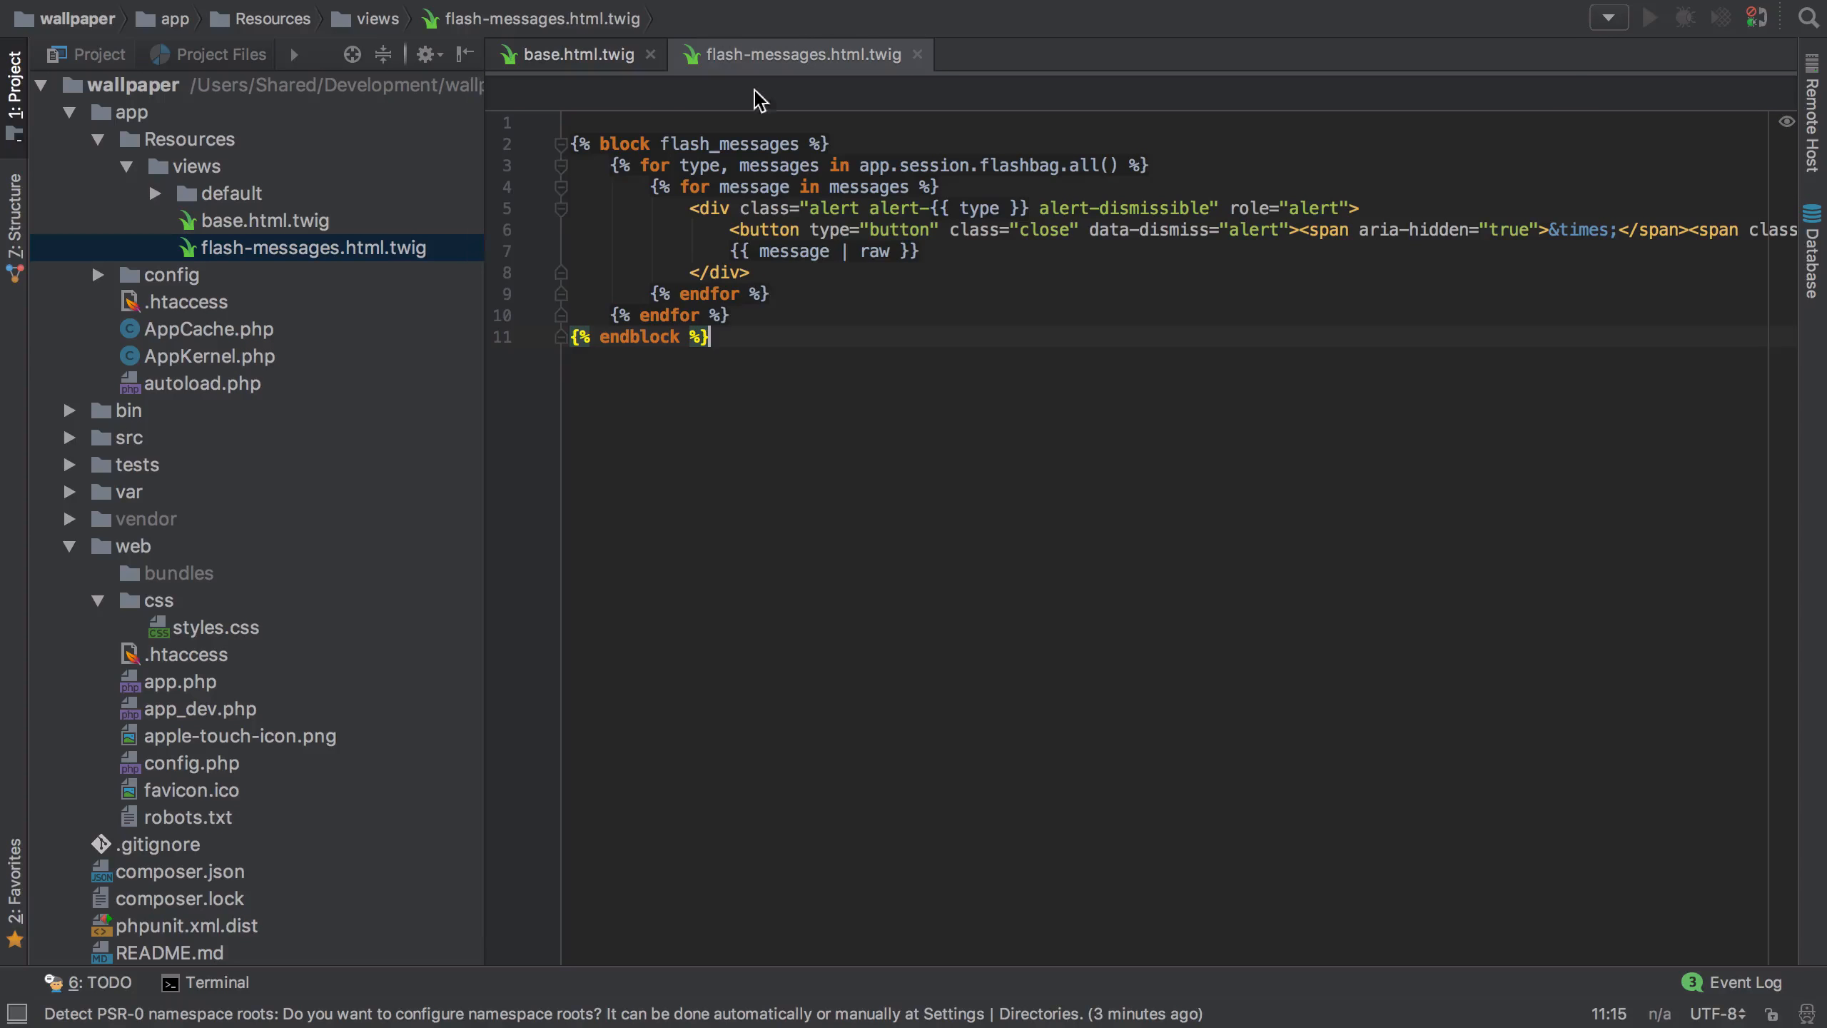
left_click(573, 54)
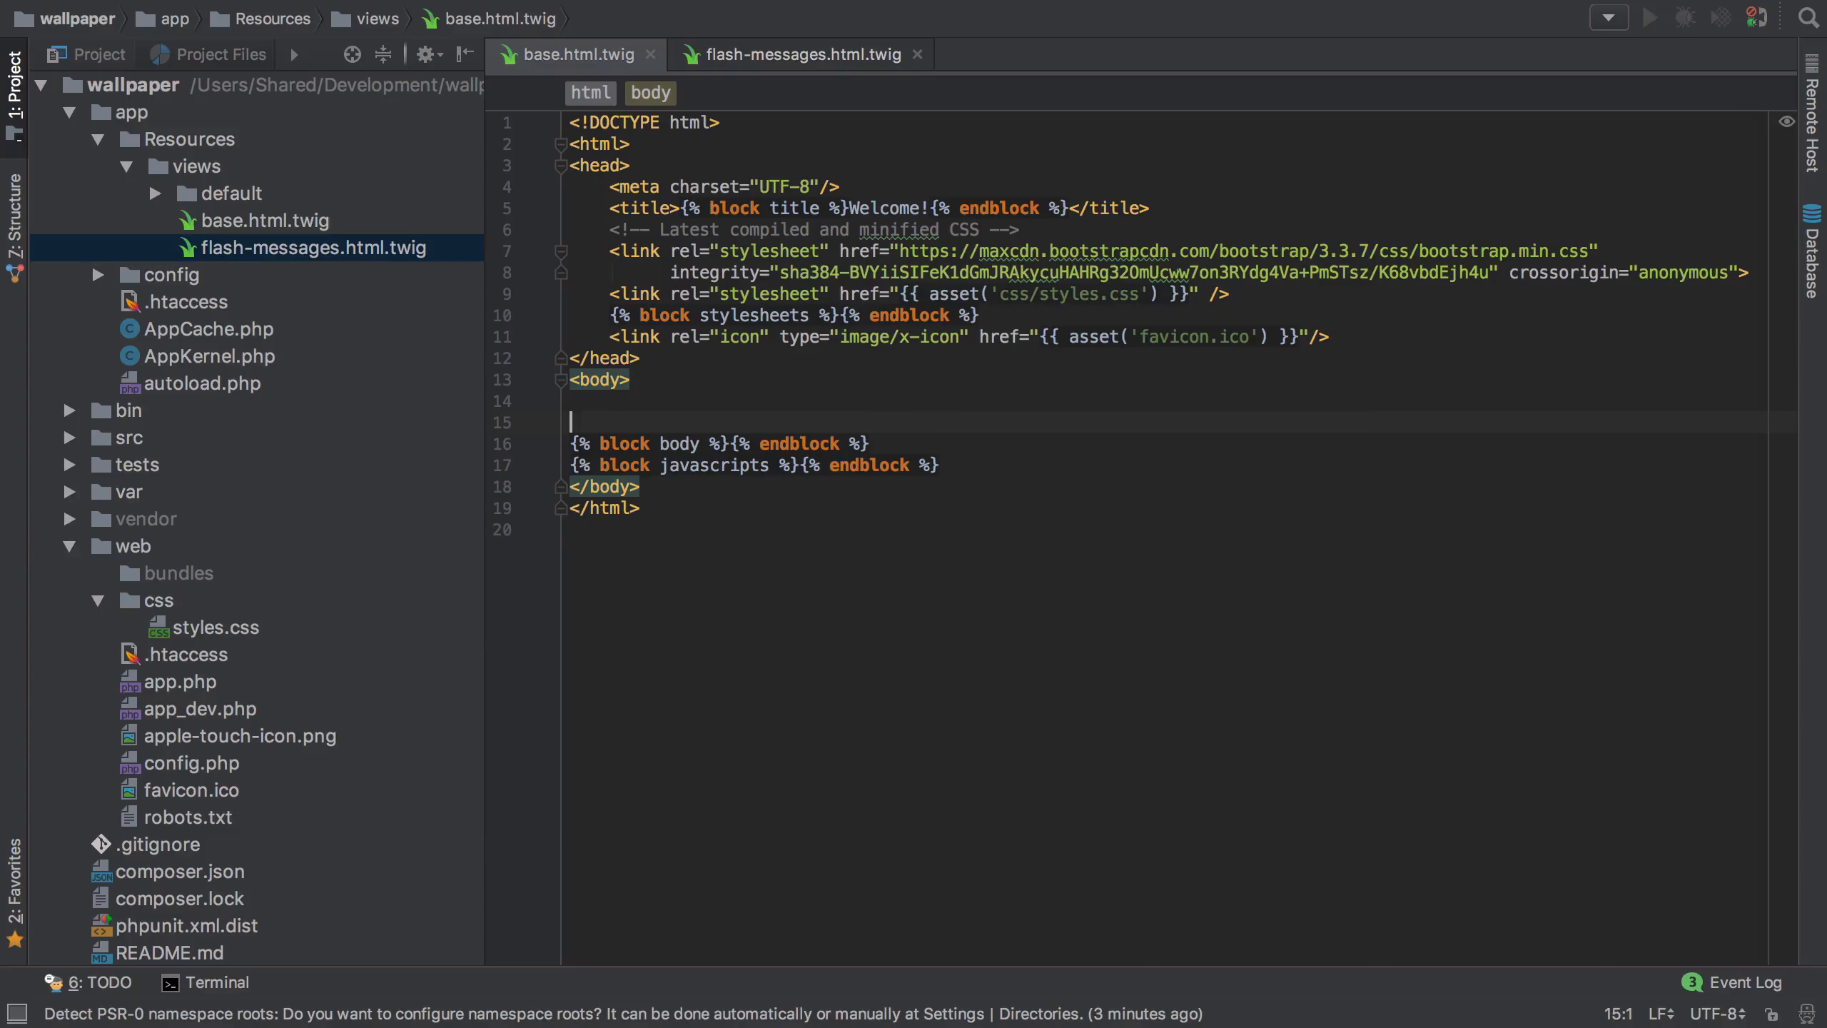
Wrap {% block body %} in a <div class="container"> with the flash-messages.html.twig include above it
type("<div")
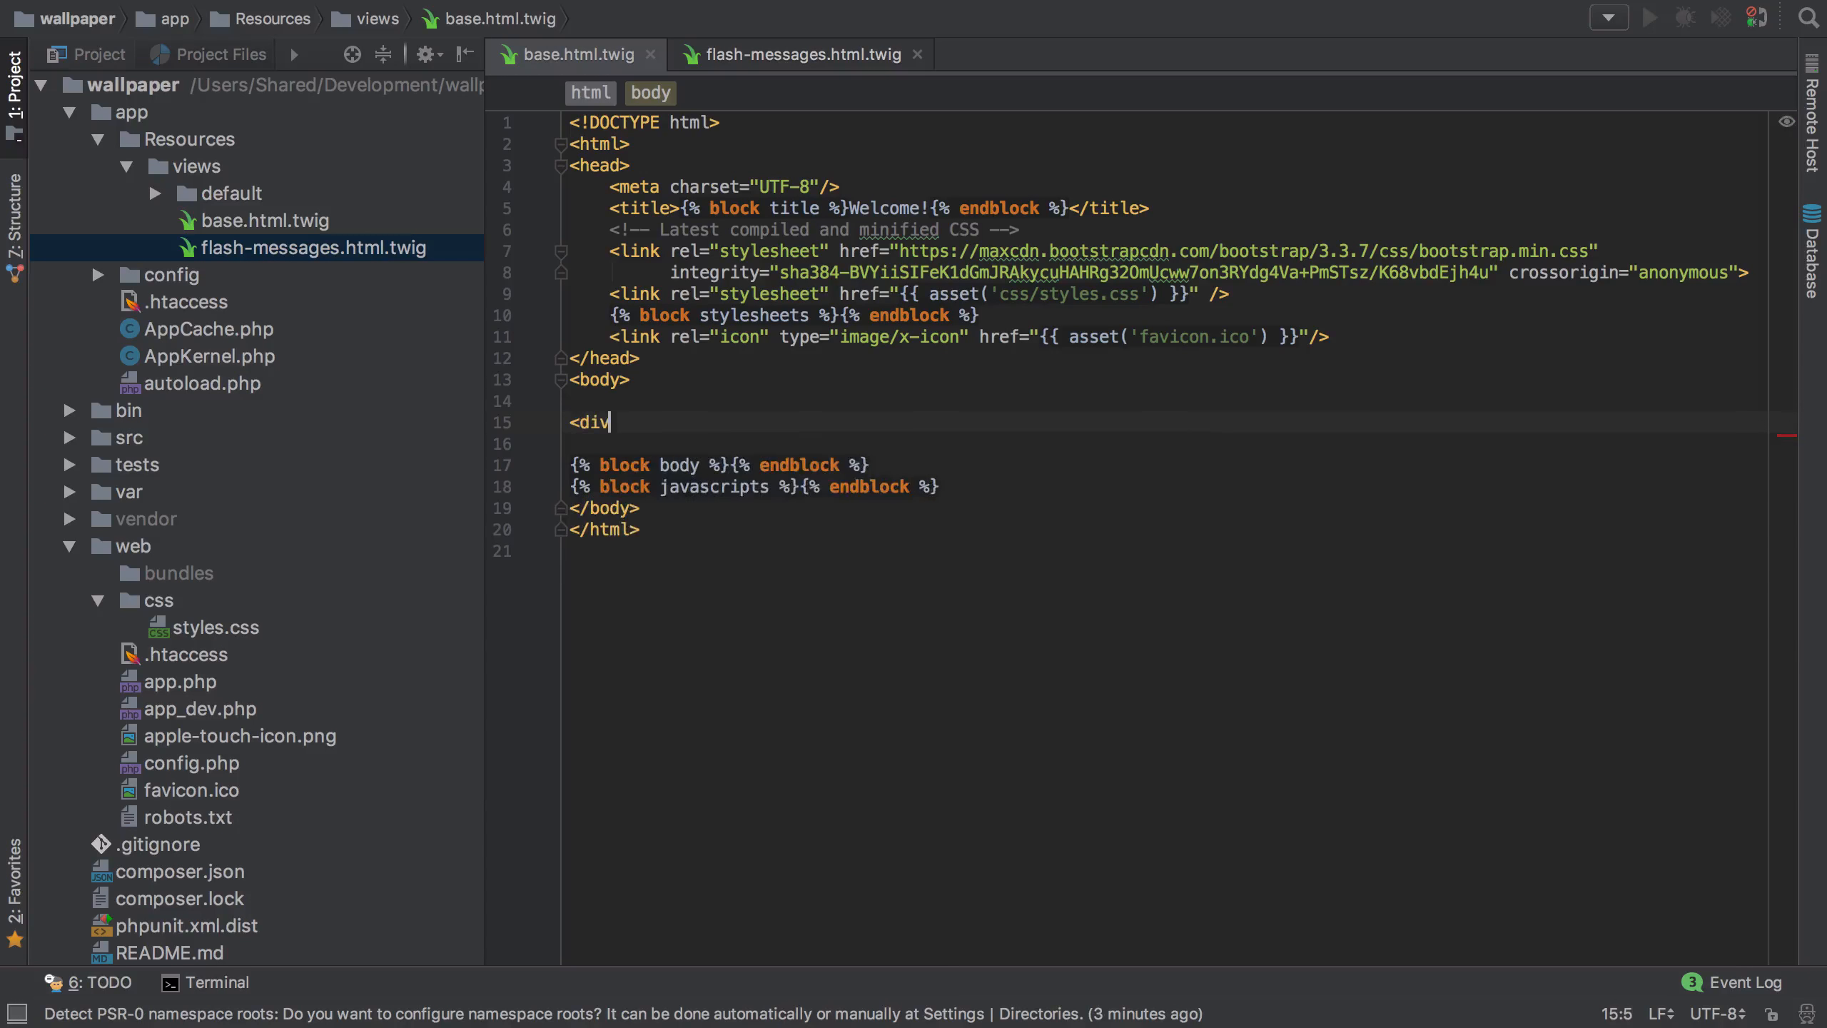
type("class=\"container\">")
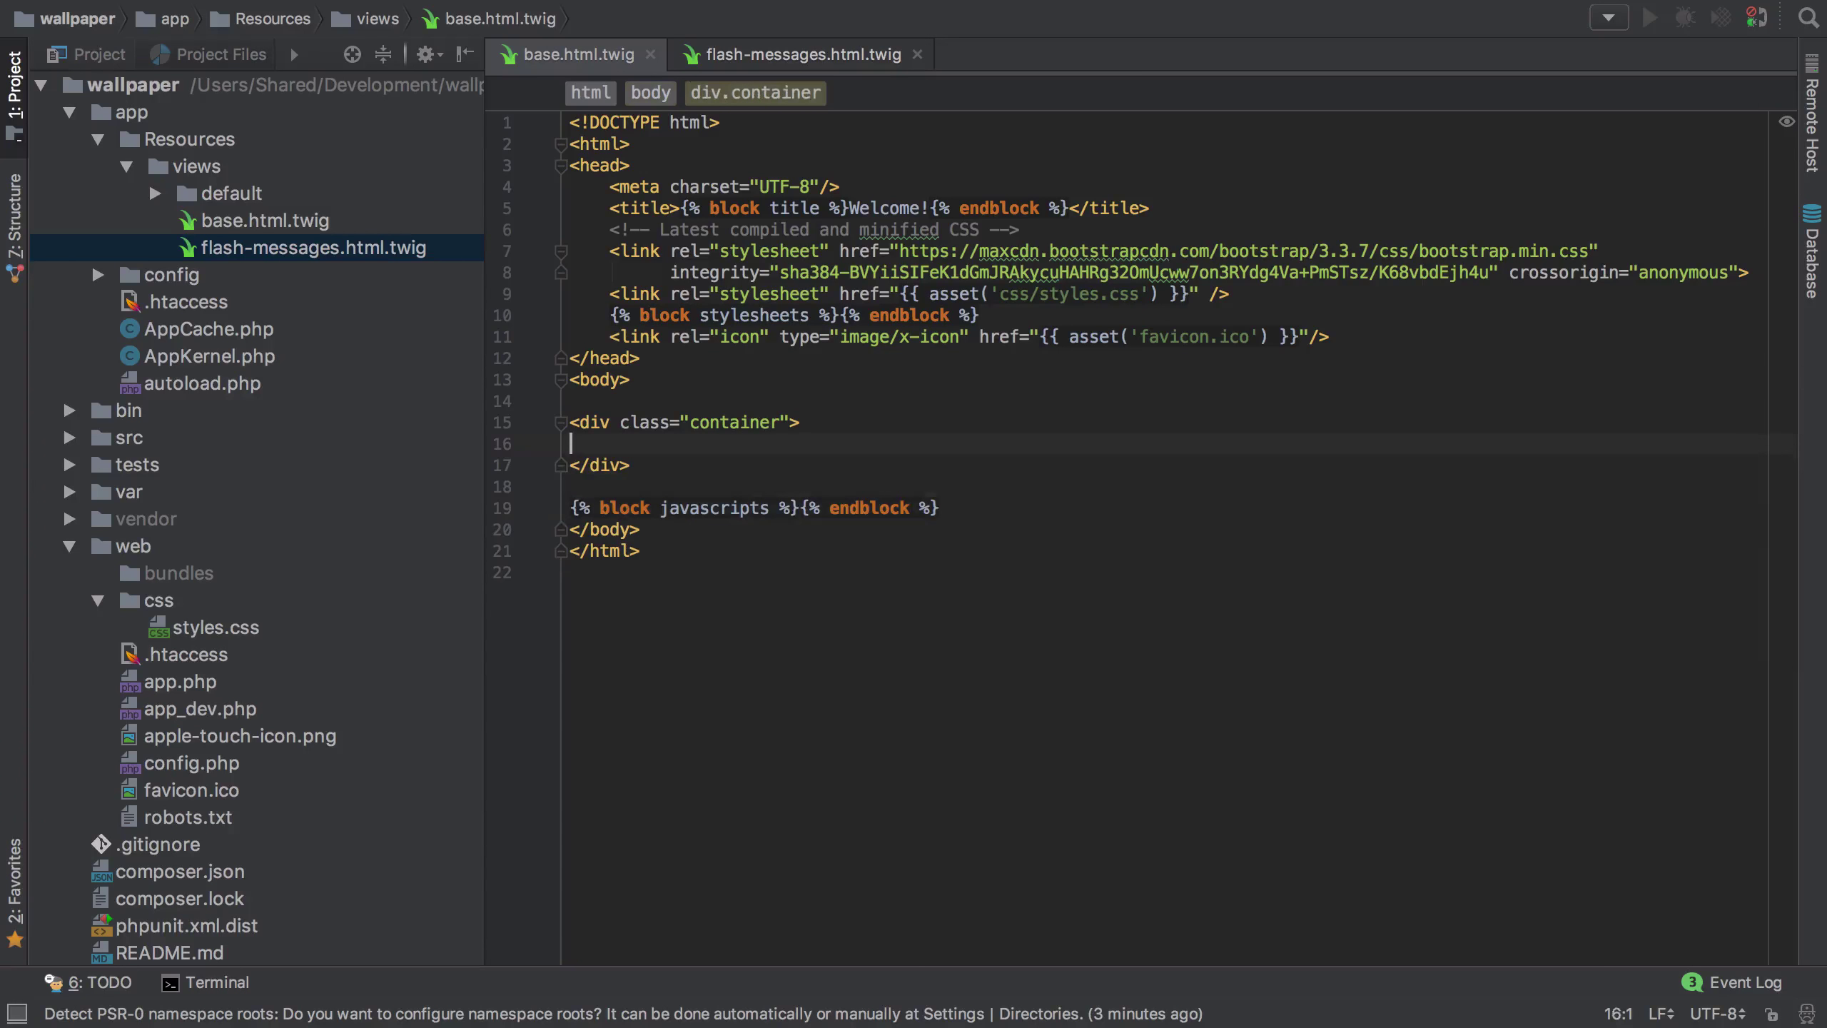
type("{% block body %}{% endblock %}")
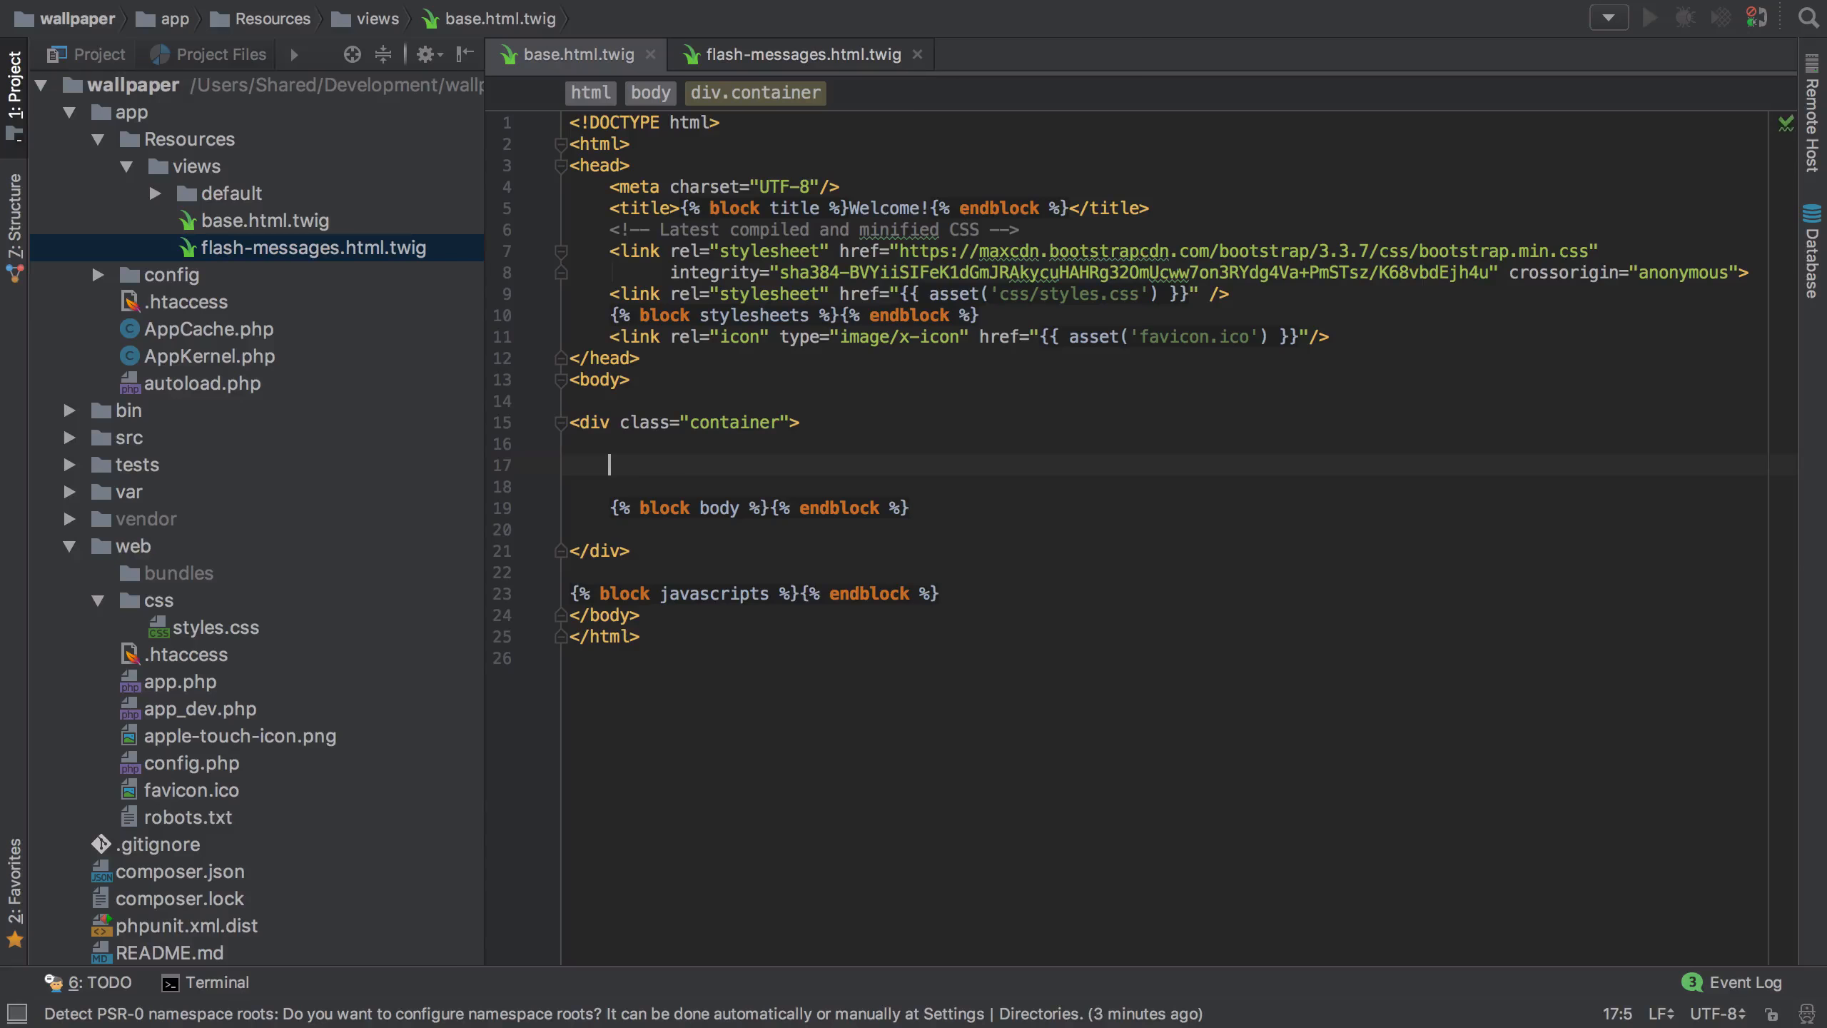
type("{% include('flash-mes') %}")
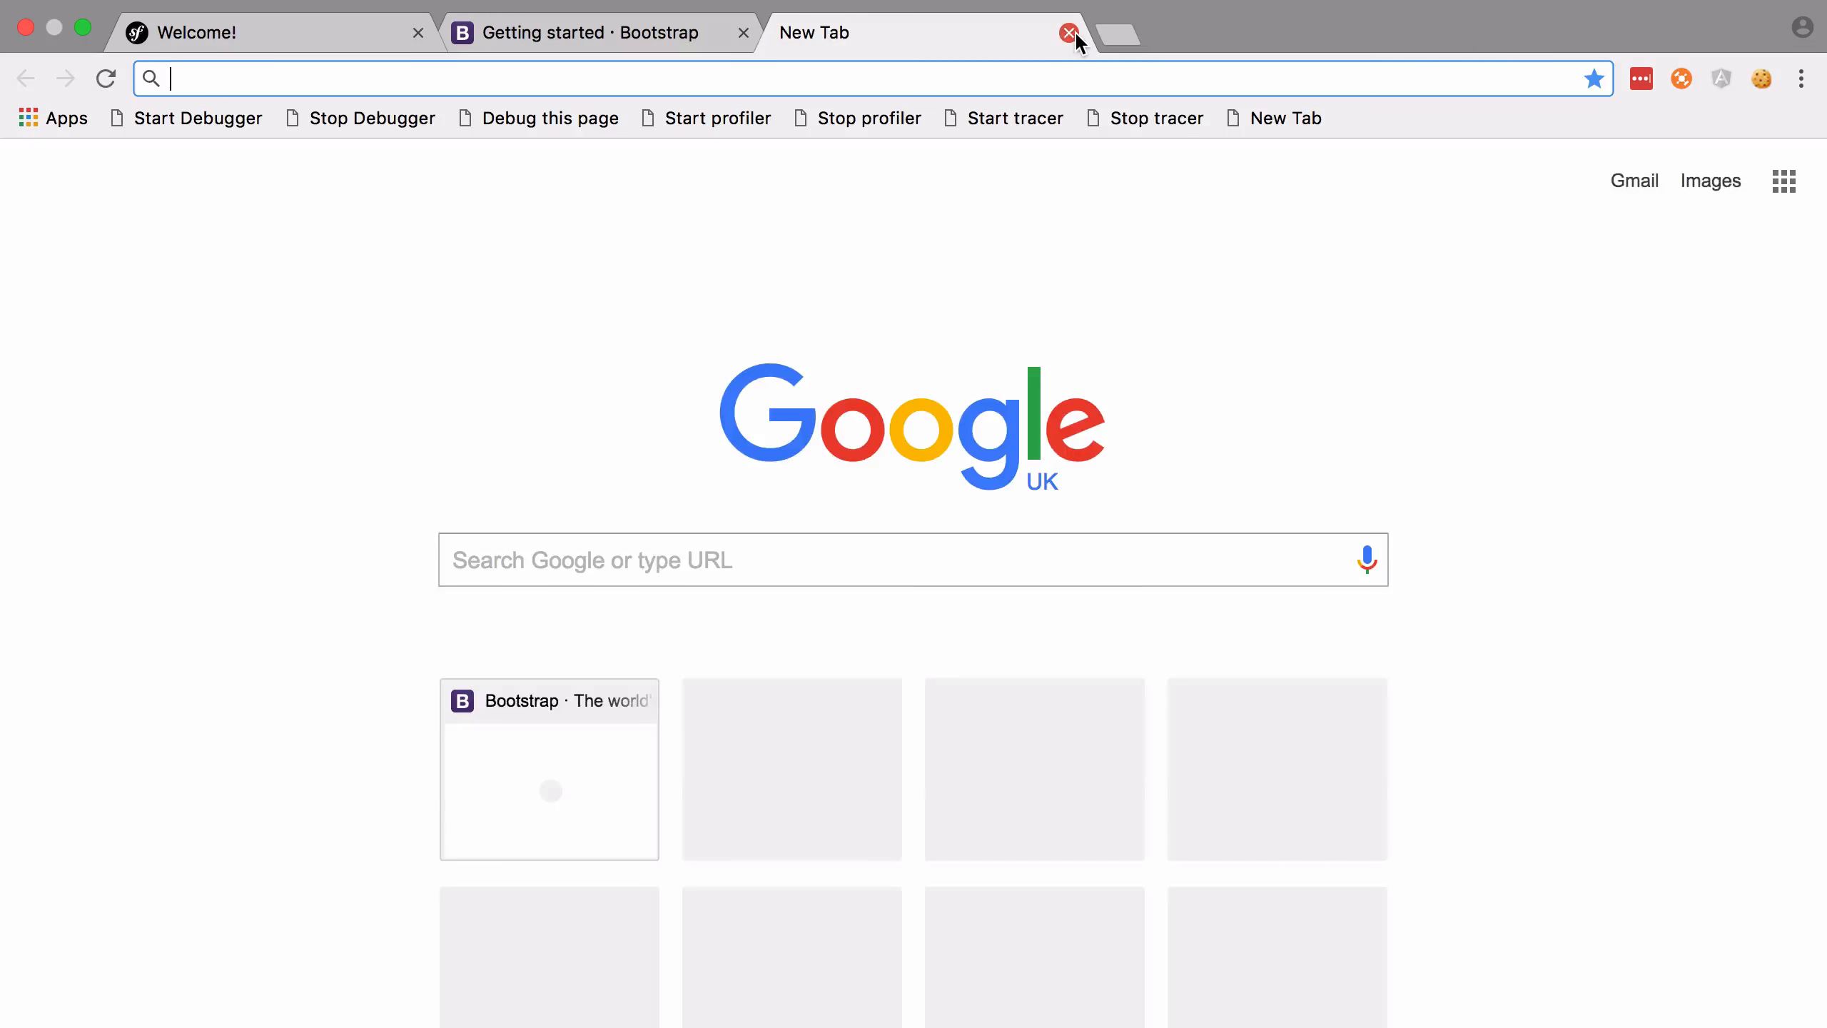
Filter the summer image results to exactly 1920 wide by 1080 high via Tools > Size
left_click(1709, 181)
type("summer")
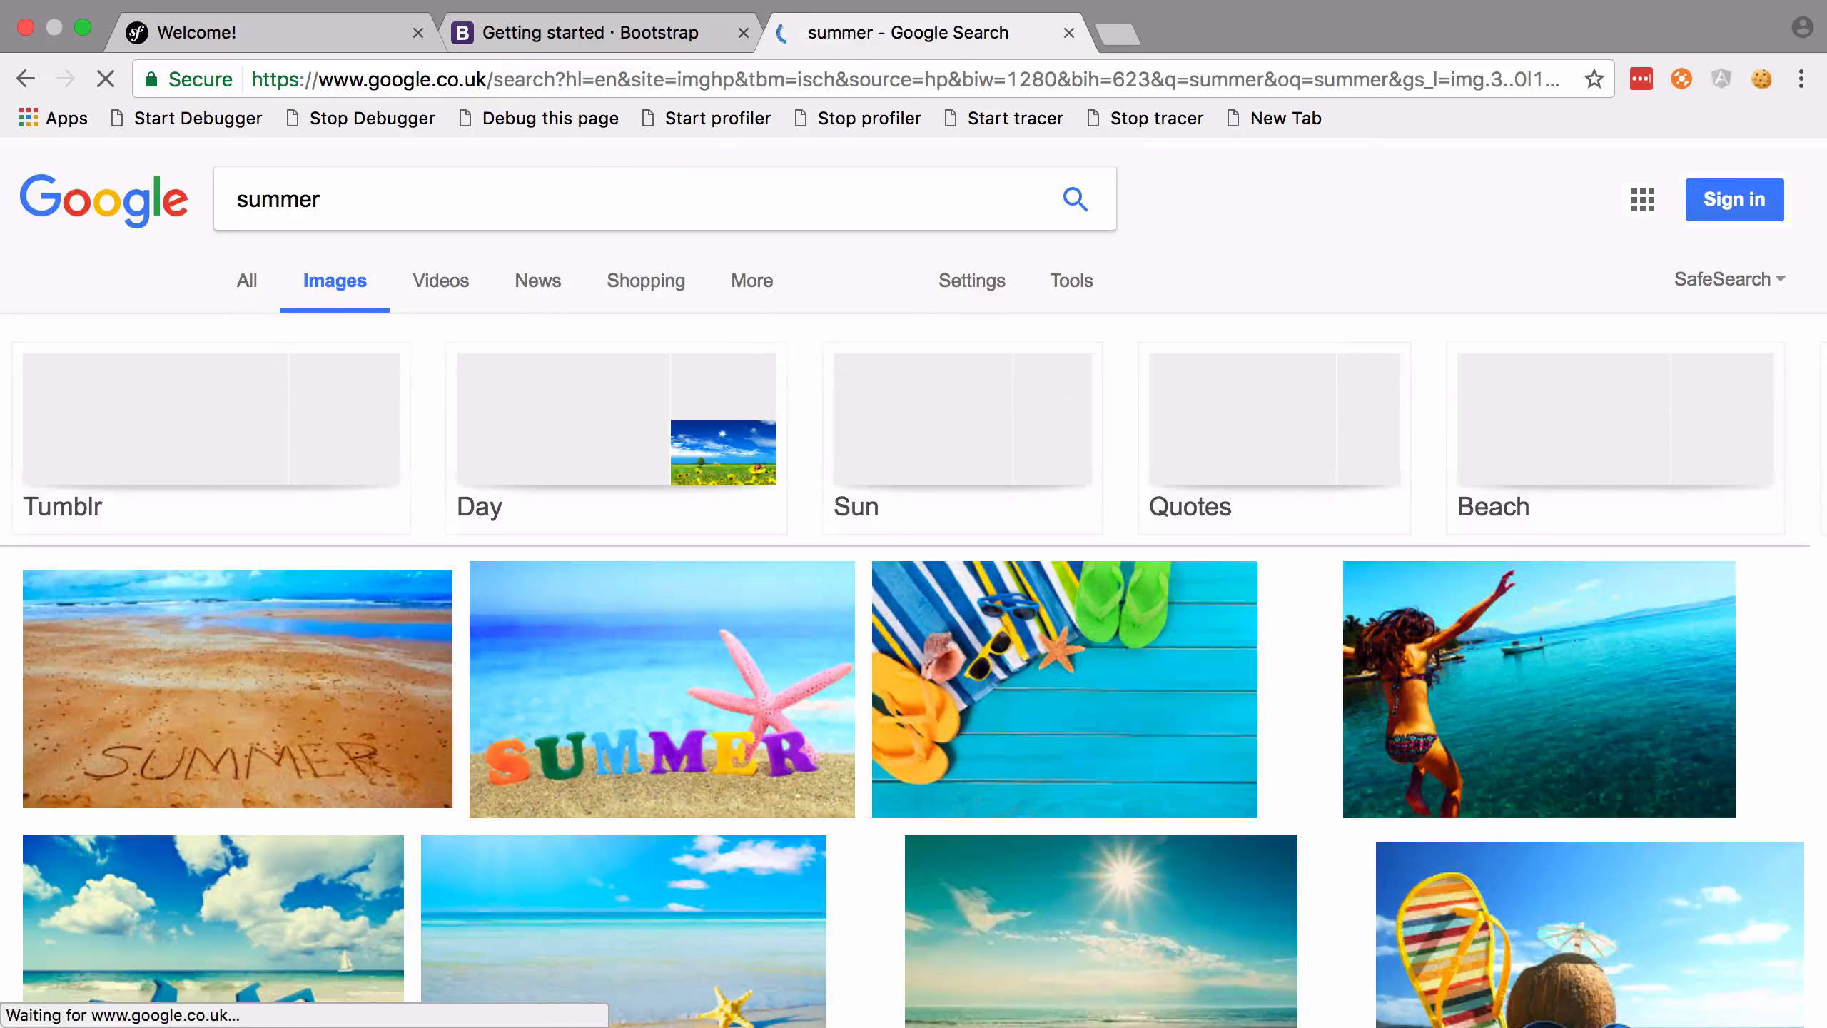
left_click(971, 281)
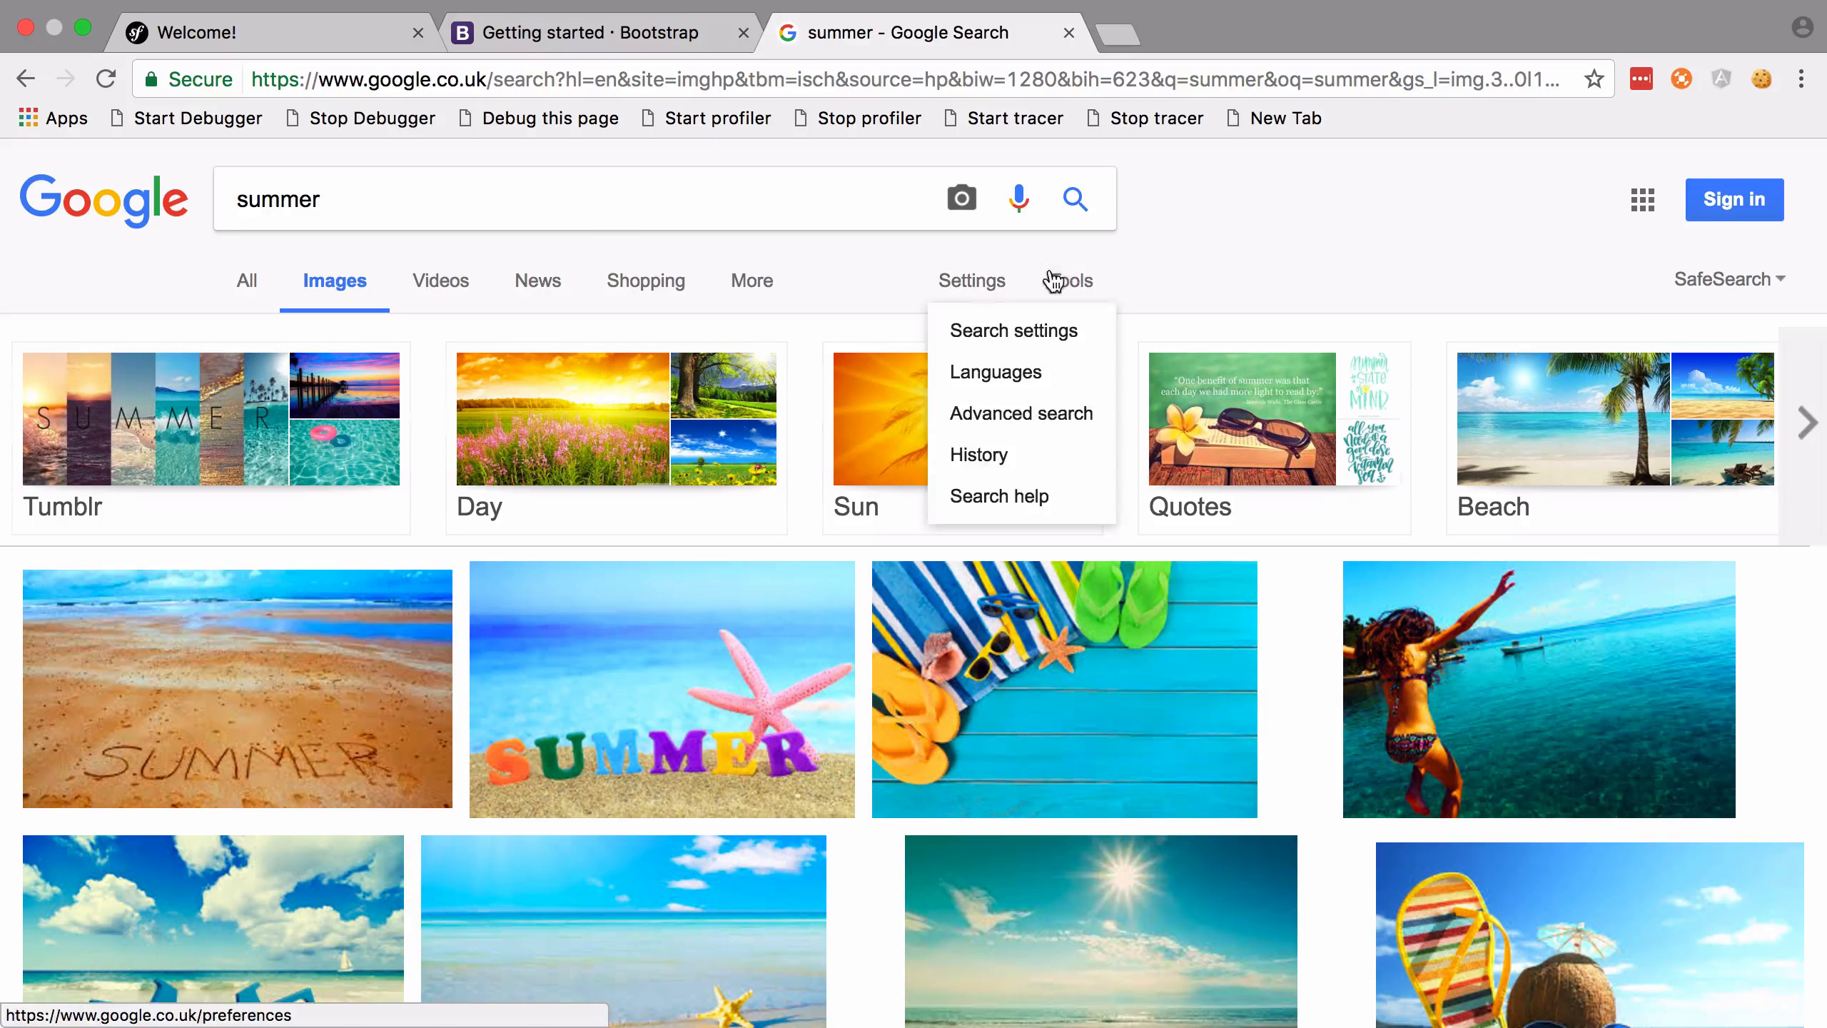
left_click(1069, 280)
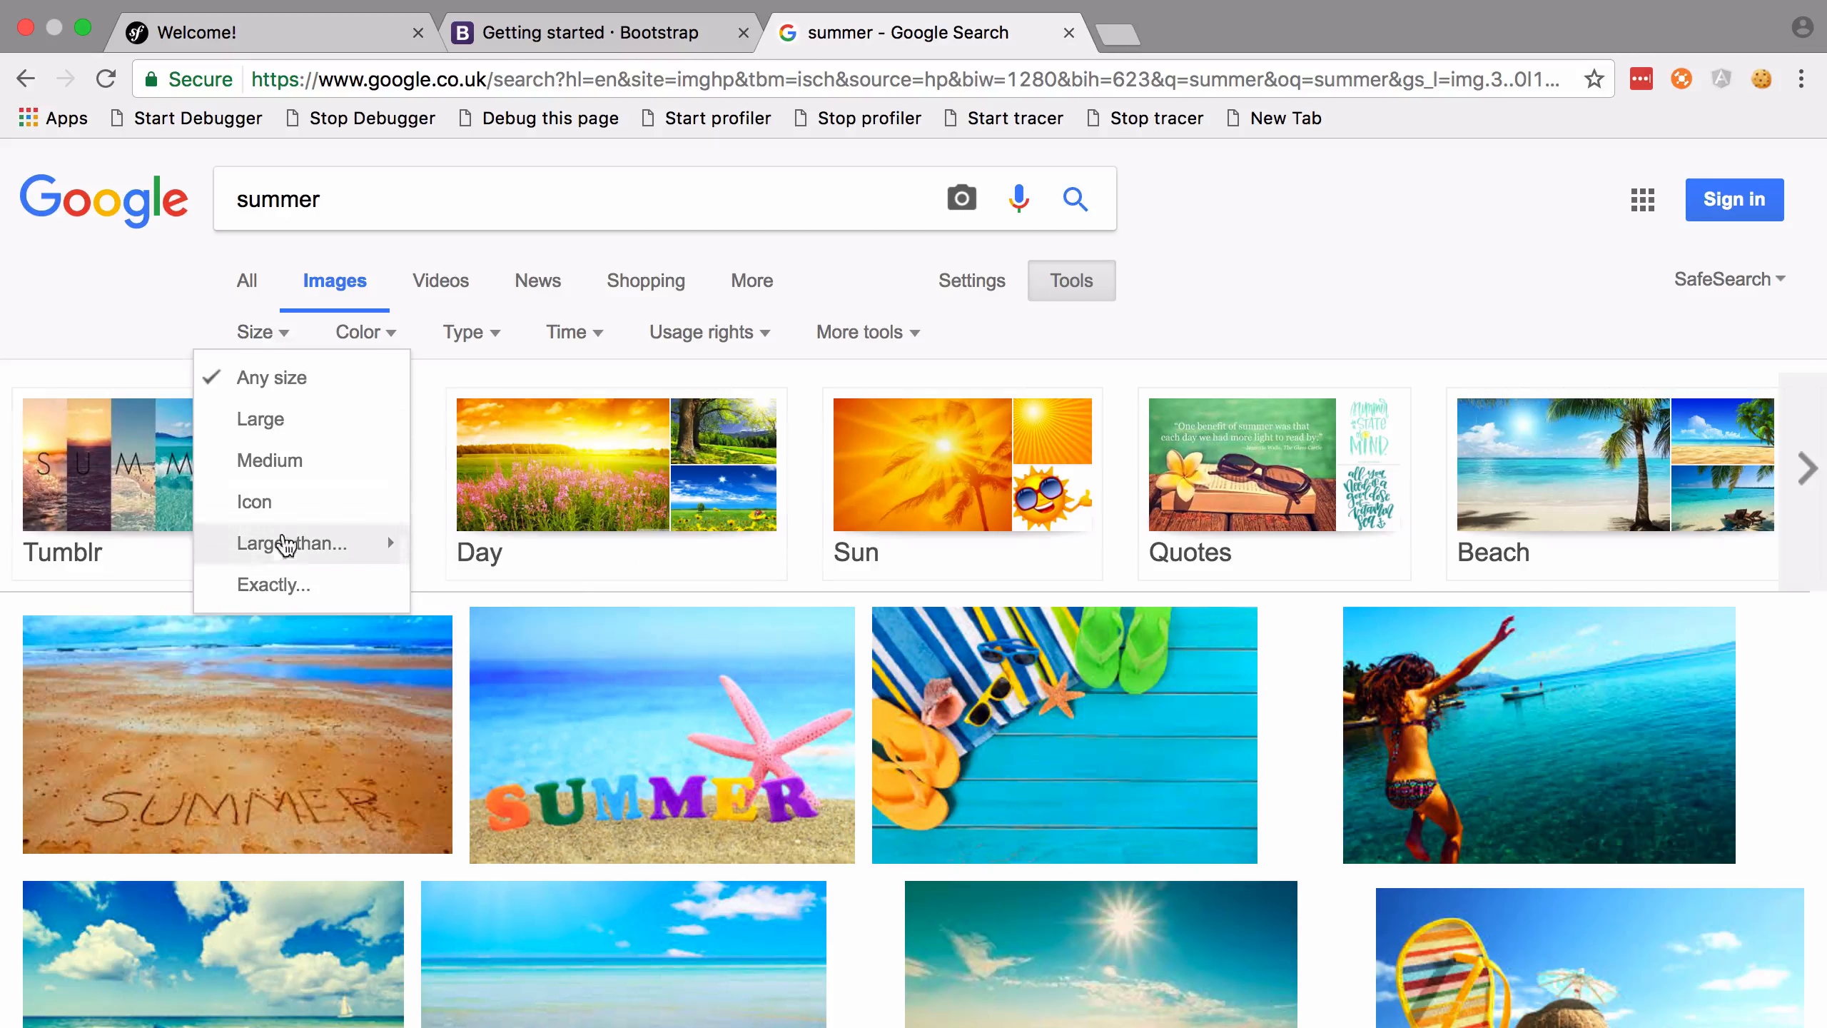
left_click(273, 583)
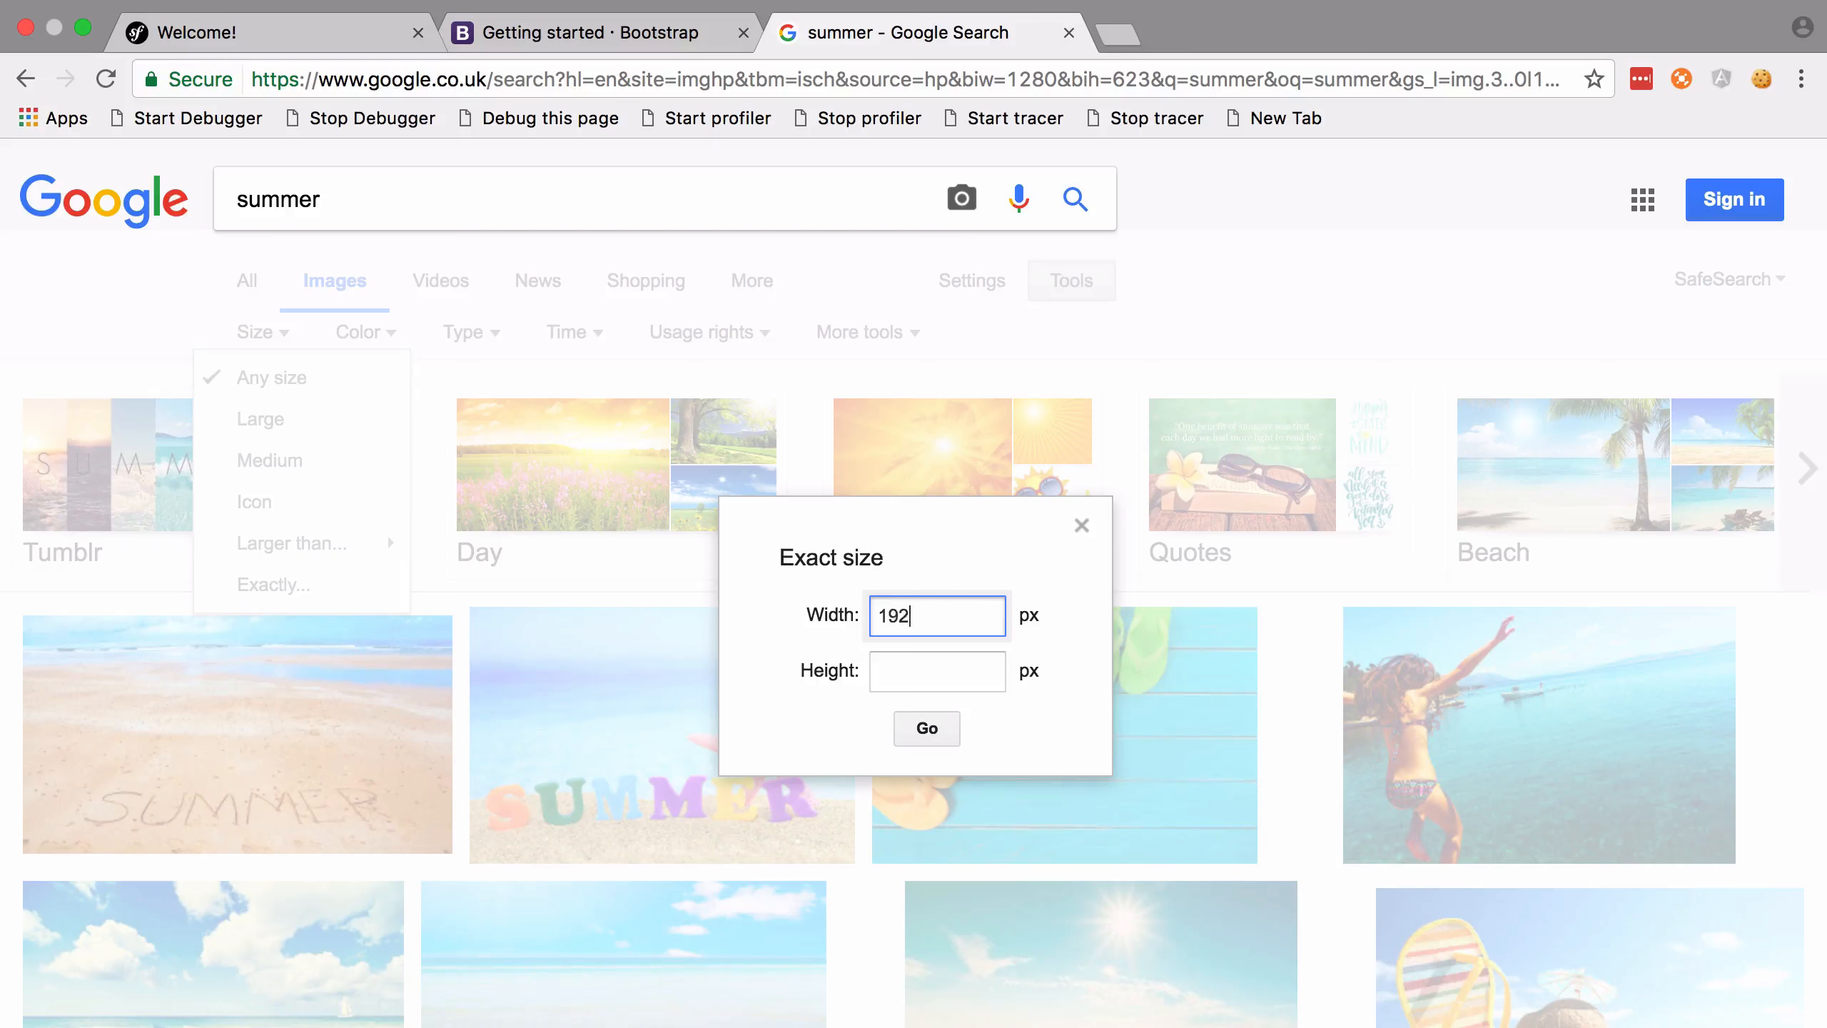
left_click(927, 728)
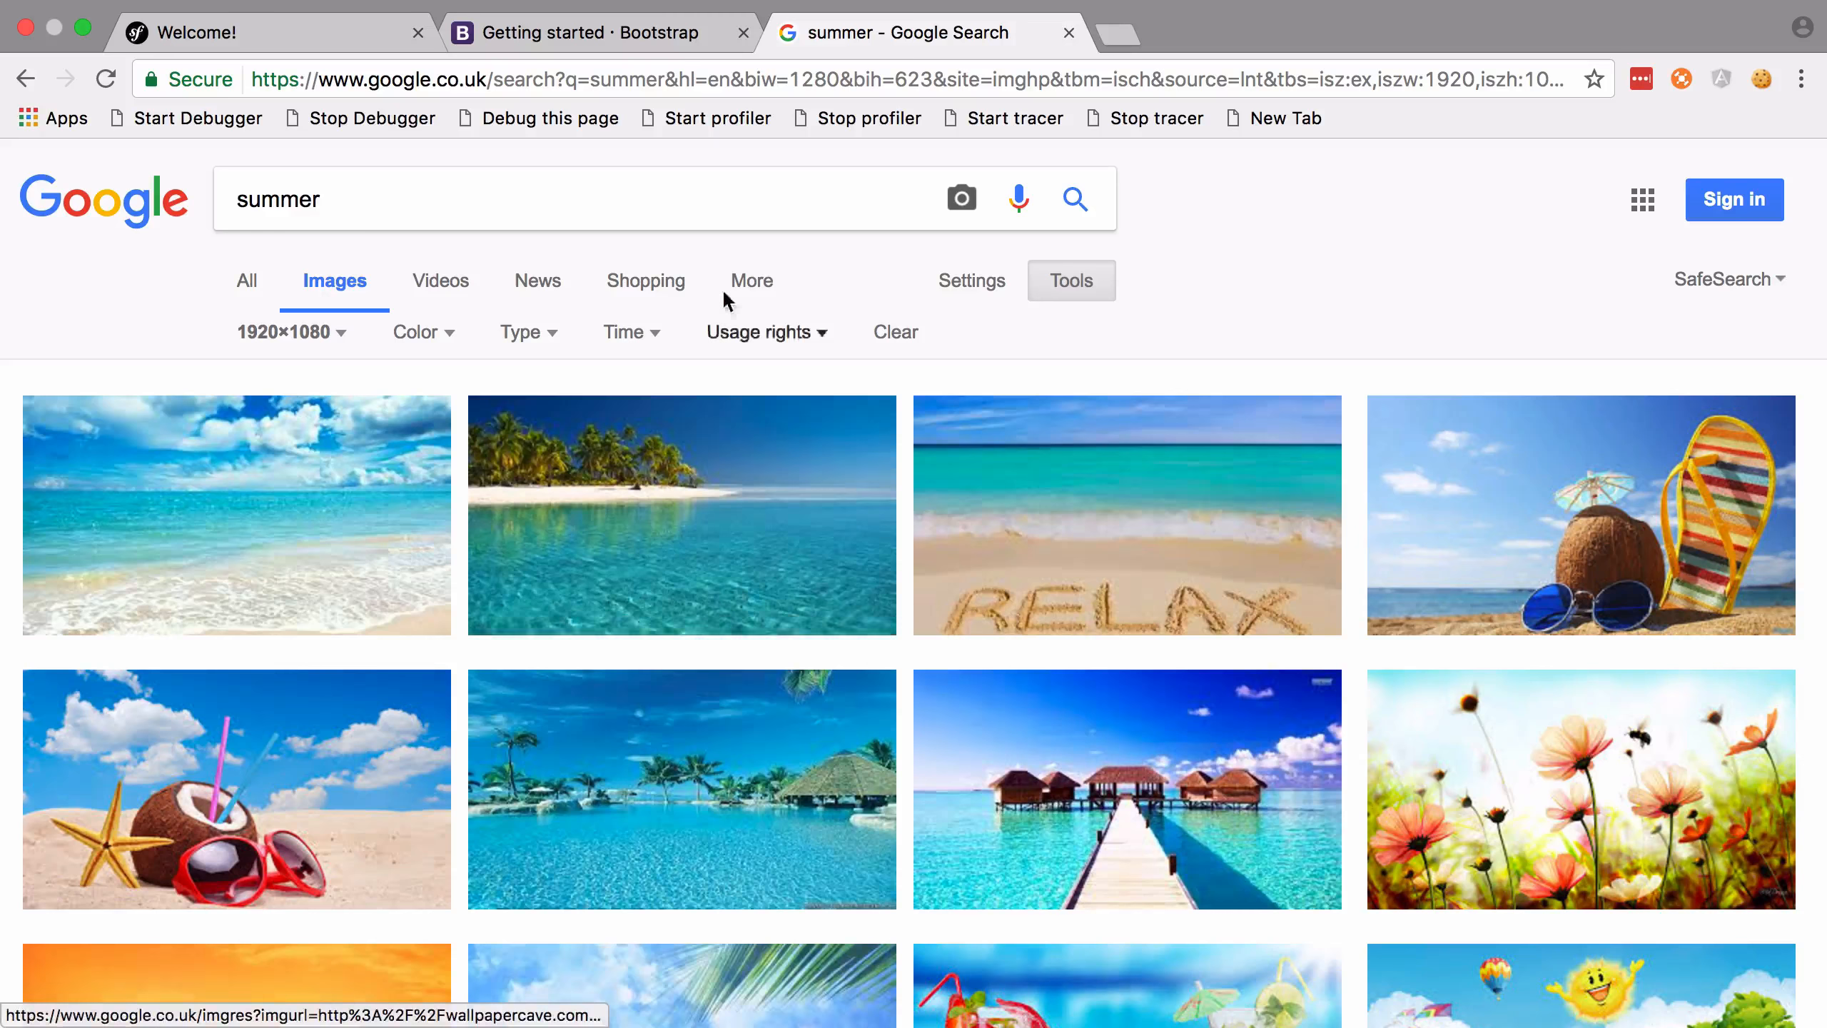
Filter the image results further by usage licence
left_click(761, 333)
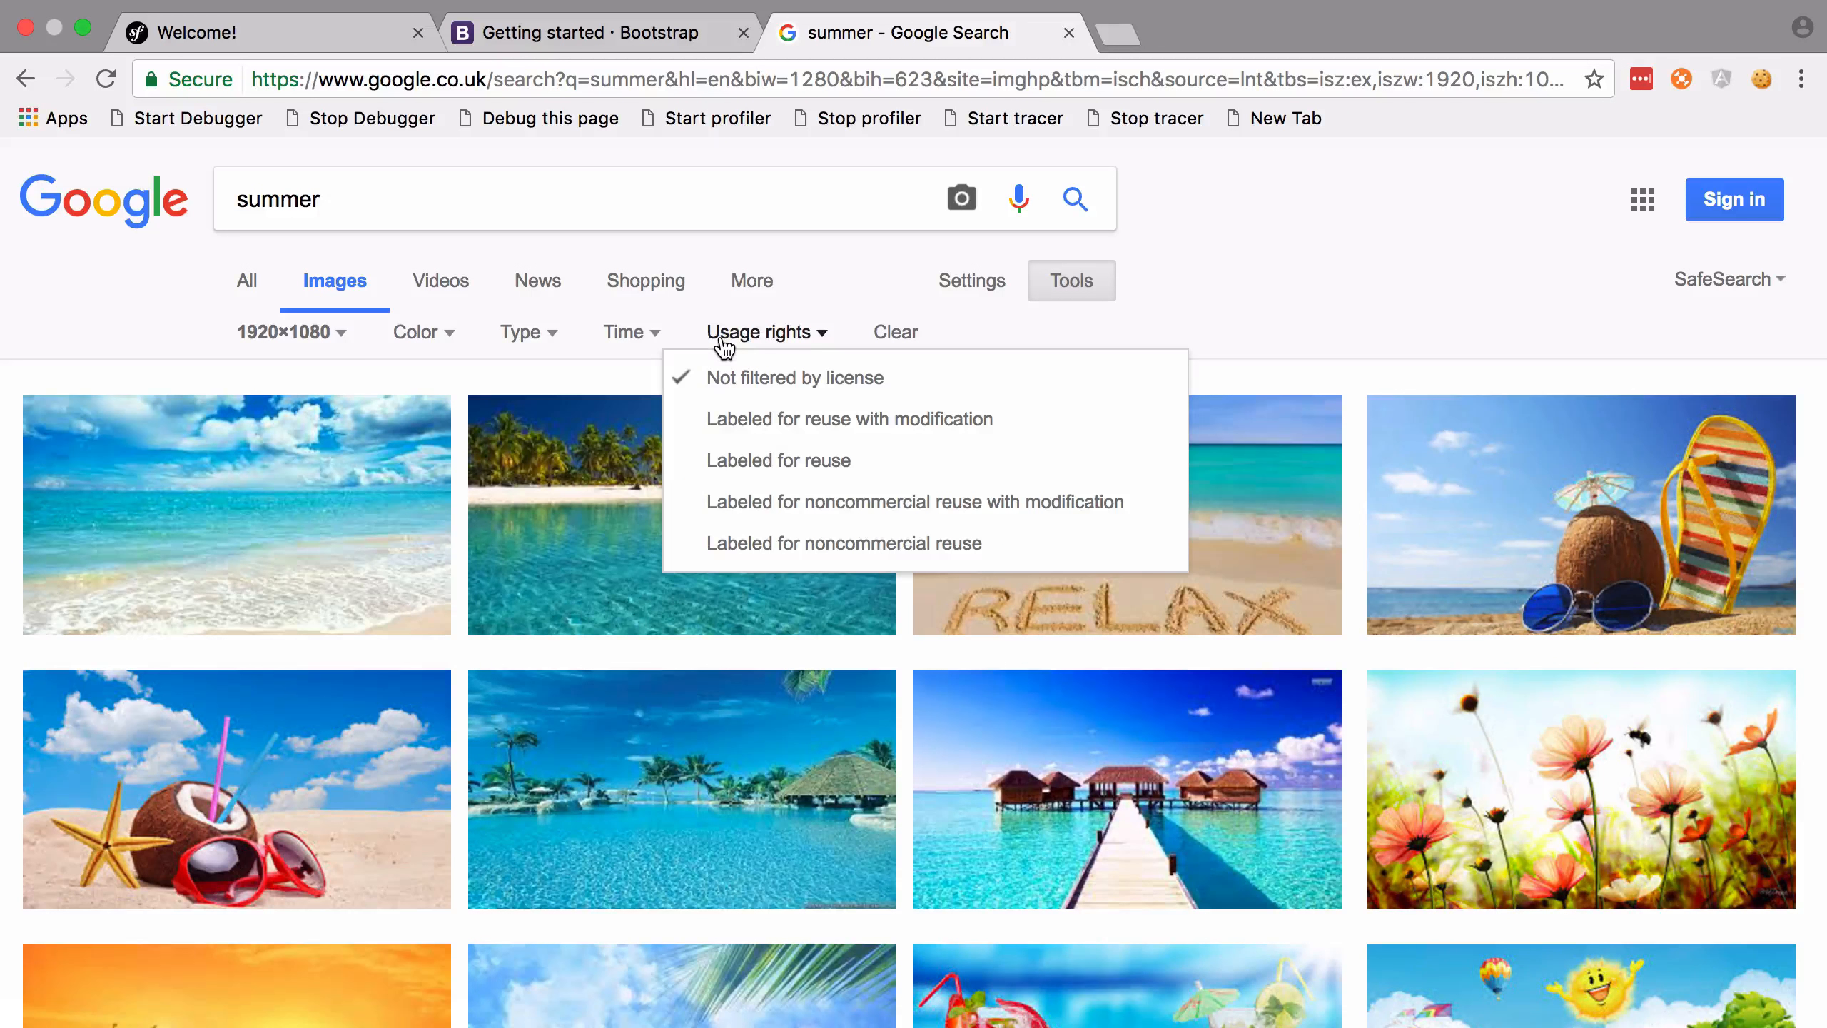
left_click(778, 459)
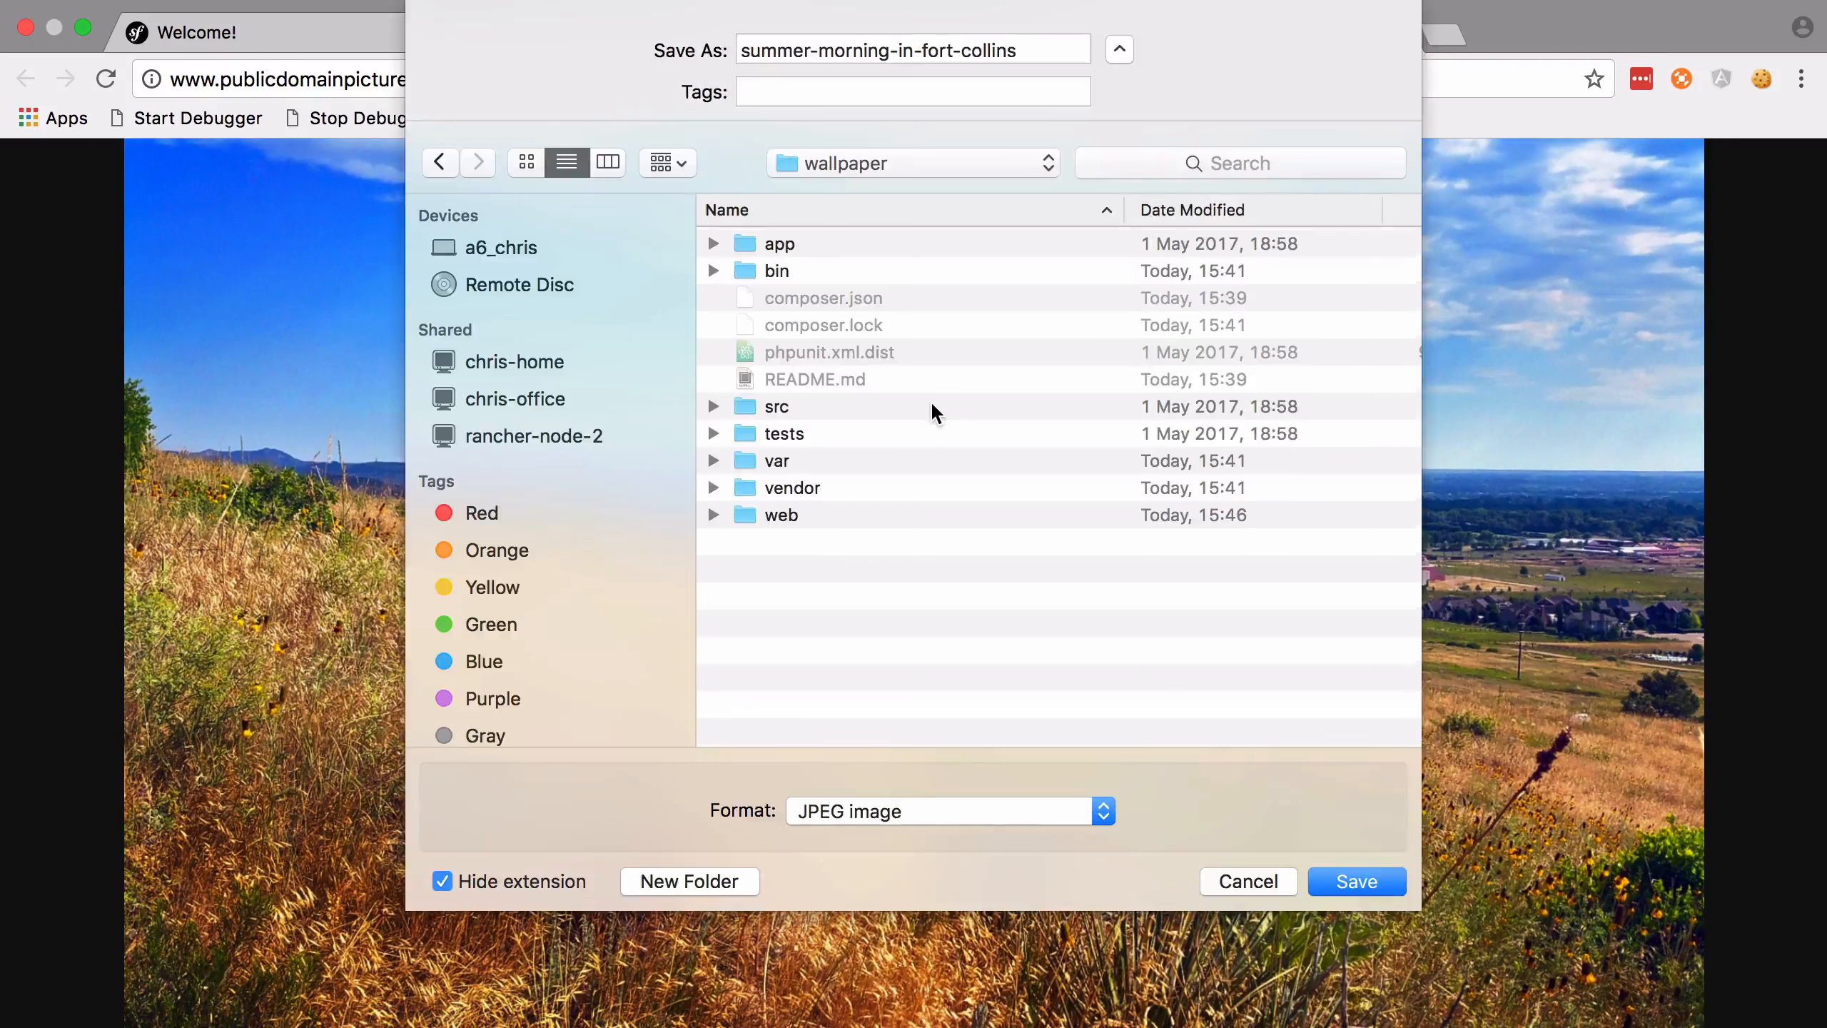
Create an images folder inside web and save the Fort Collins picture into it
double_click(781, 515)
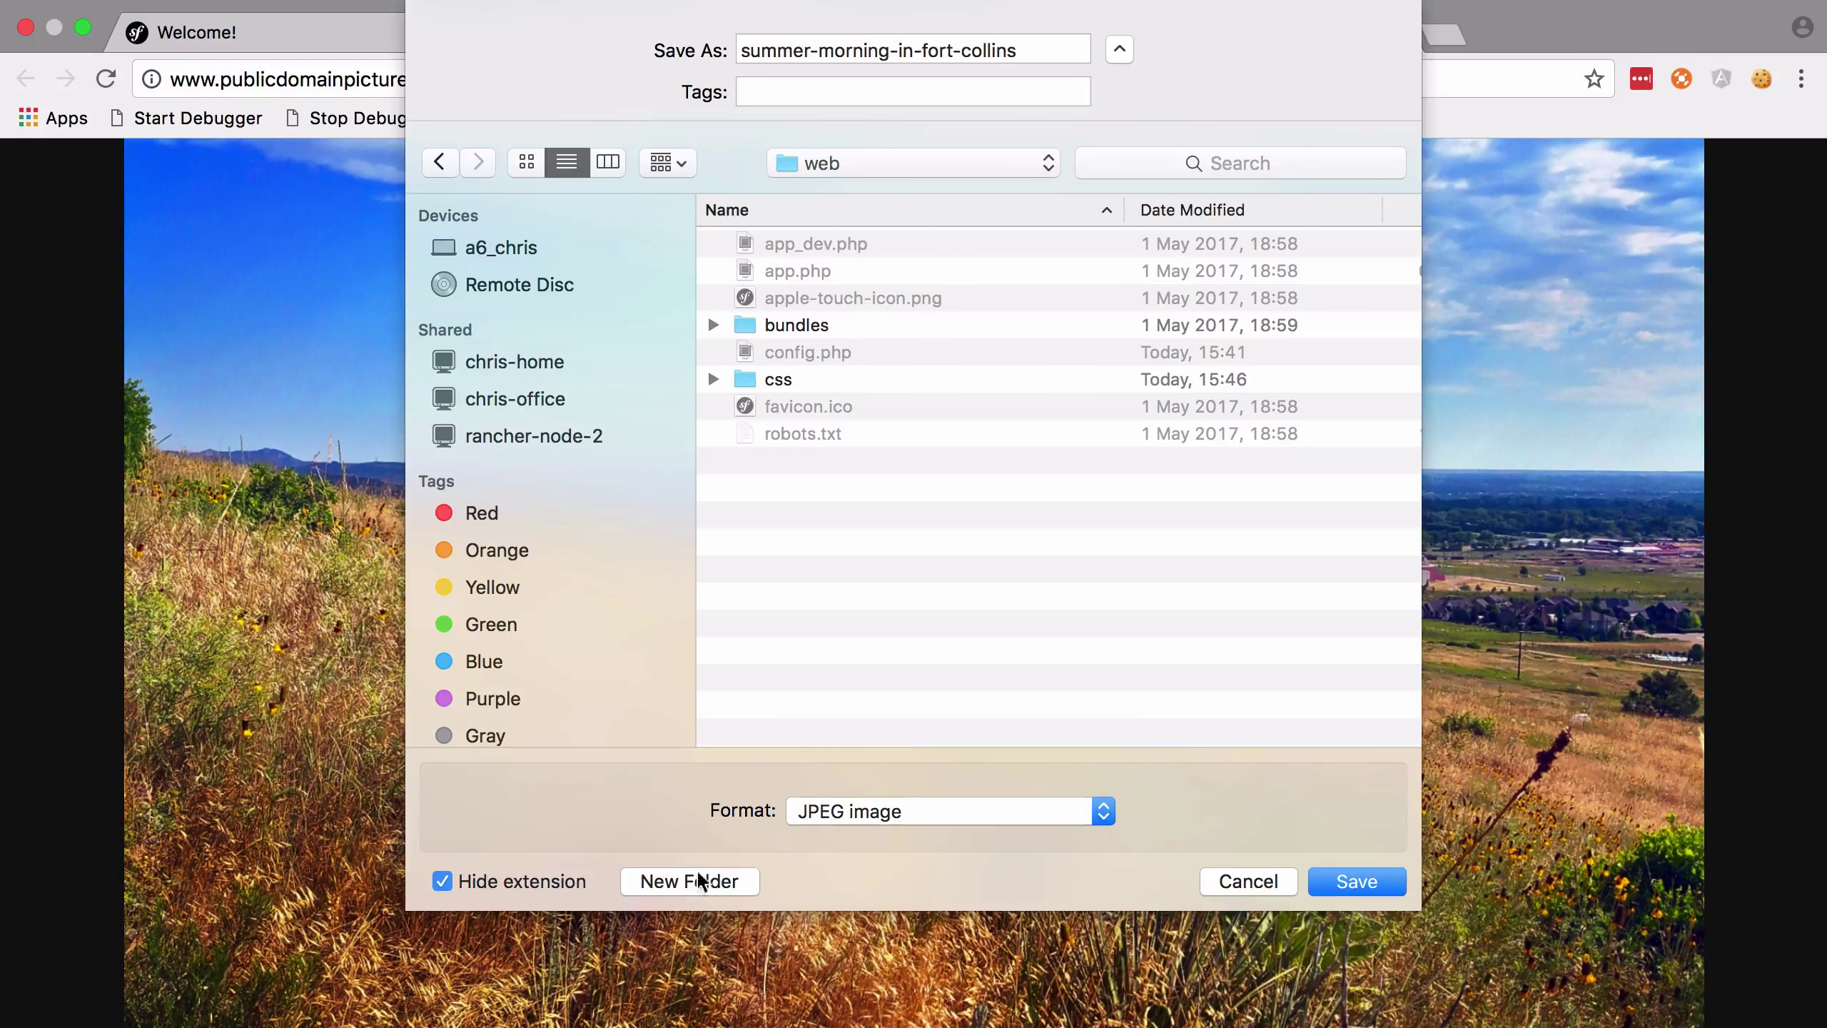
left_click(688, 881)
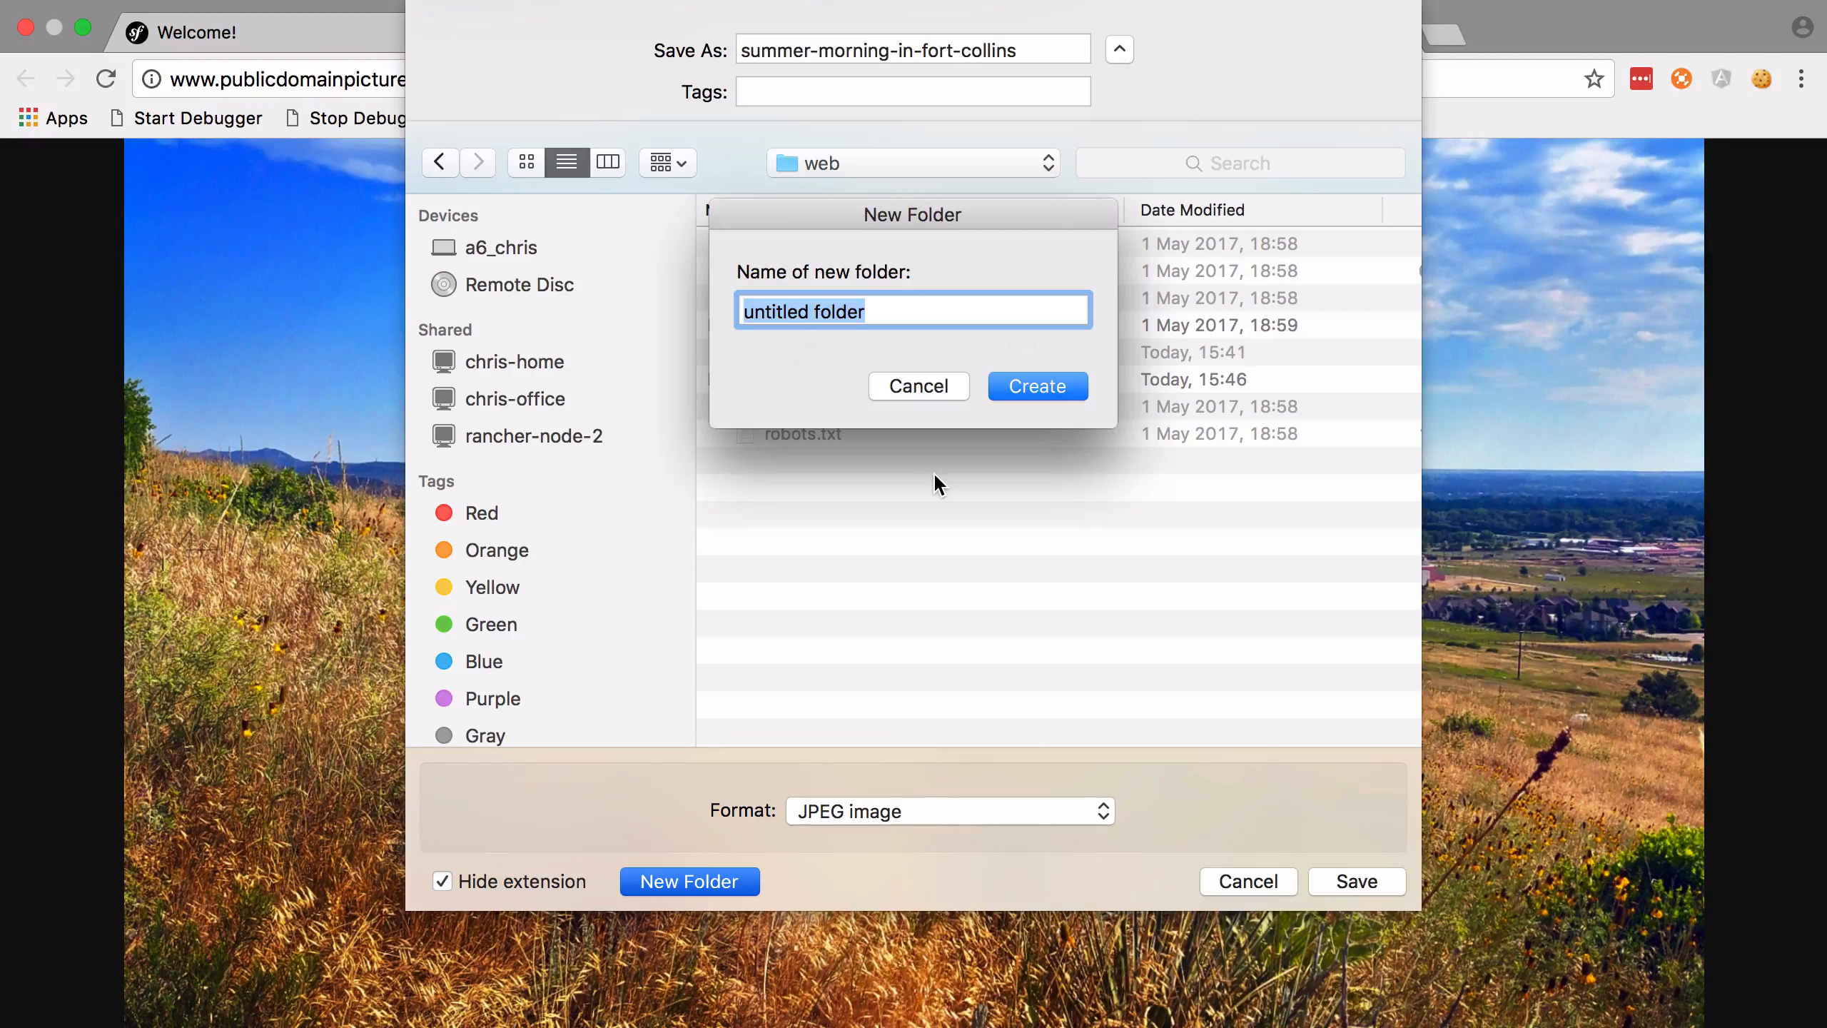
type("images")
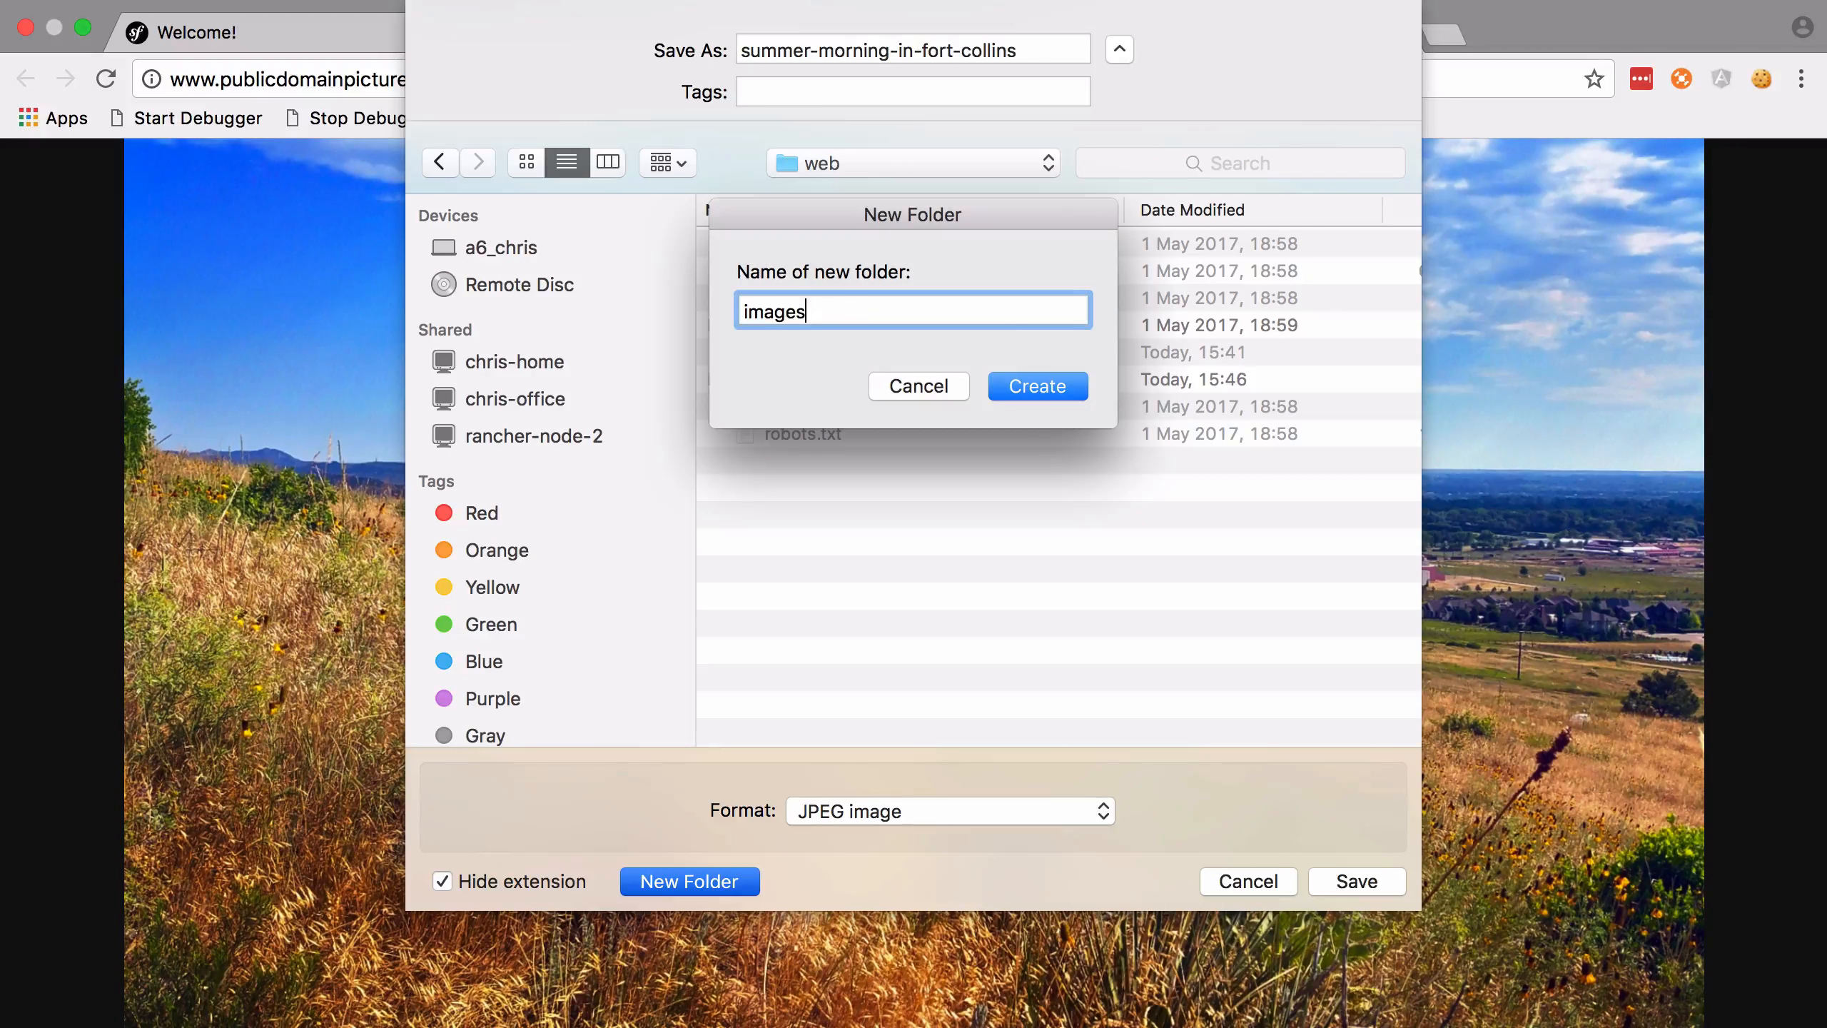
left_click(1036, 385)
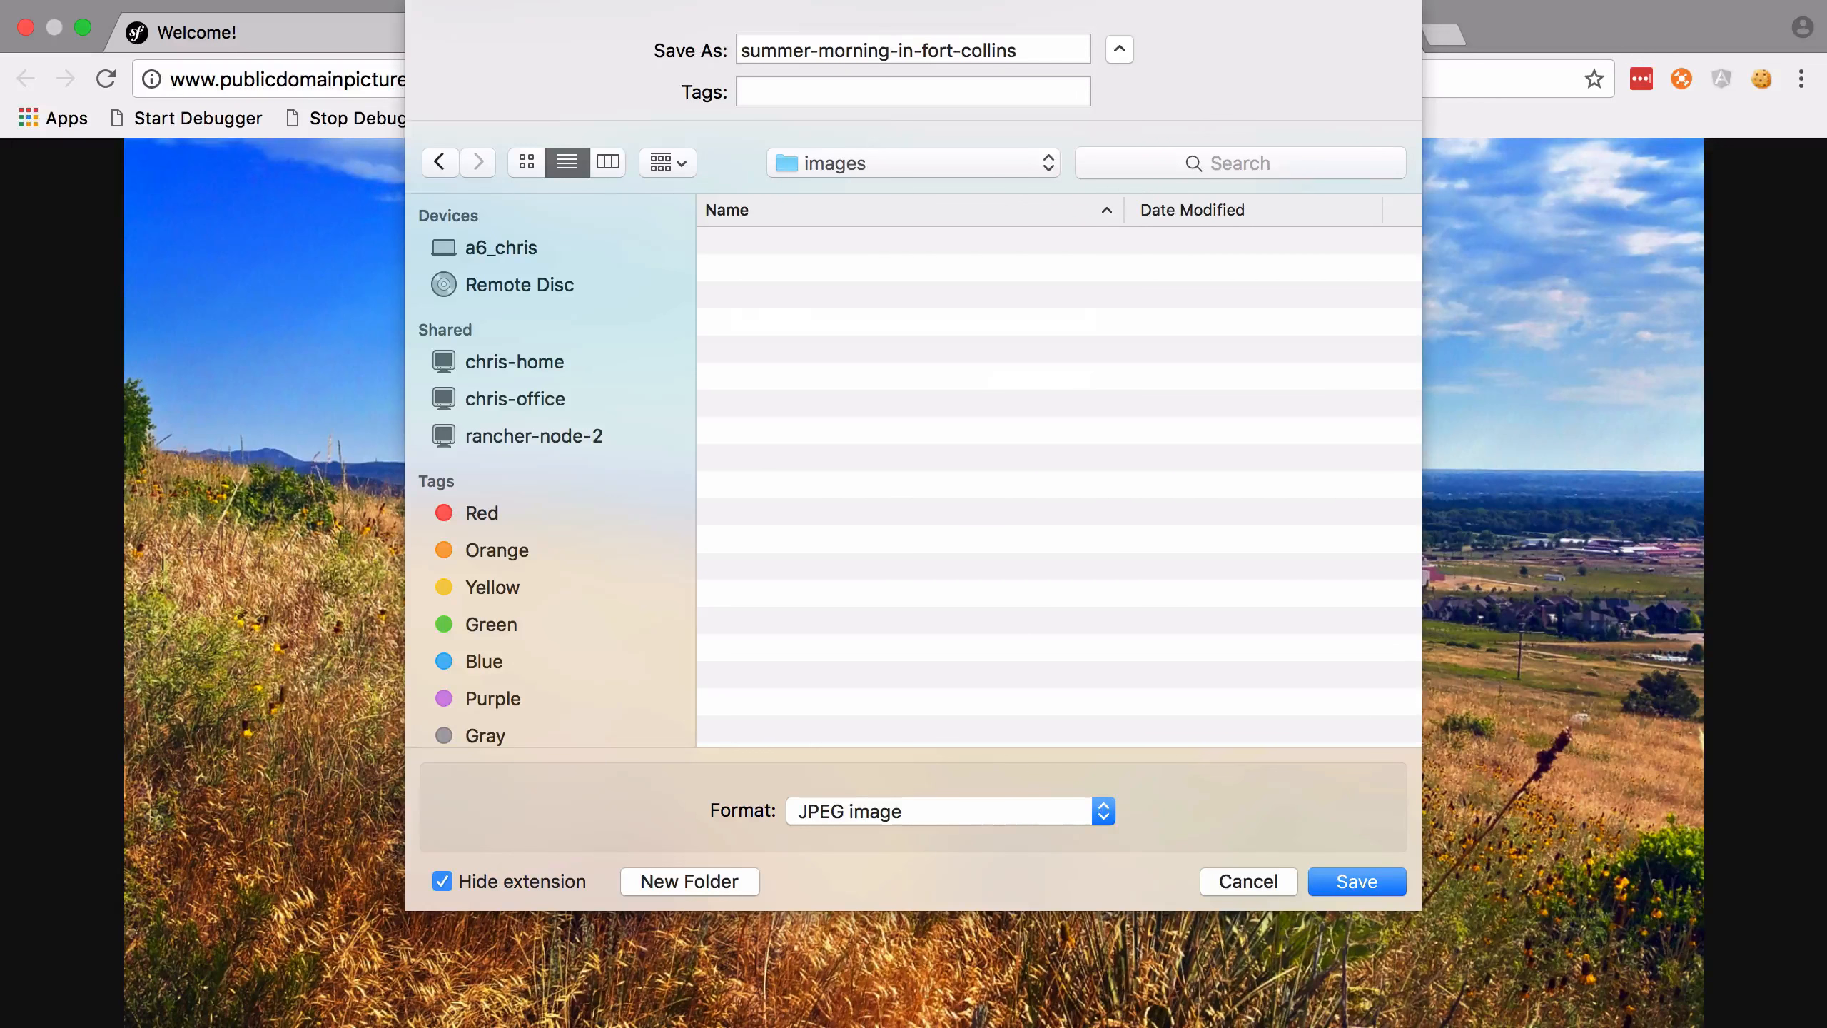
left_click(1354, 880)
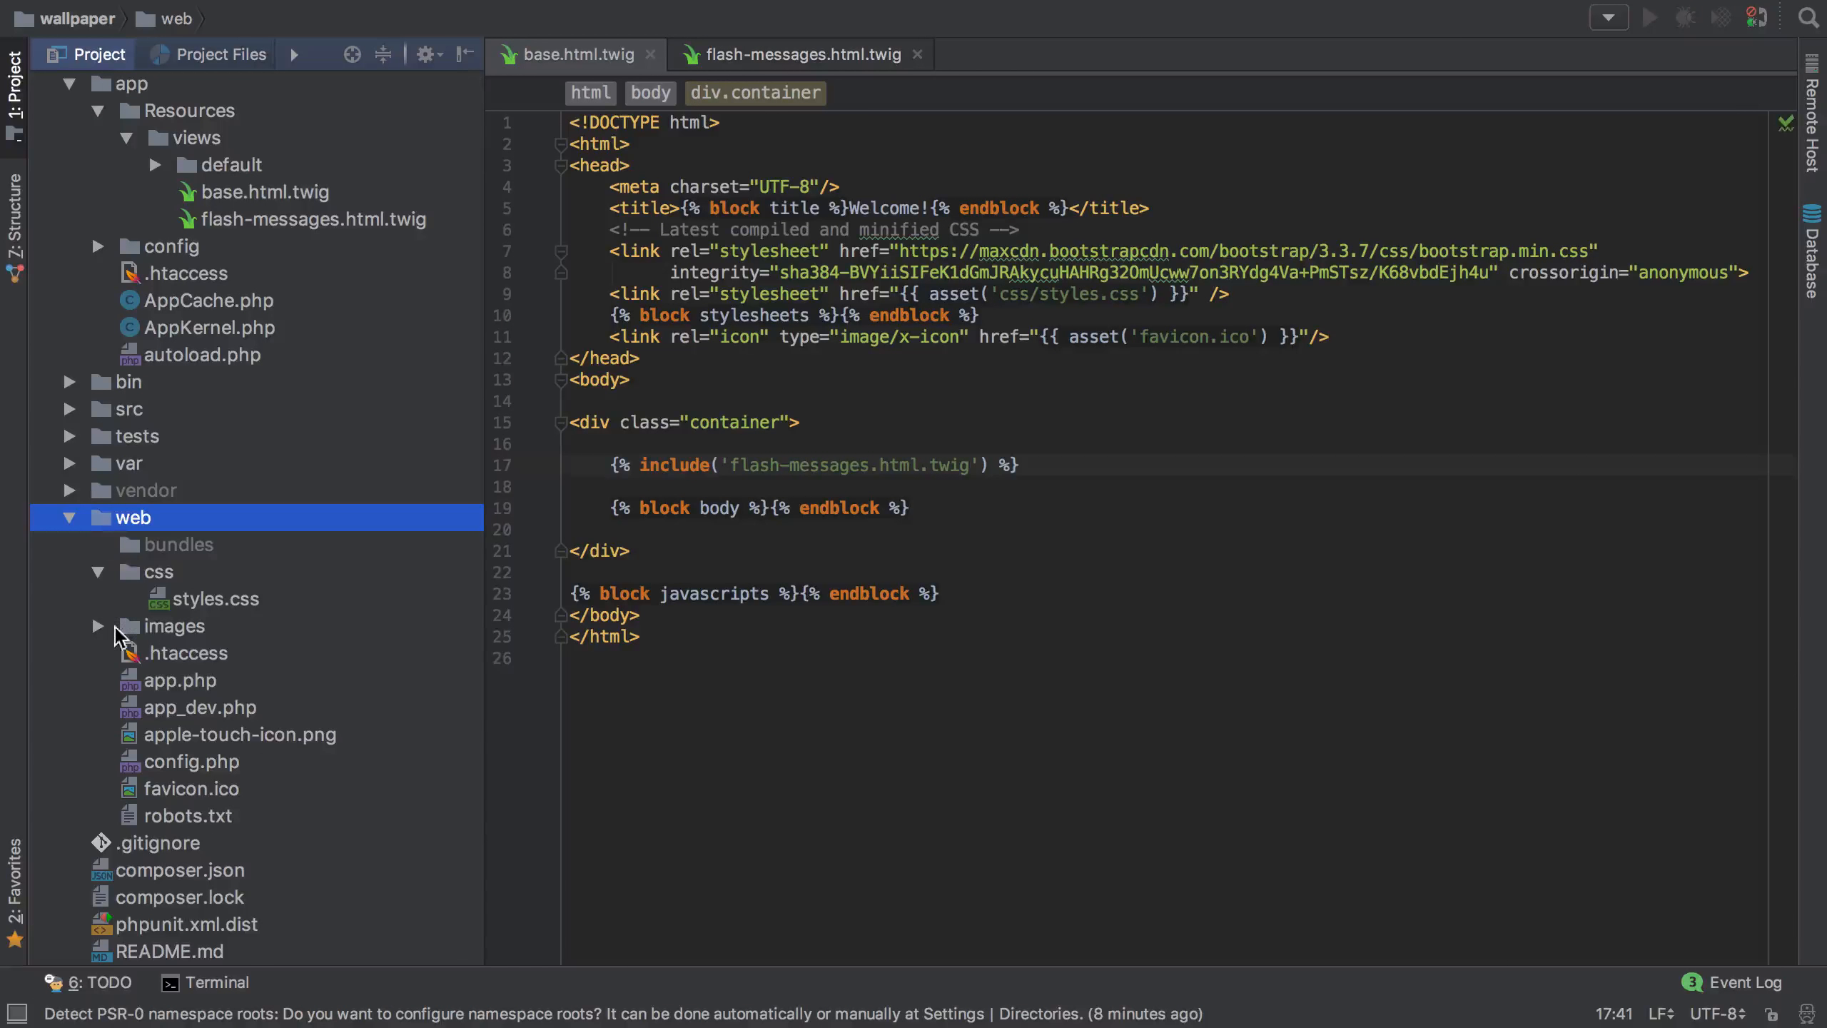
Reveal the saved jpg under web/images and DefaultController.php under src/AppBundle/Controller
left_click(98, 625)
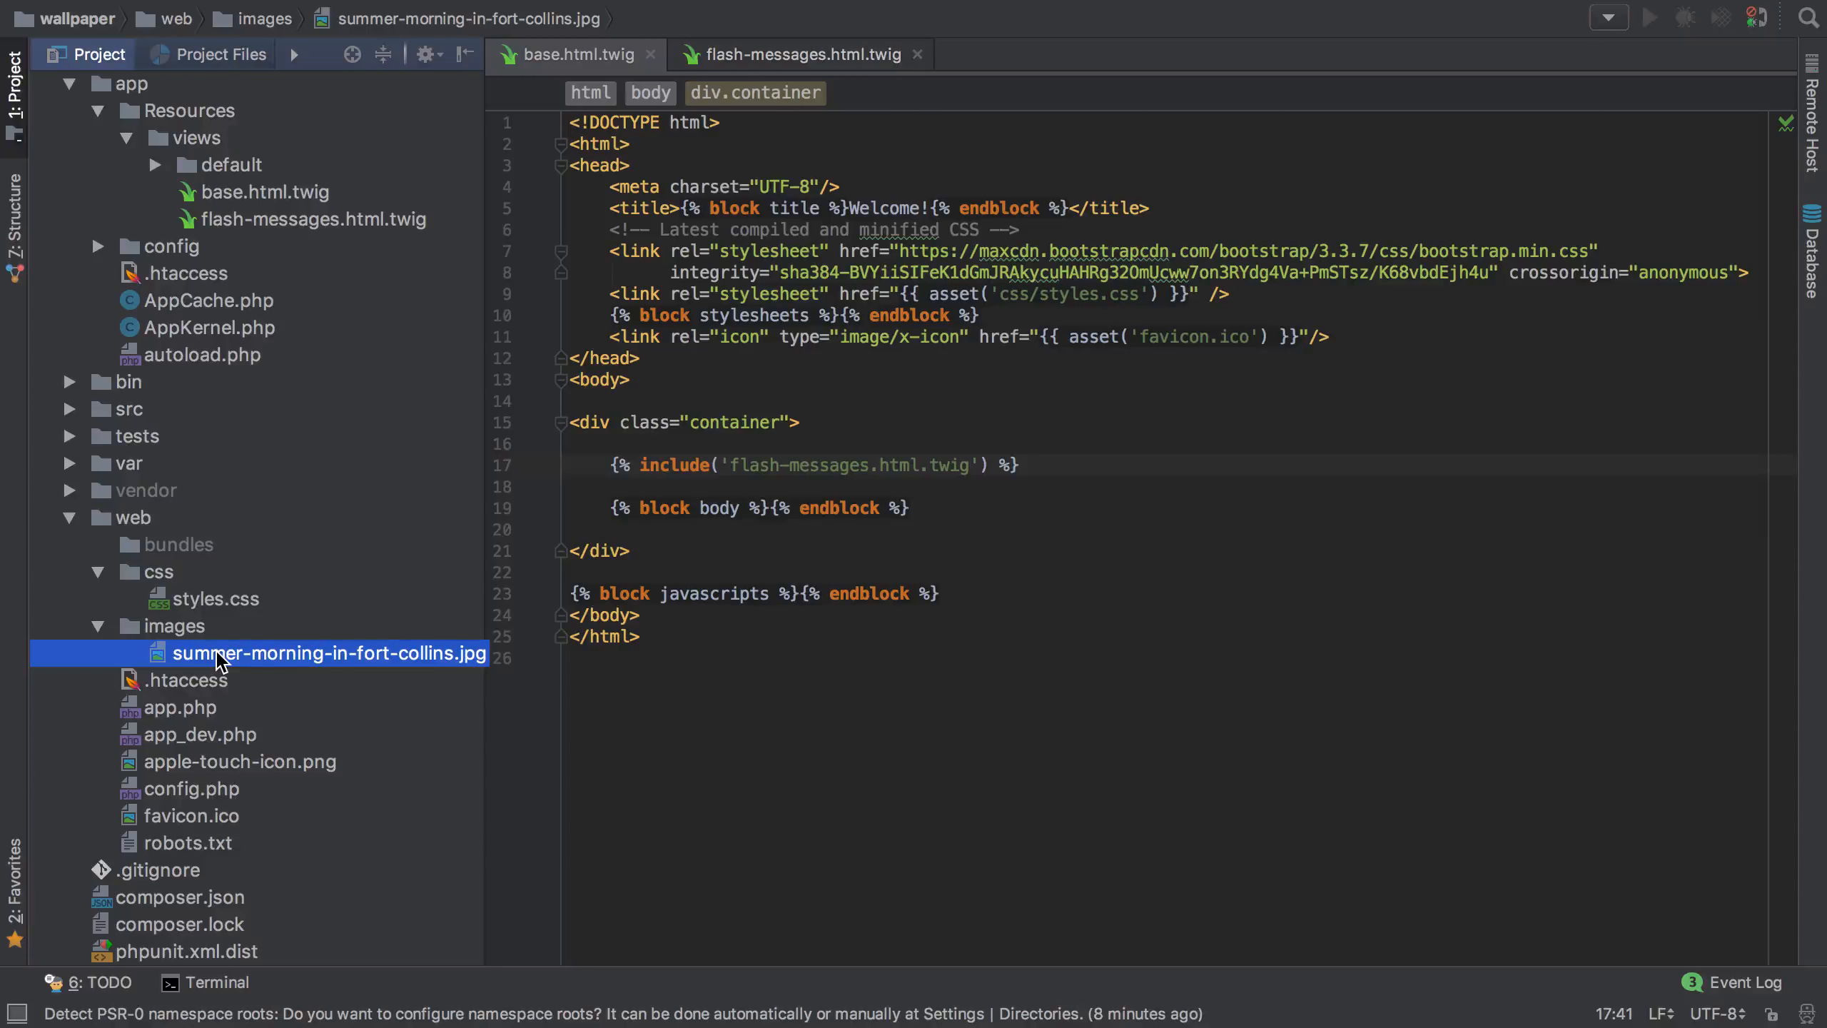
left_click(69, 409)
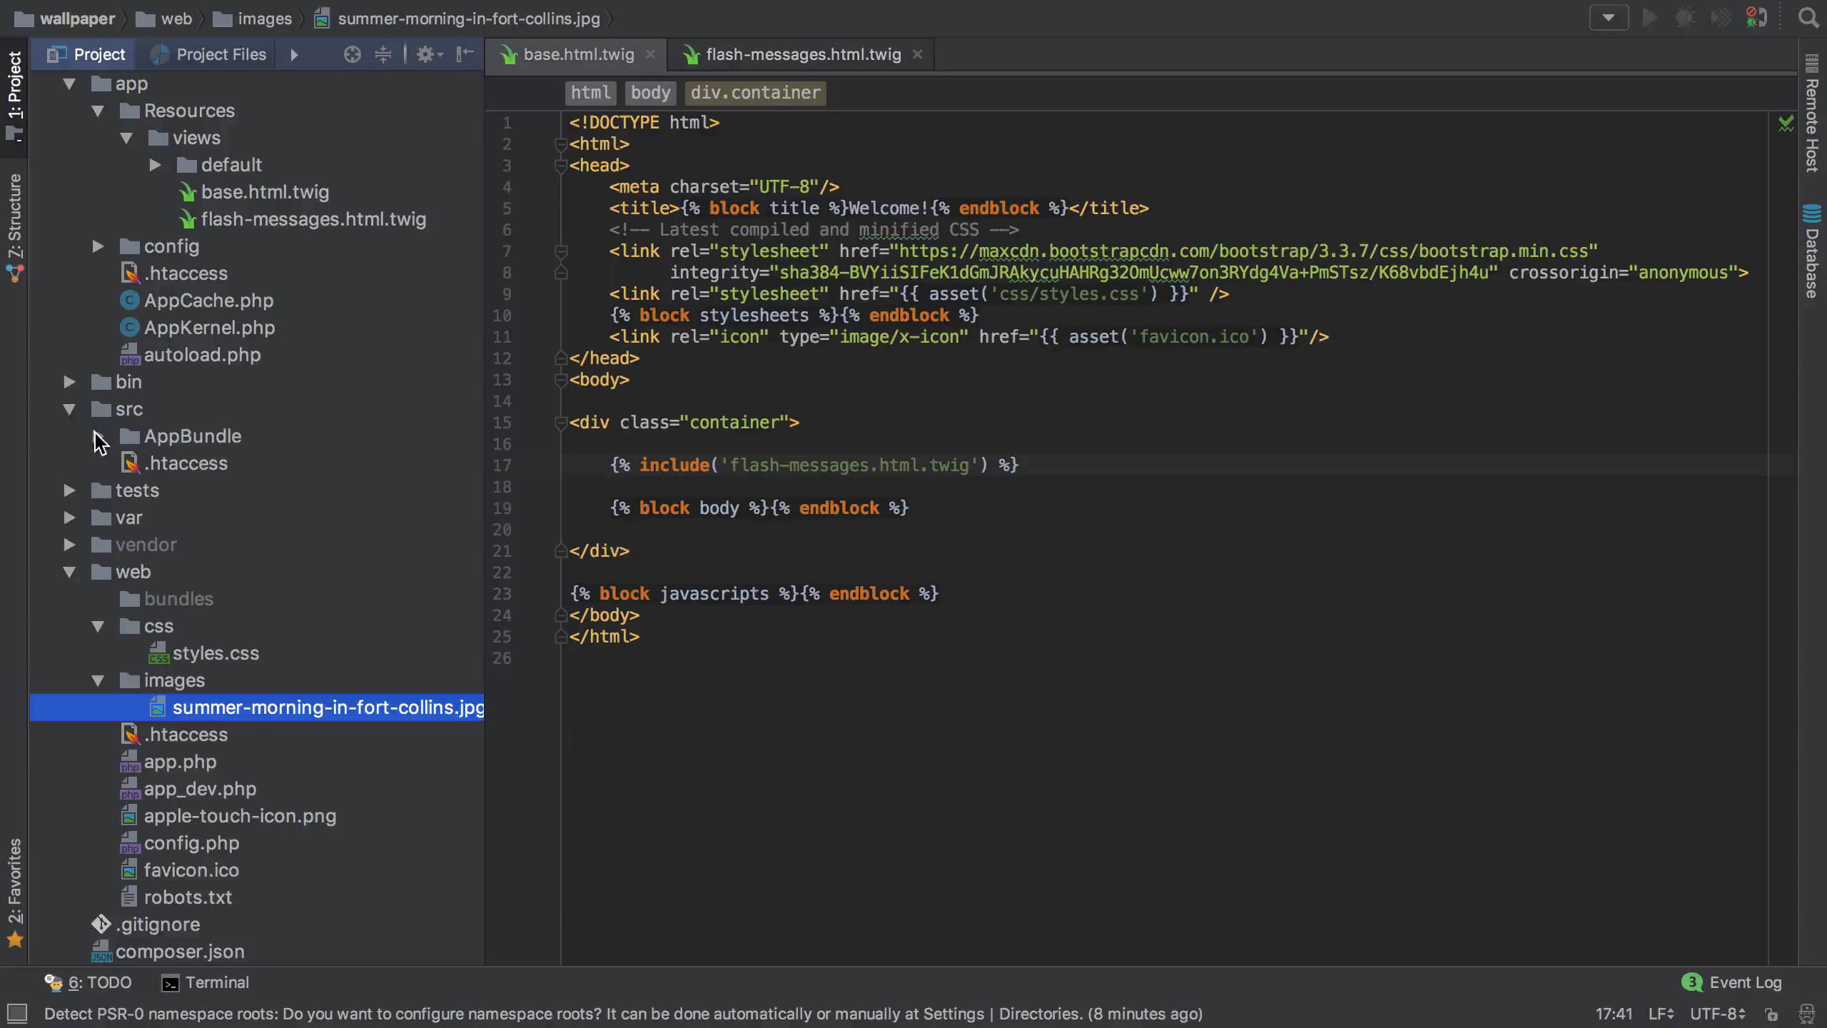
left_click(197, 435)
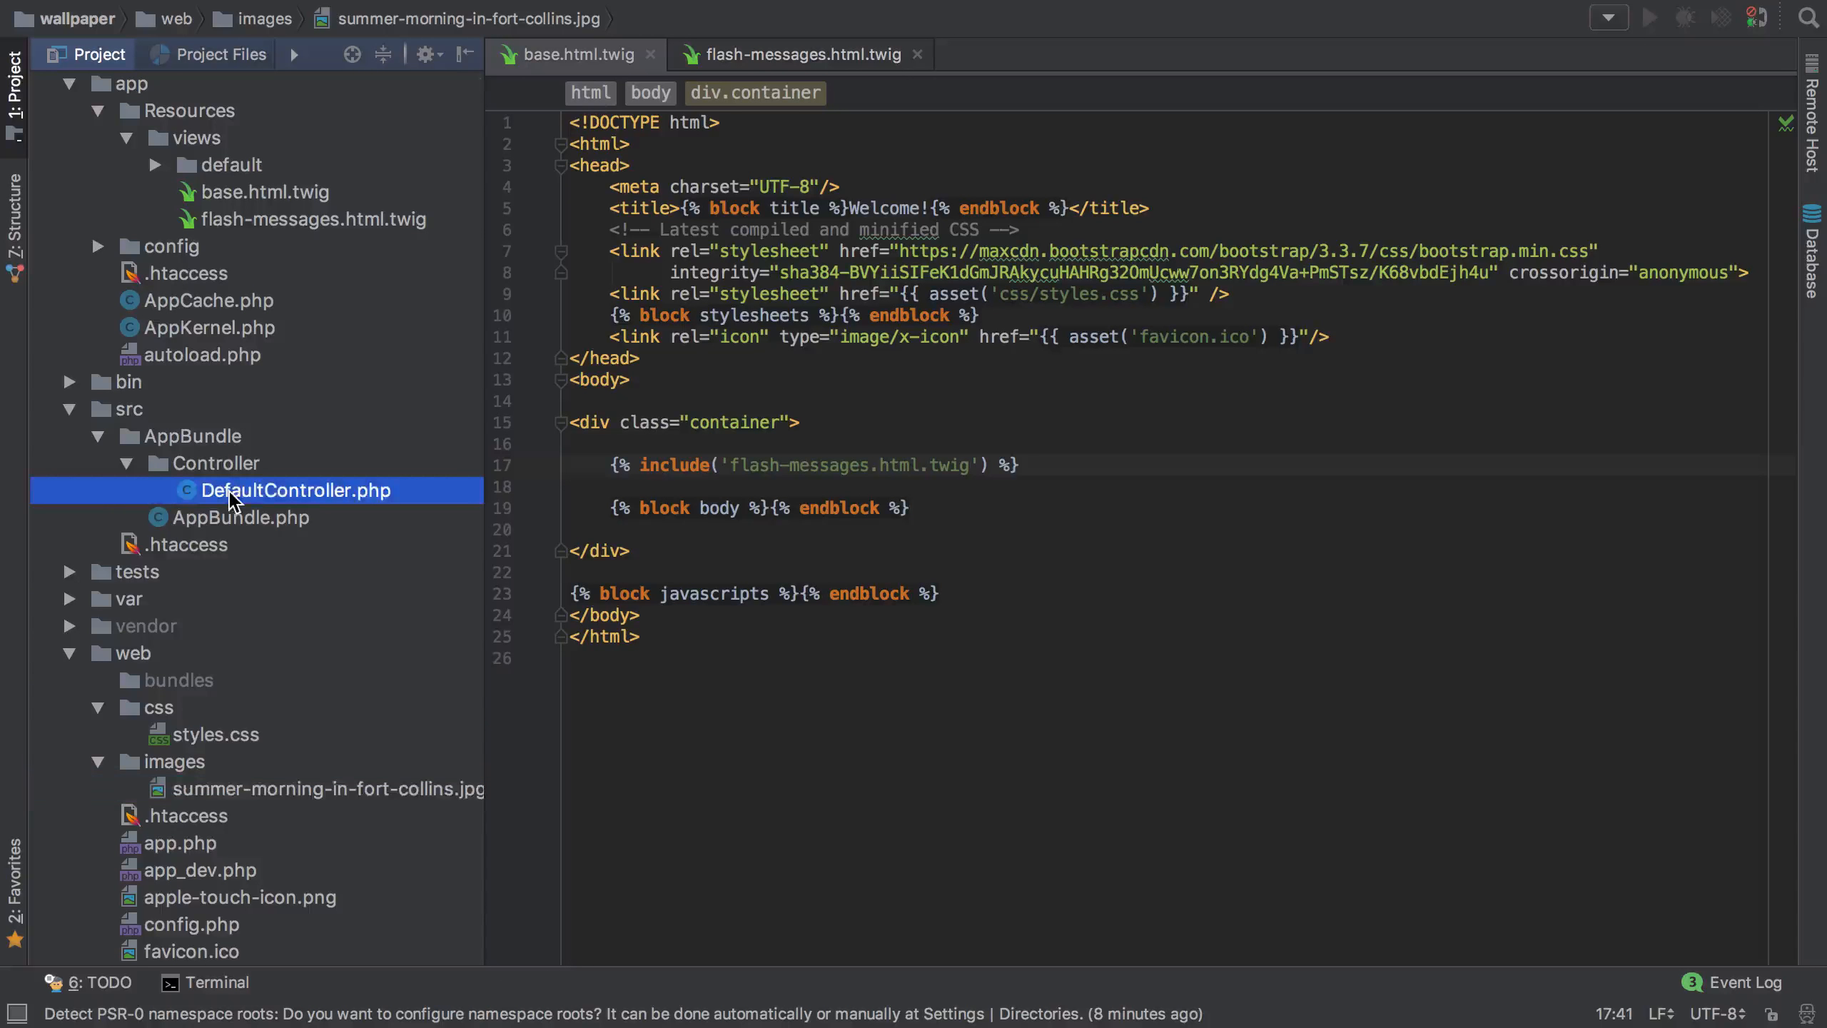
right_click(295, 490)
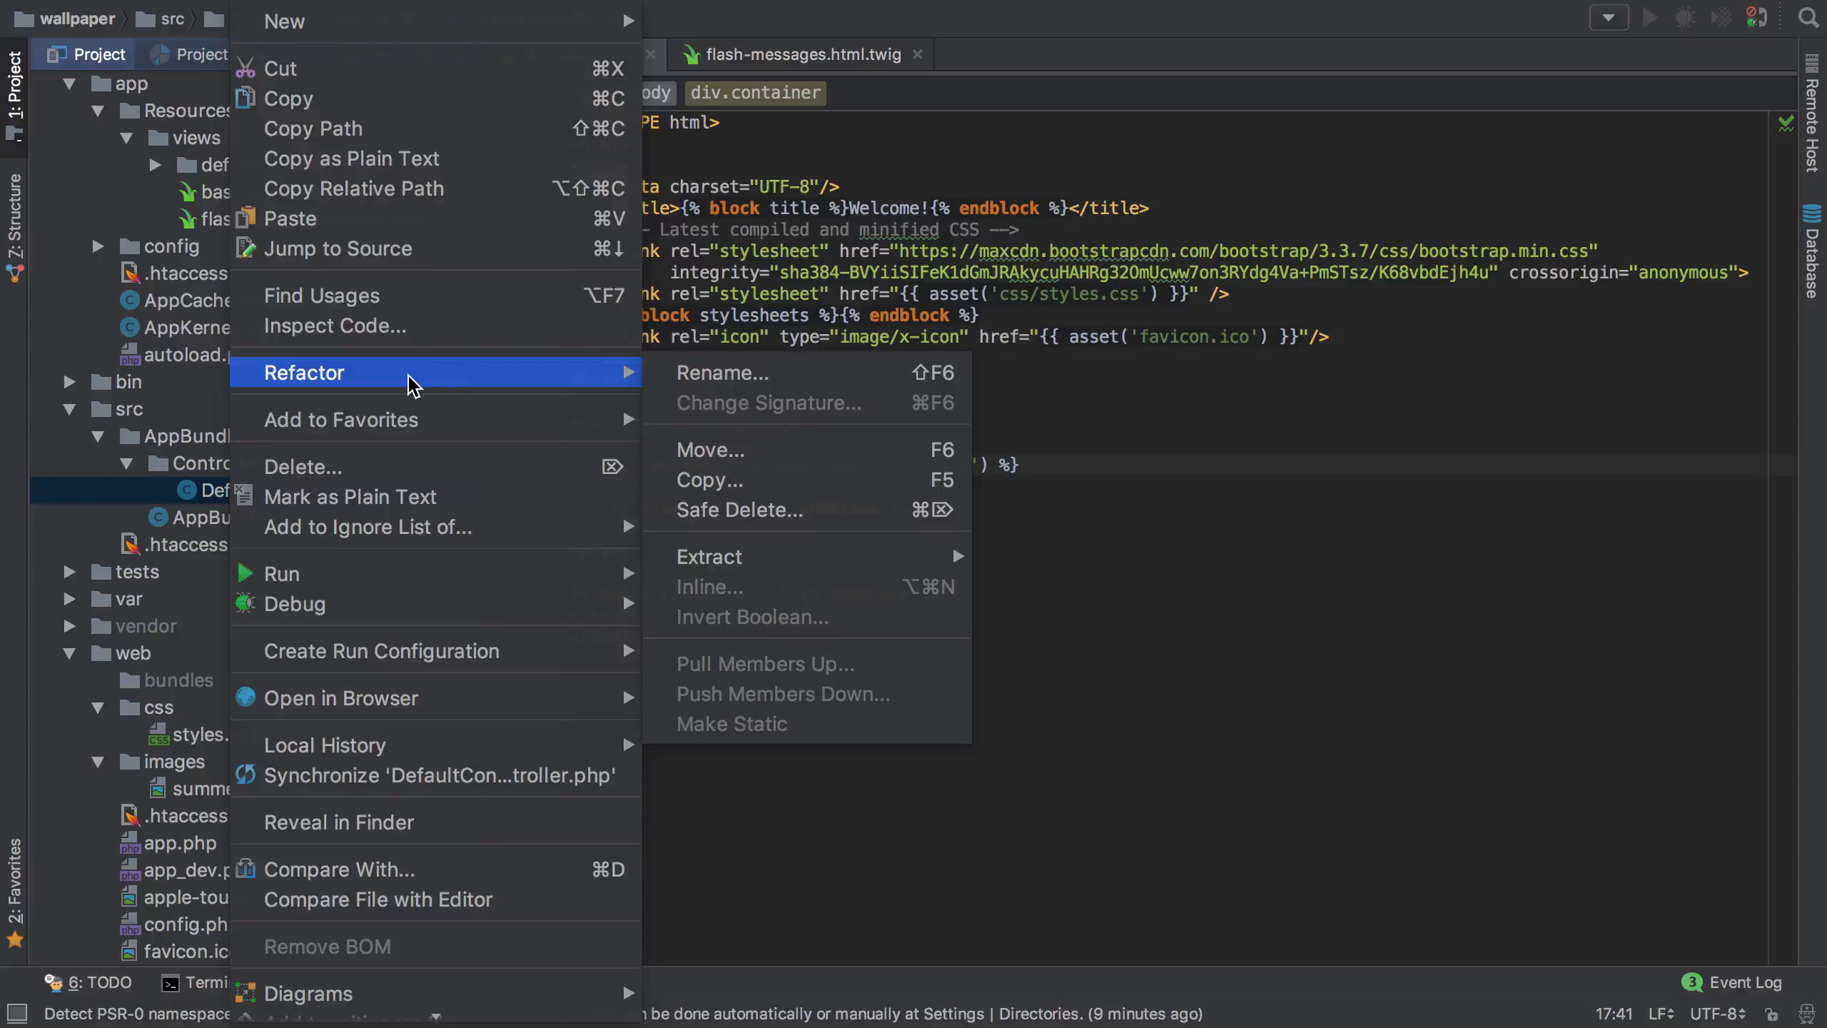
Refactor-rename DefaultController.php to GalleryController.php
left_click(724, 373)
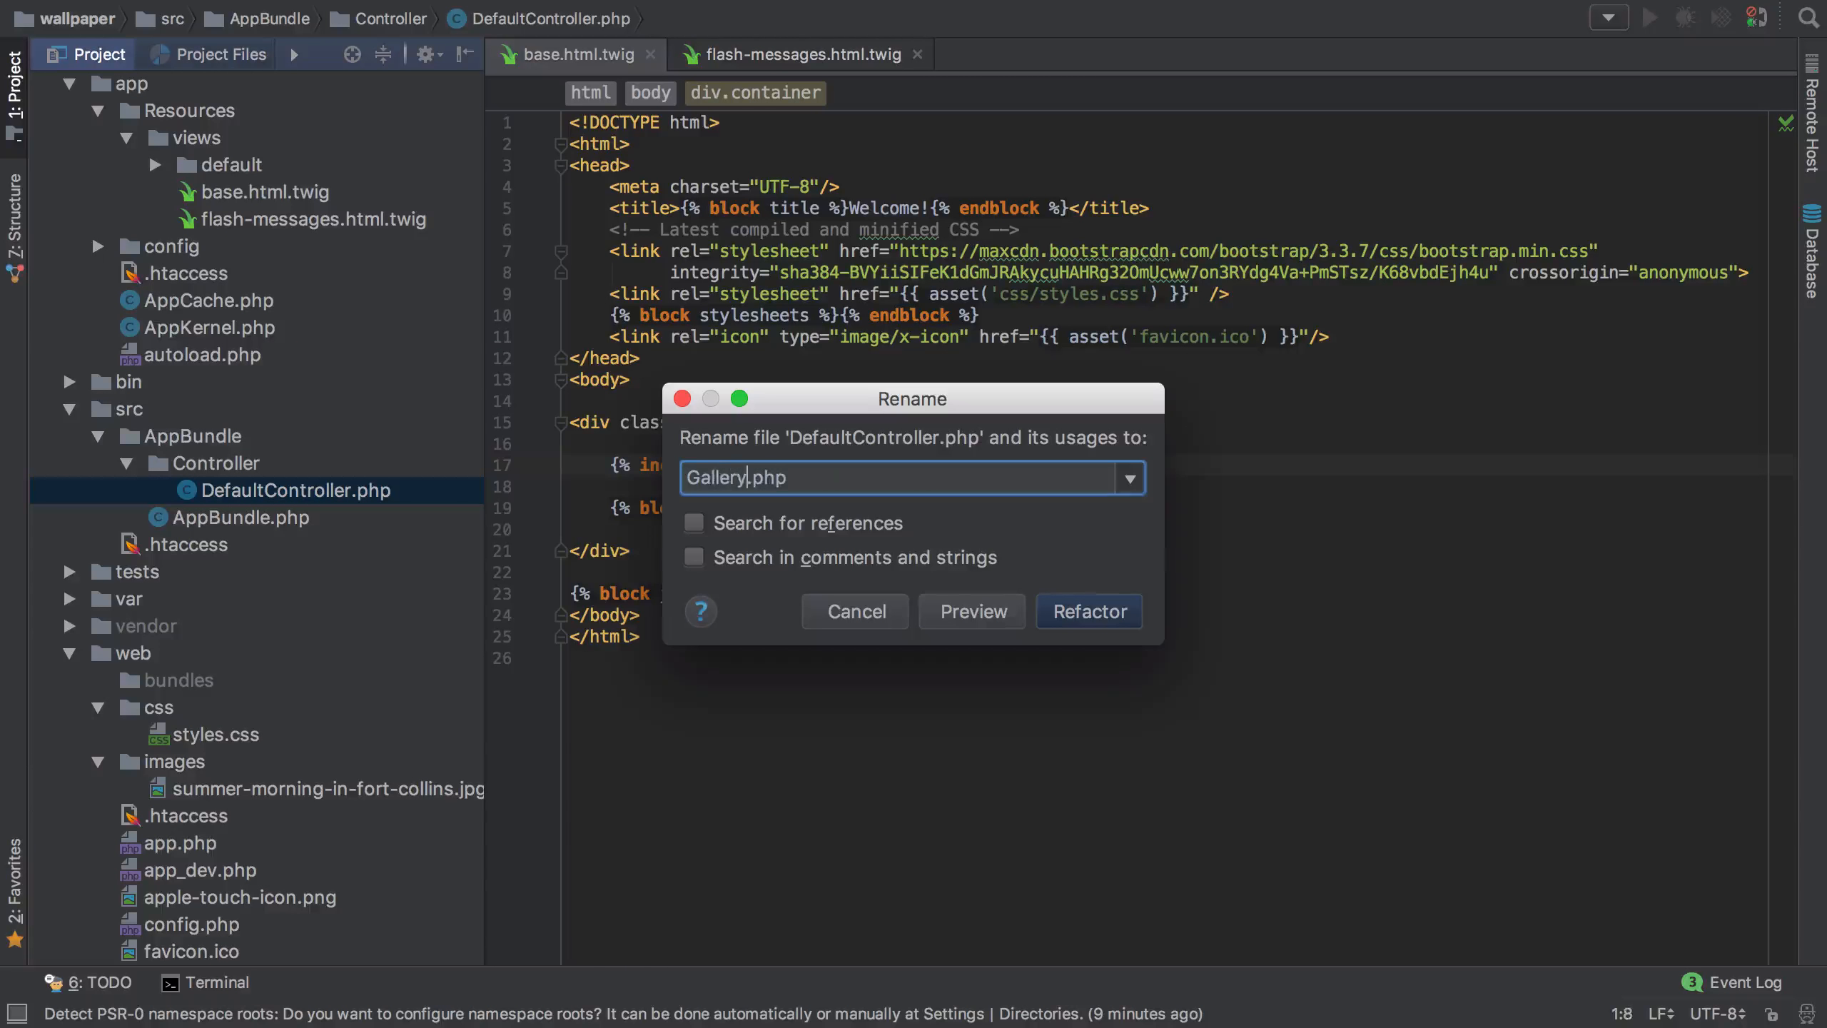
type("Controller")
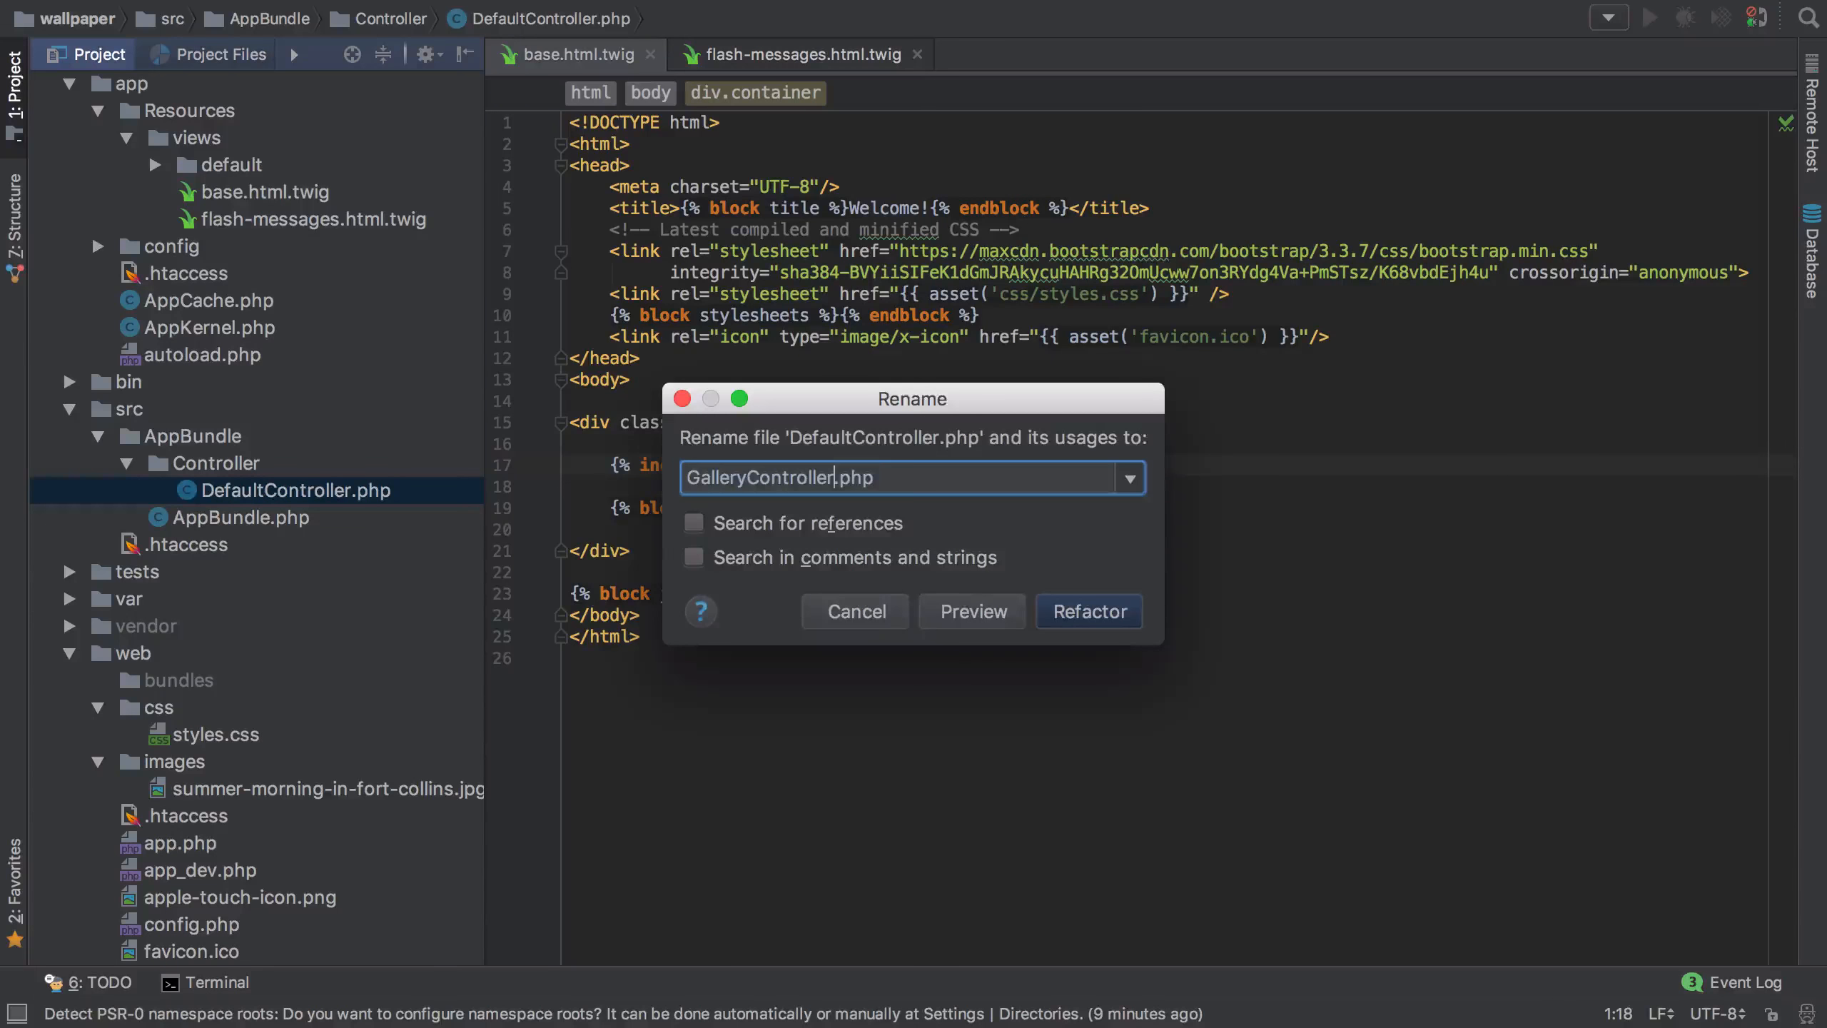
left_click(1087, 611)
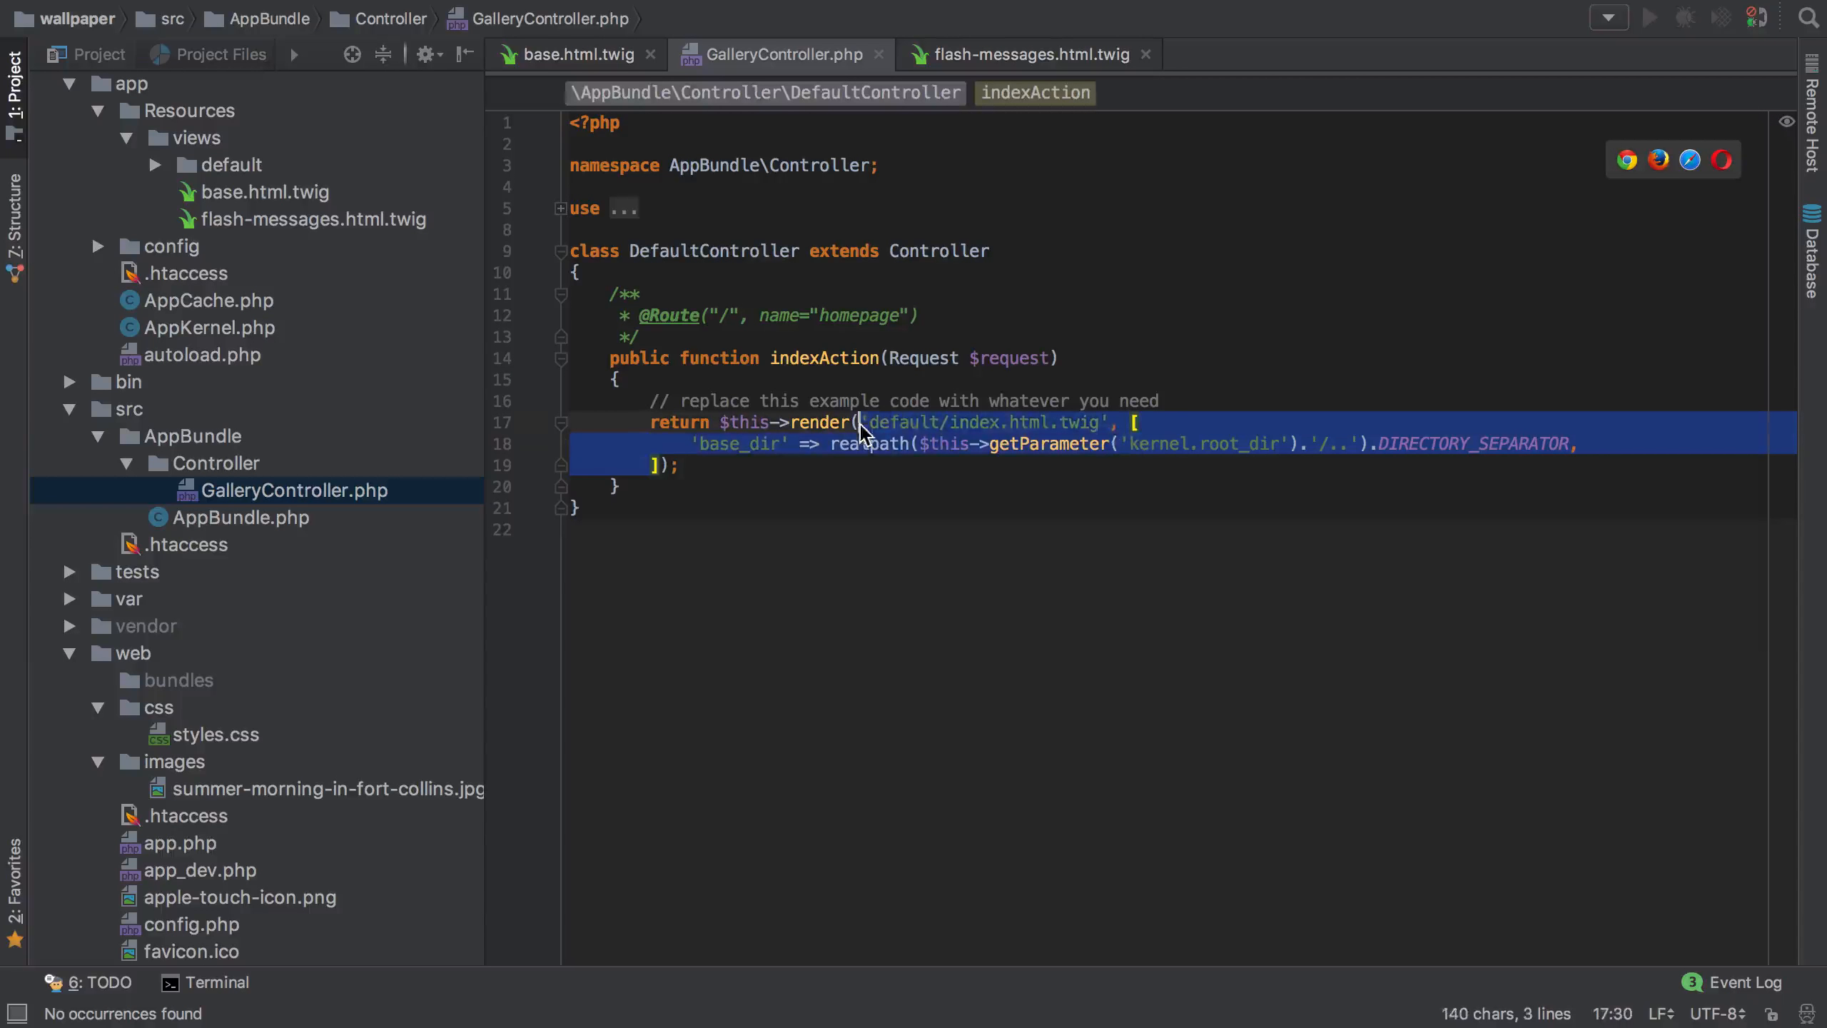
Render 'gallery/index.html.twig' from indexAction and introduce an $image variable with the saved file name
type("'gallery/index'")
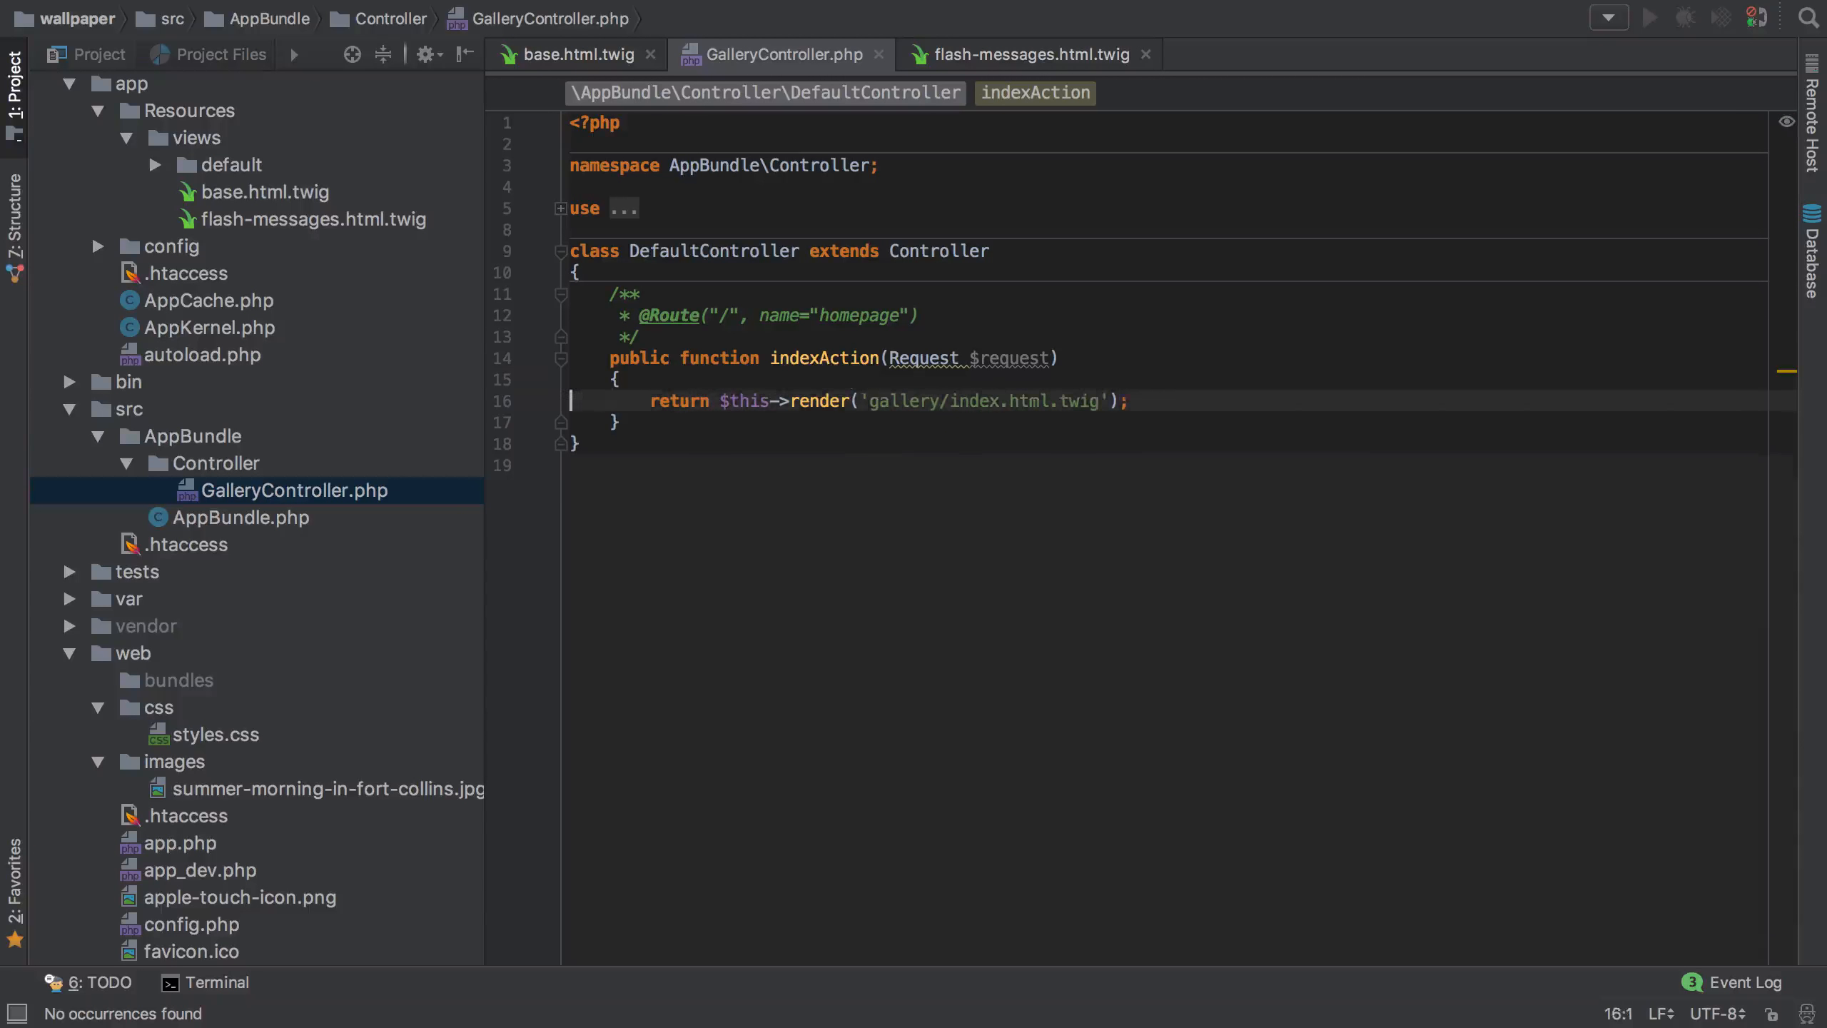
type("$image =")
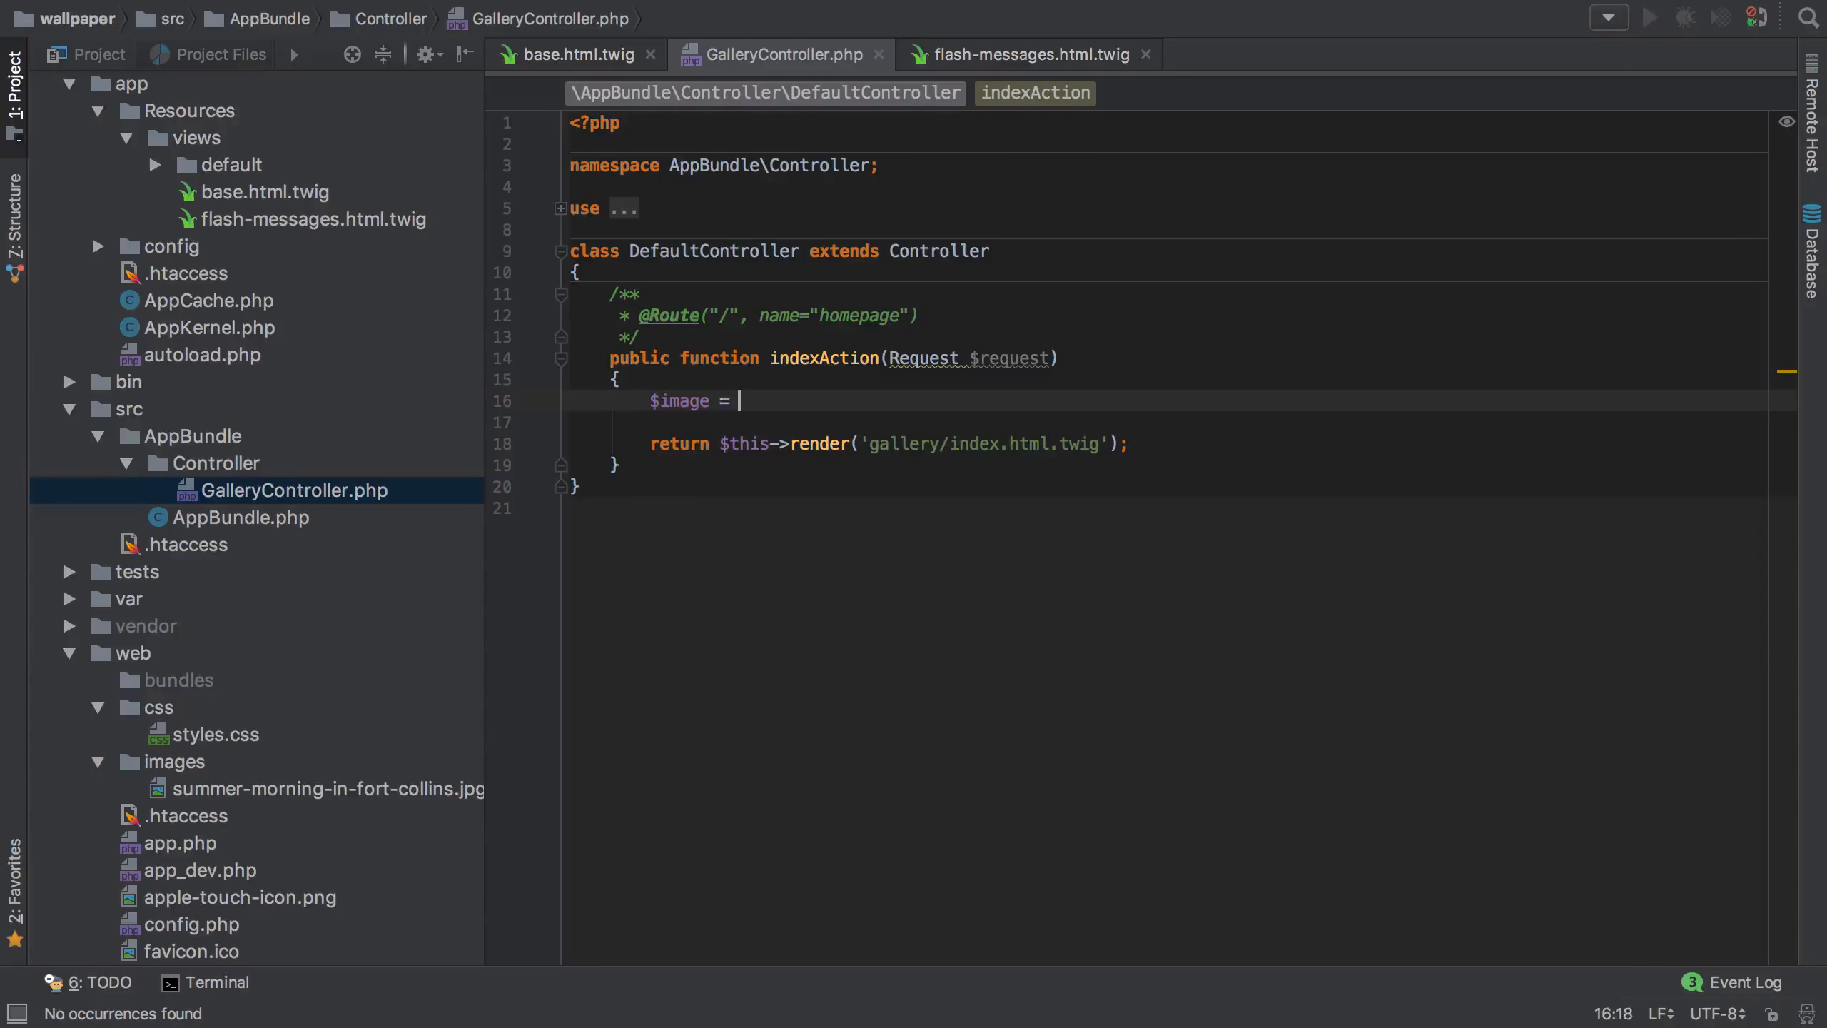
right_click(266, 788)
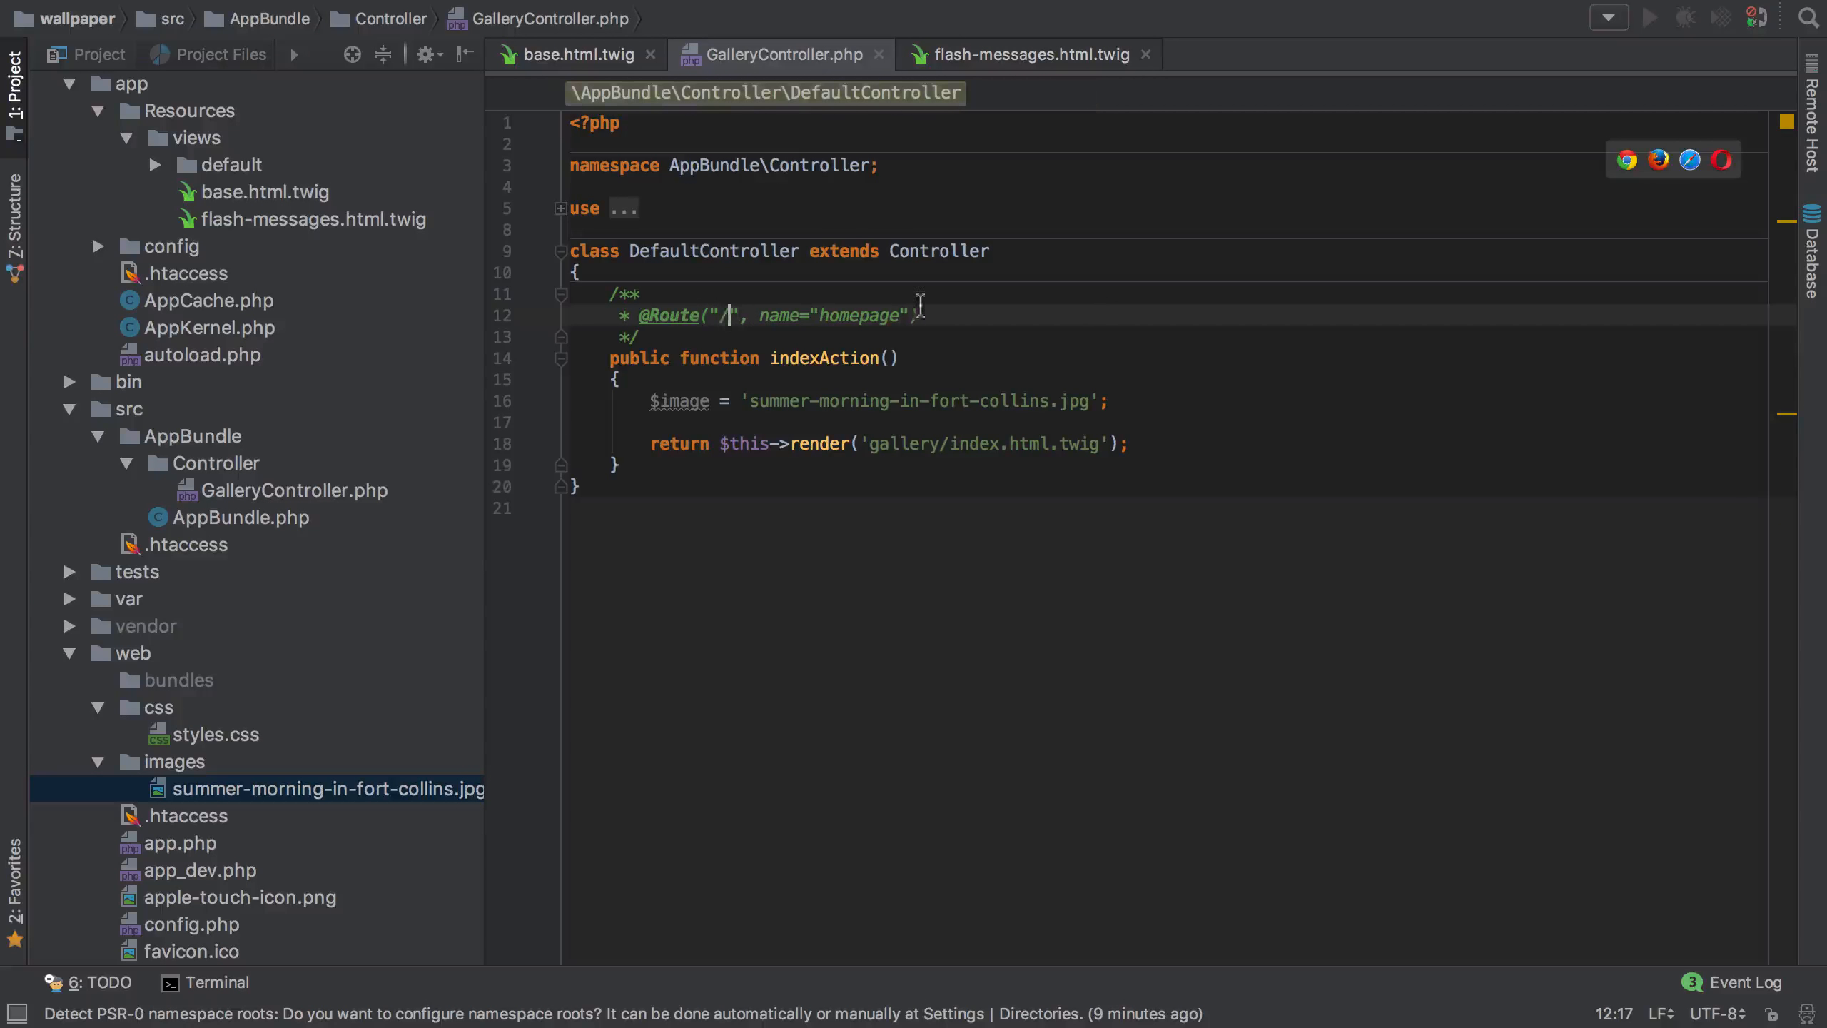
type("gallery")
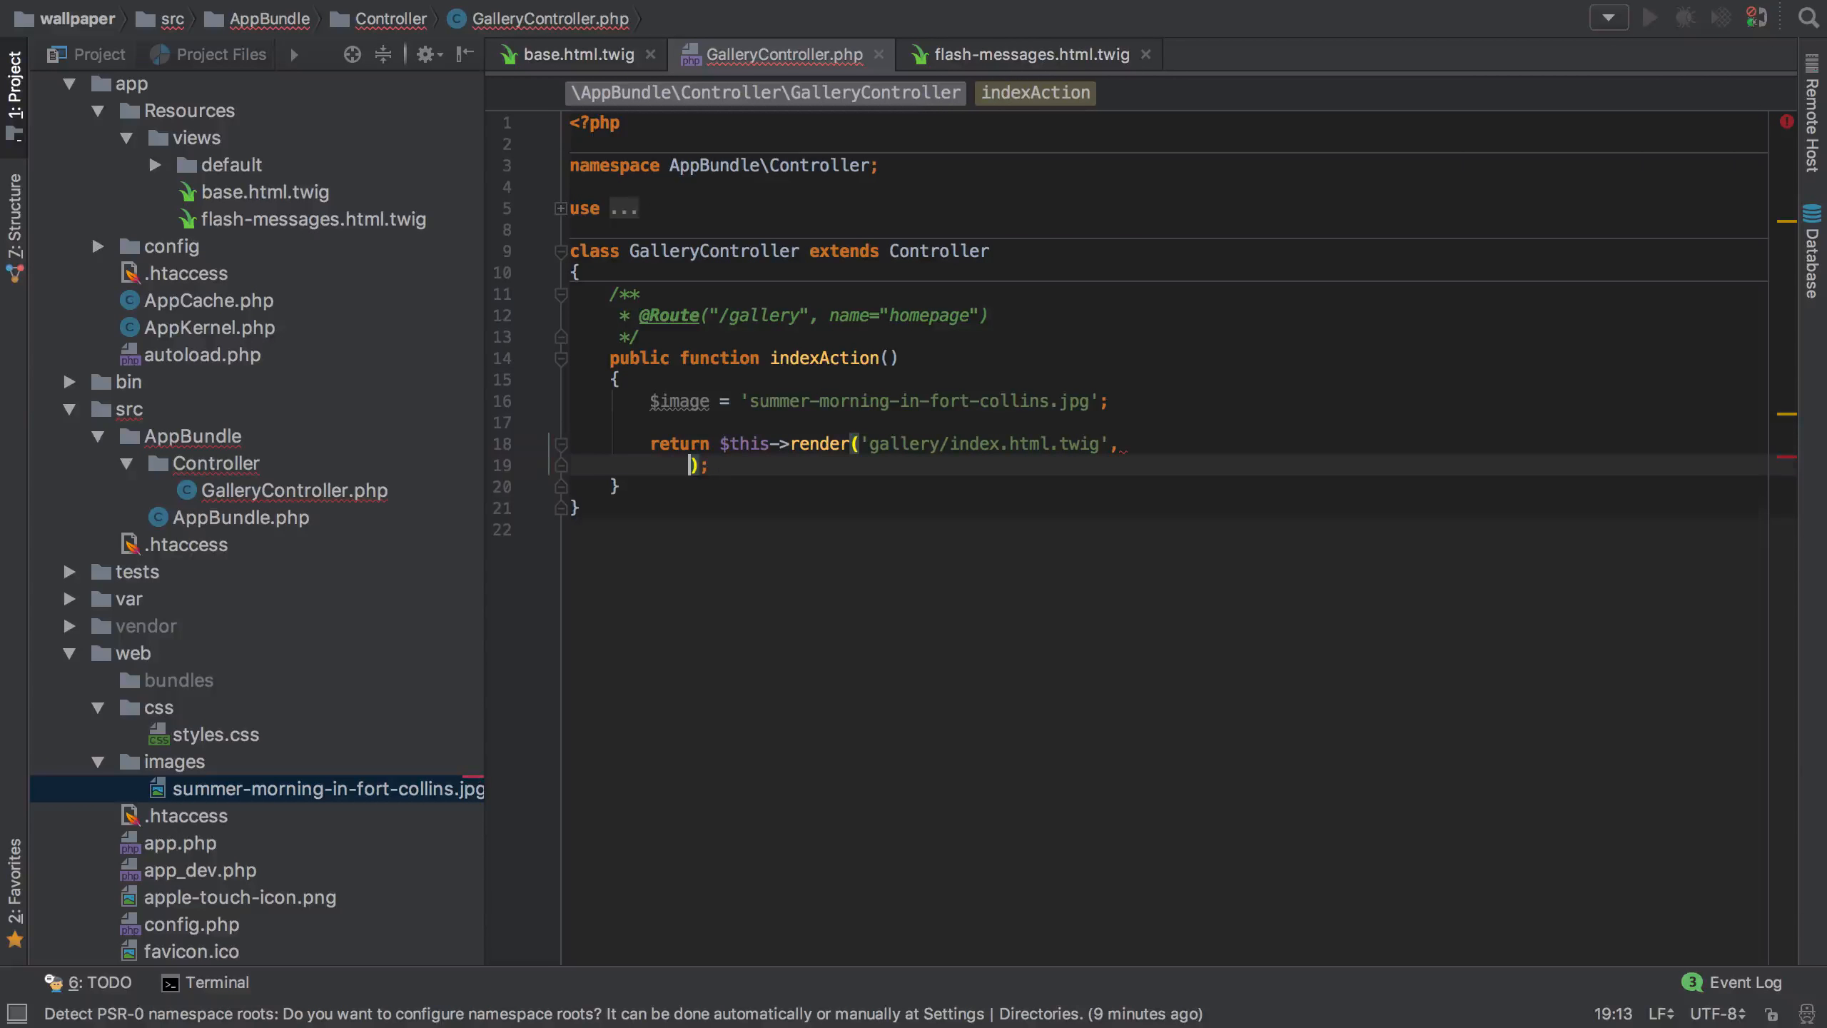
Pass 'images' => ['summer-morning-in-fort-collins.jpg'] to the template, inlining the variable, and start a new view file
type("[")
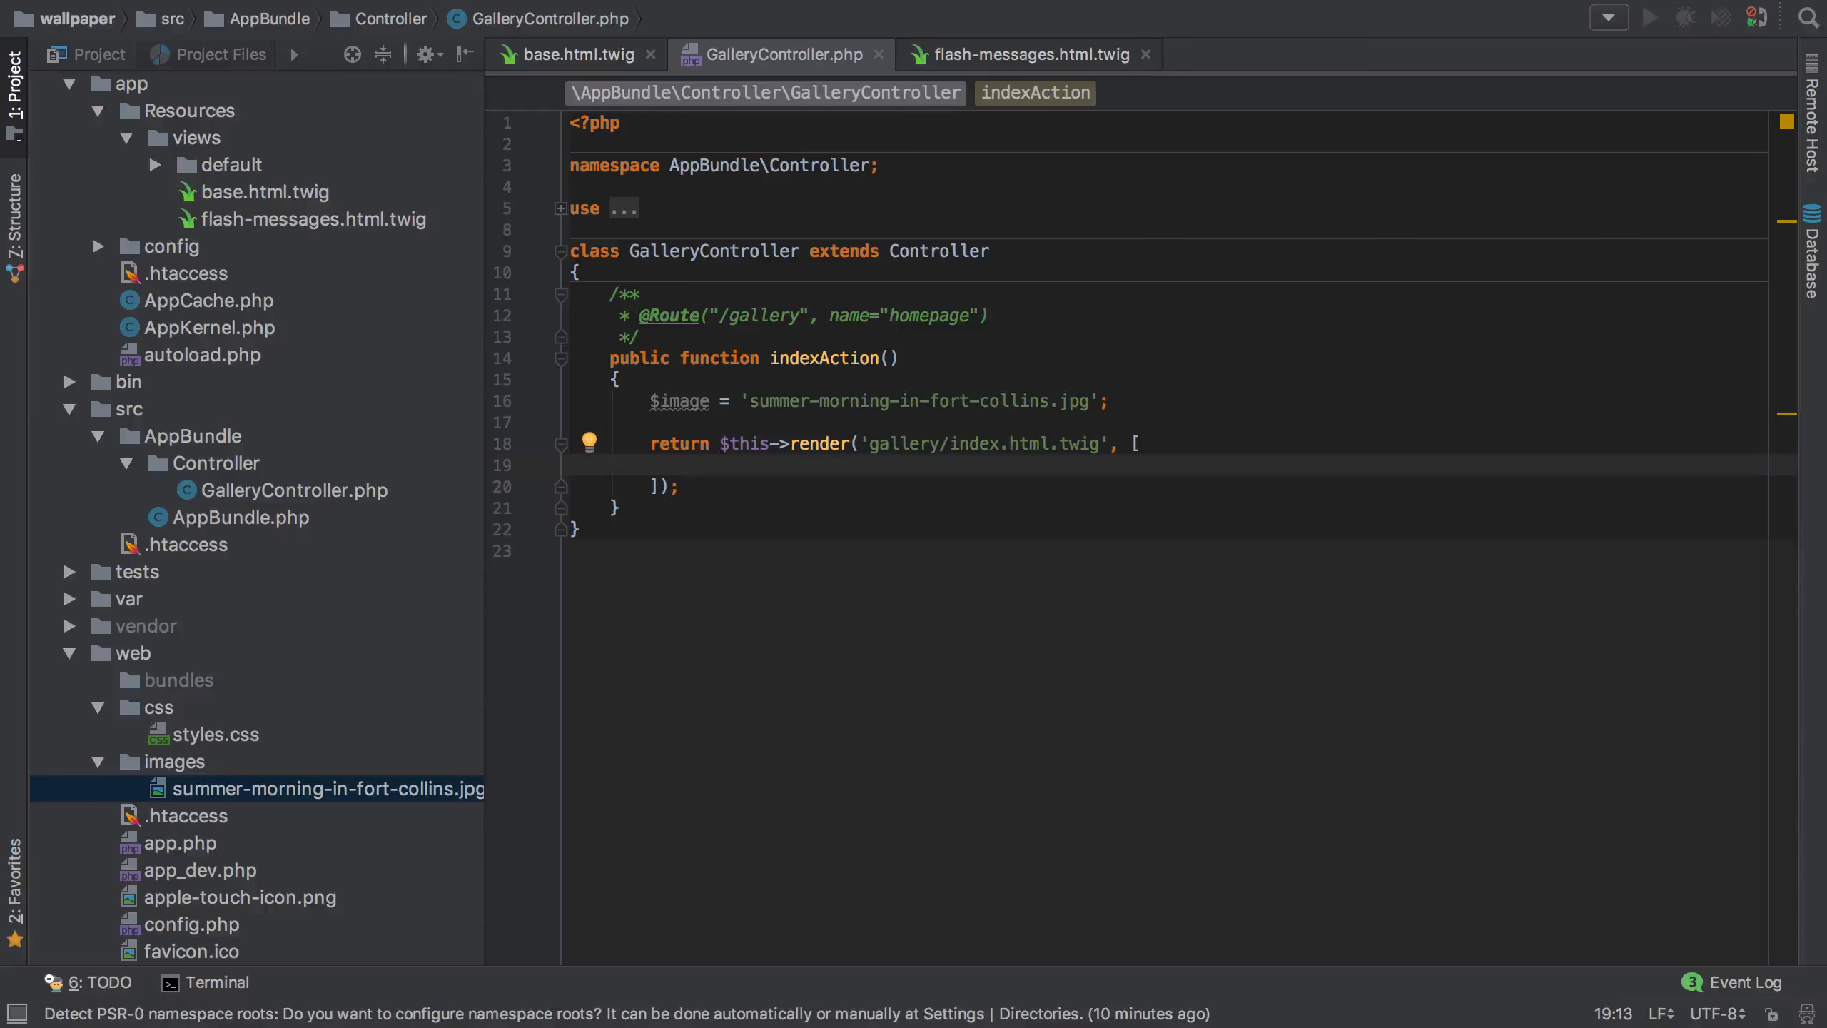
type("'images' =>")
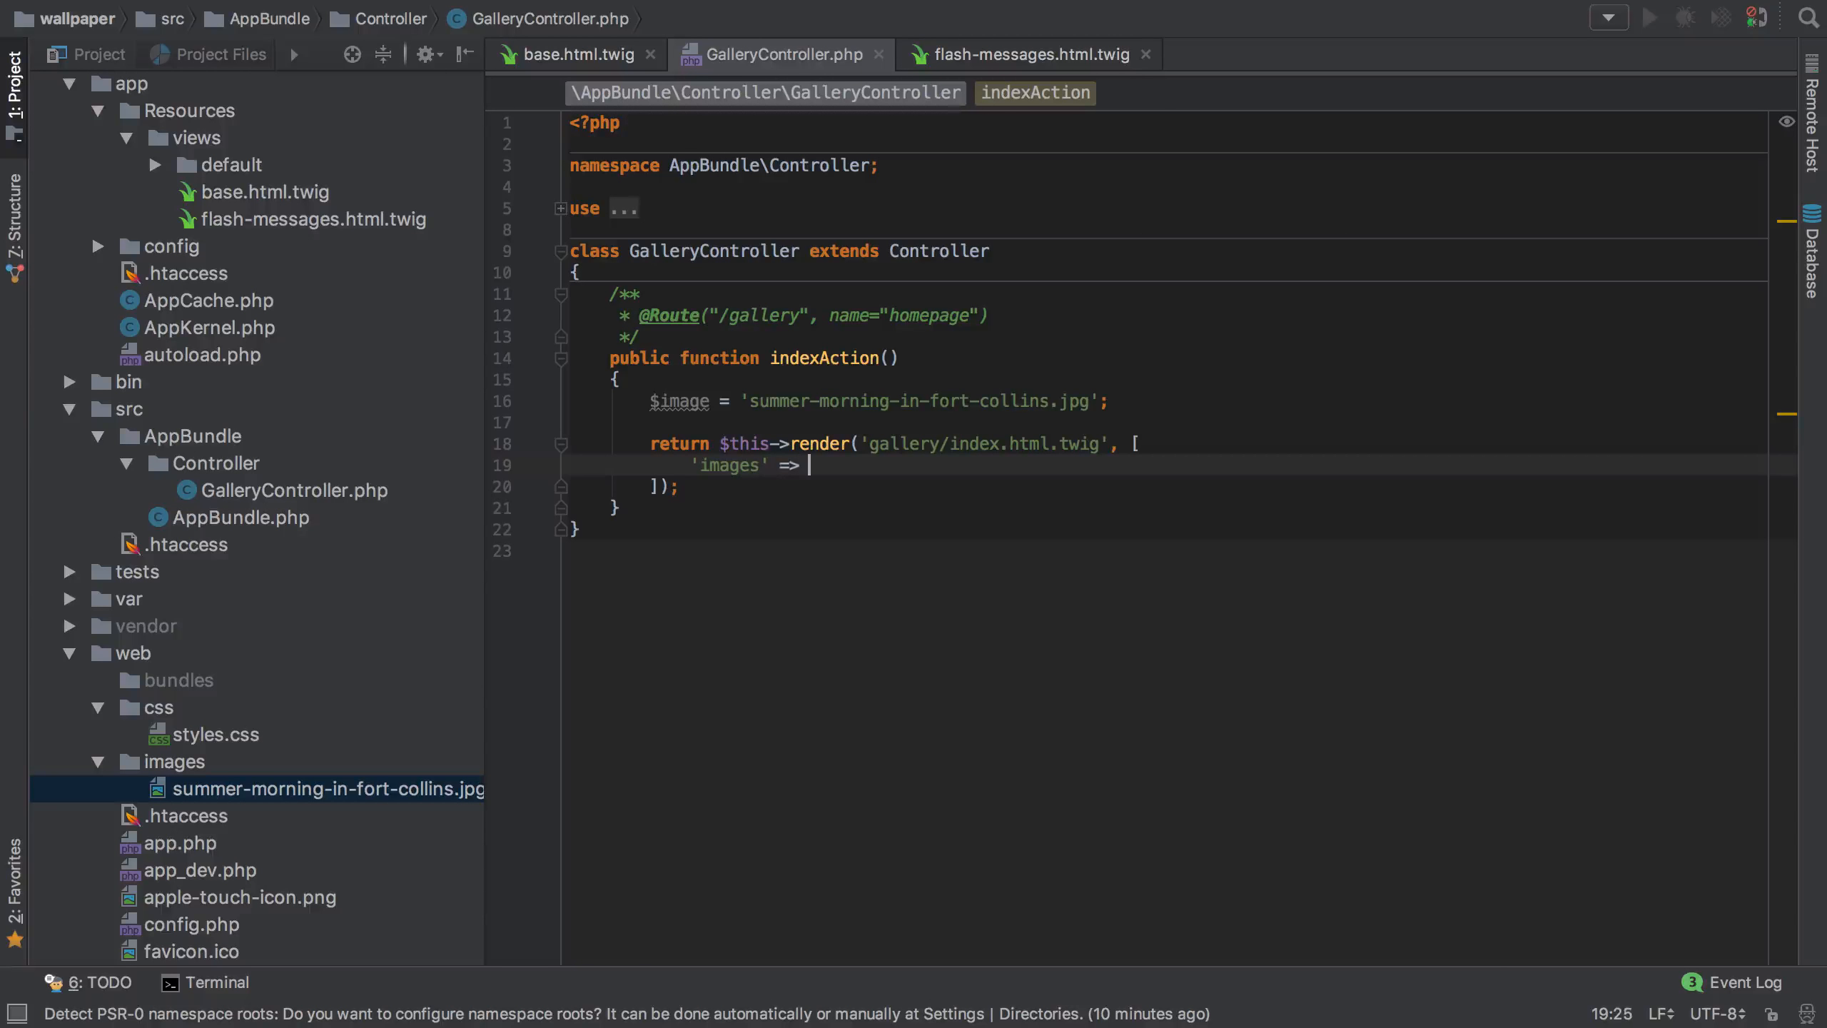
type("$")
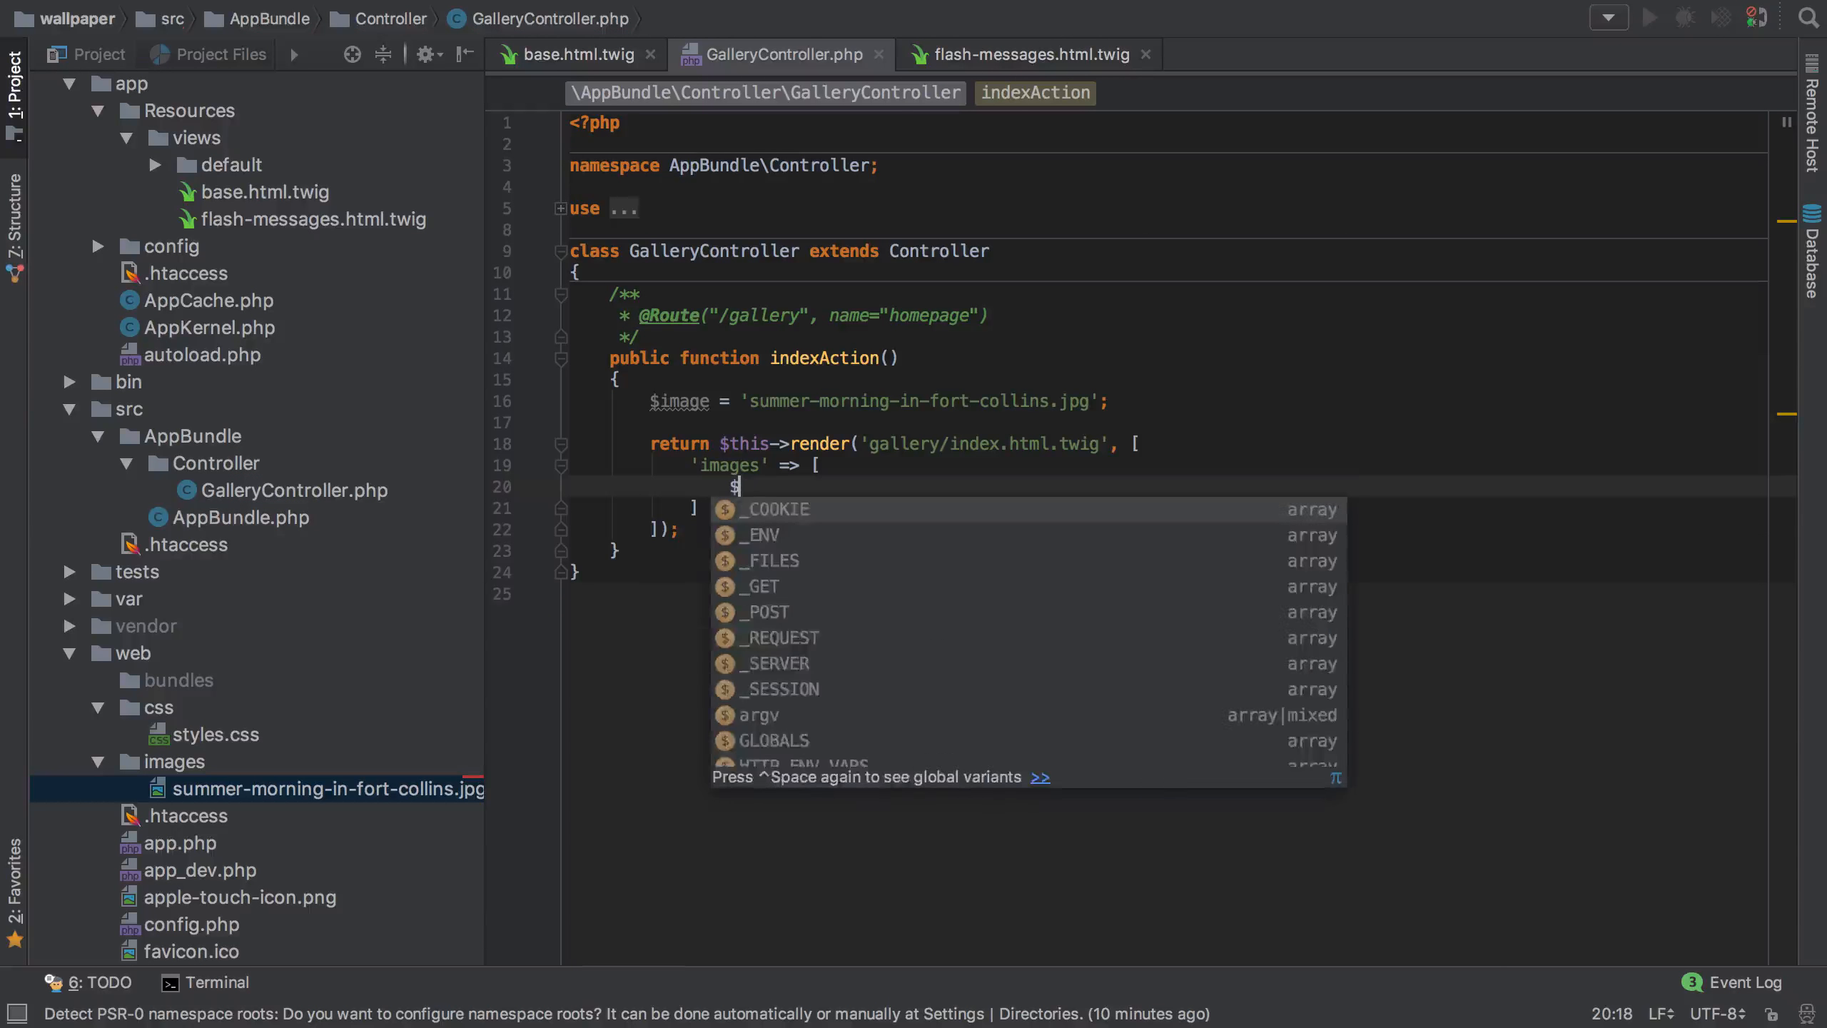
type("image")
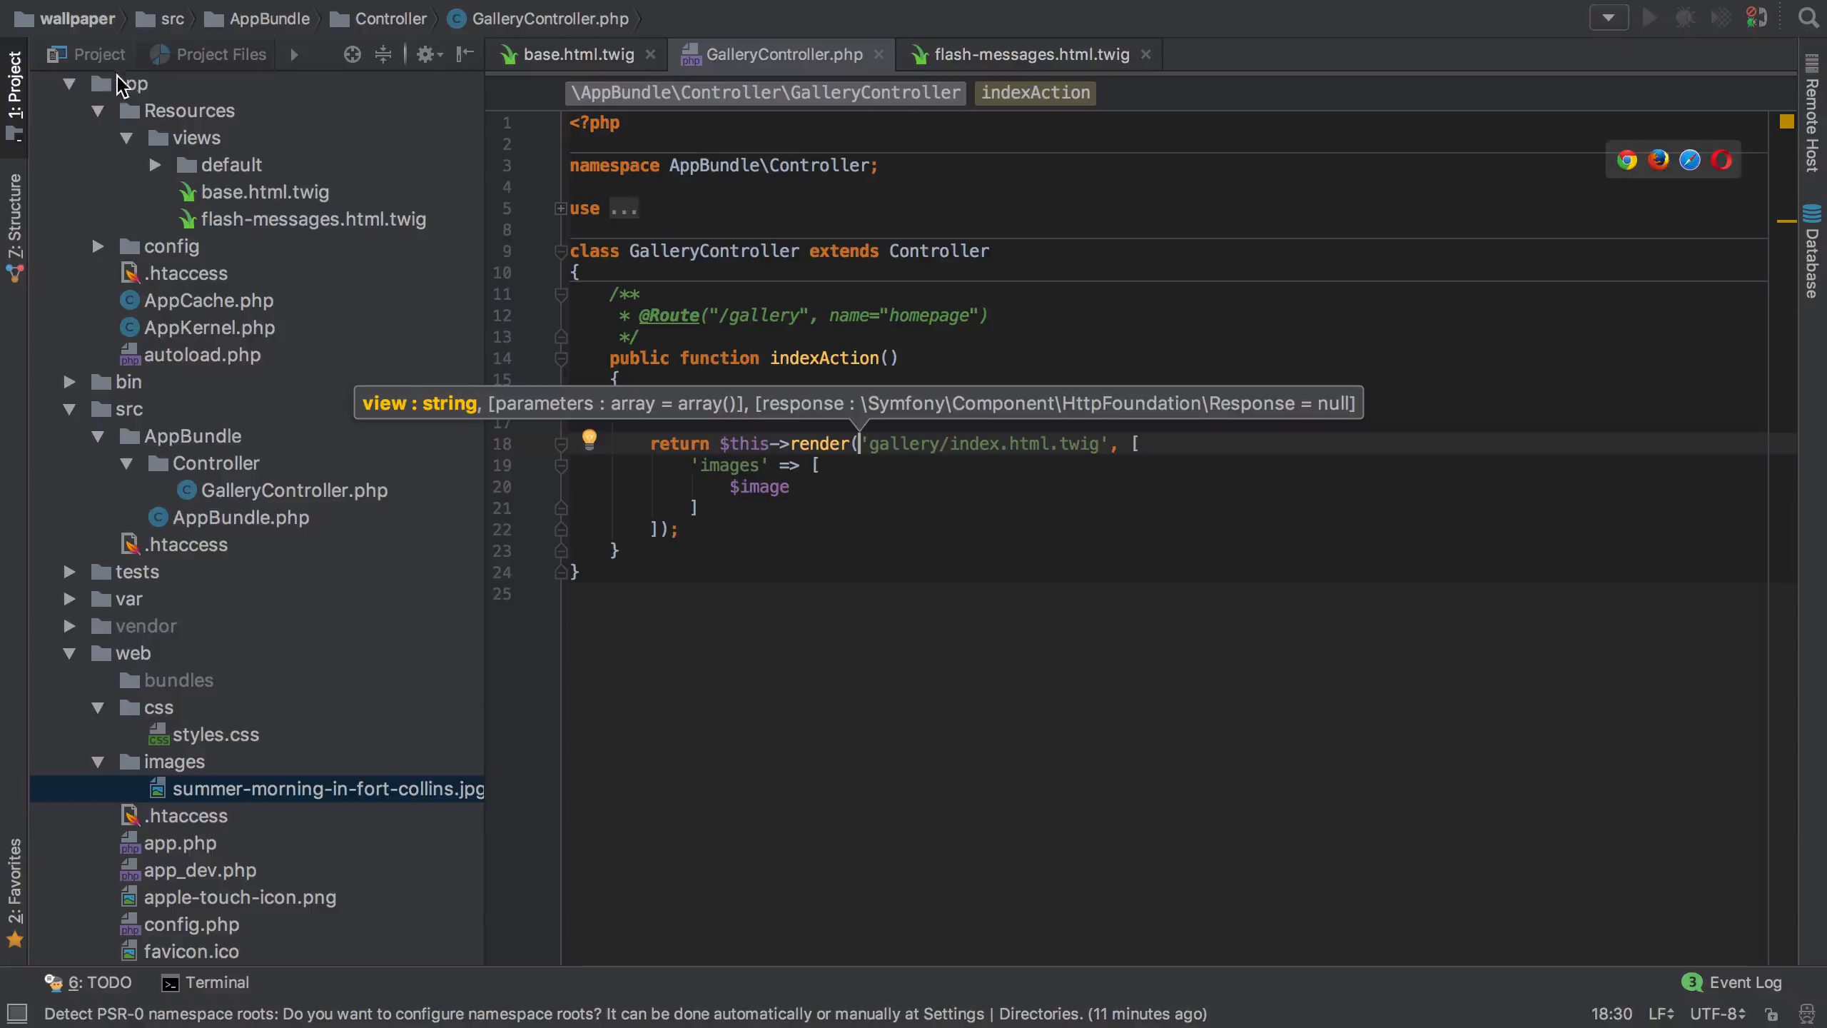
mouse_move(882, 464)
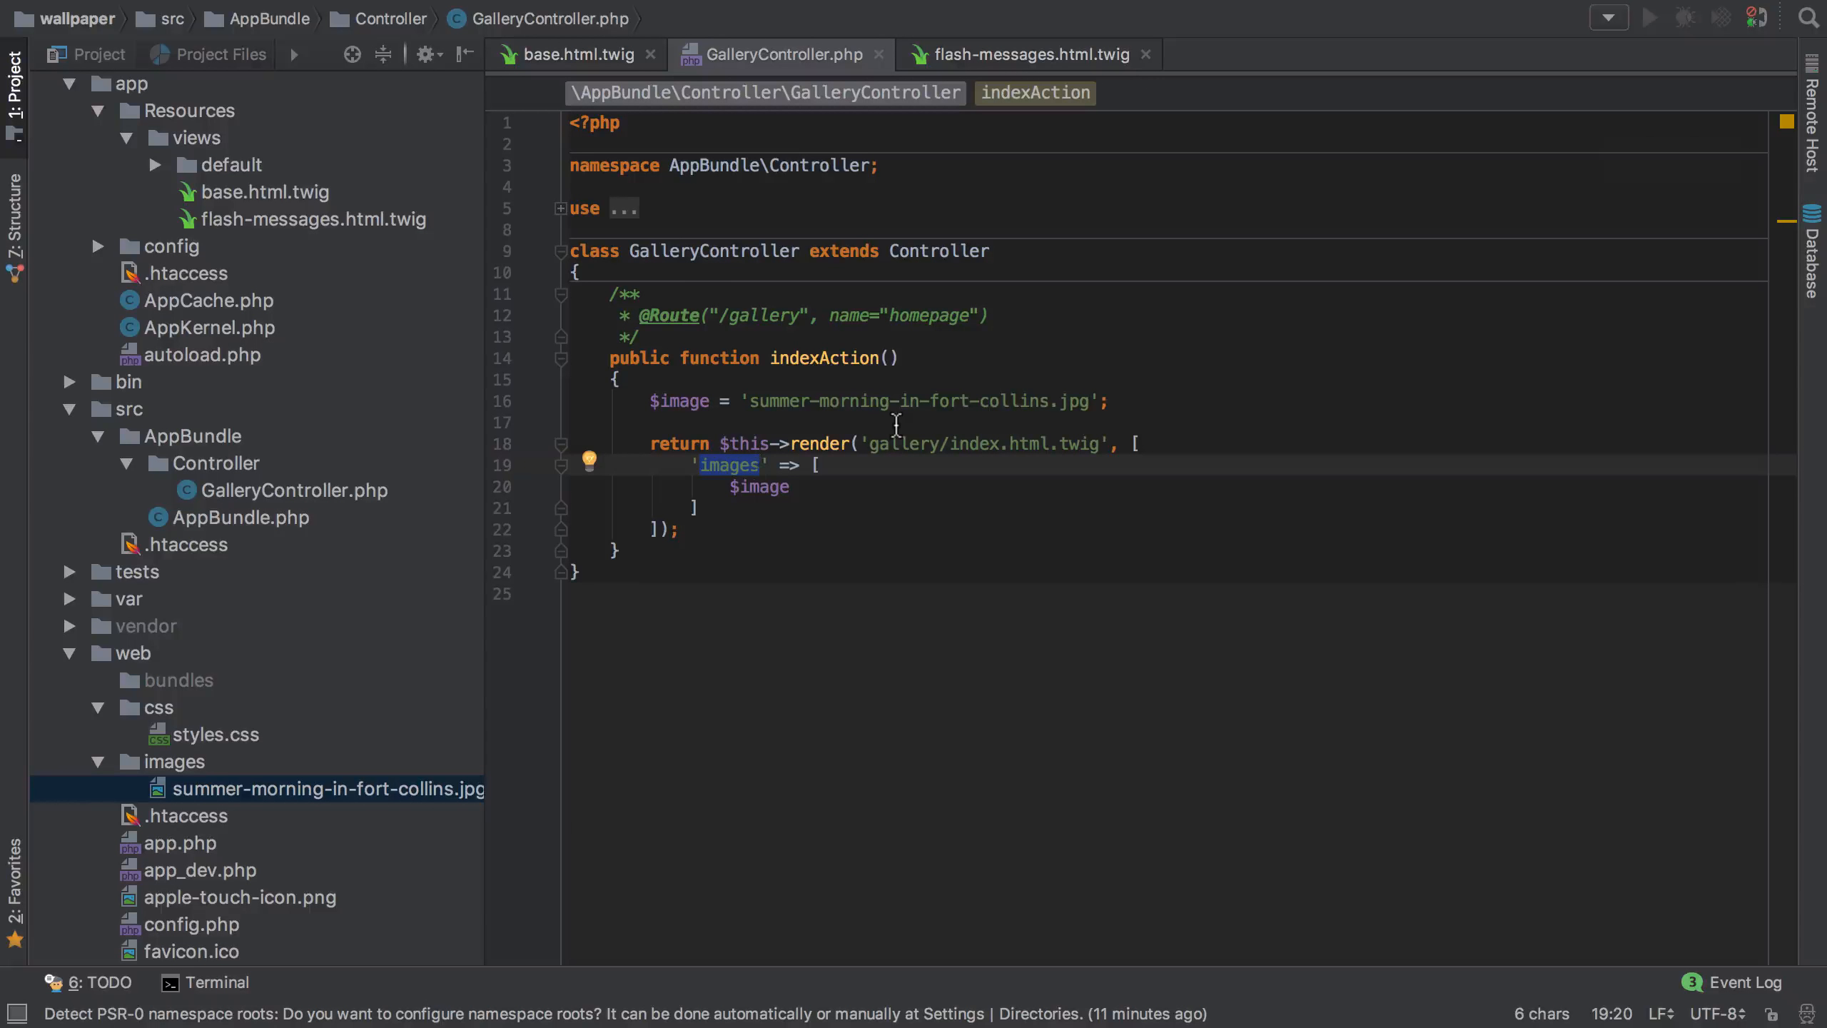
double_click(920, 401)
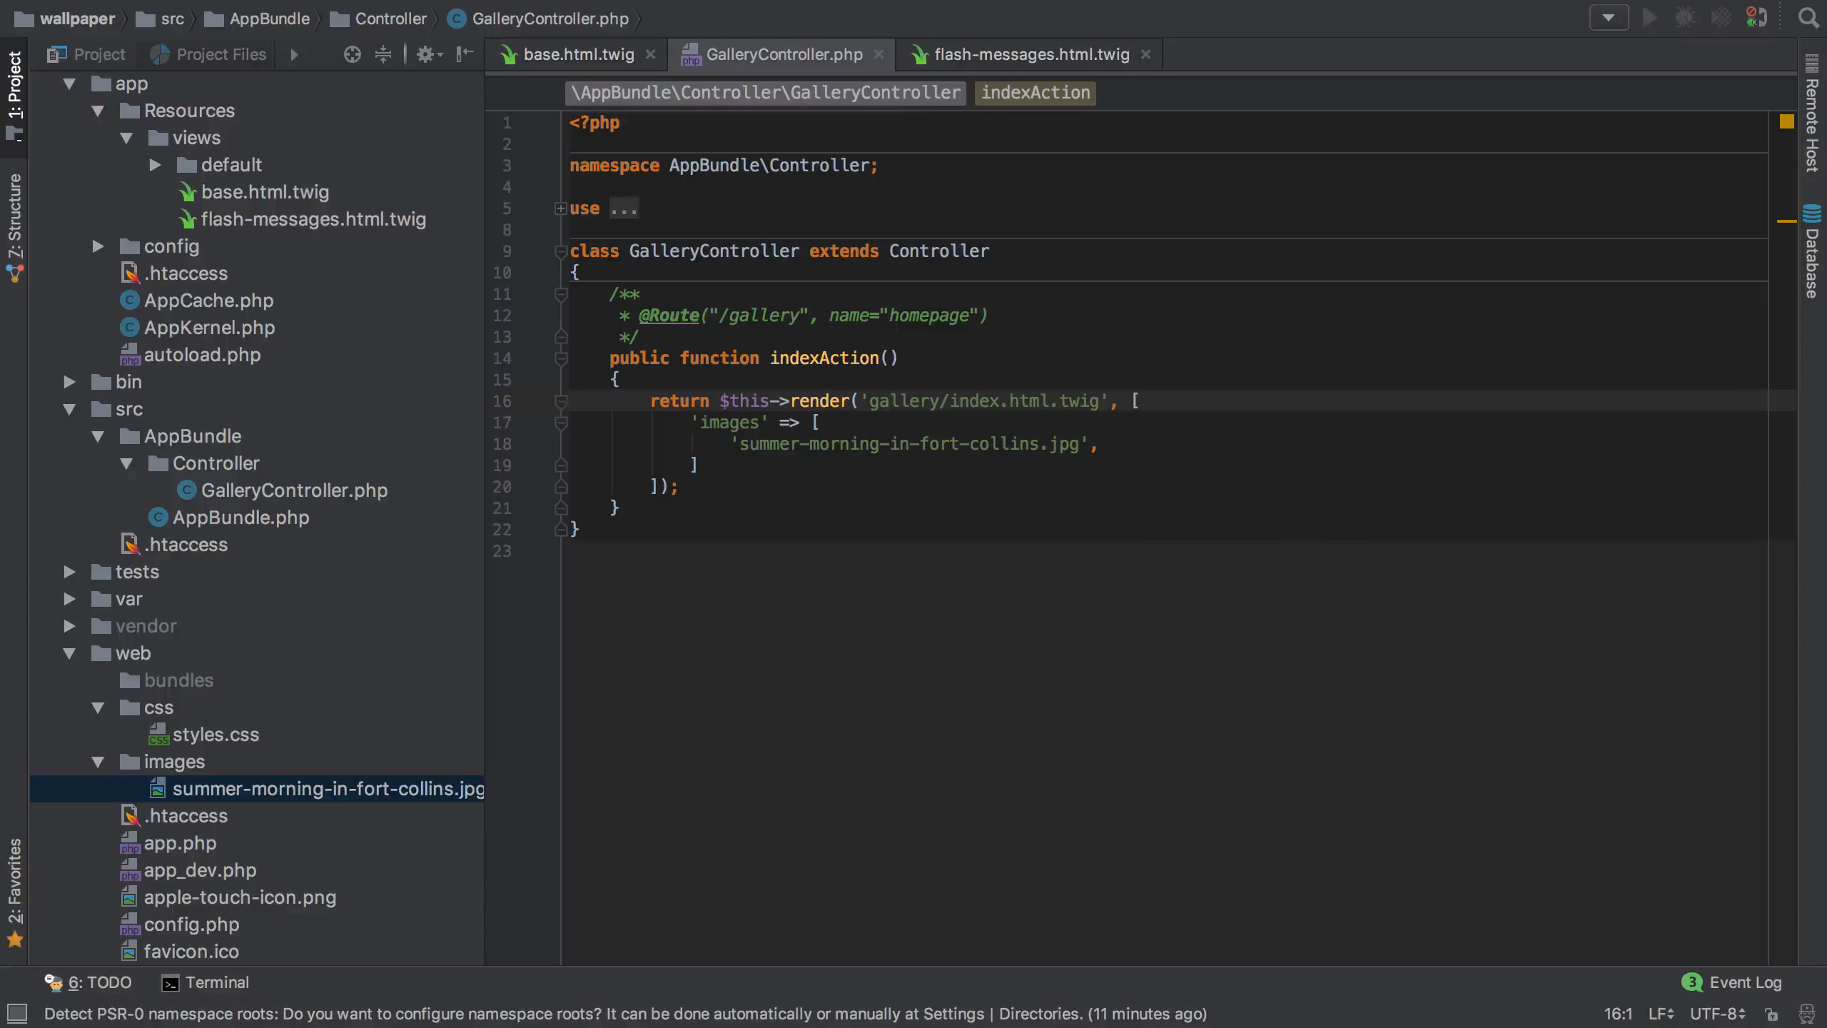
double_click(985, 401)
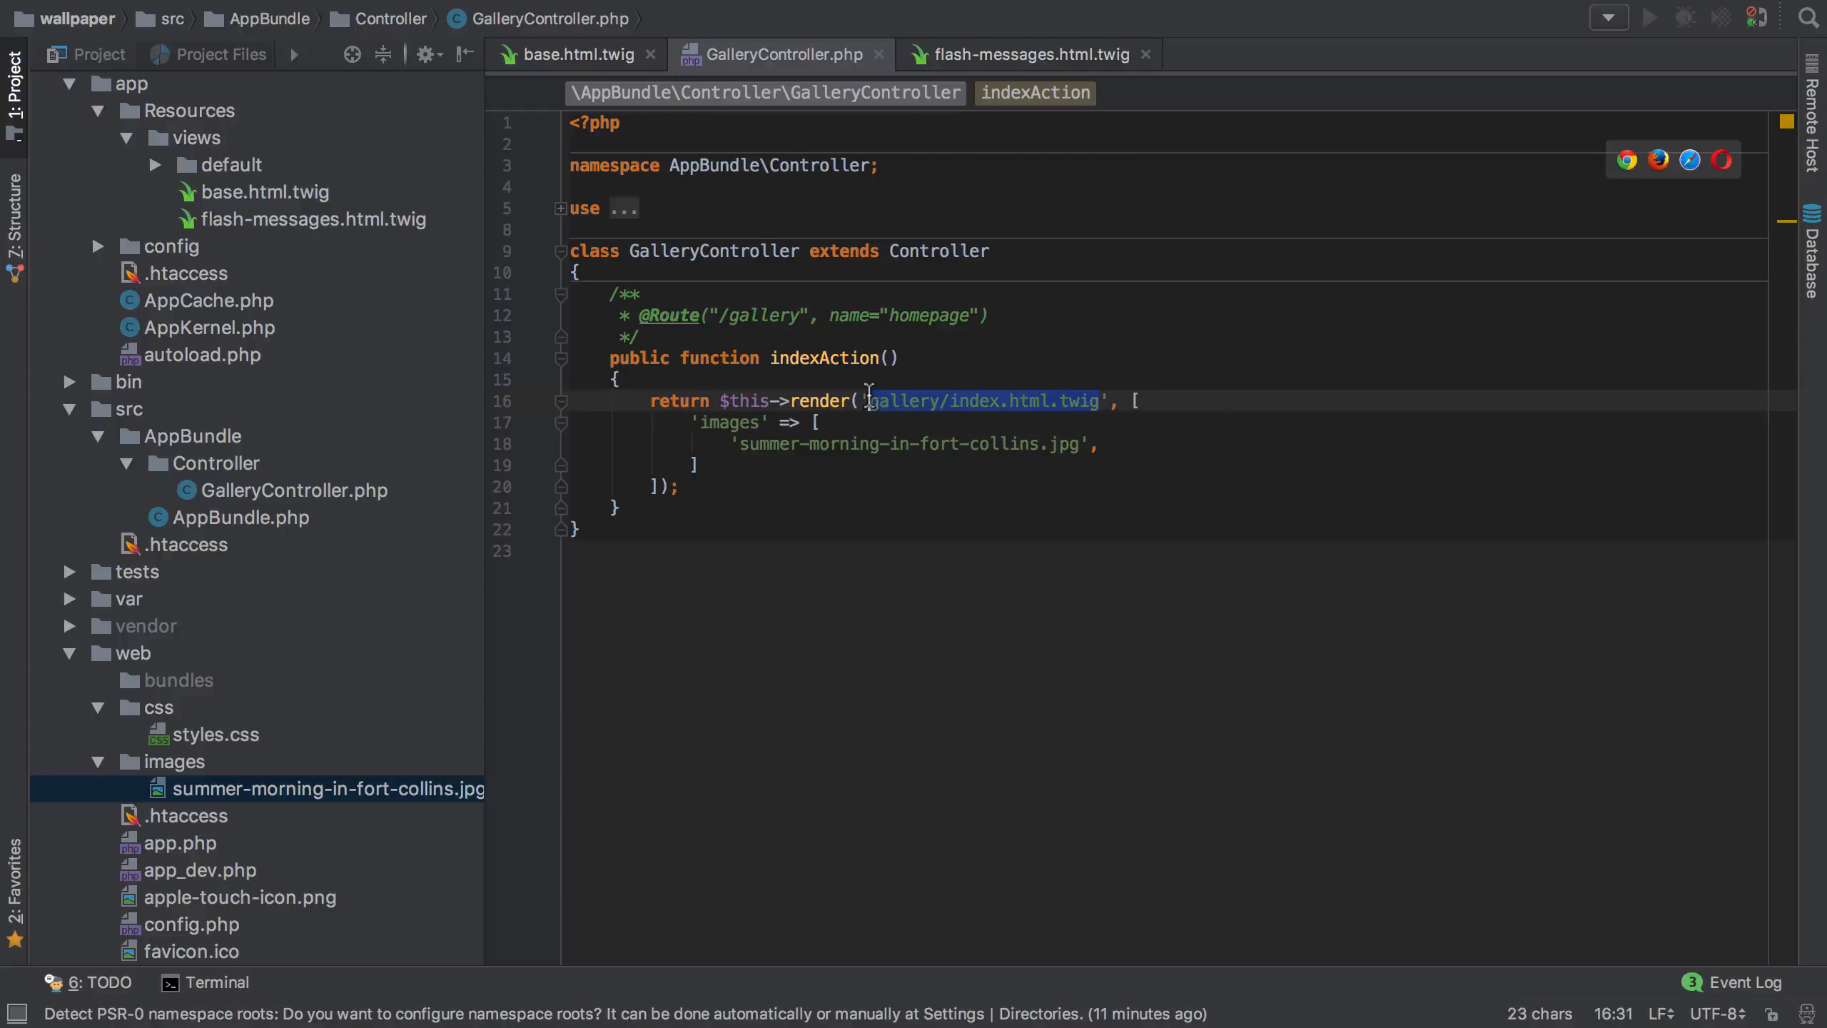
left_click(190, 111)
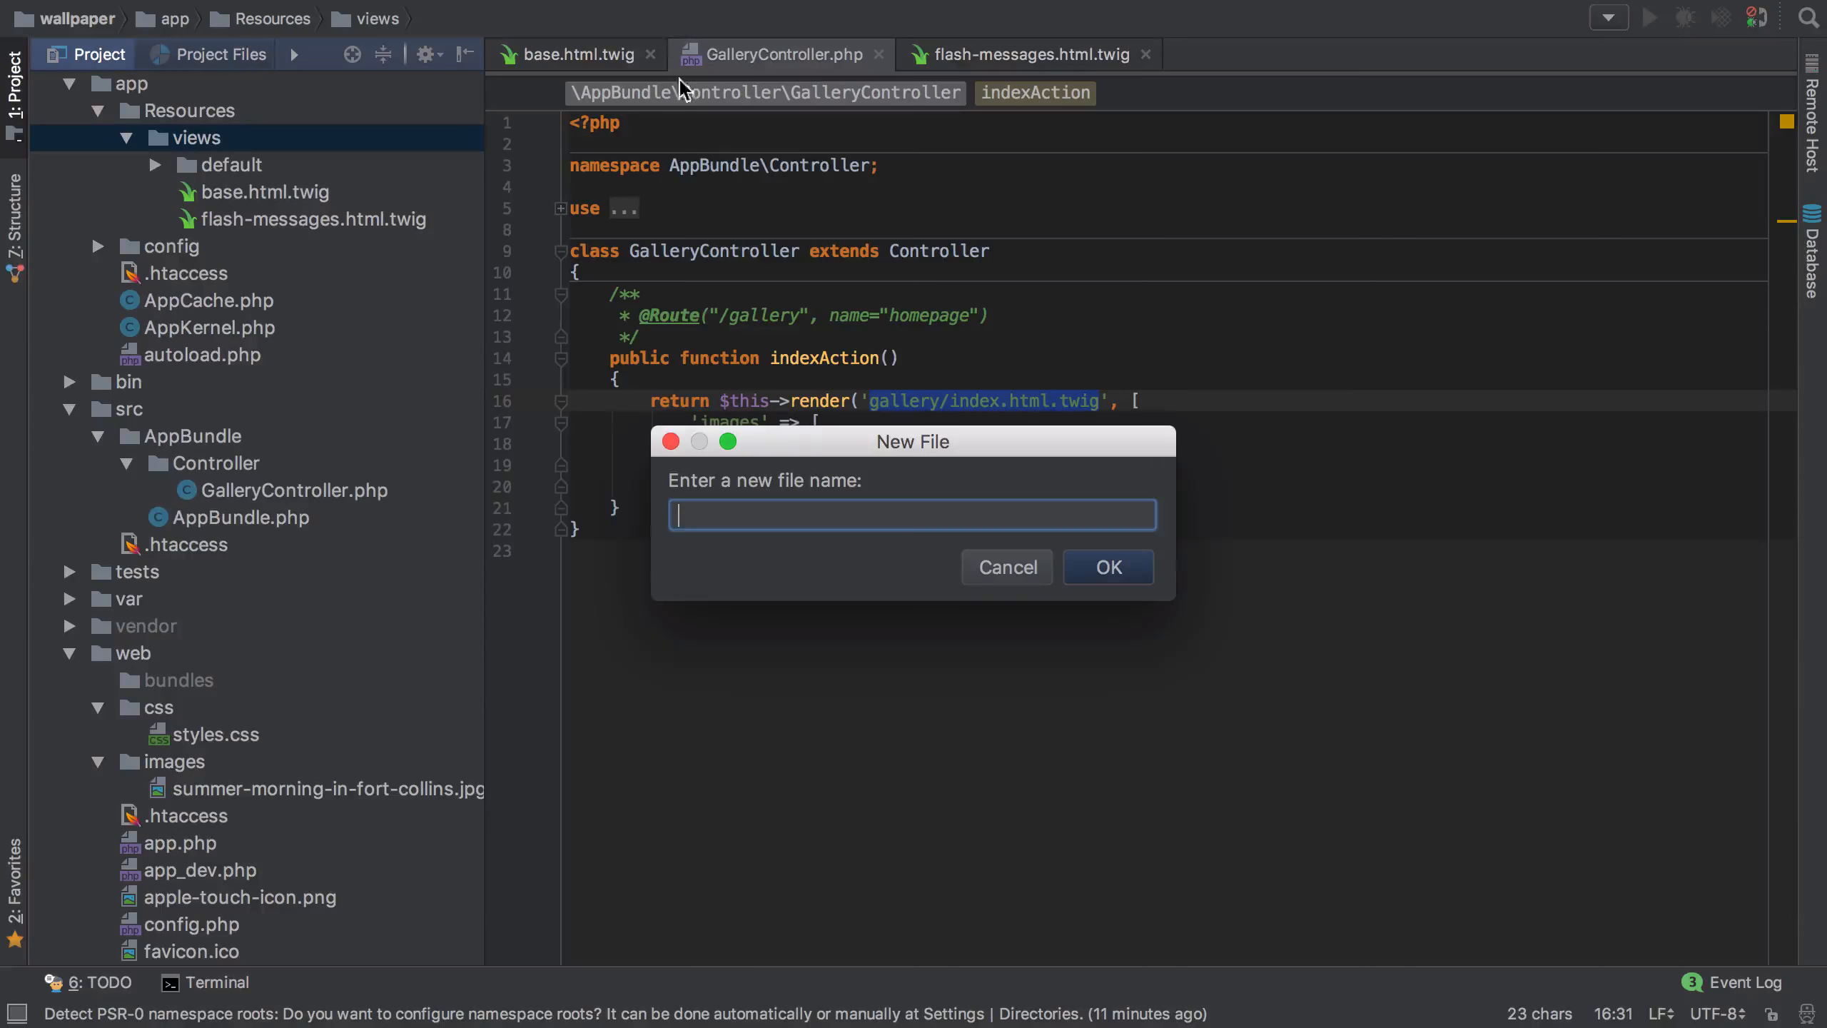
Create gallery/index.html.twig extending base.html.twig with a body block and endblock
type("gallery/index.html.twig")
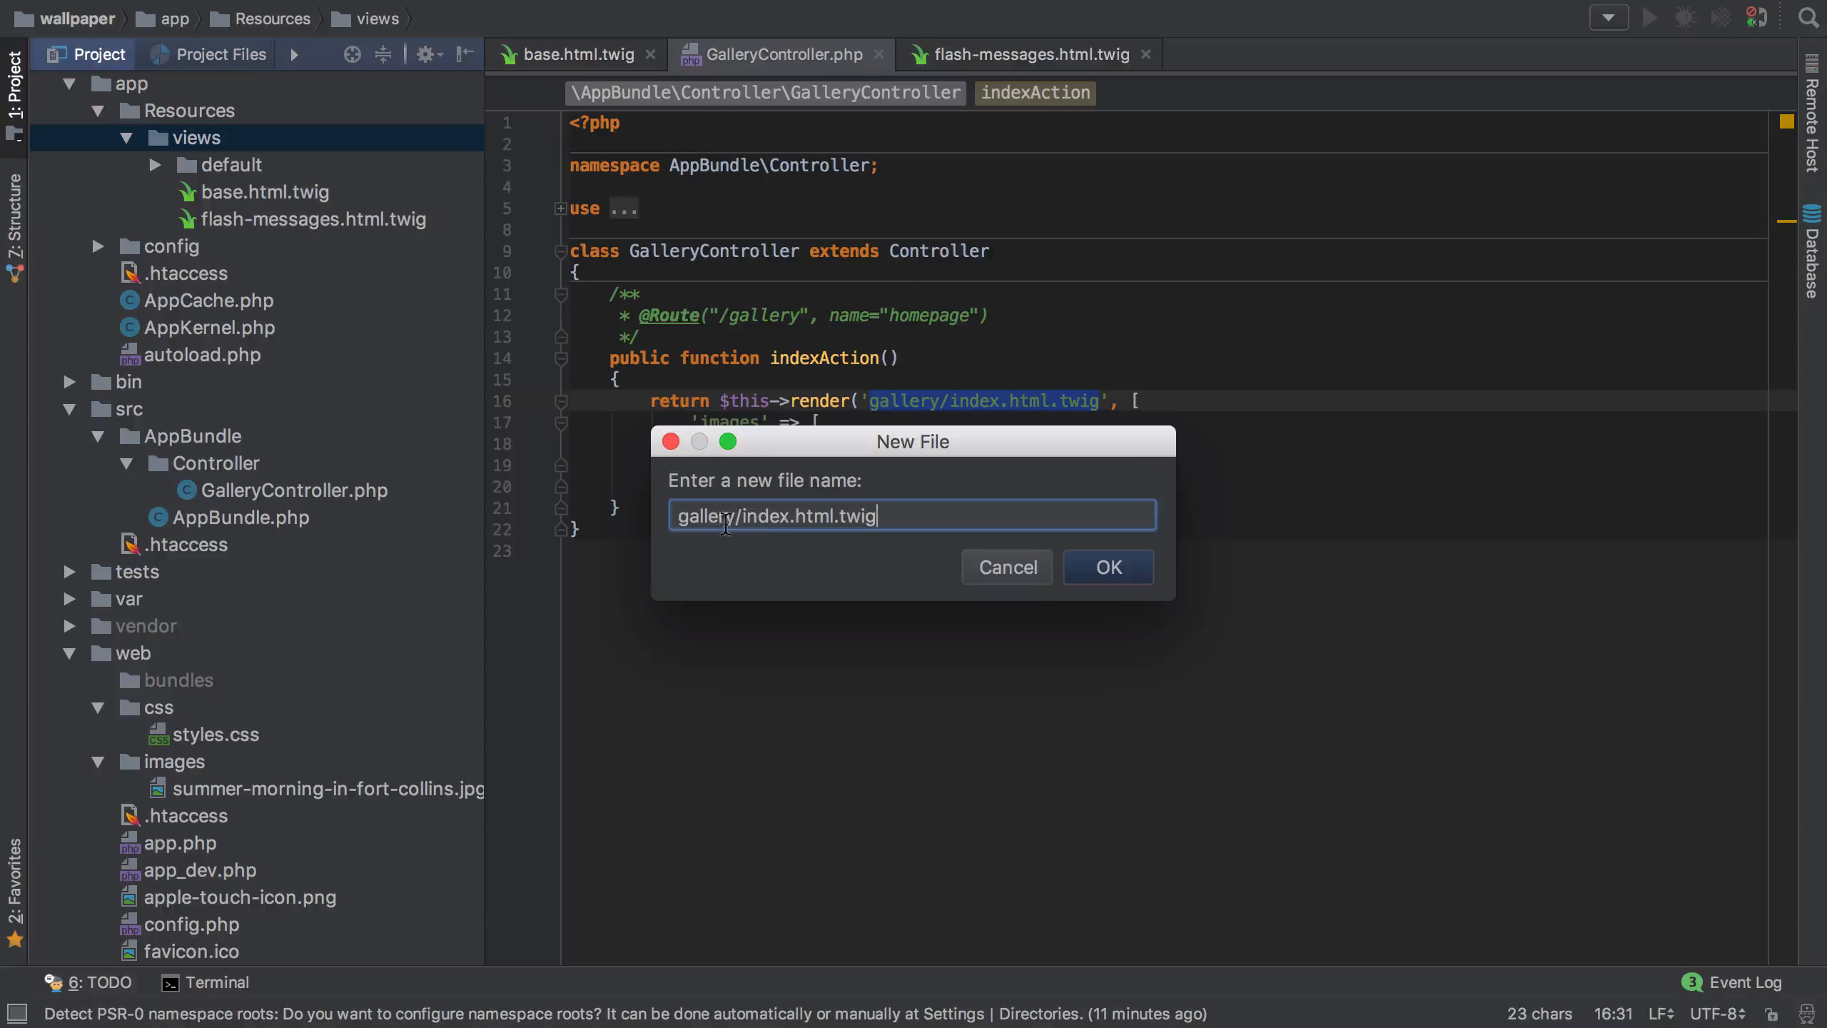
left_click(1105, 566)
type("{%  %")
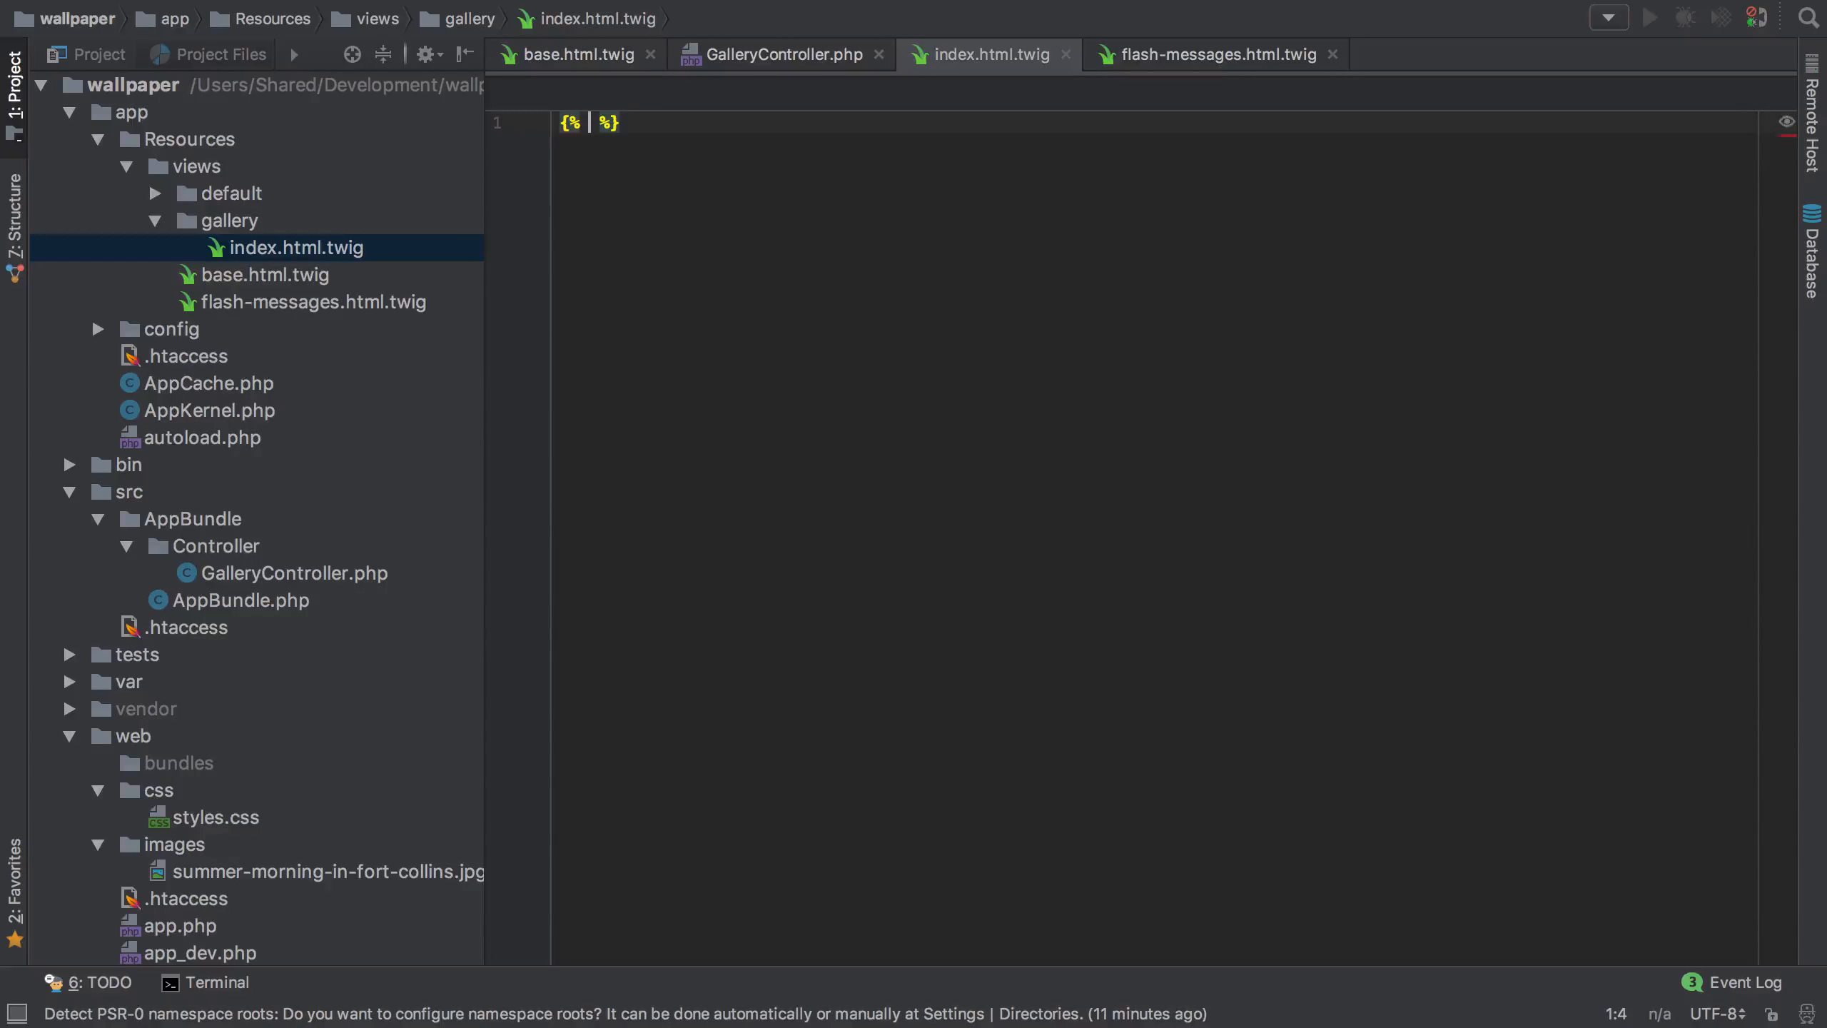
type("extends 'base.html.twig")
type("{% end %}")
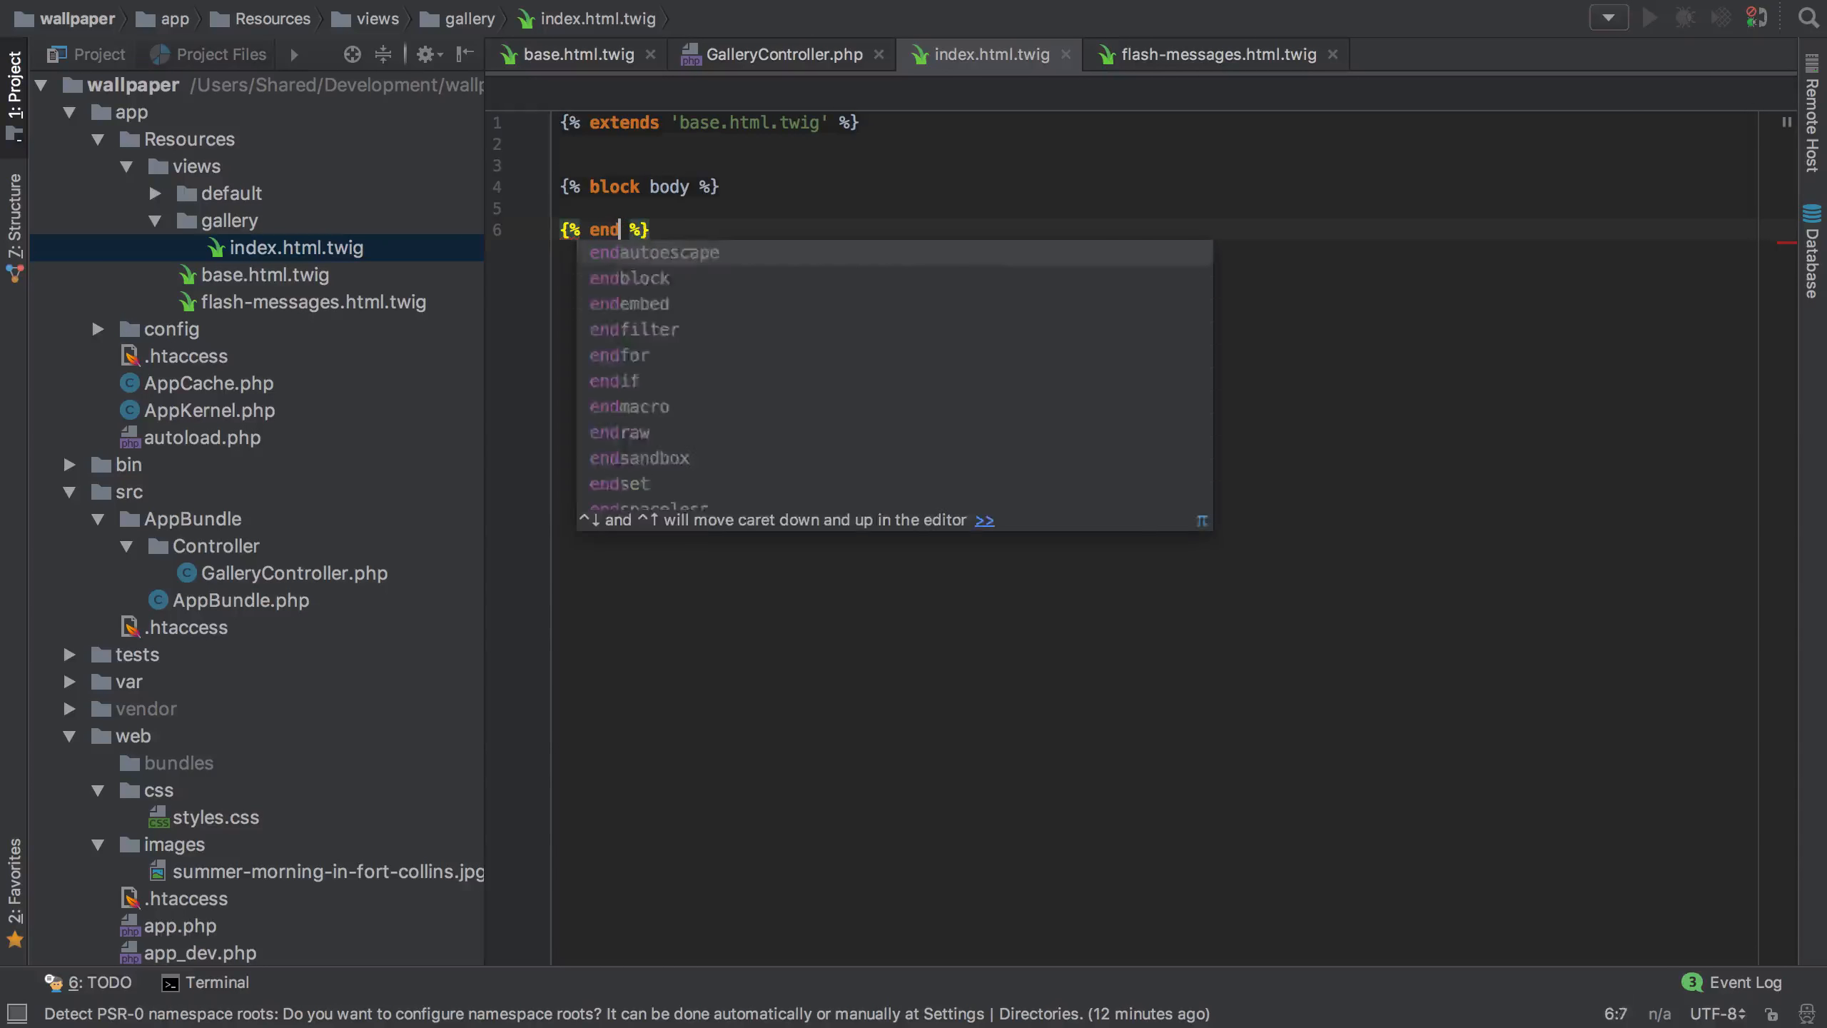
left_click(630, 277)
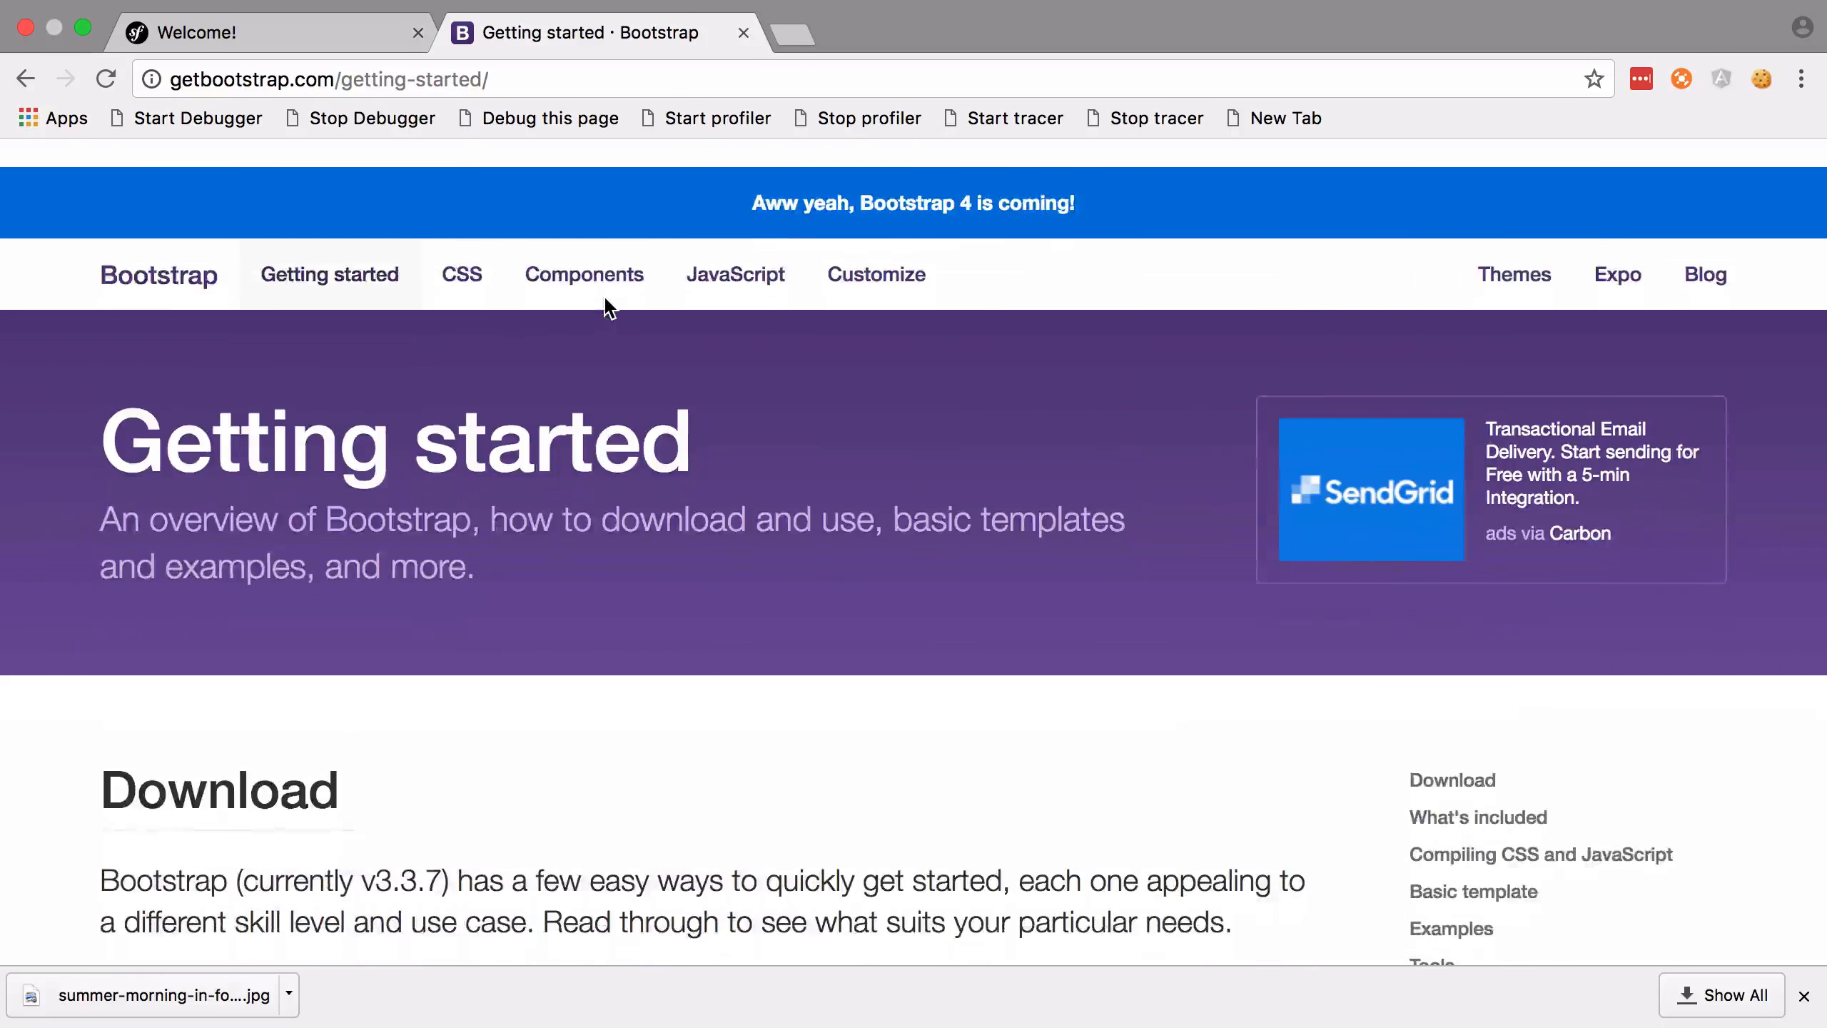
Navigate to the Thumbnails example code on Bootstrap's Components page
left_click(583, 274)
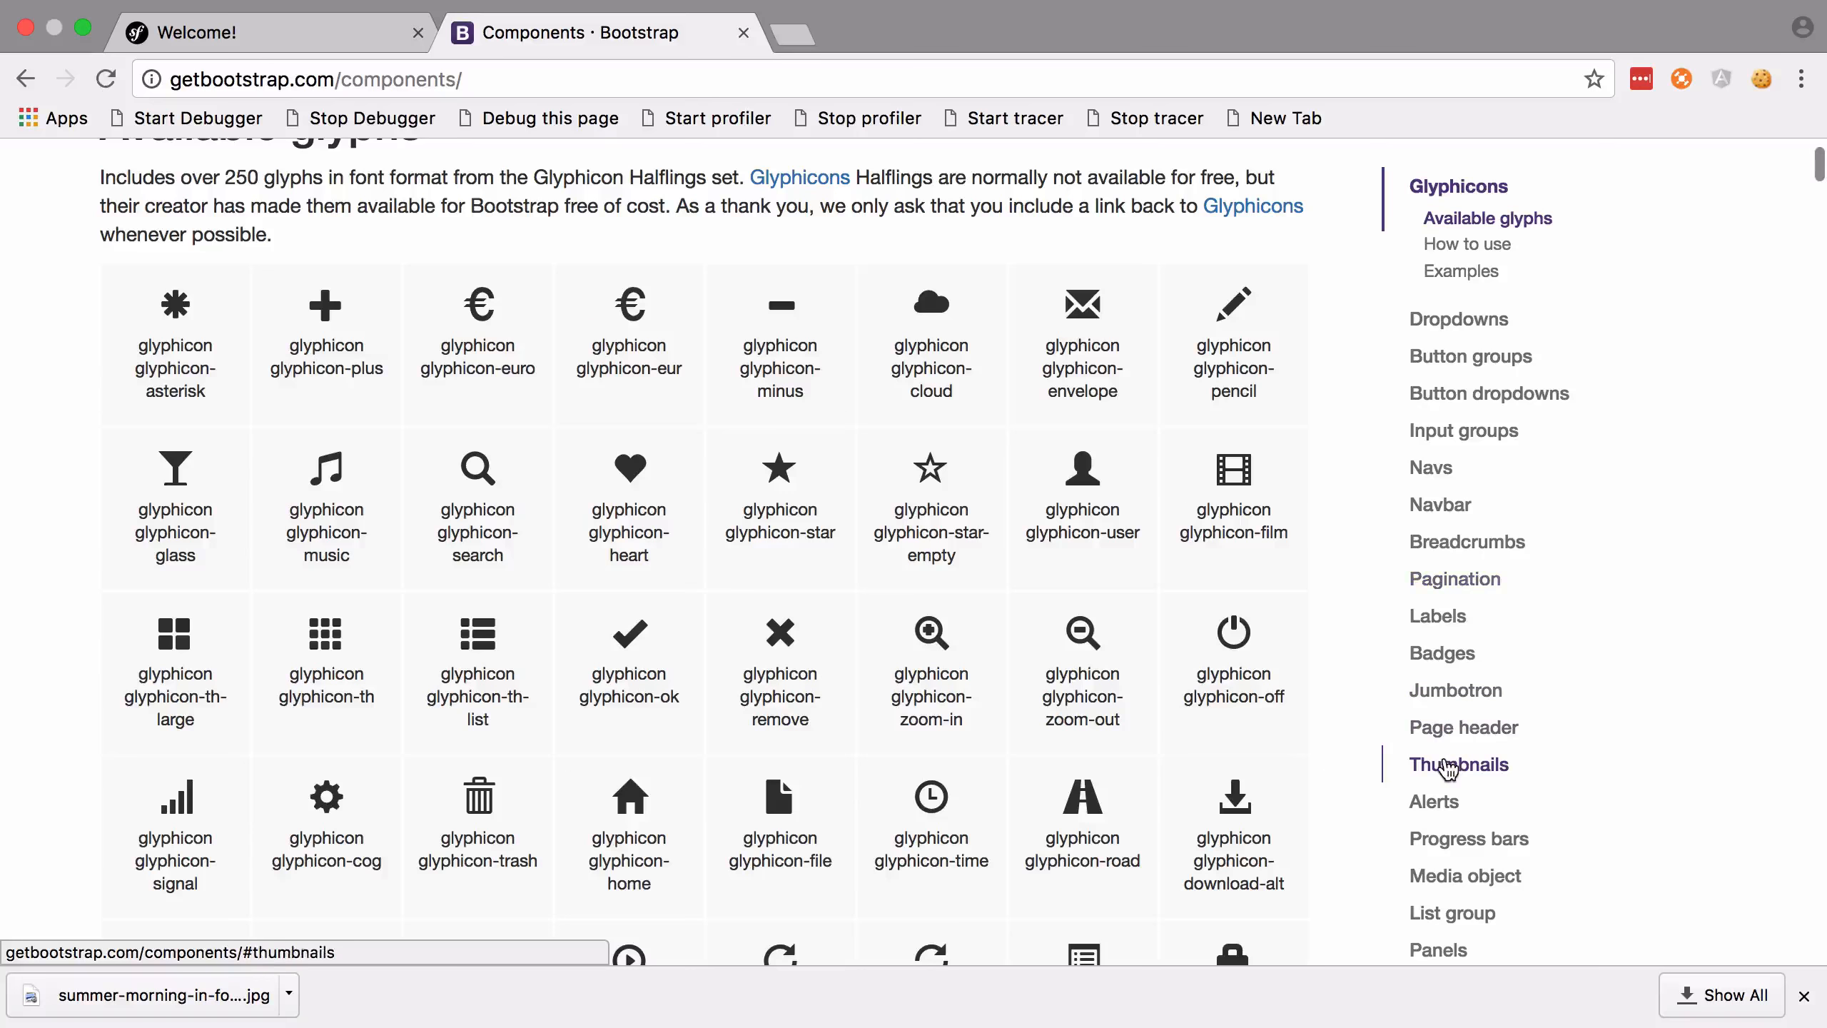
left_click(1457, 764)
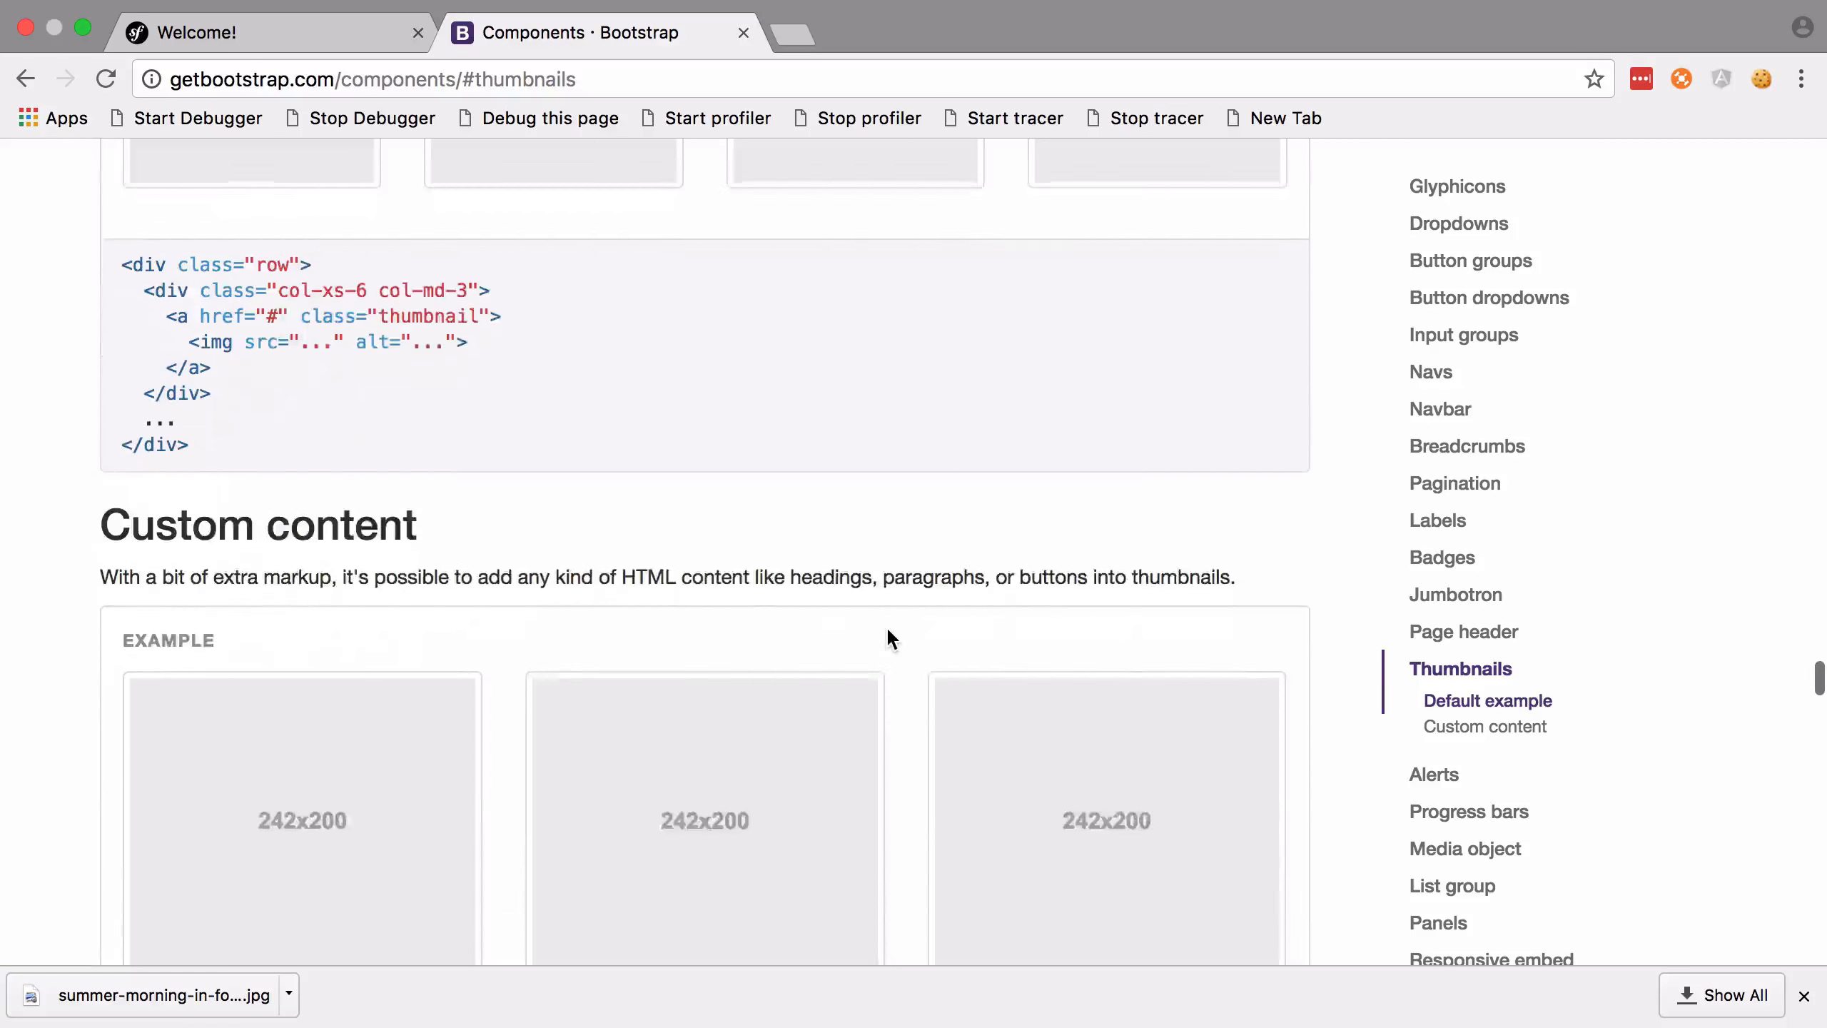
scroll("up", 3)
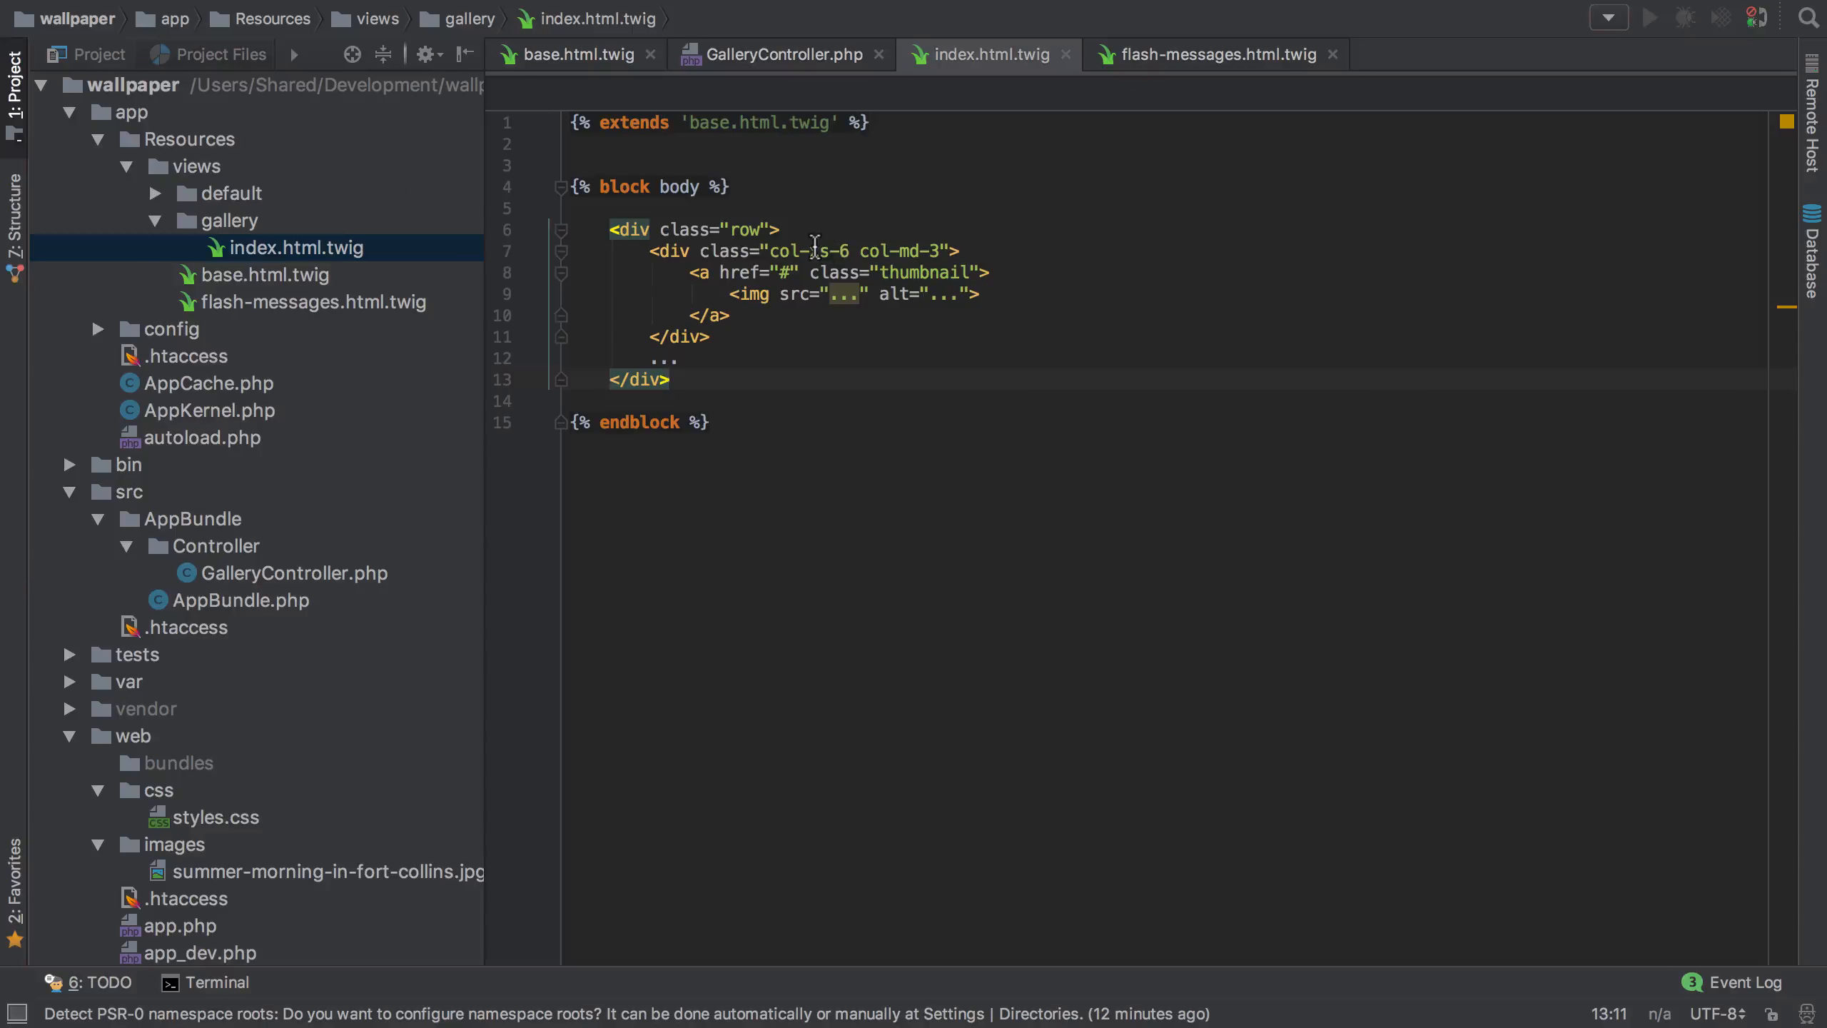
Change the thumbnail columns to col-sm-6 col-md-4 and set img src to /images/{{ image }}
left_click(837, 251)
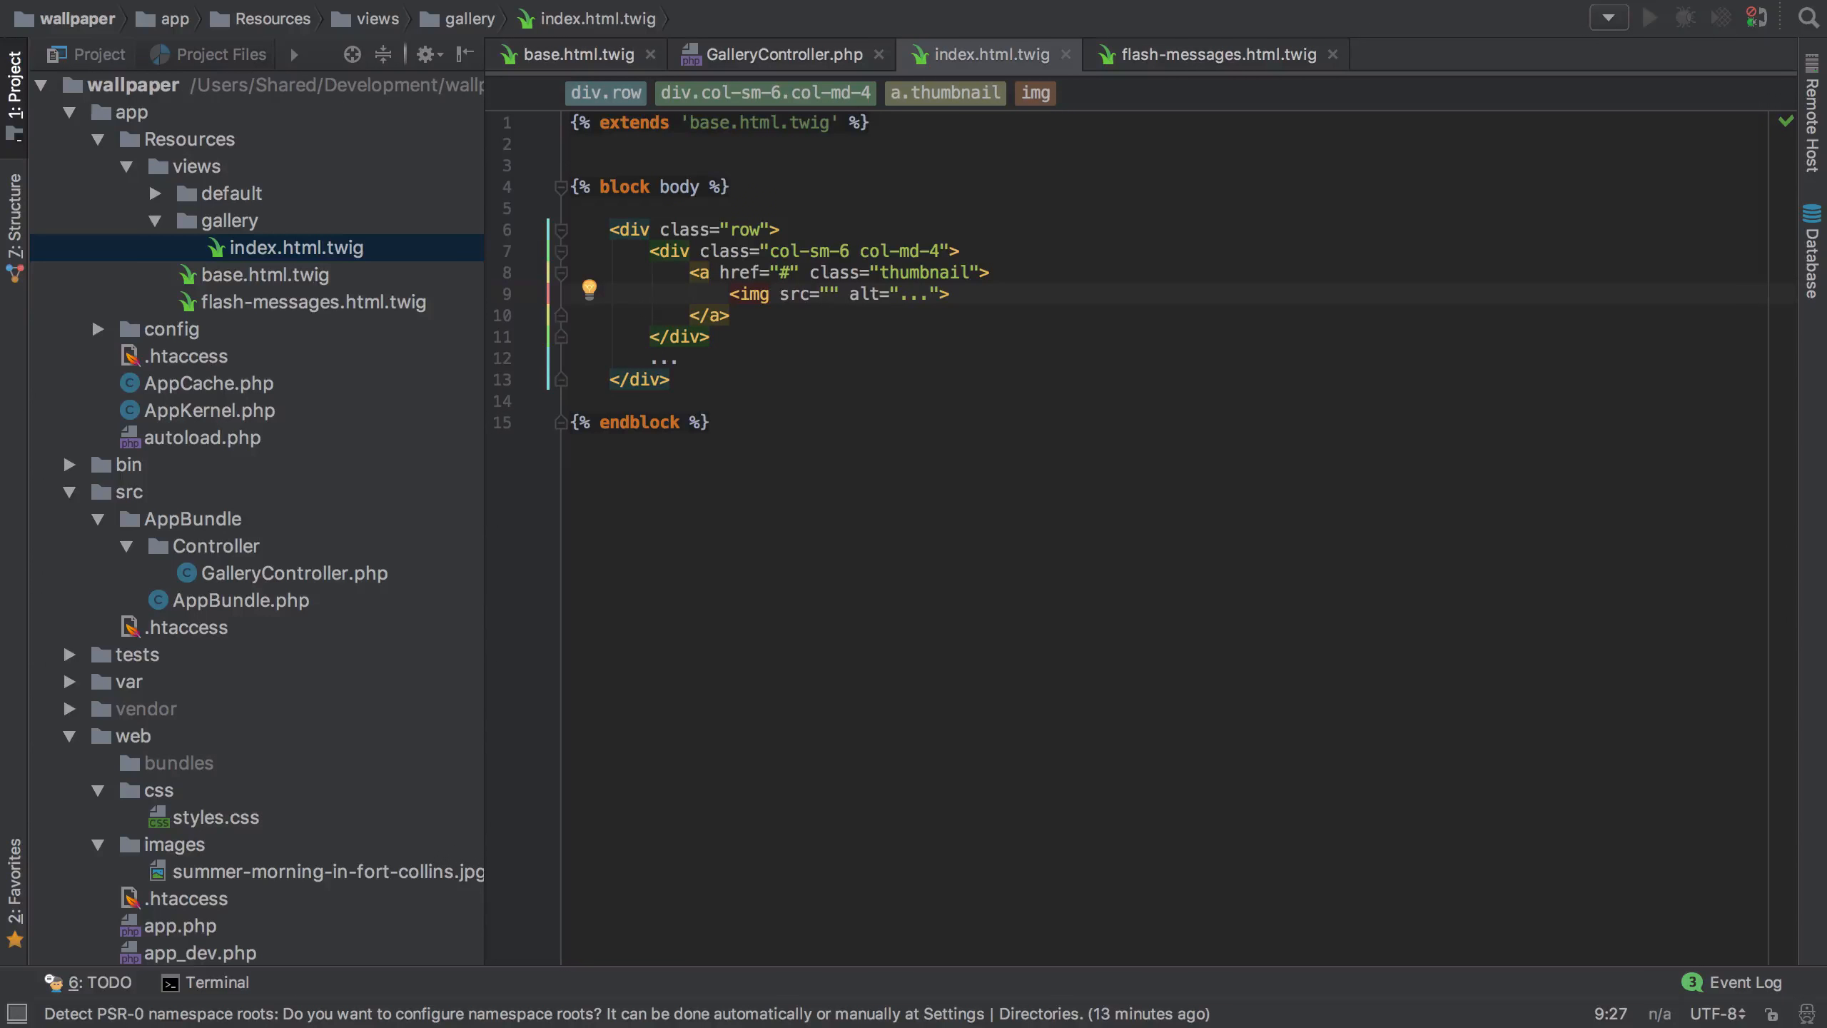
type("/images/{{ i")
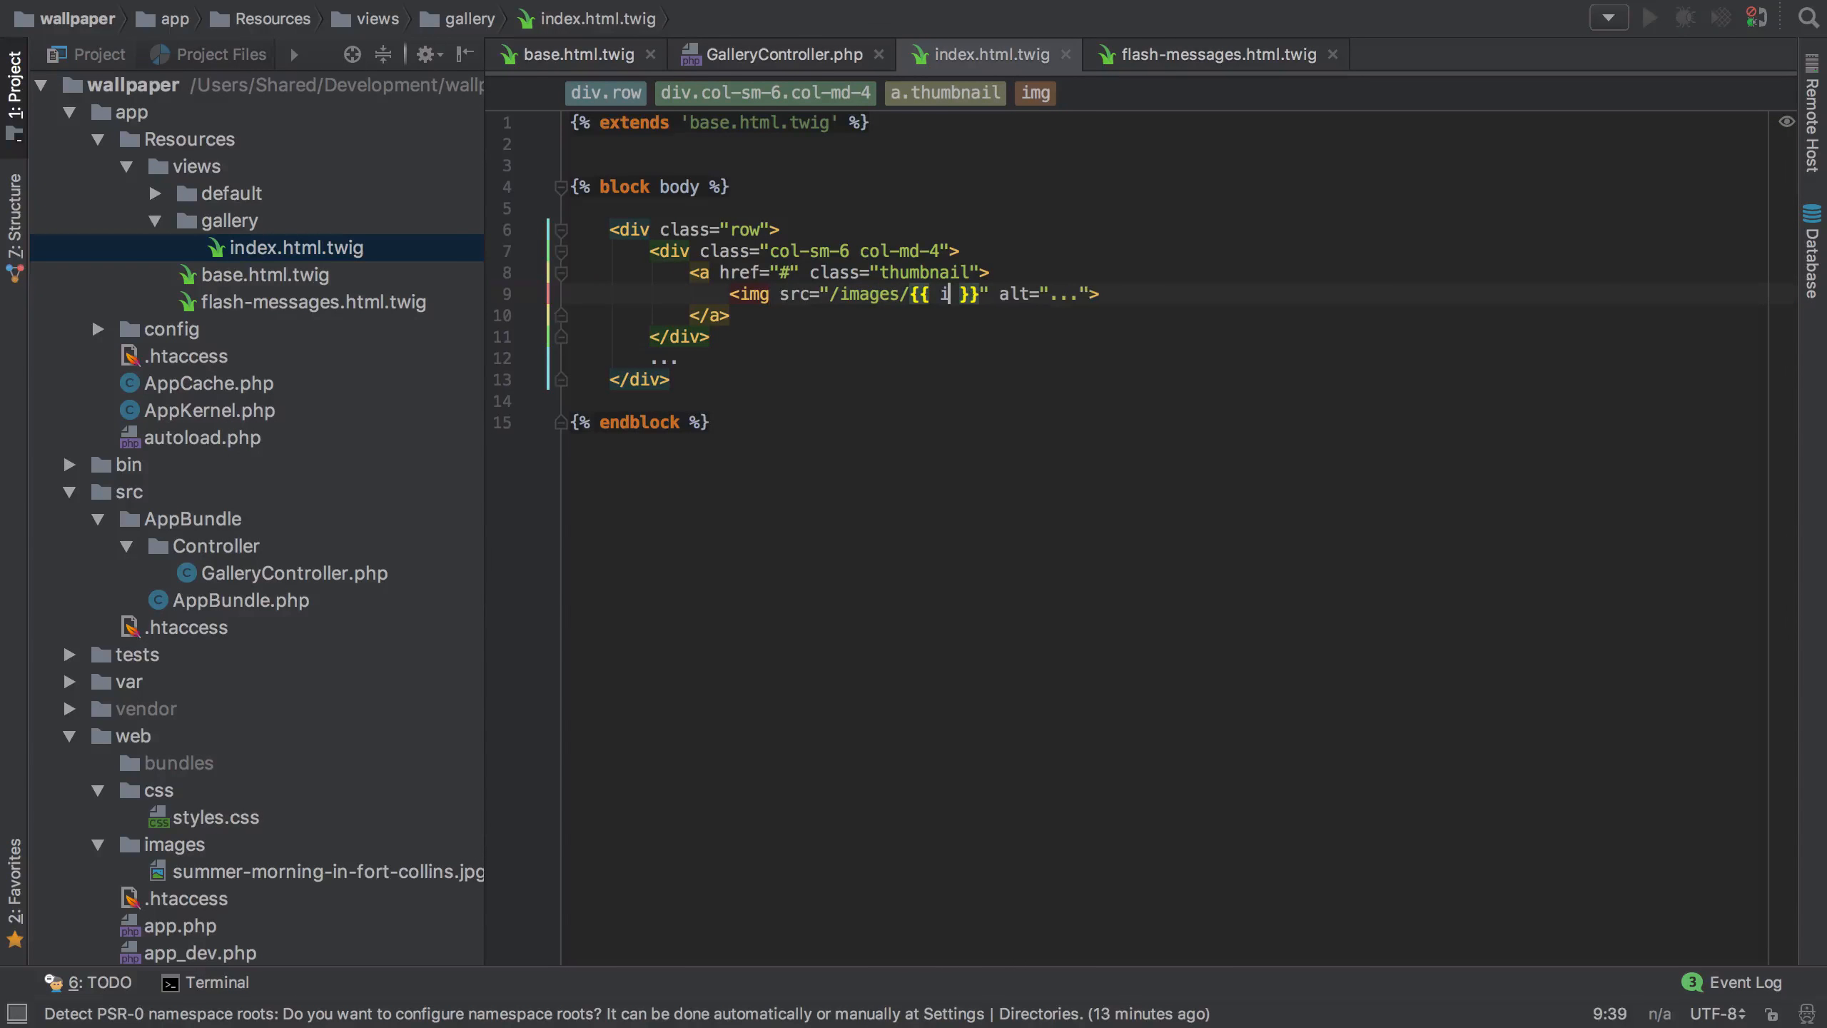
type("mage")
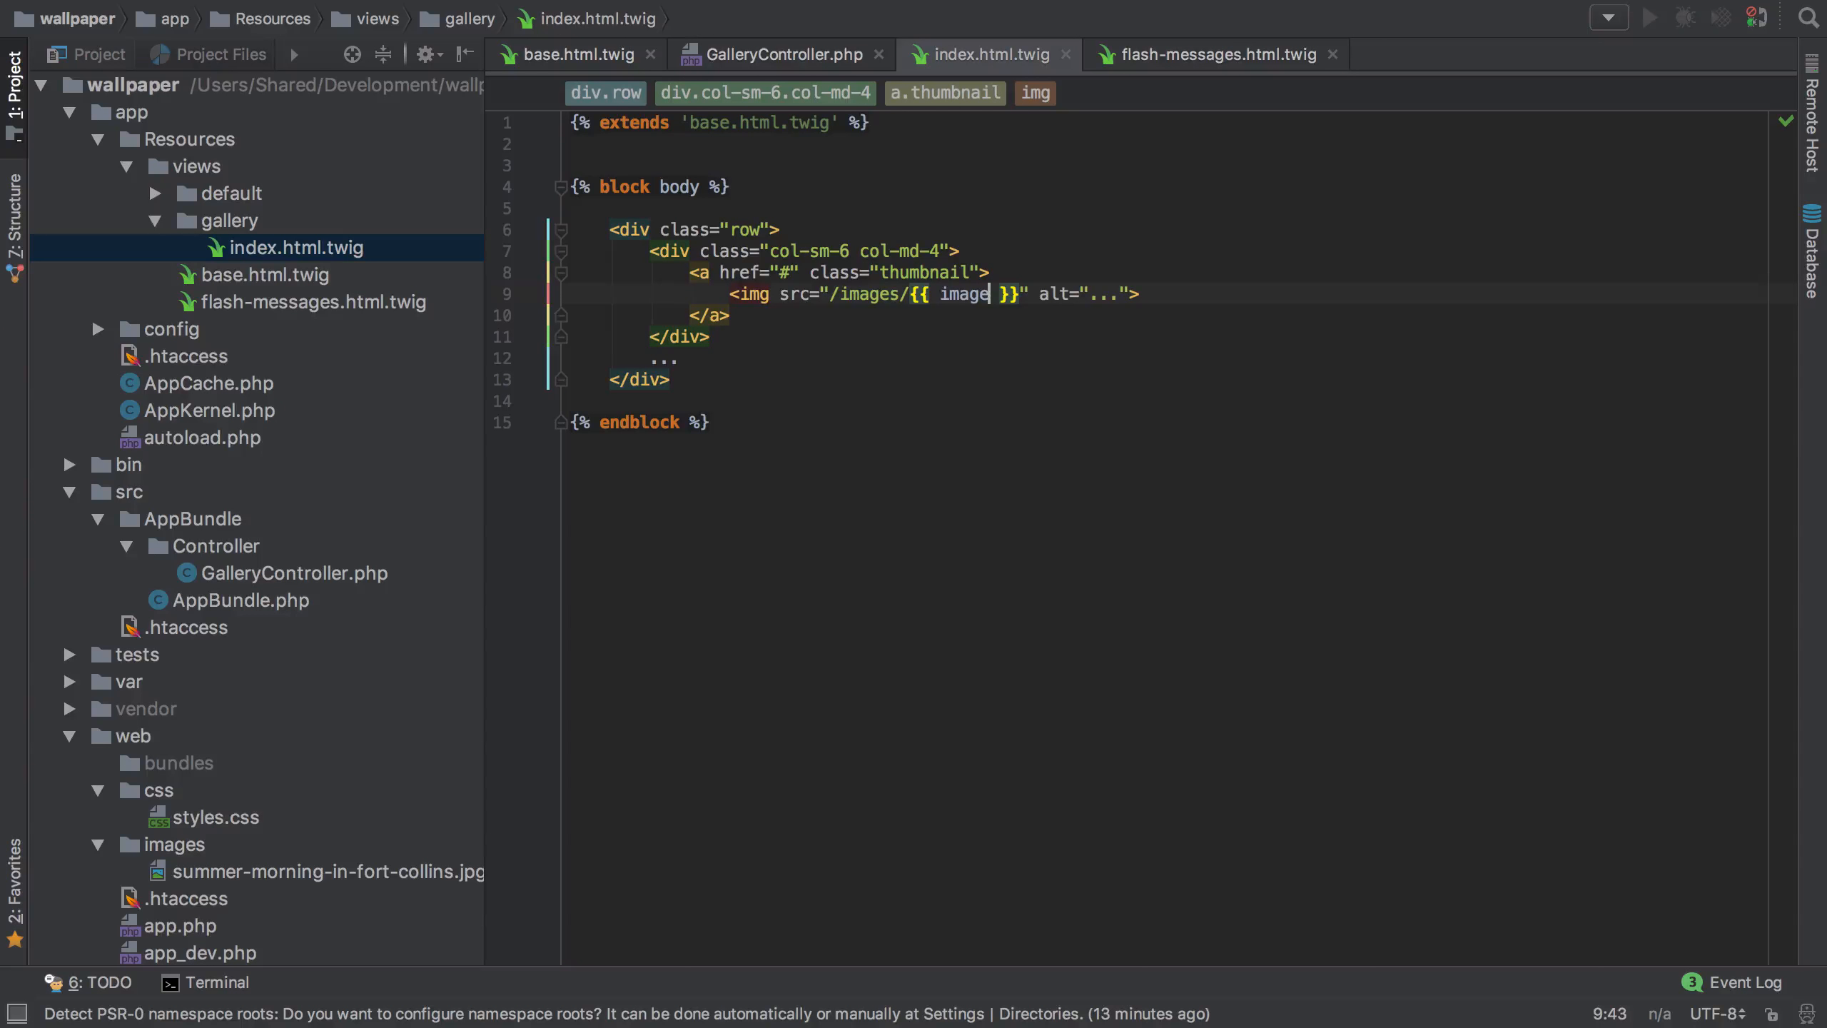
type(".filen")
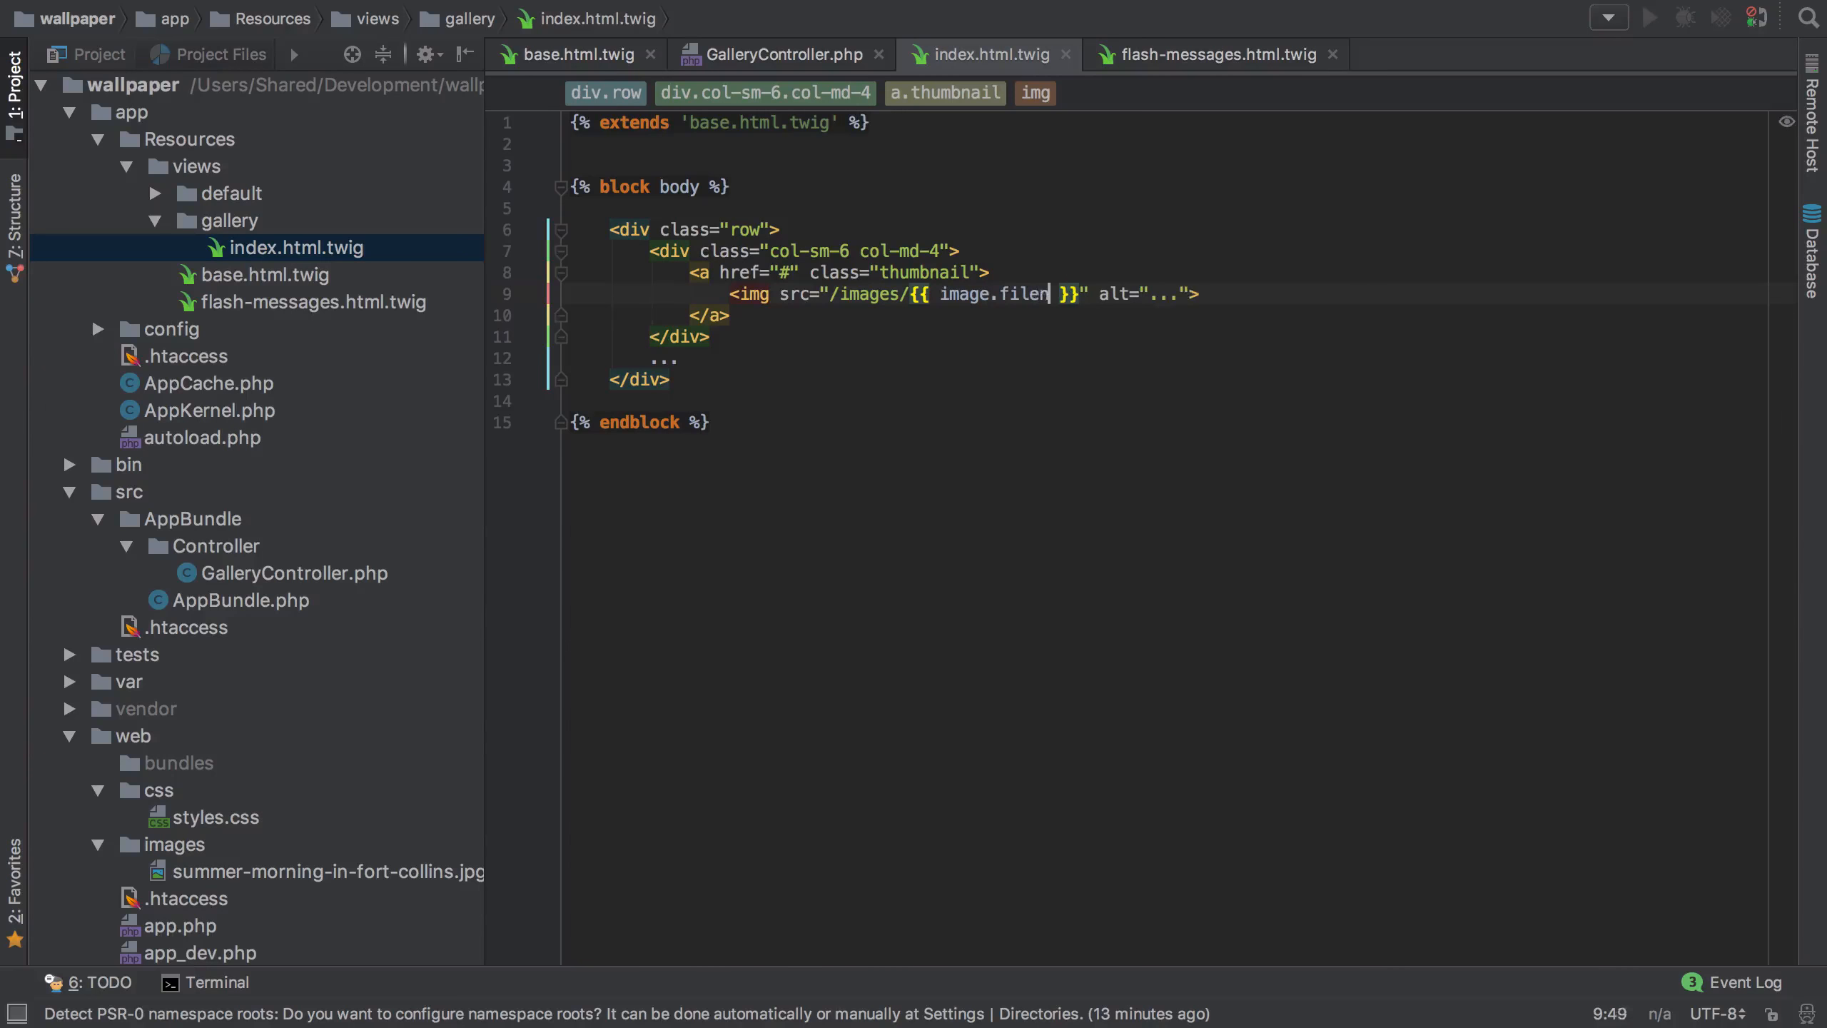
key("BackSpace")
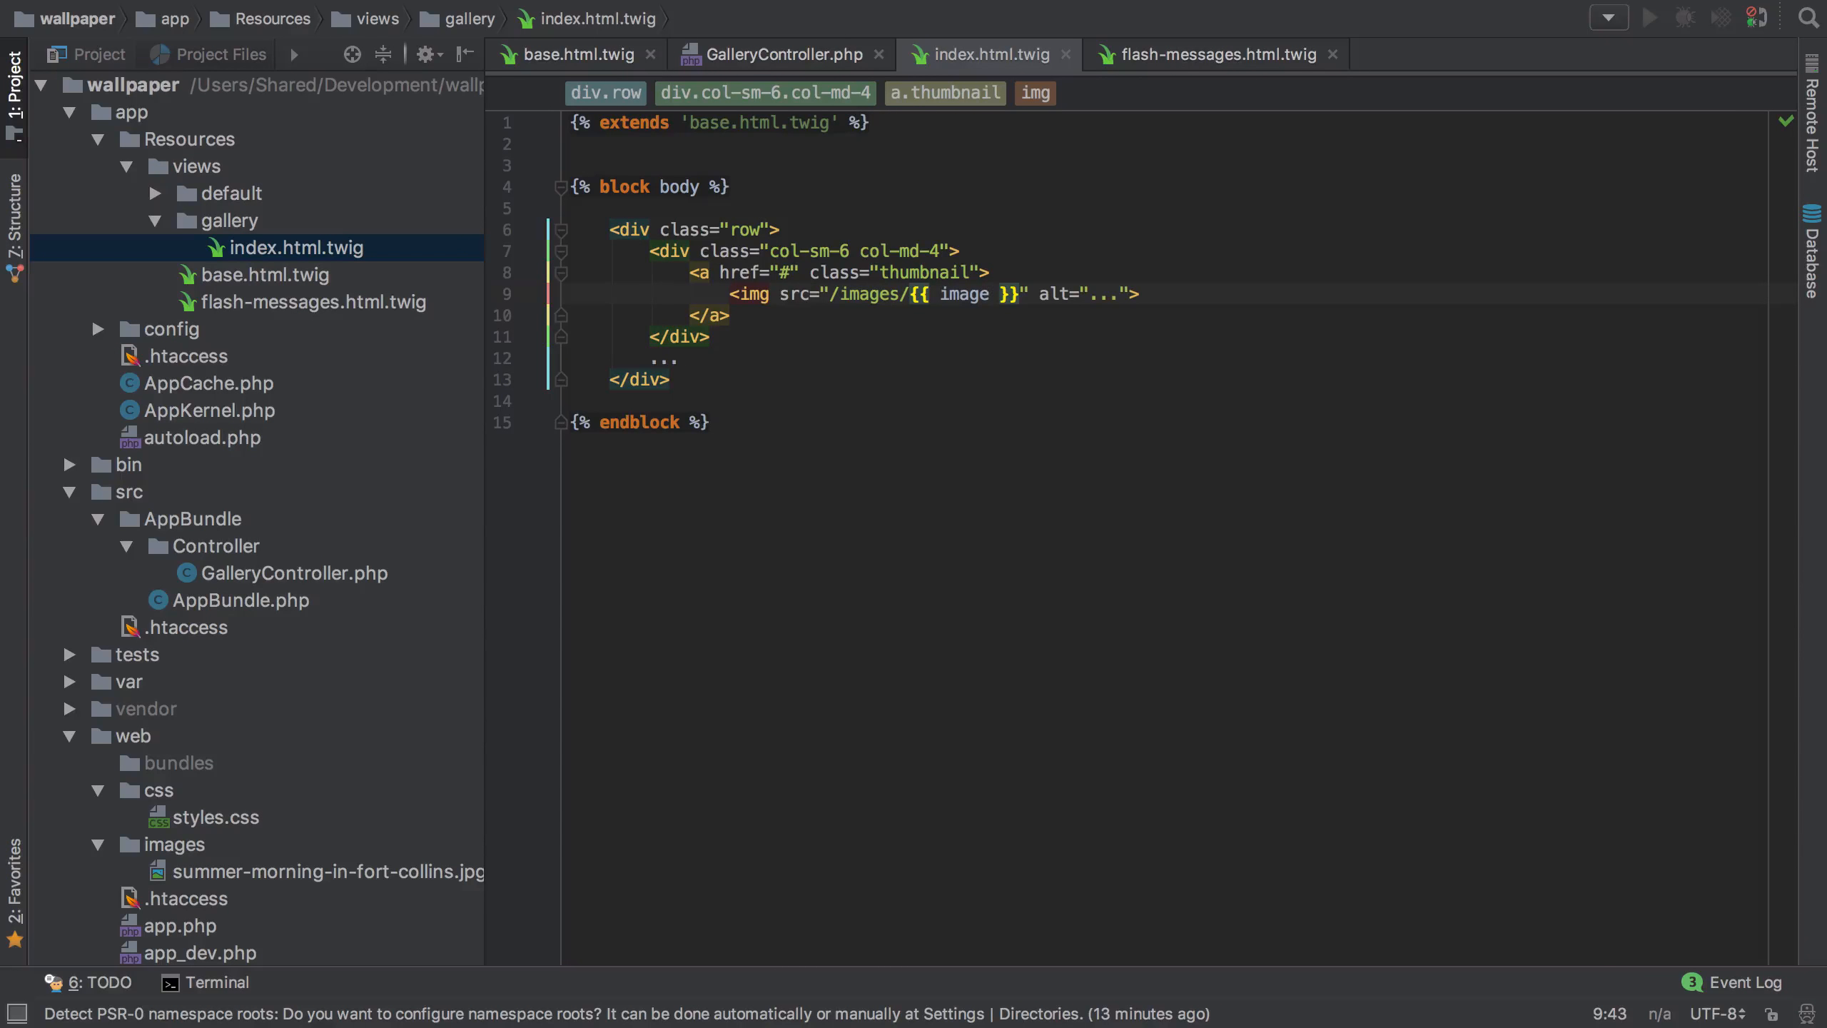
key("Delete")
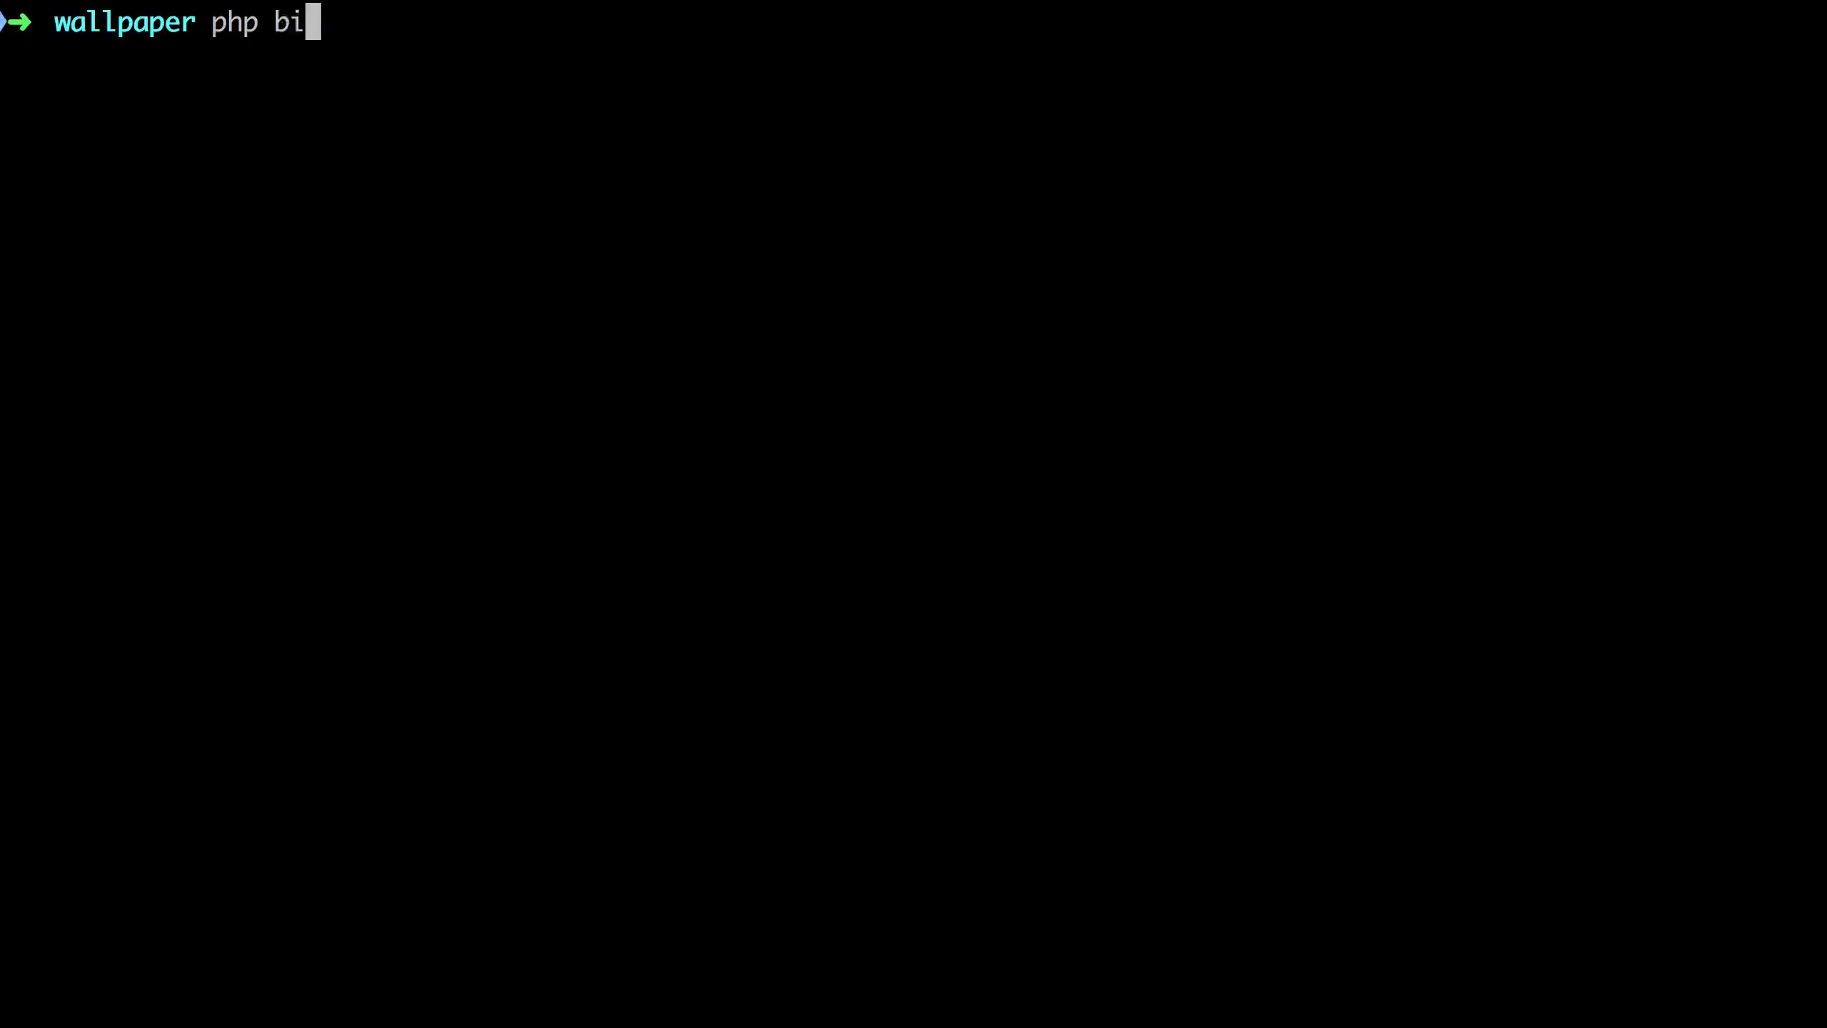
Run php bin/console debug:router to list the app's defined routes
type("n/console debug:router")
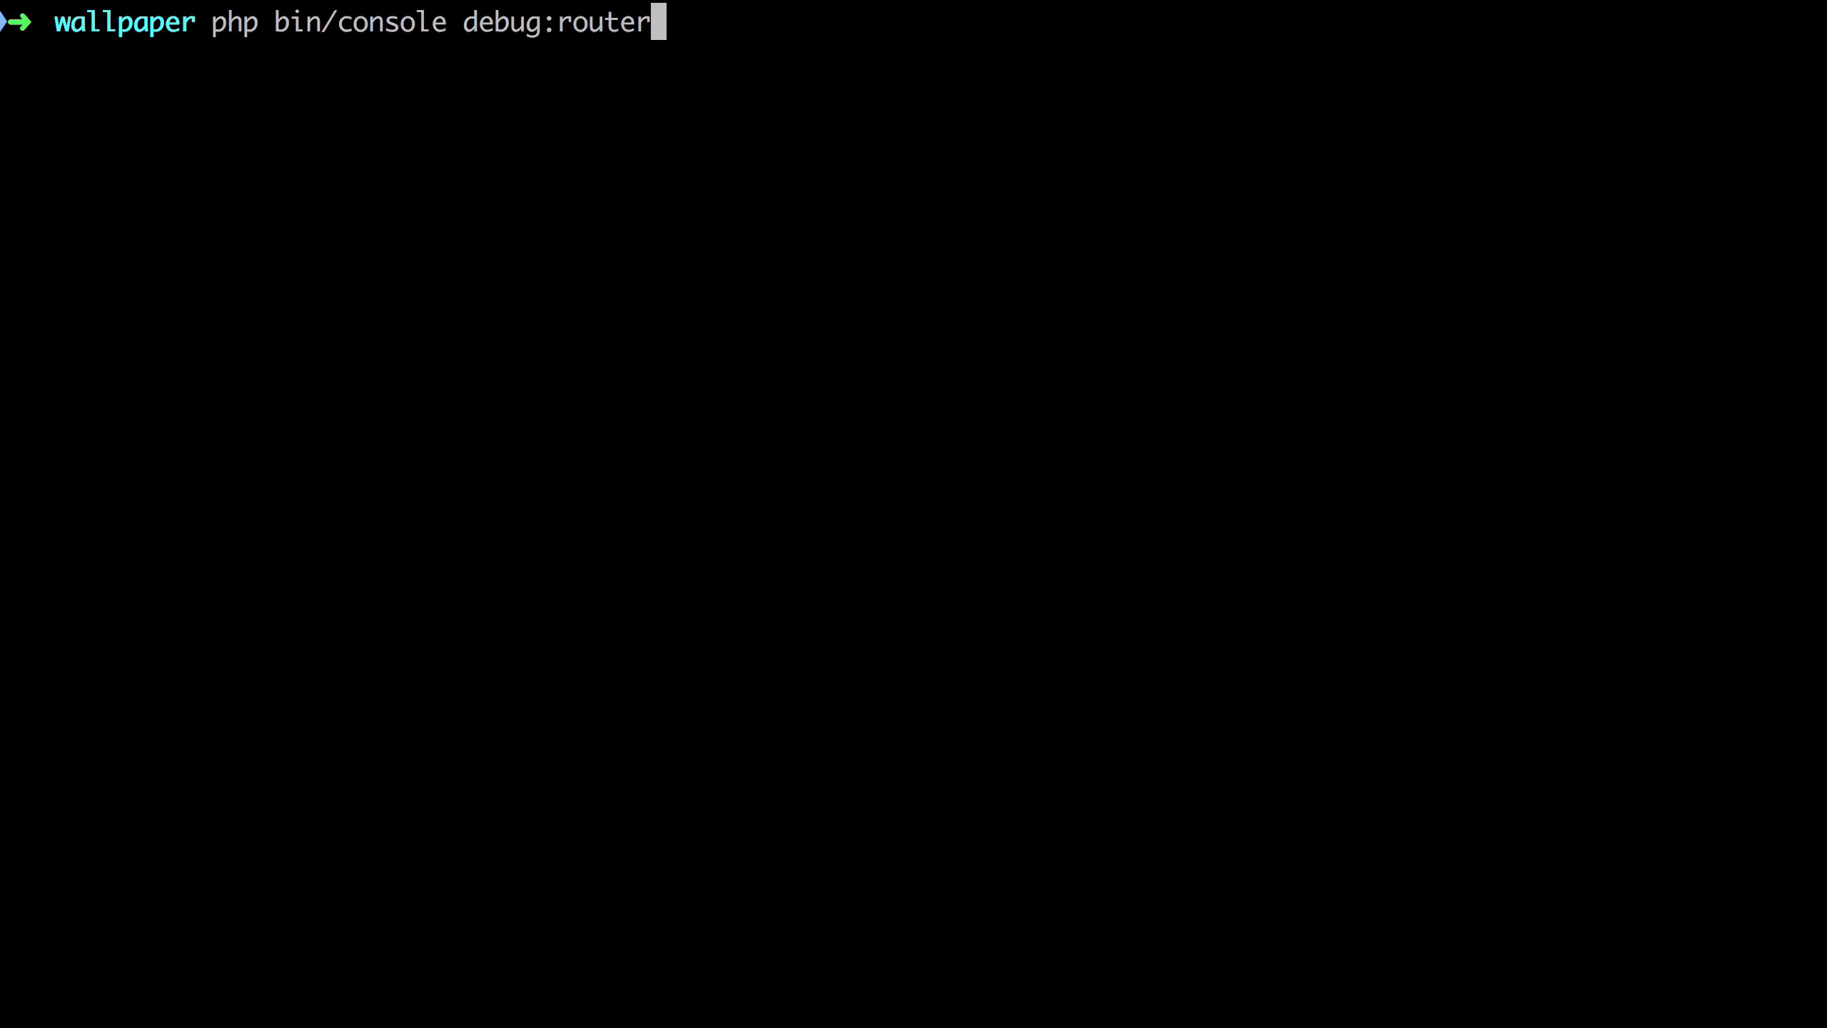
key("Return")
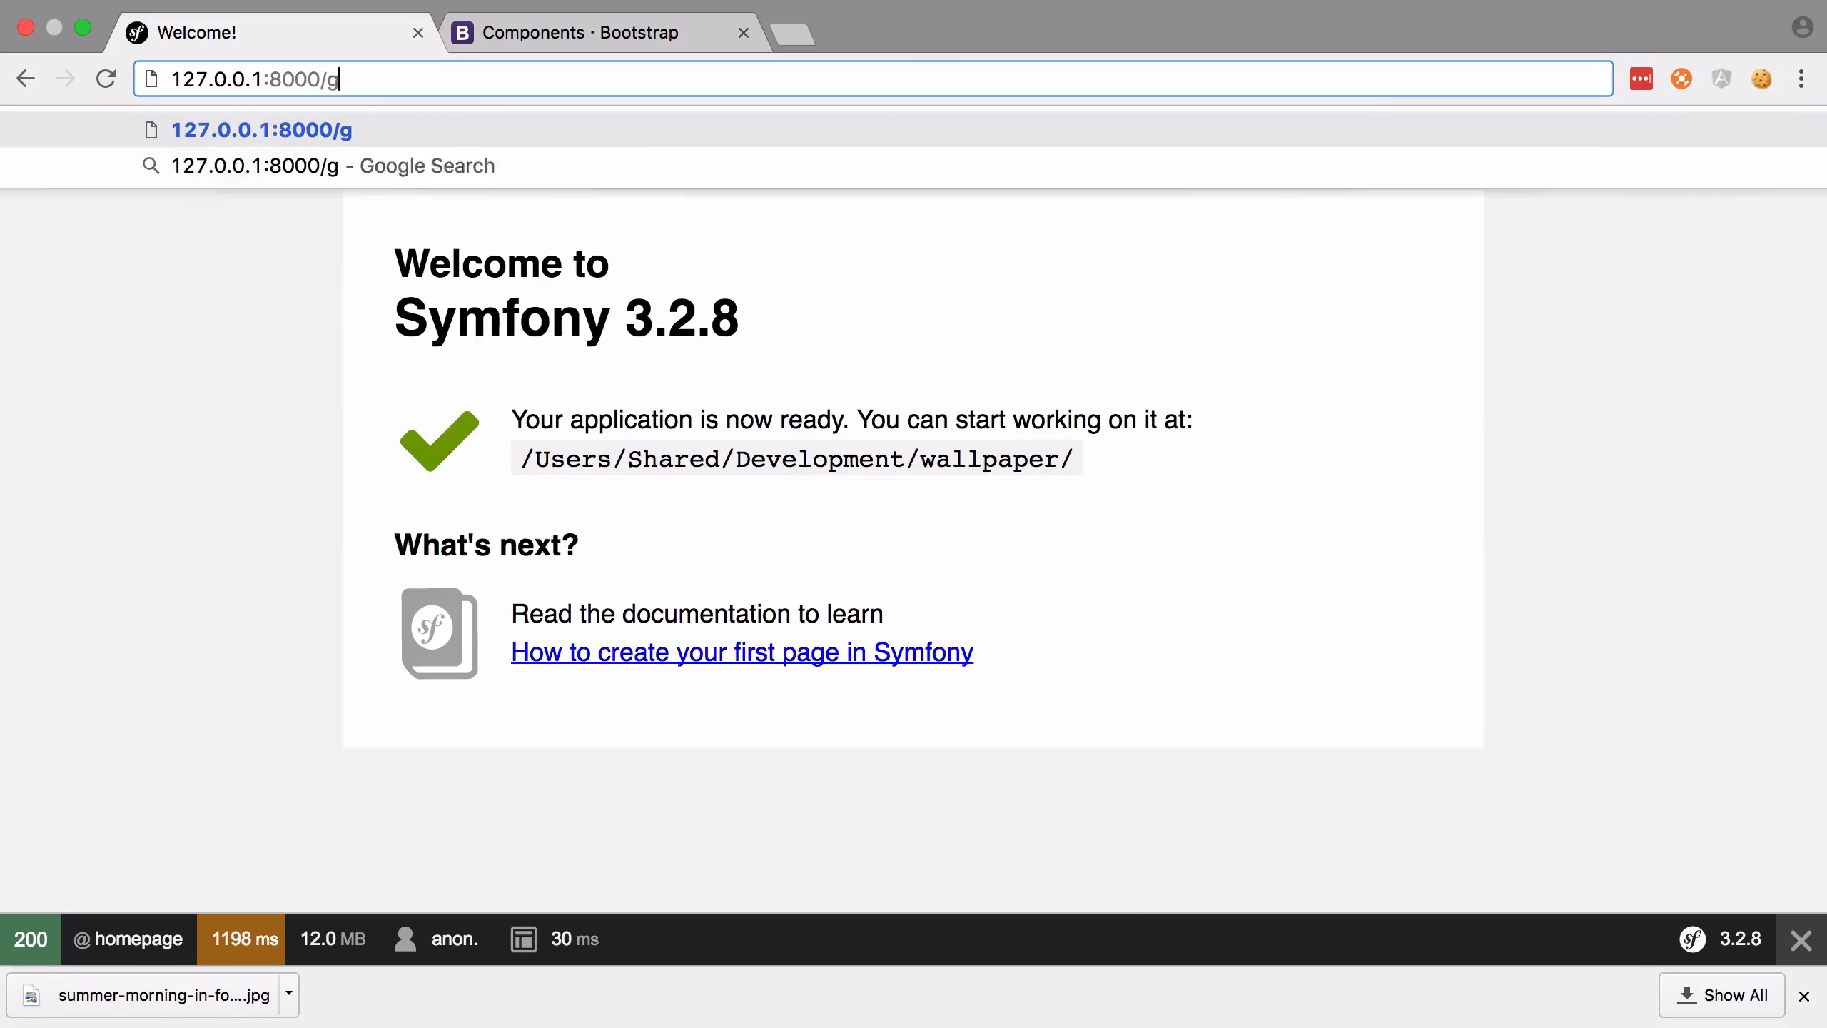
key("Return")
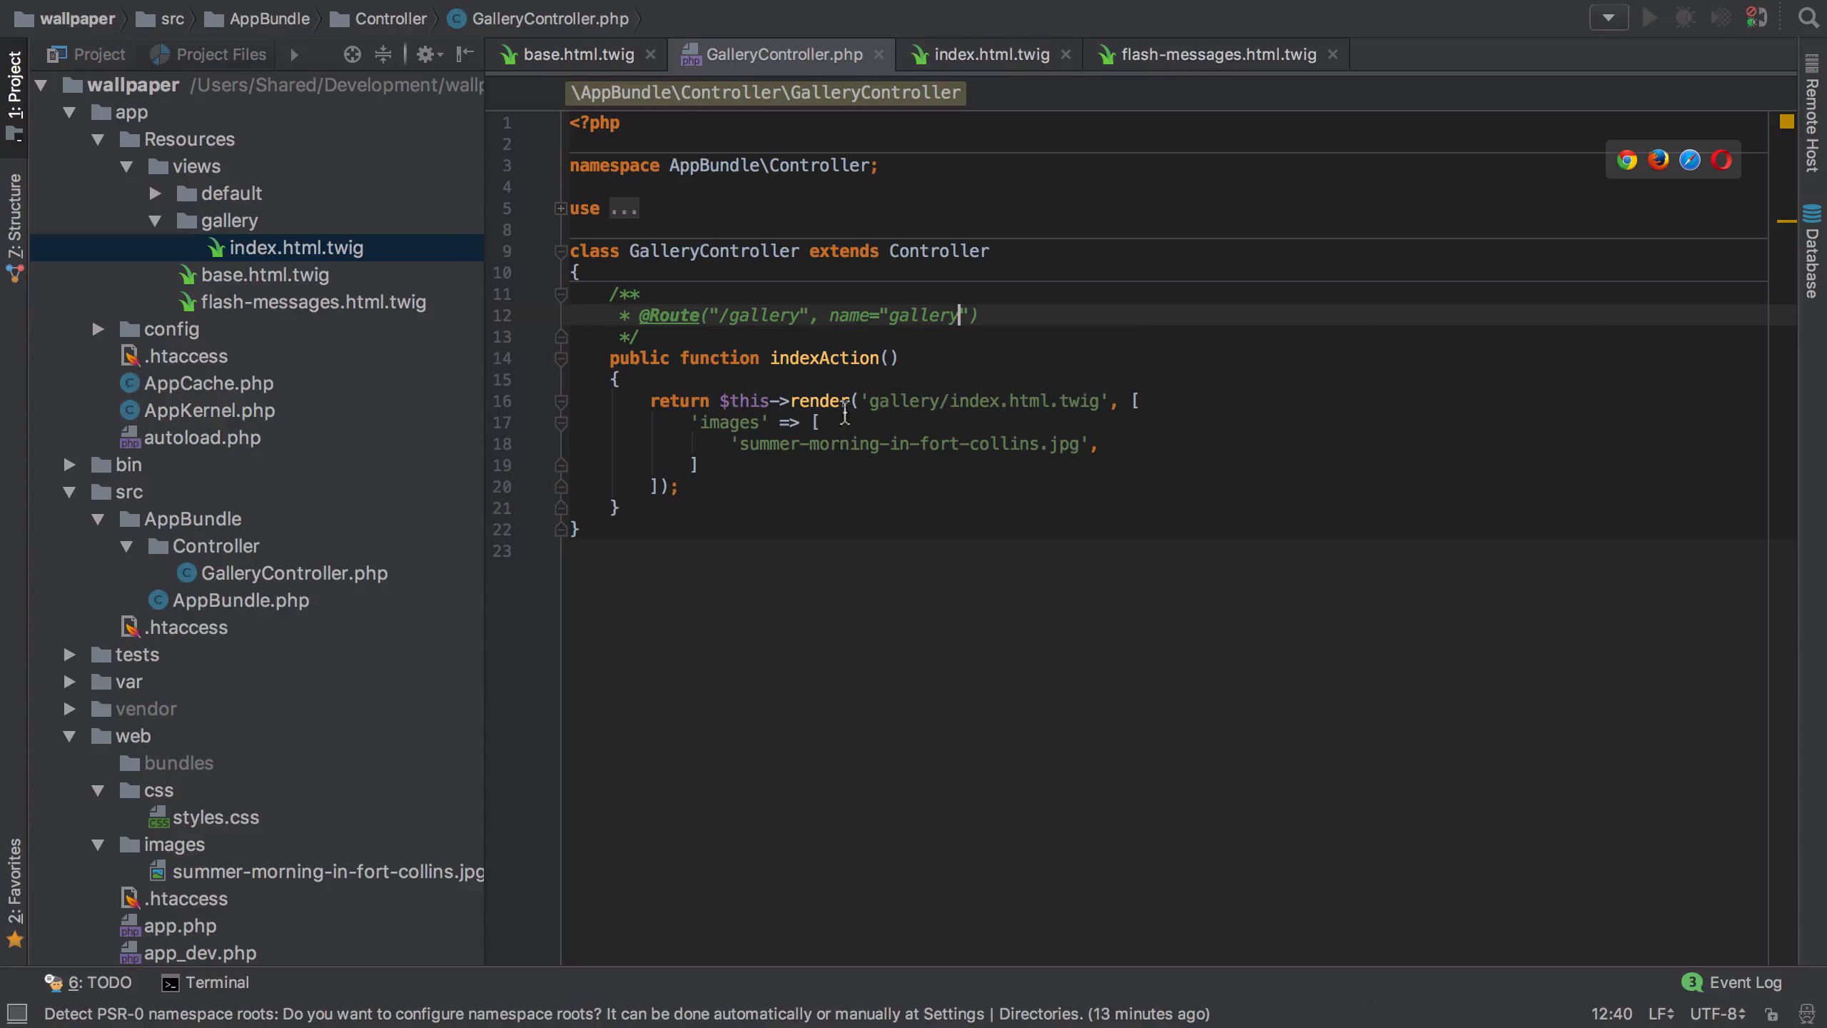
Add {% for image in images %} after the row div, checking the controller's 'images' key
left_click(982, 54)
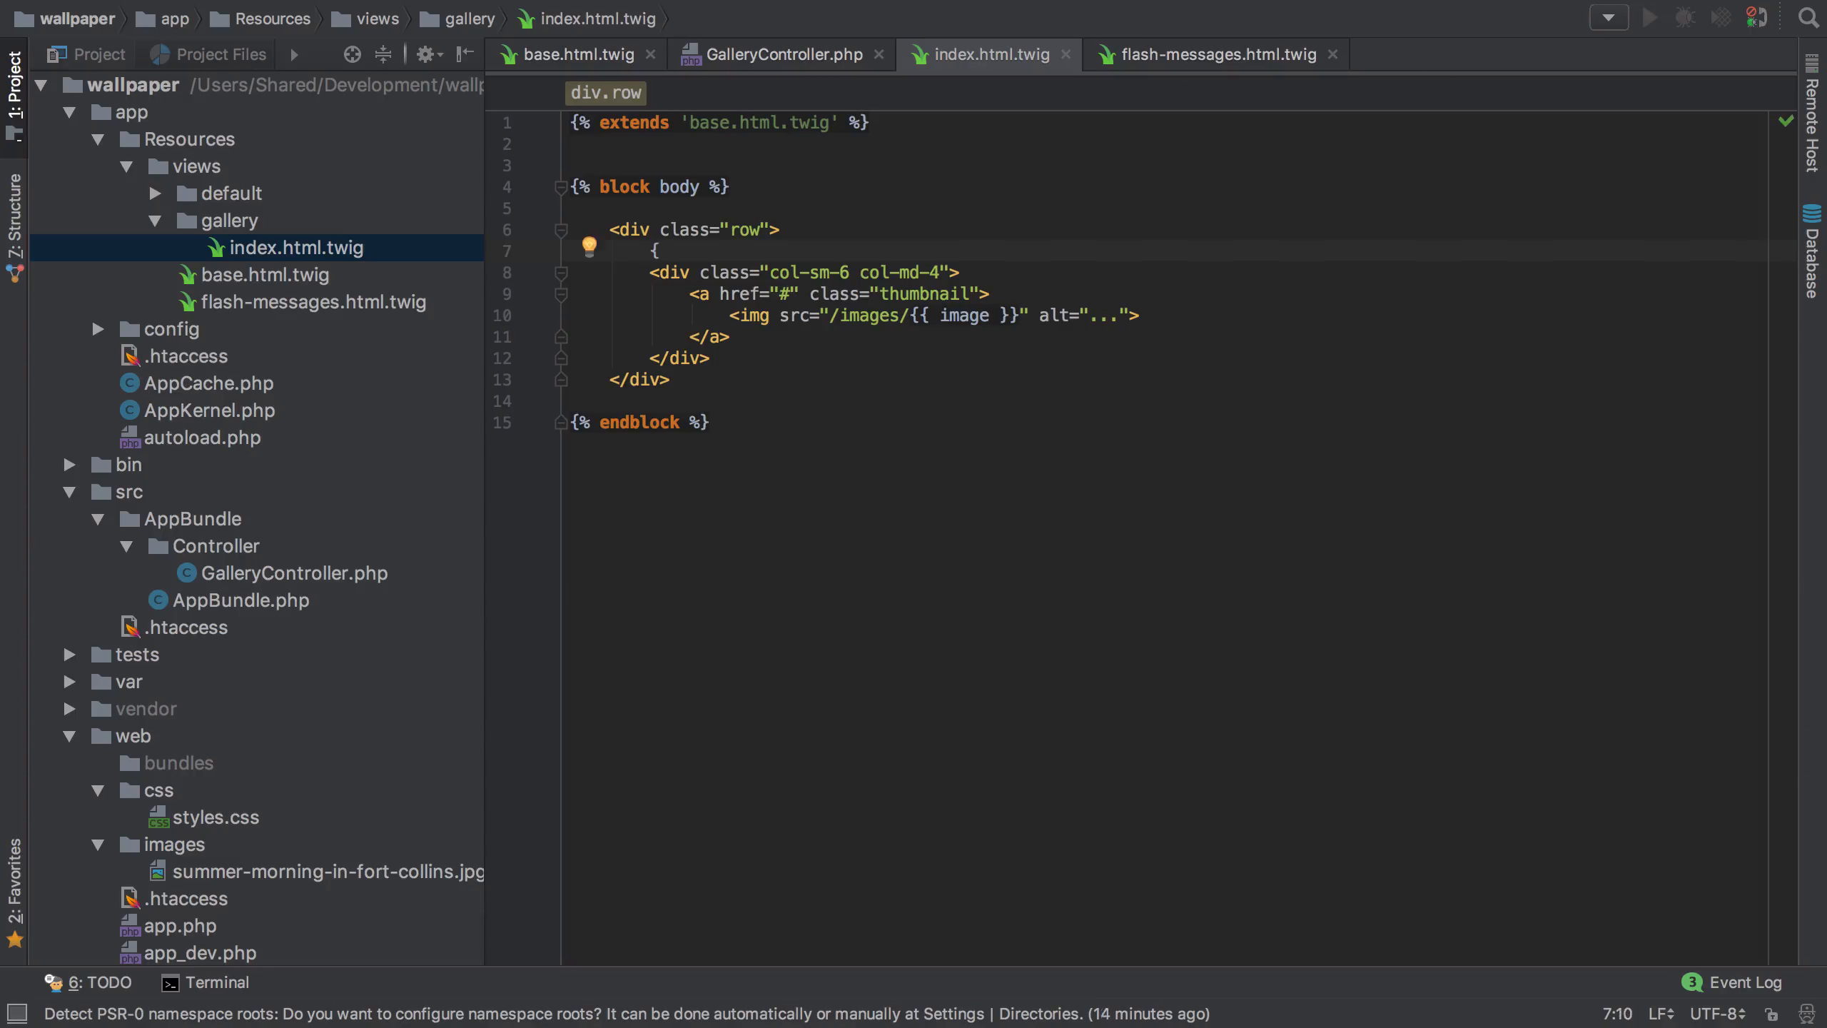
type("{% for image in i %}")
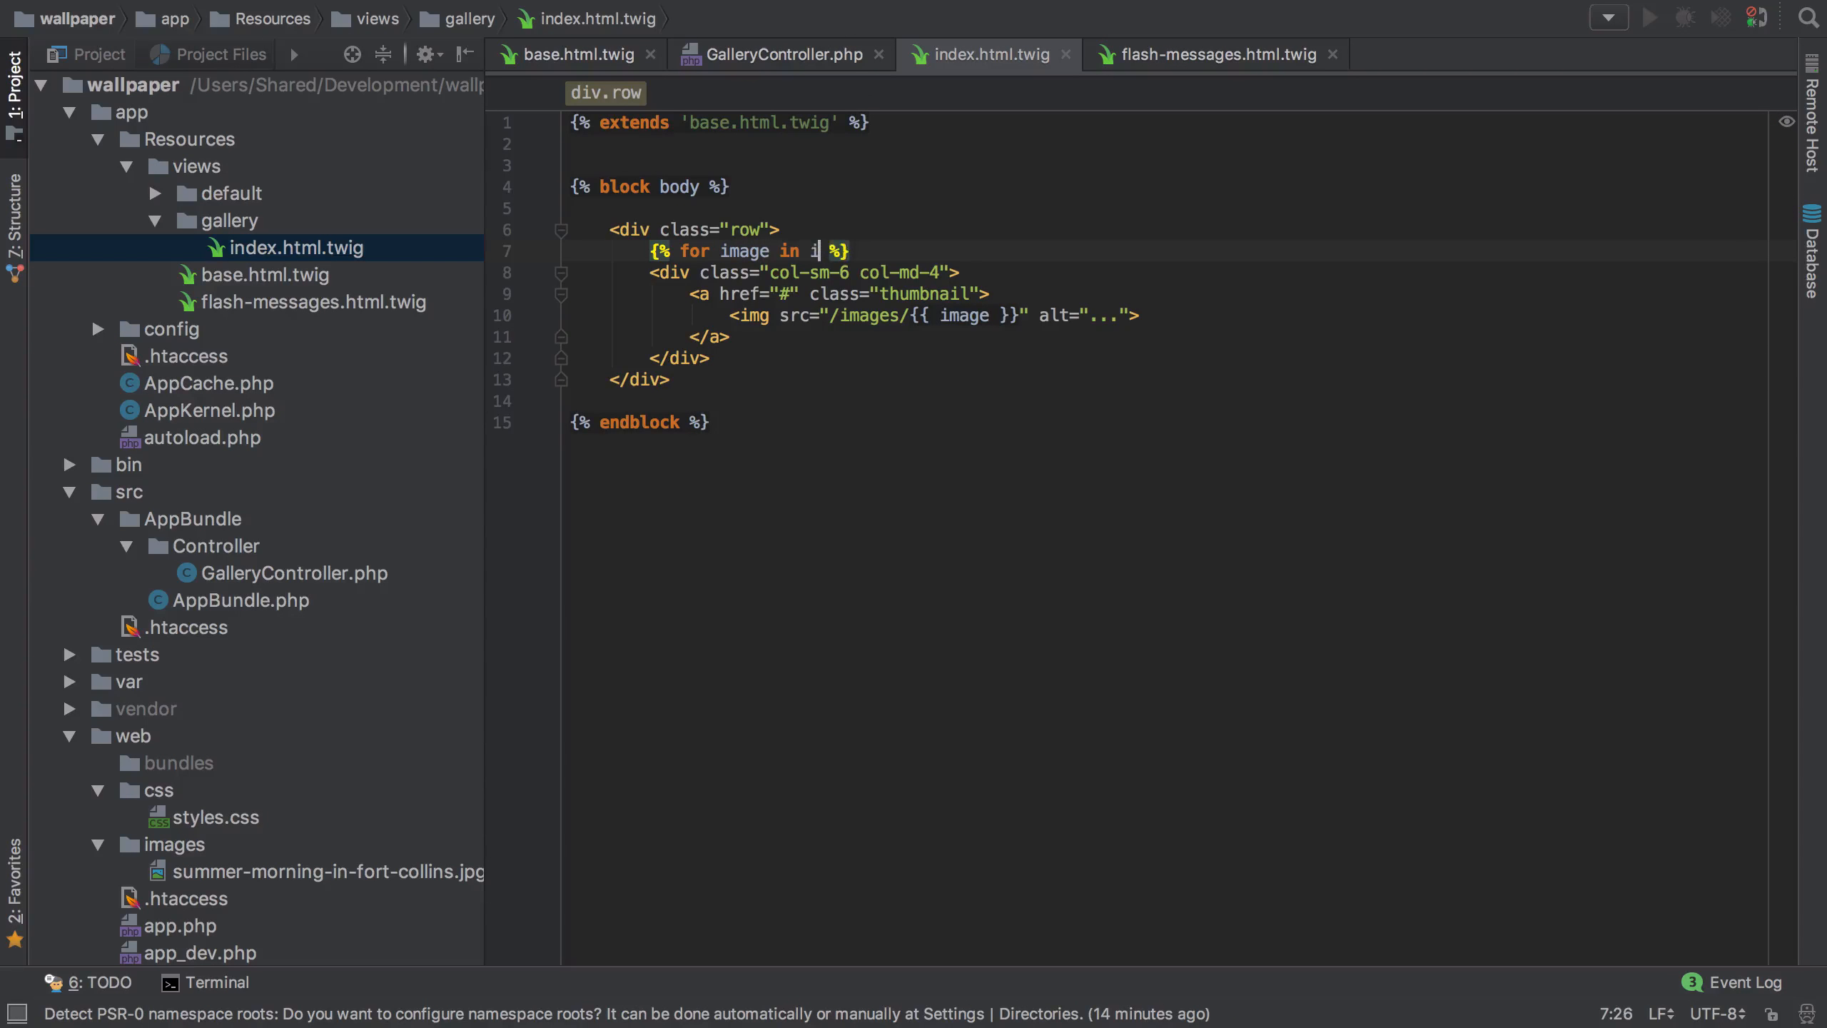
left_click(781, 54)
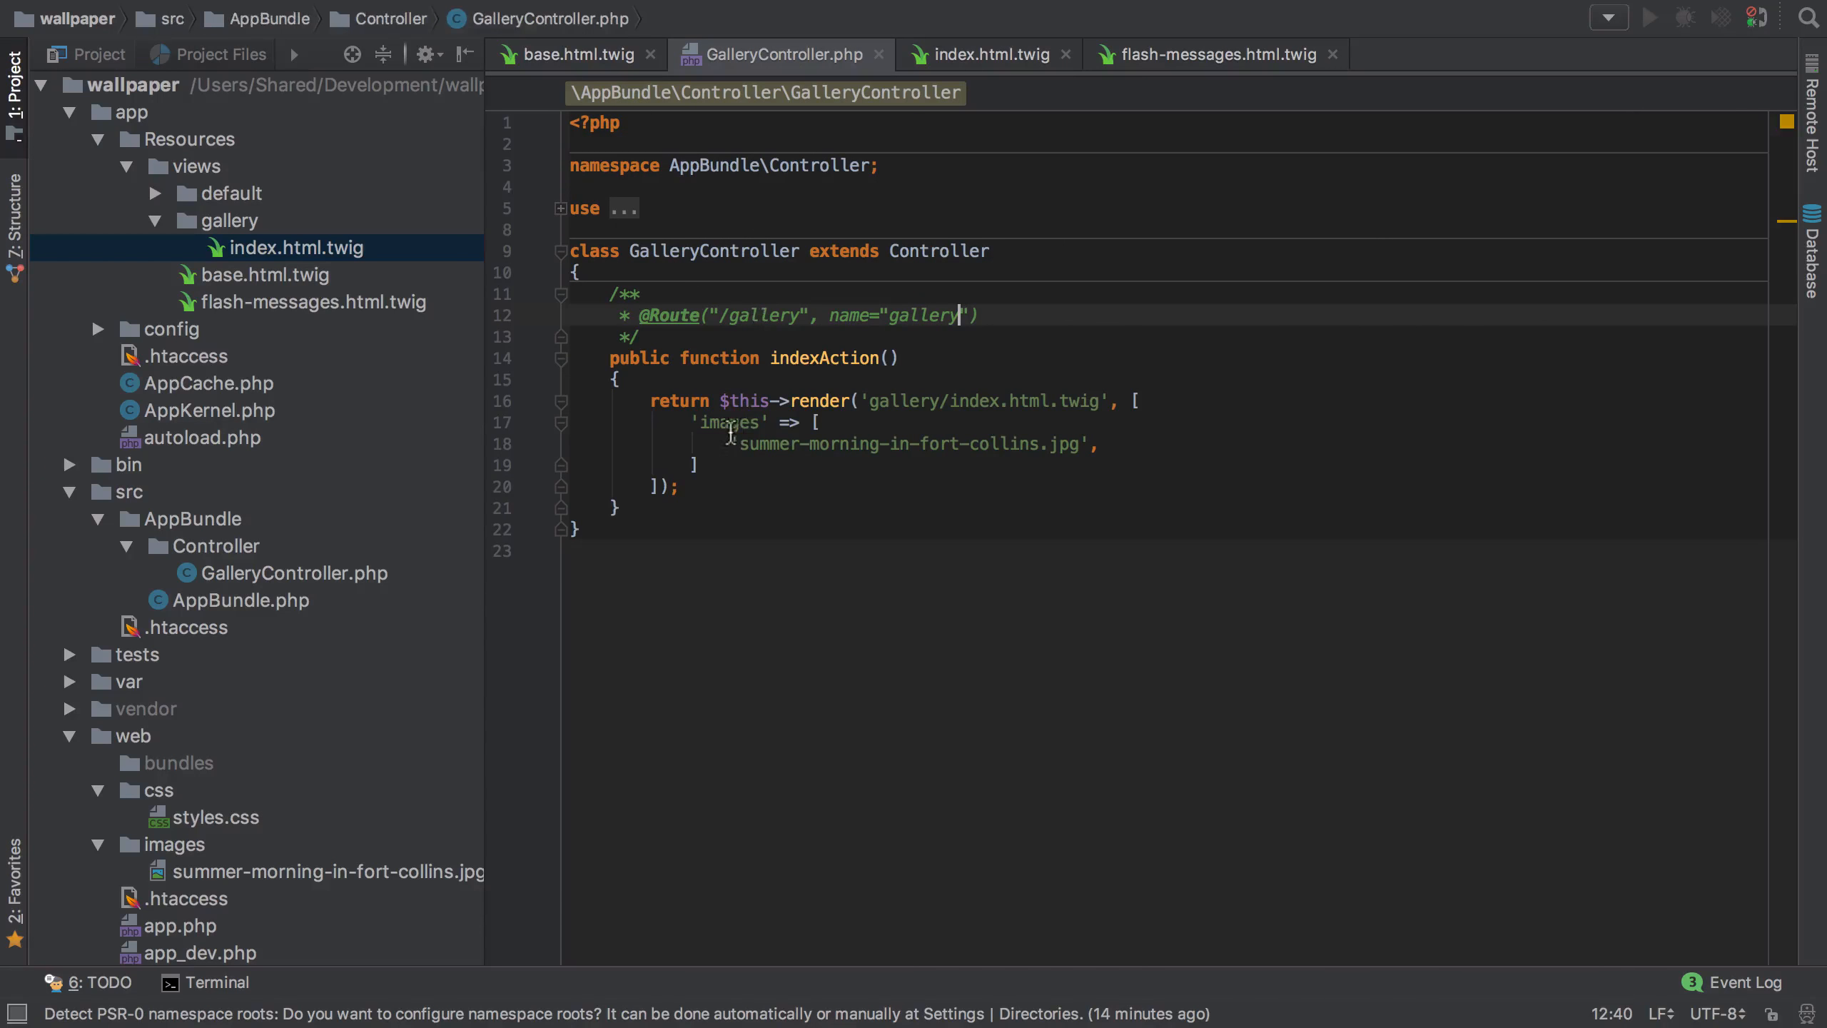
double_click(730, 423)
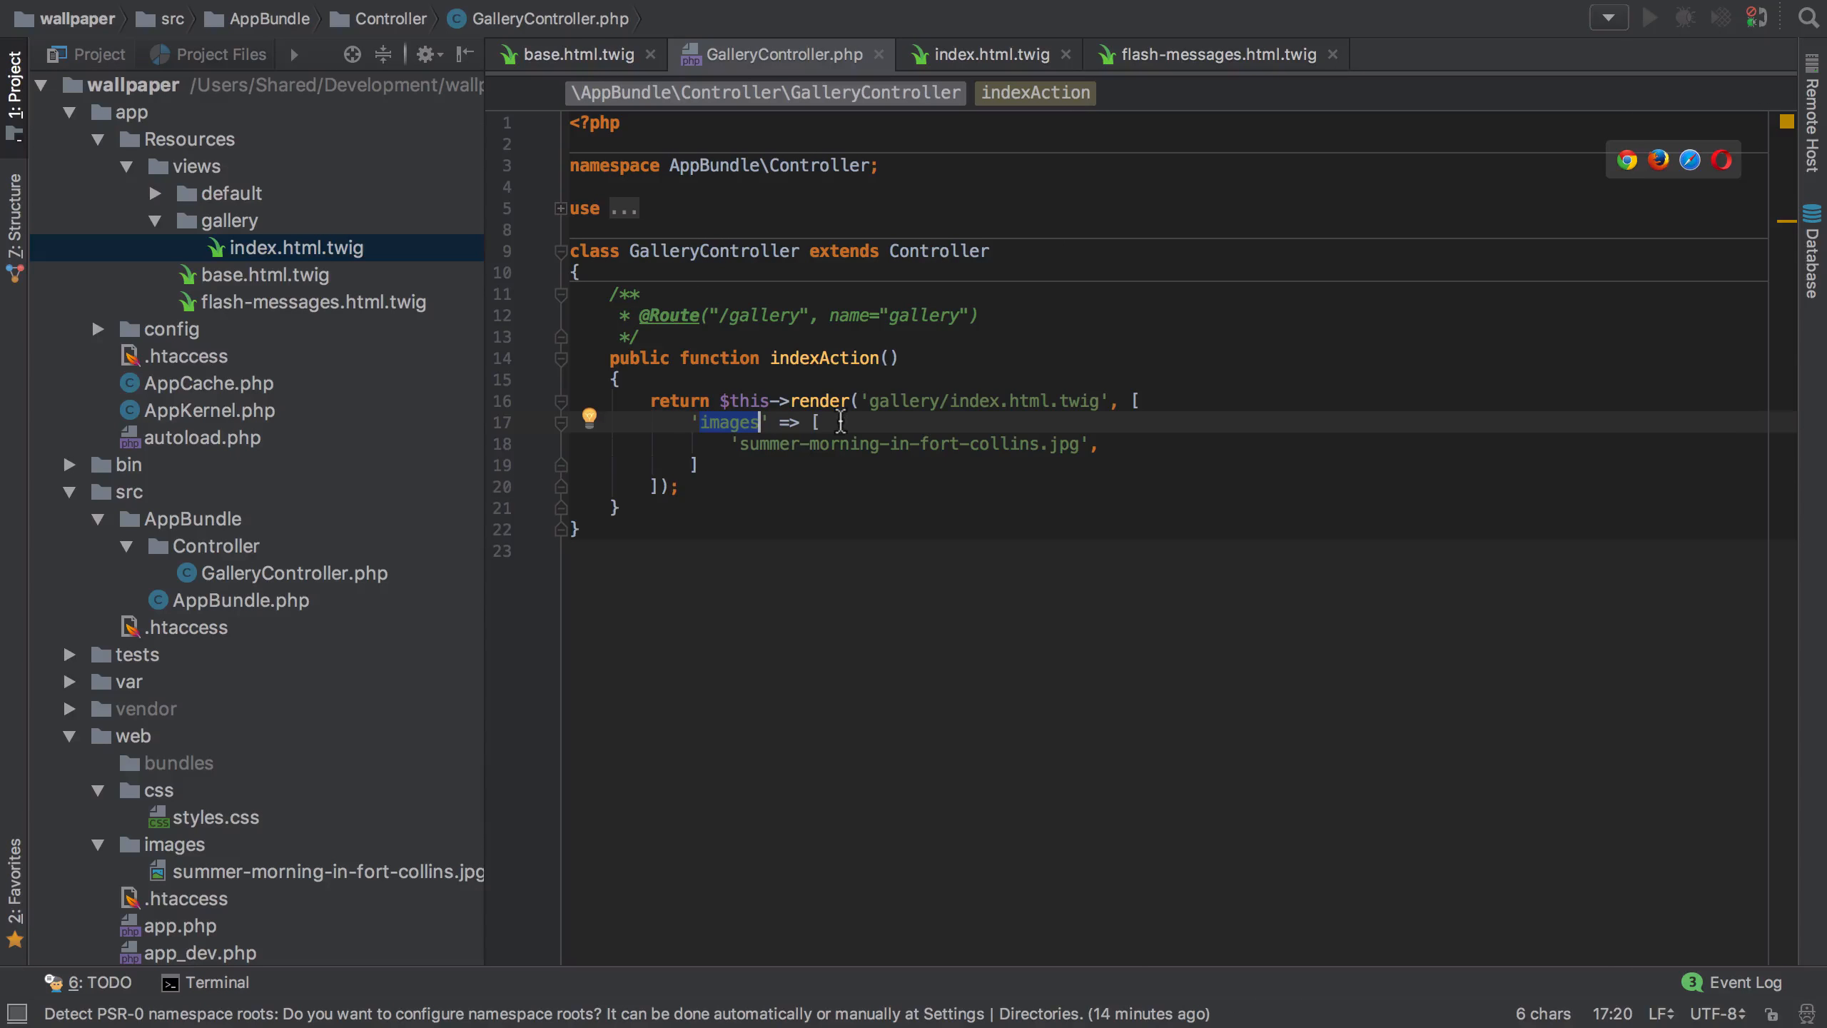
mouse_move(1105, 452)
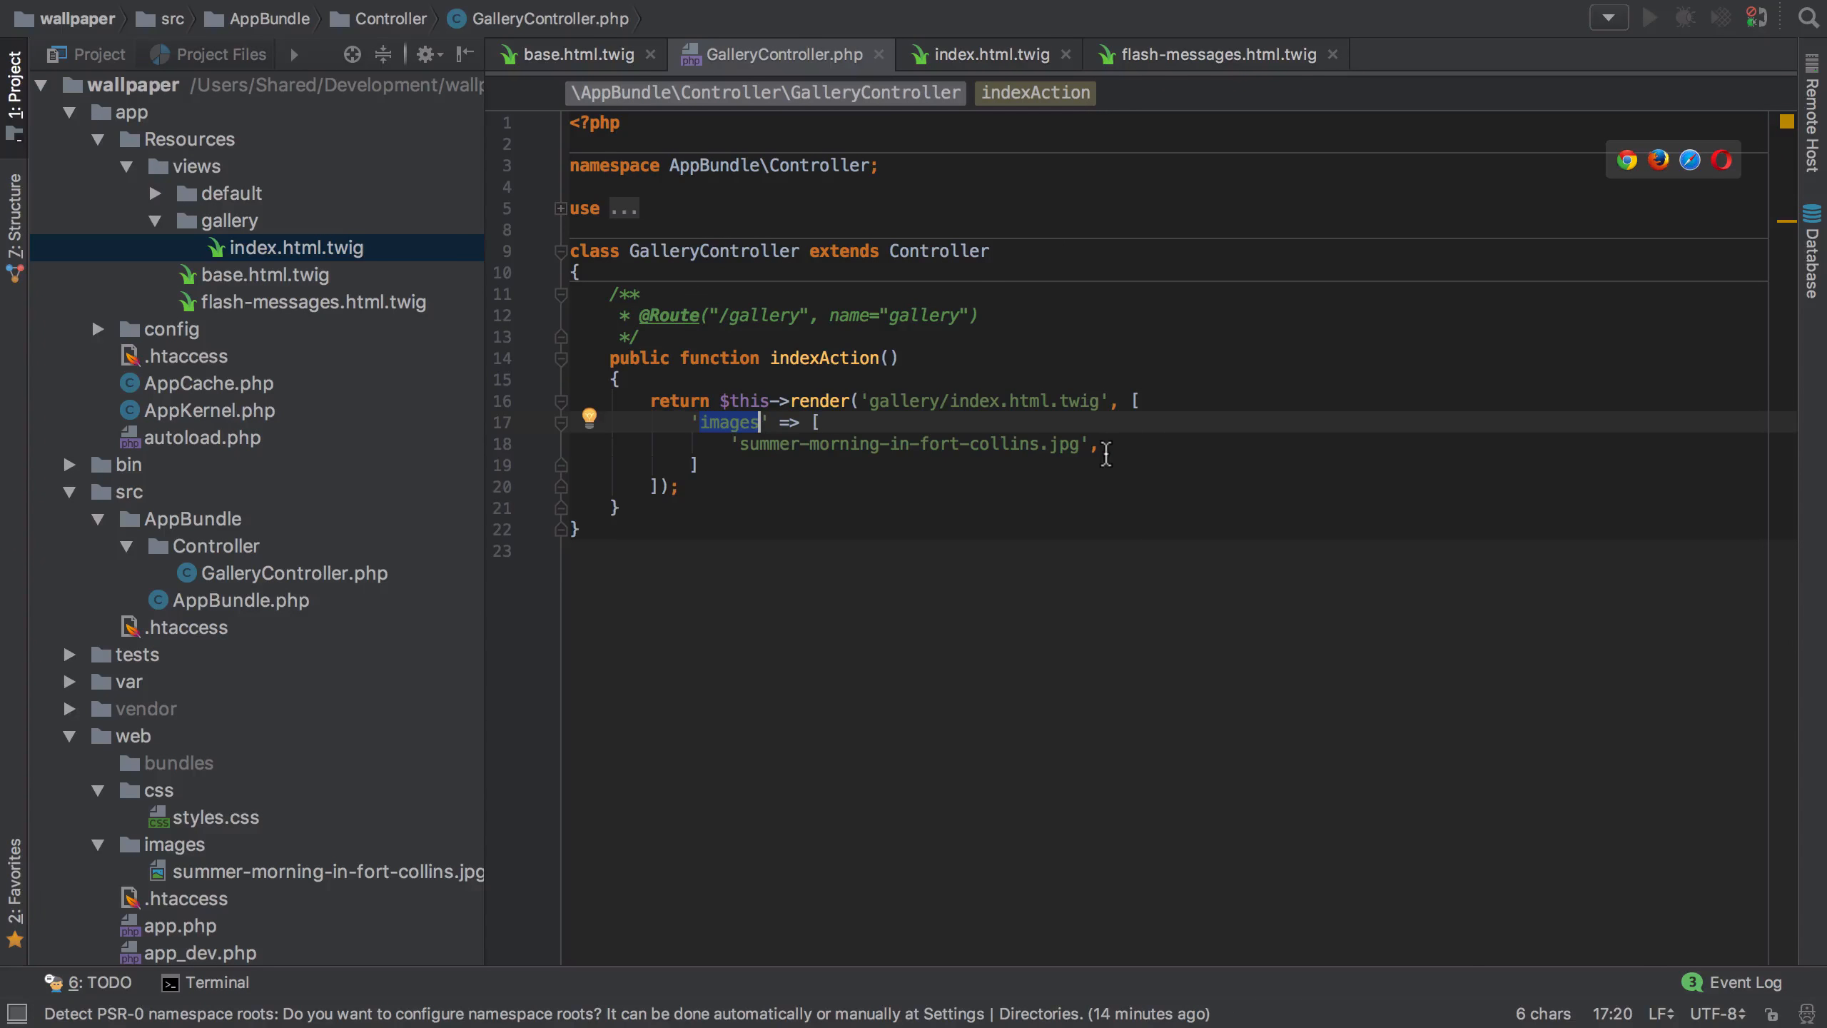
left_click(985, 54)
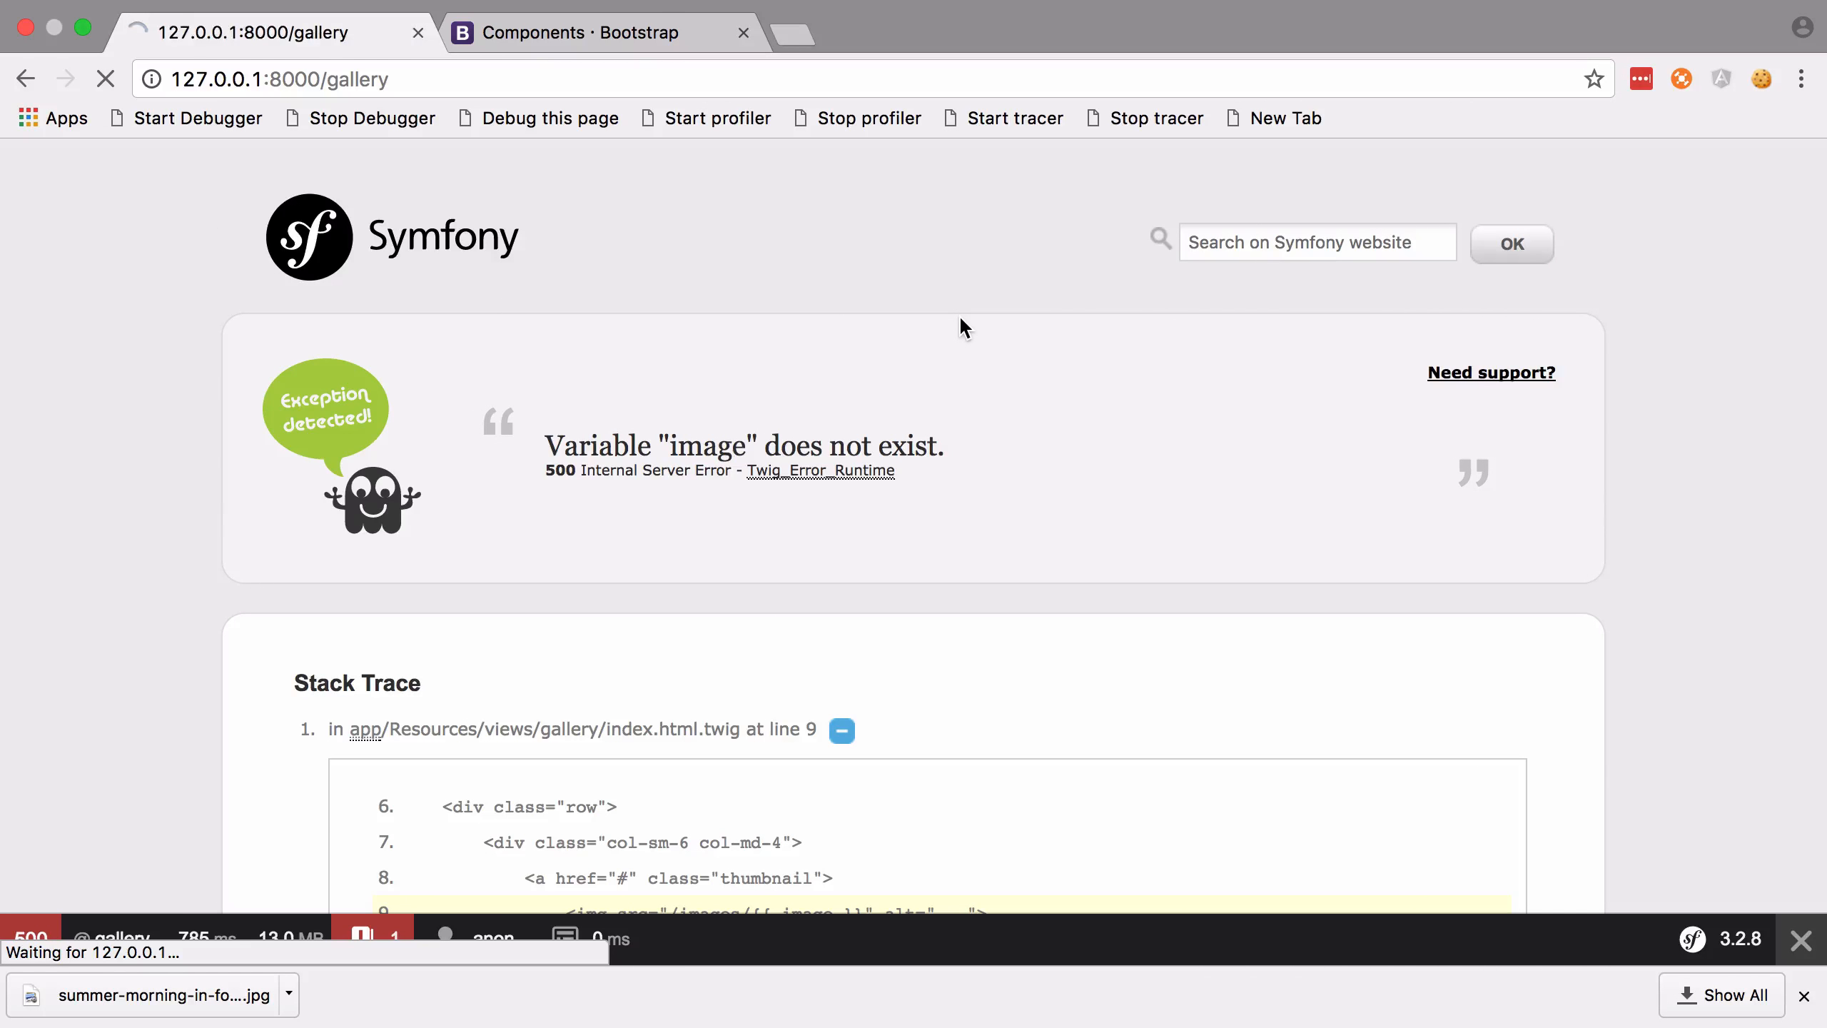
Load 127.0.0.1:8000/gallery and read the 'variable image does not exist' Twig exception
left_click(104, 80)
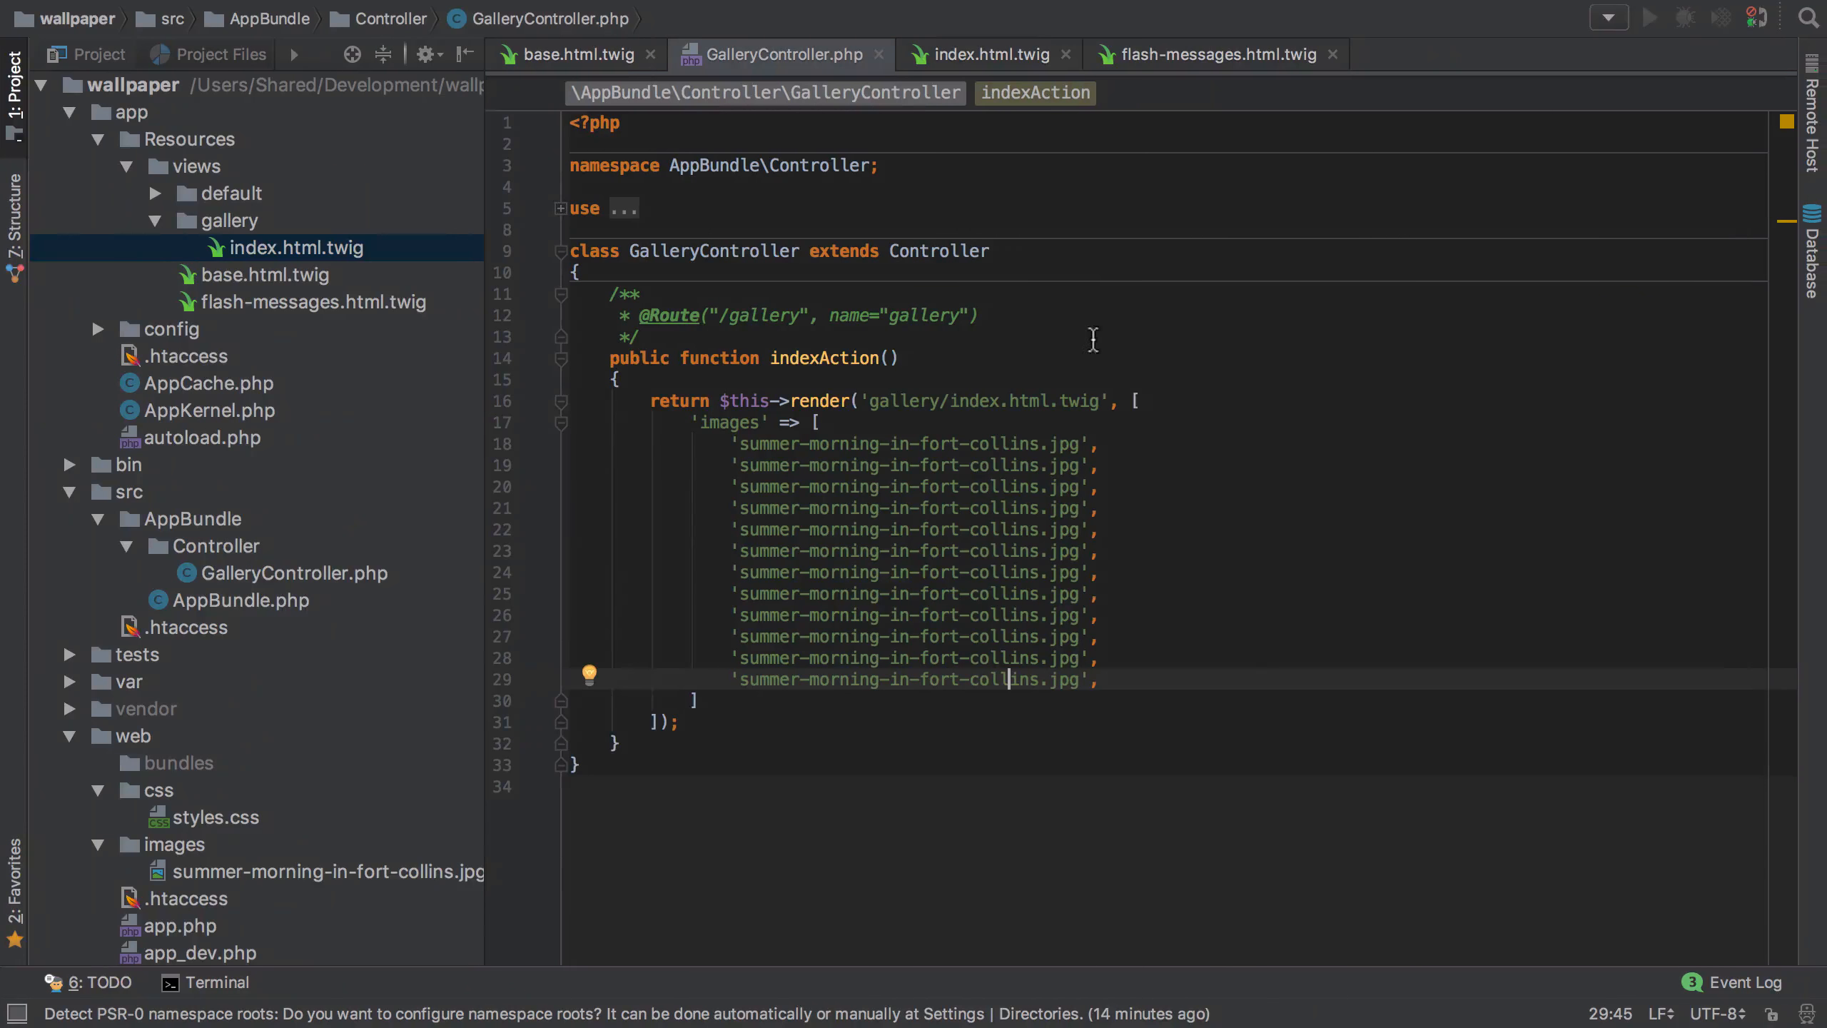
Close the template's image loop with endfor and confirm summer morning sits in web/images
left_click(986, 54)
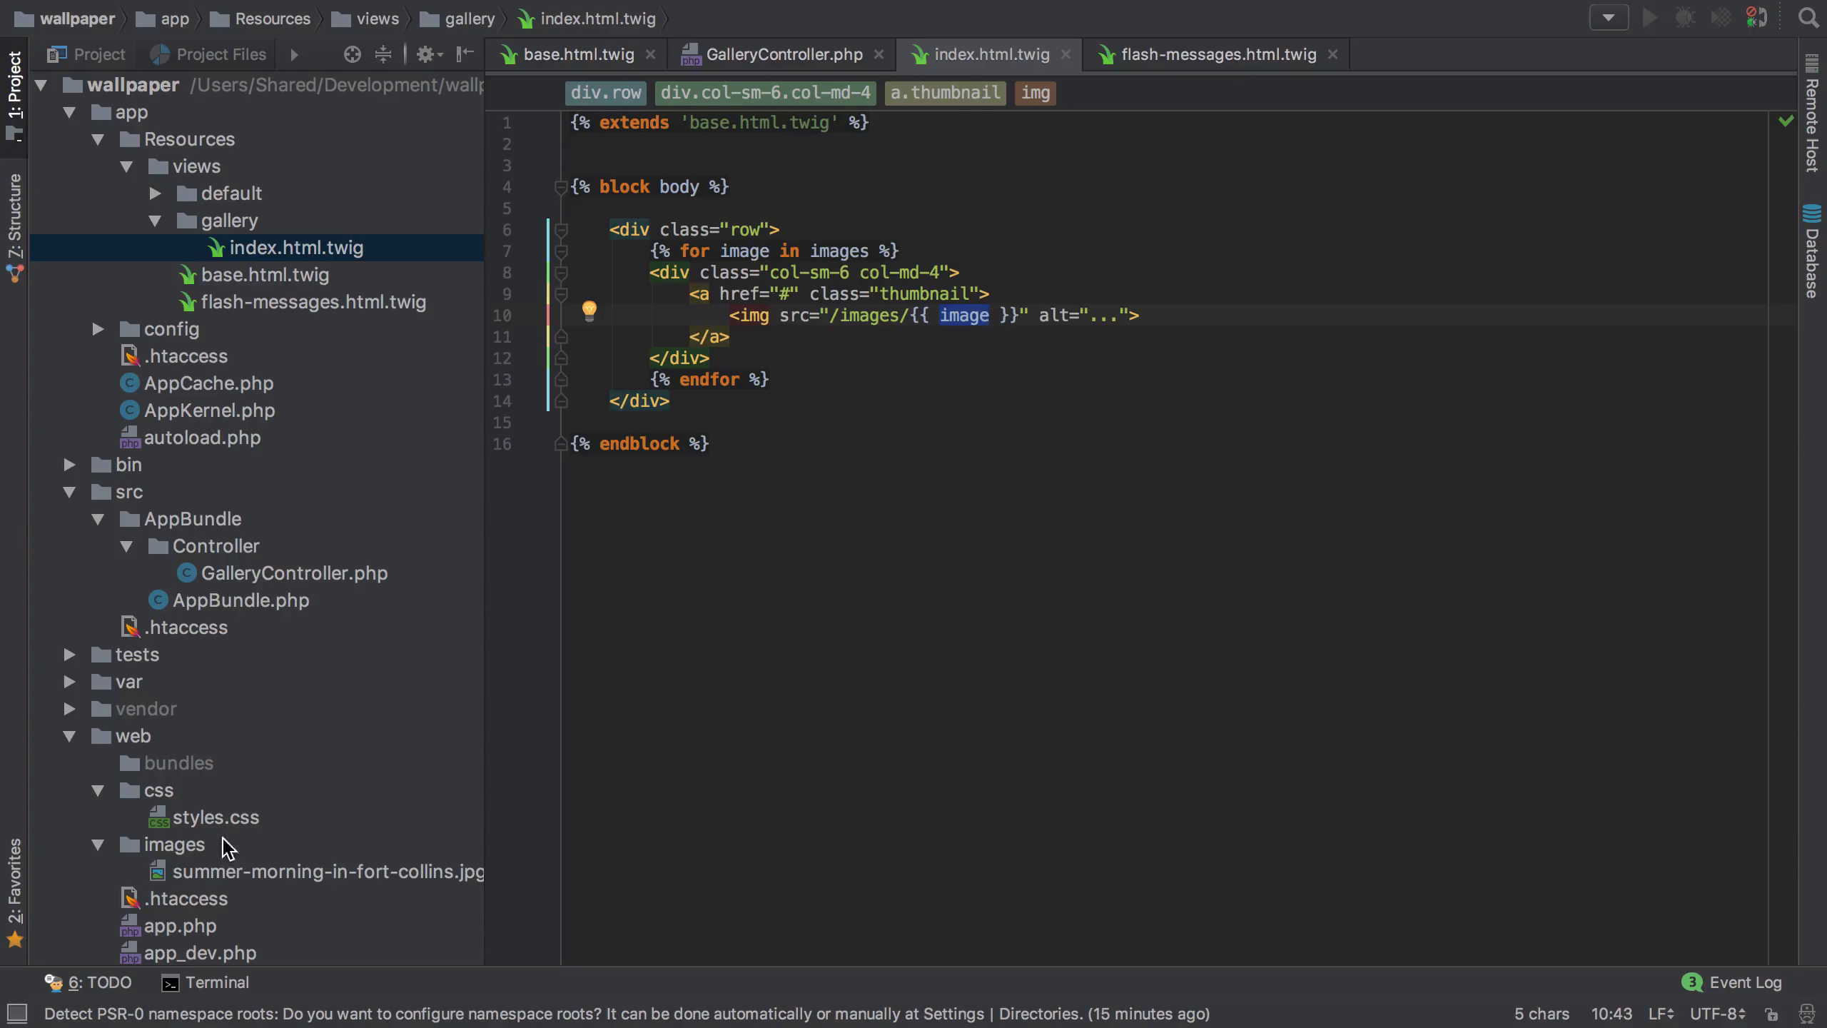
mouse_move(207, 872)
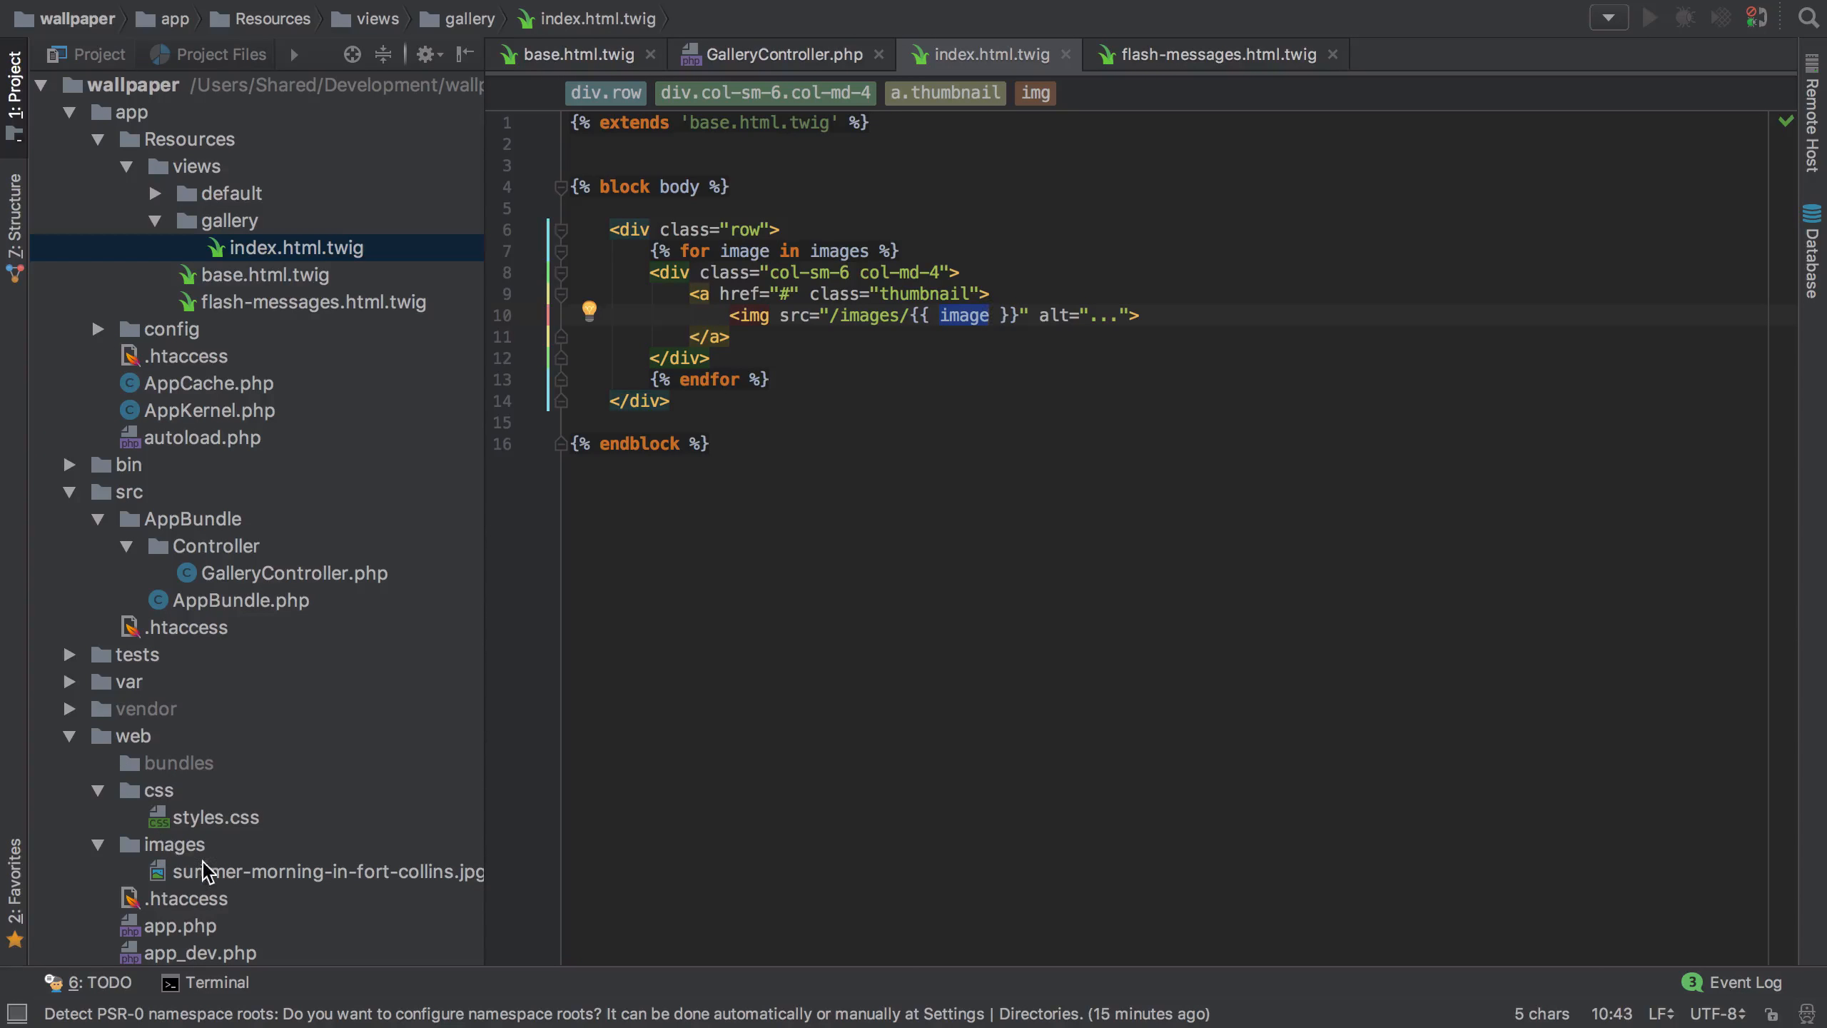
left_click(330, 872)
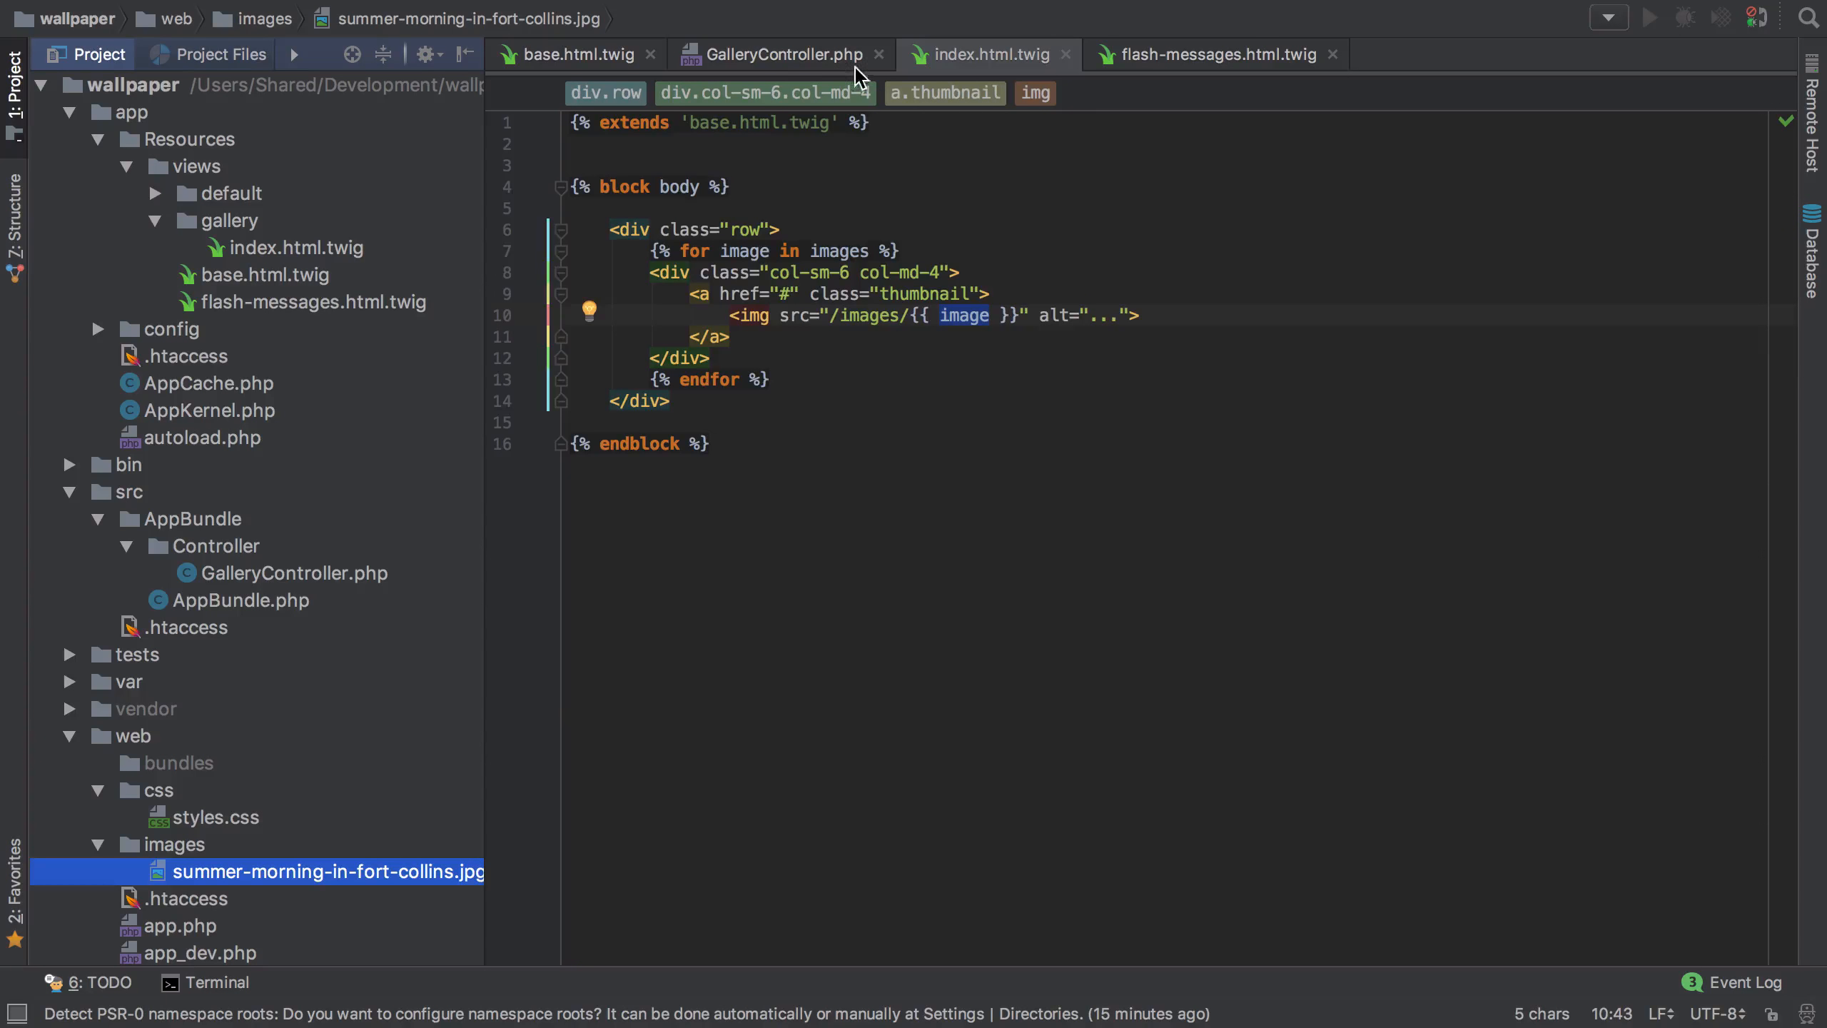
left_click(784, 54)
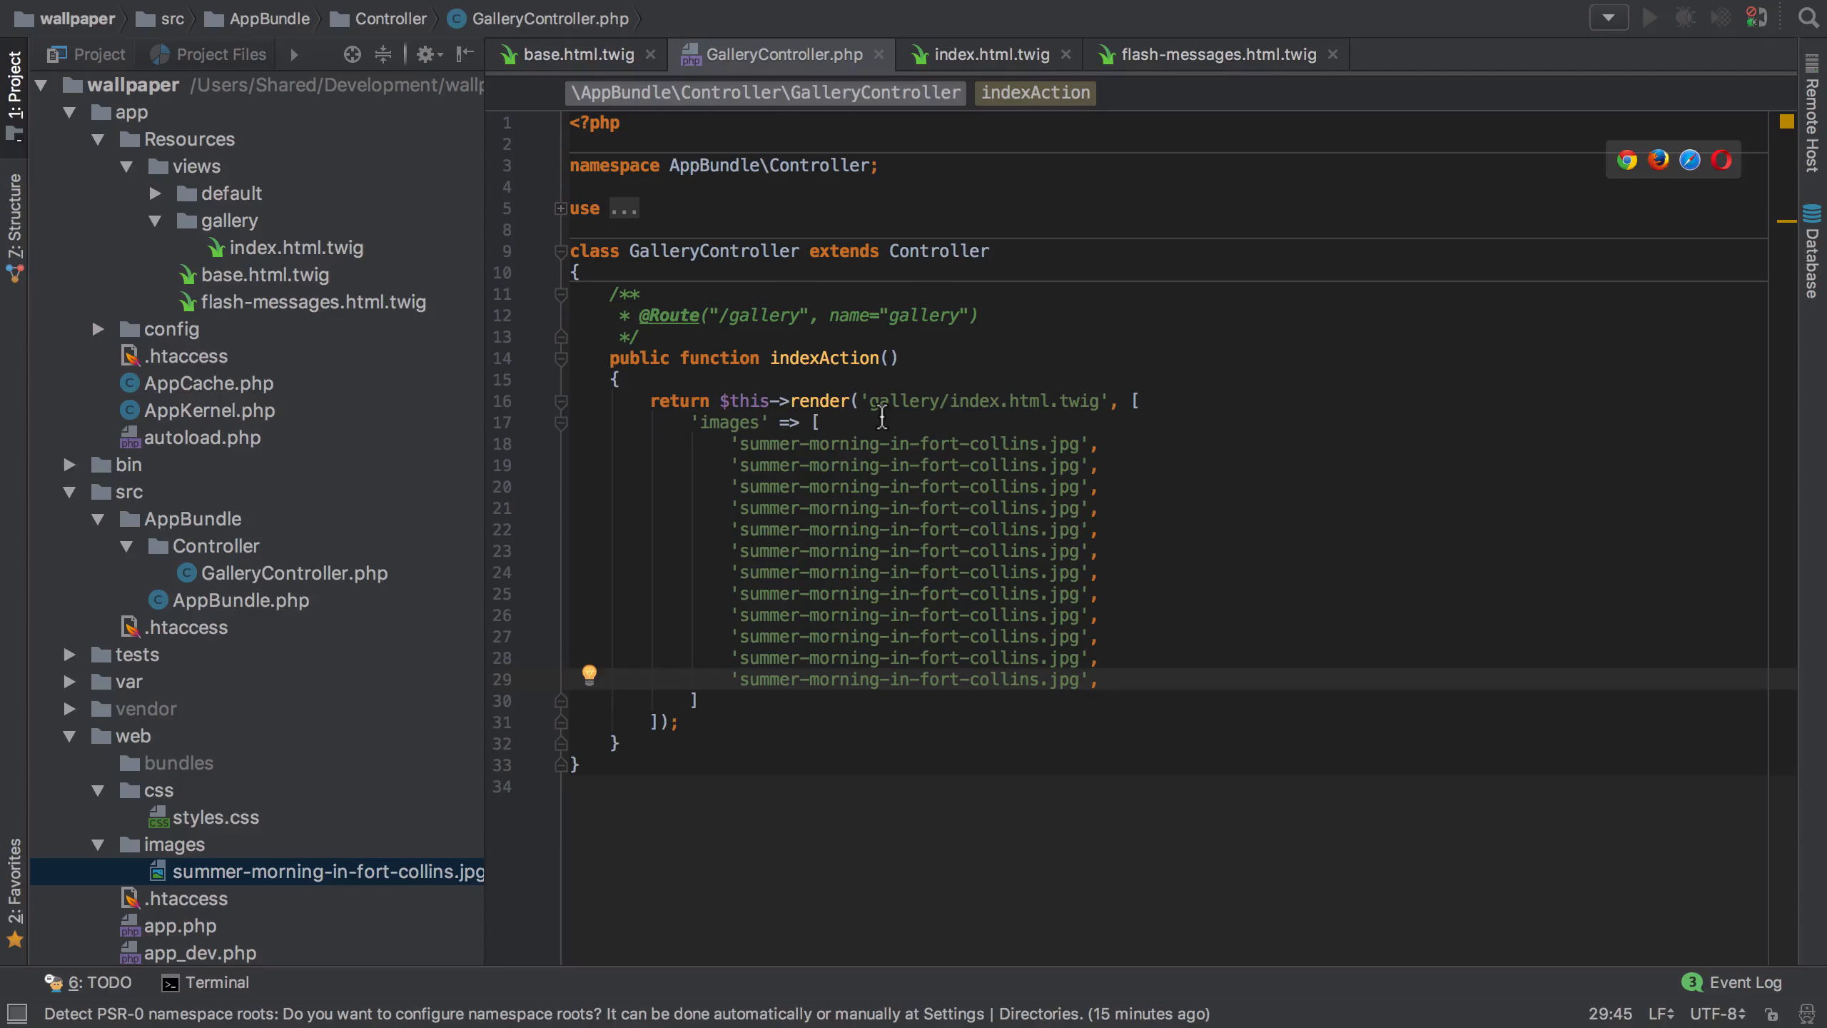